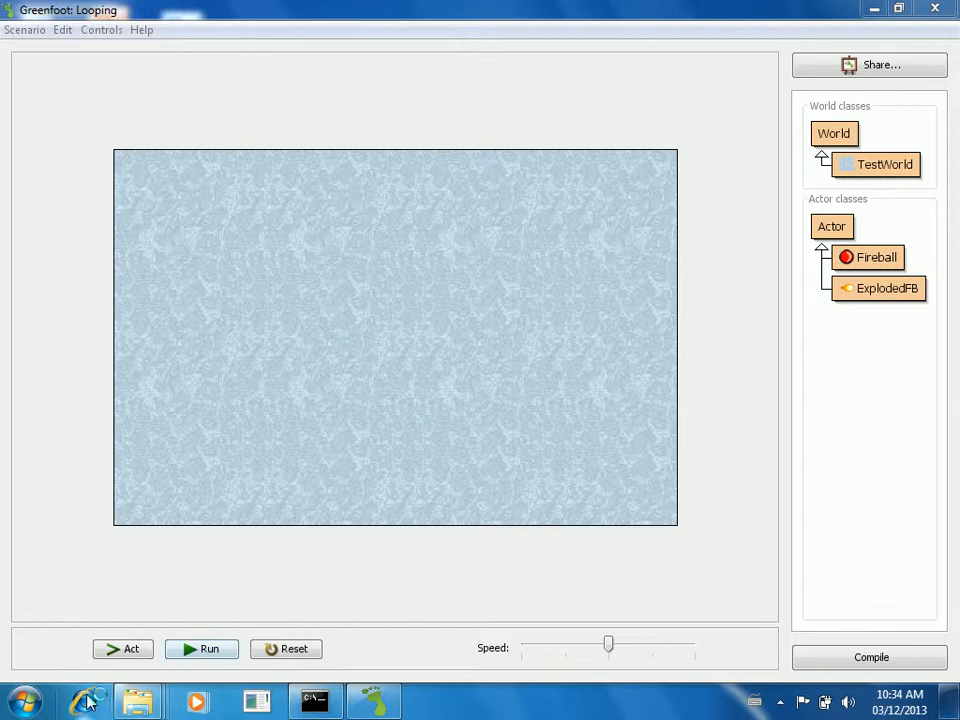
# Step: Search Google for 'java list' in Internet Explorer
pyautogui.click(85, 700)
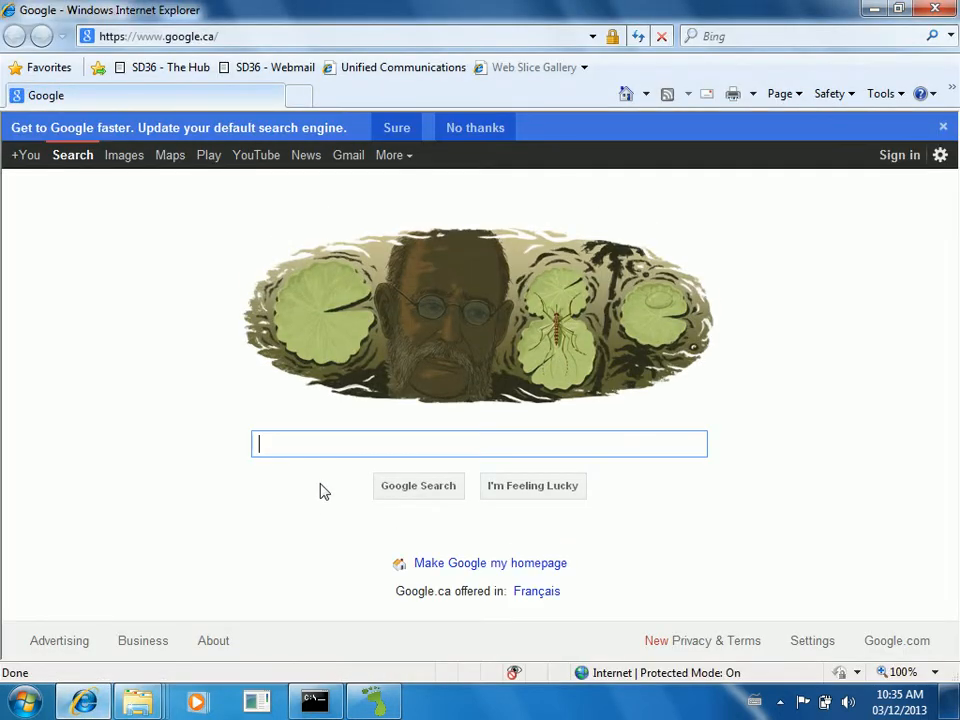
pyautogui.moveTo(329, 447)
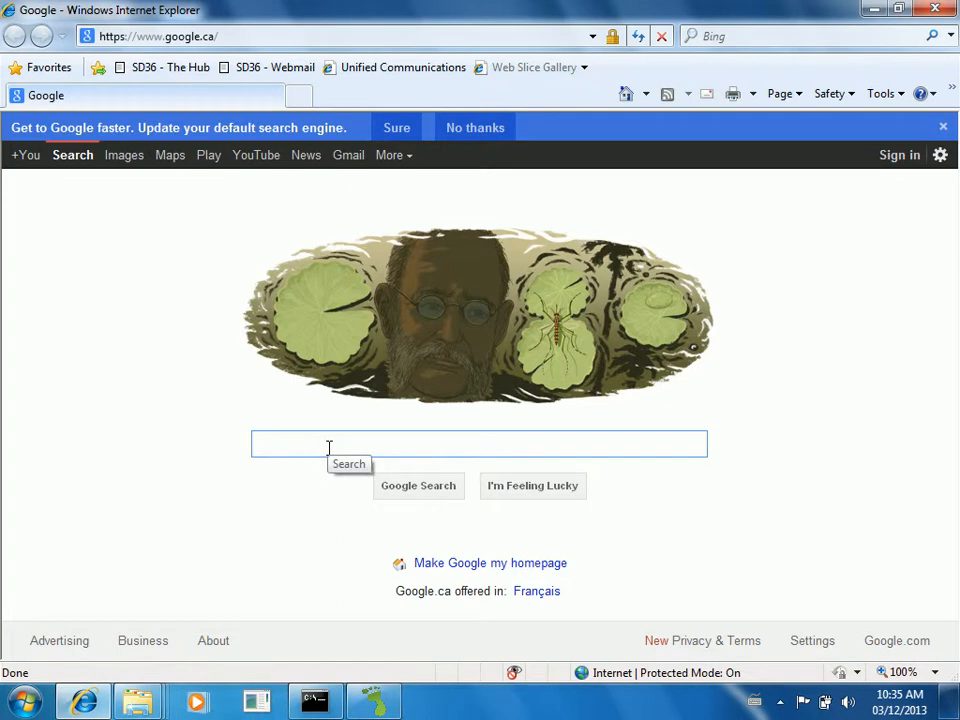
pyautogui.write('java list')
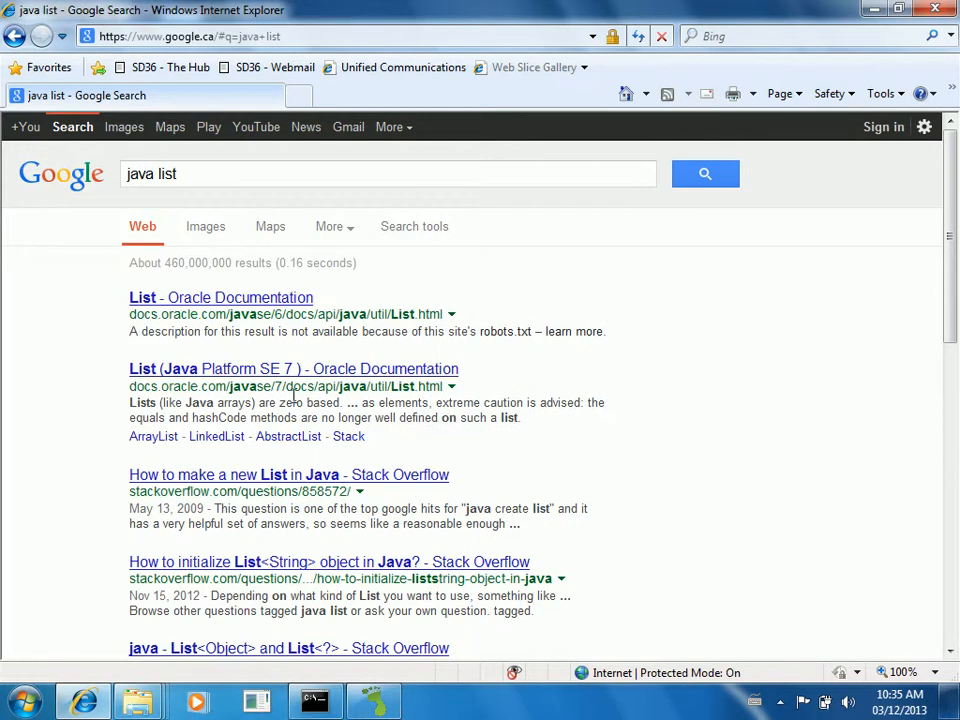
pyautogui.moveTo(237, 365)
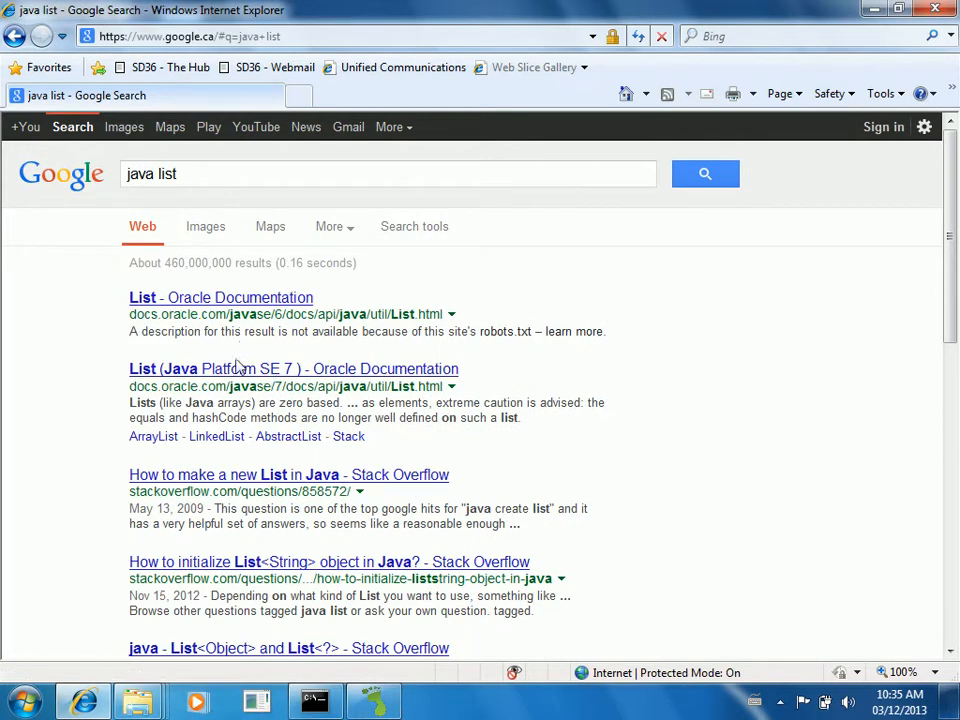
# Step: Open the 'List (Java Platform SE 7)' result and scroll down to its Method Summary
pyautogui.click(293, 368)
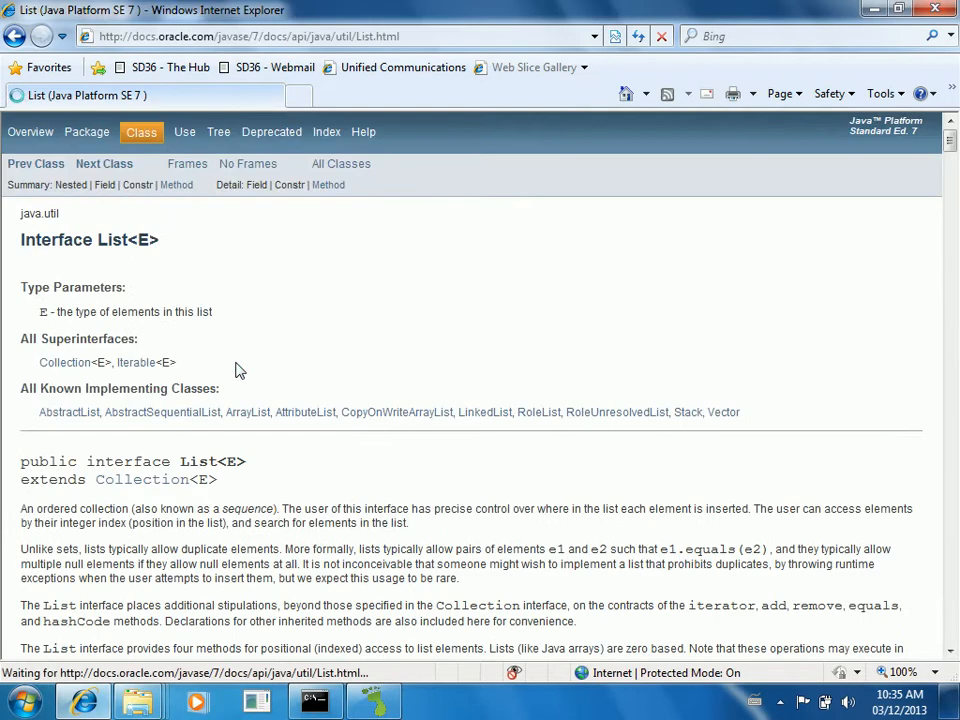
pyautogui.scroll(-3)
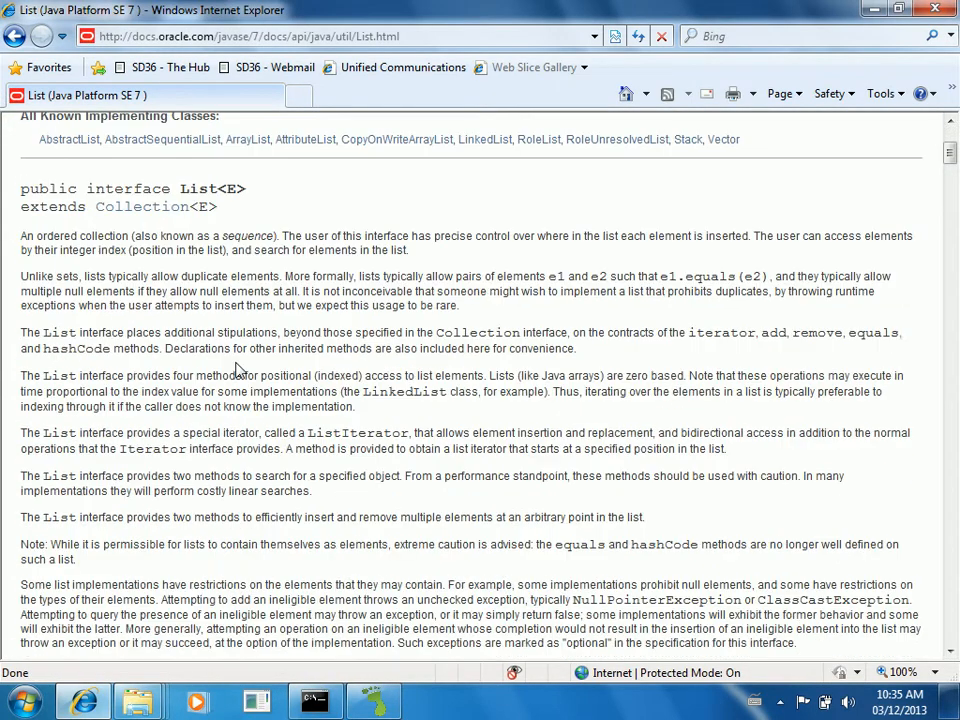
pyautogui.scroll(-3)
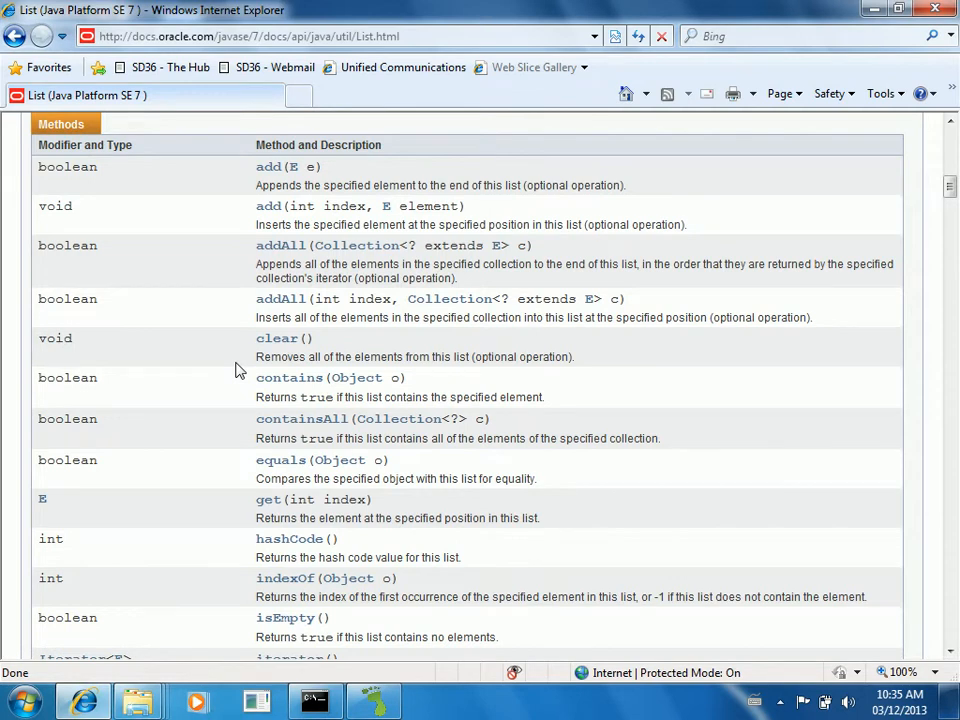
pyautogui.moveTo(268, 500)
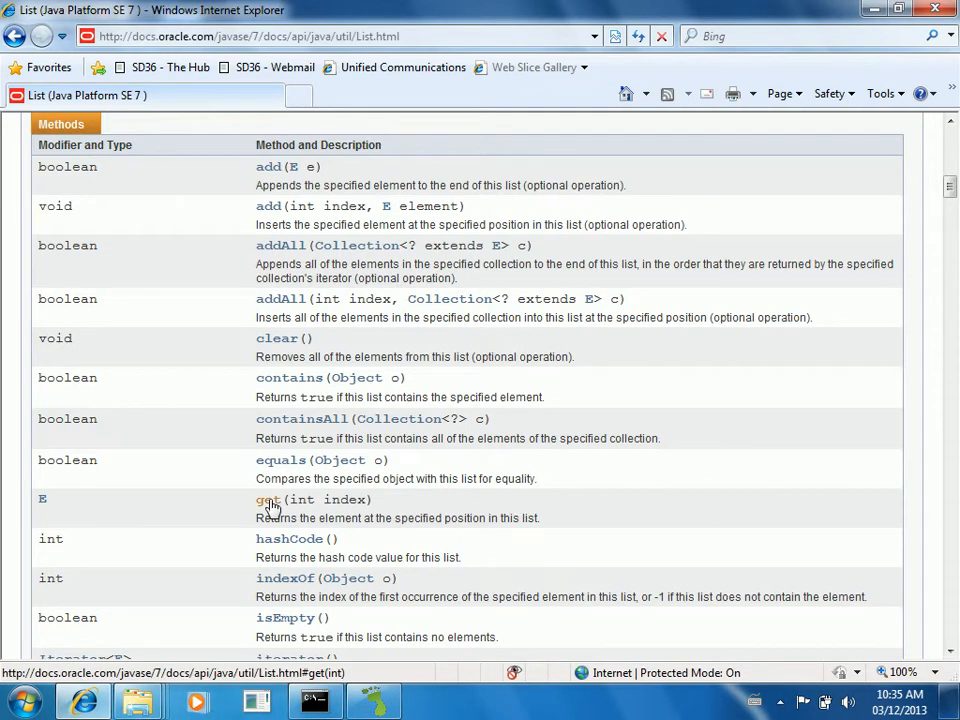
pyautogui.scroll(-3)
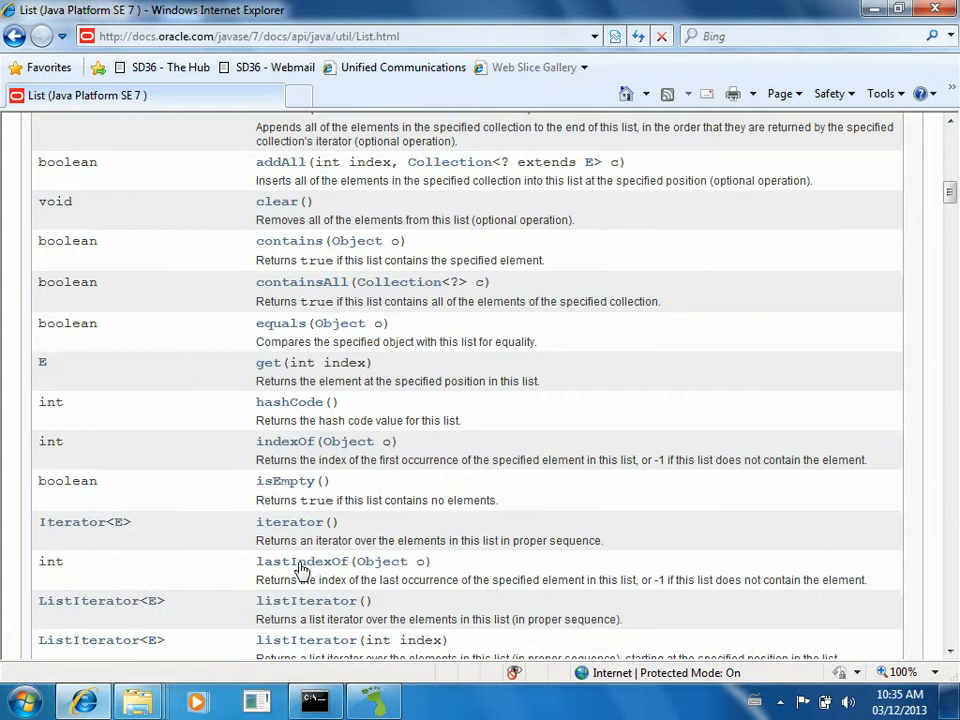
pyautogui.scroll(-3)
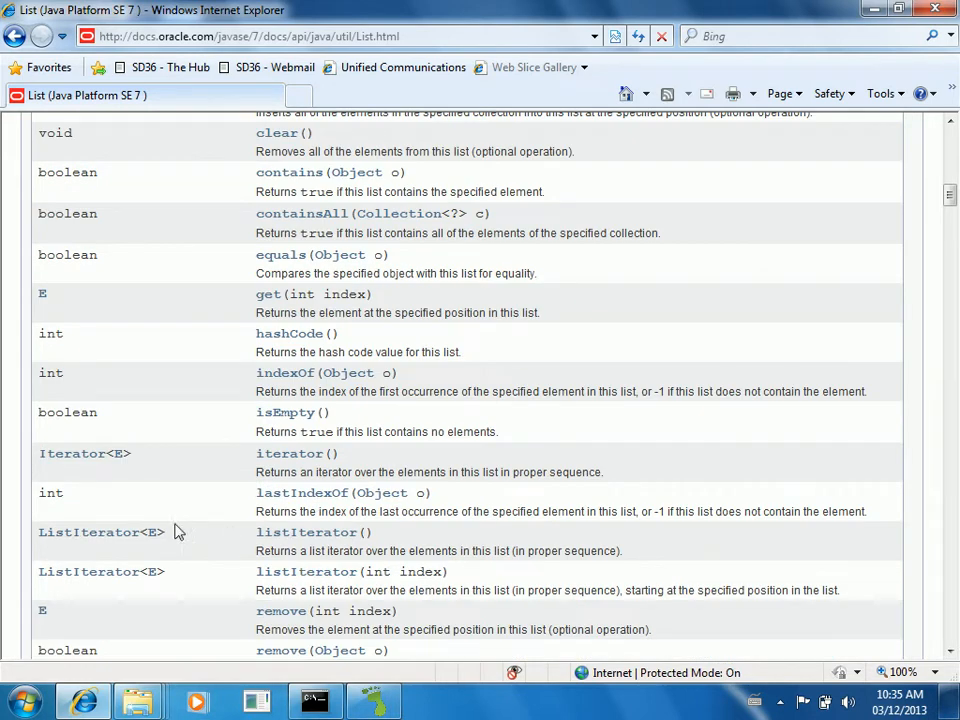
pyautogui.moveTo(57, 475)
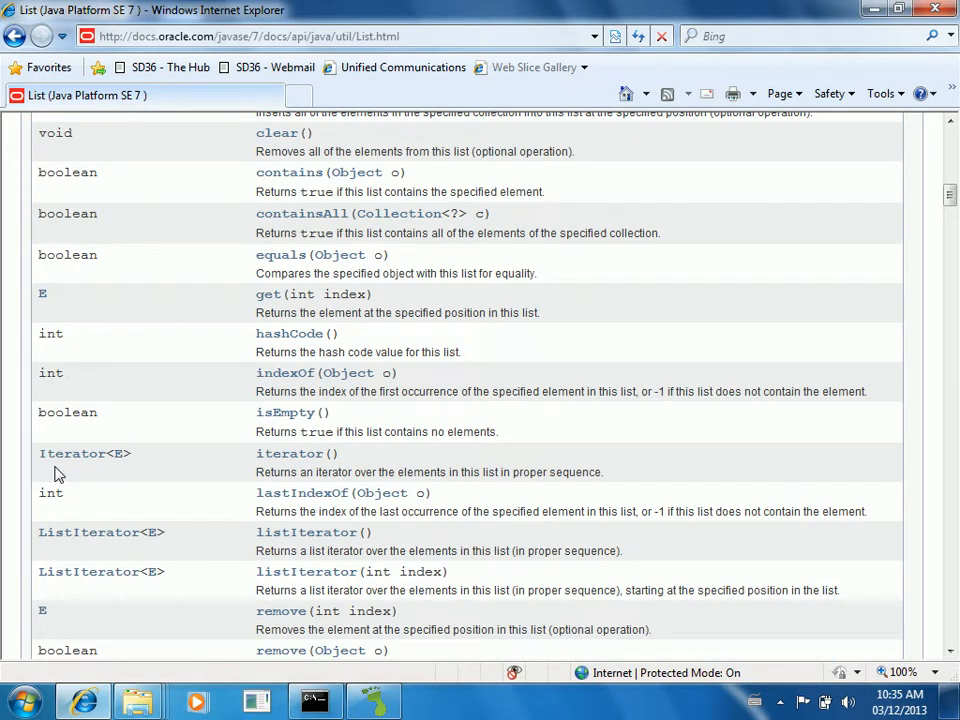
pyautogui.scroll(-3)
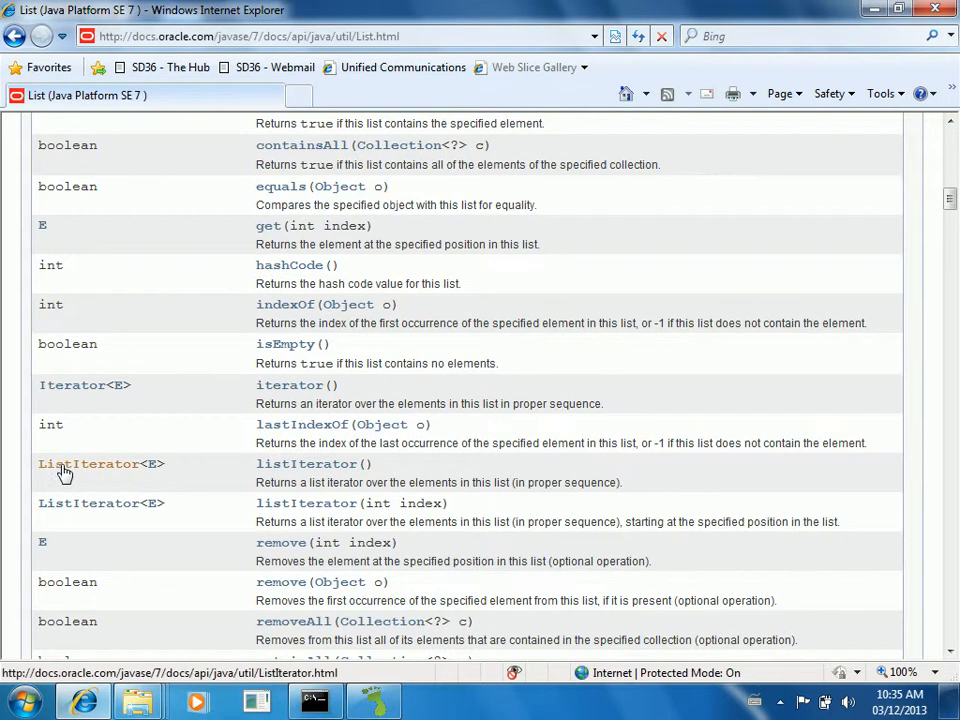
pyautogui.moveTo(65, 472)
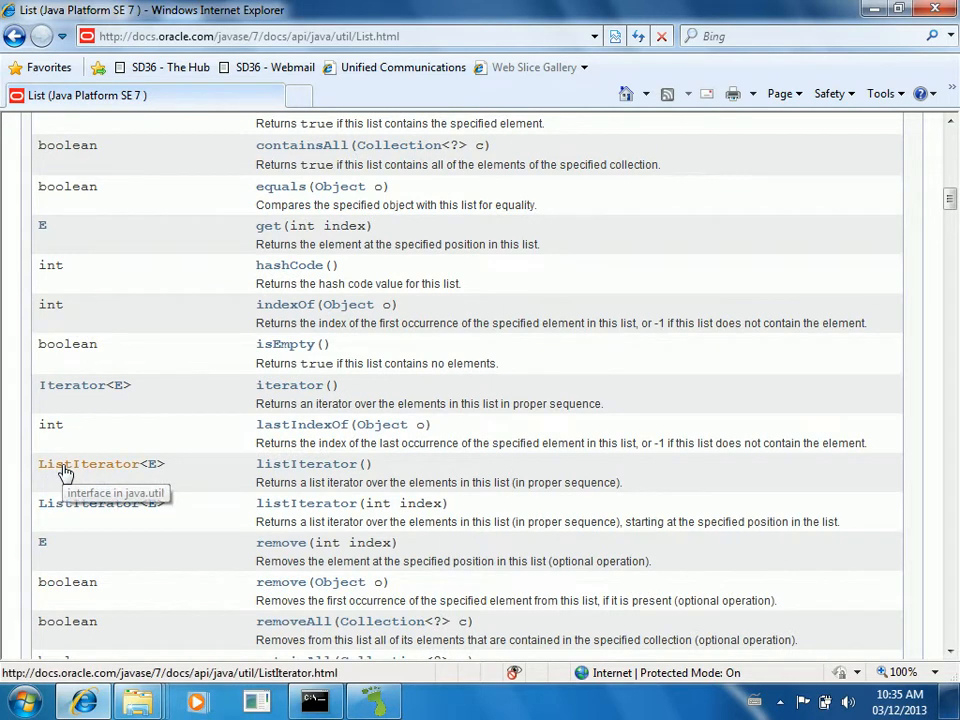
pyautogui.moveTo(90, 463)
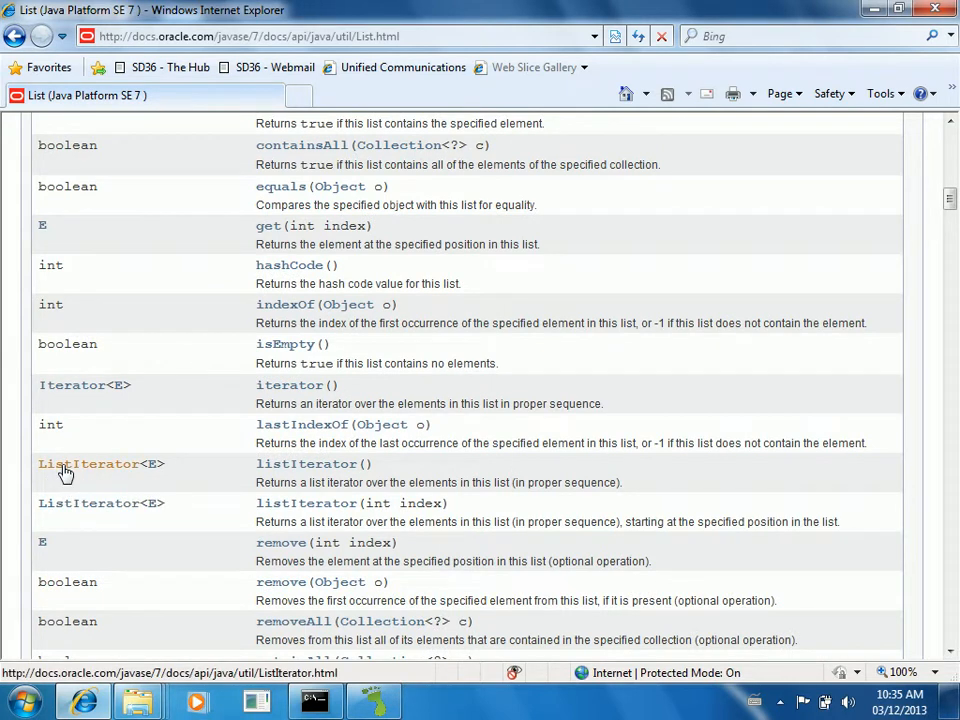
# Step: Open the ListIterator<E> link in a new tab and scroll to its method summary
pyautogui.click(88, 463)
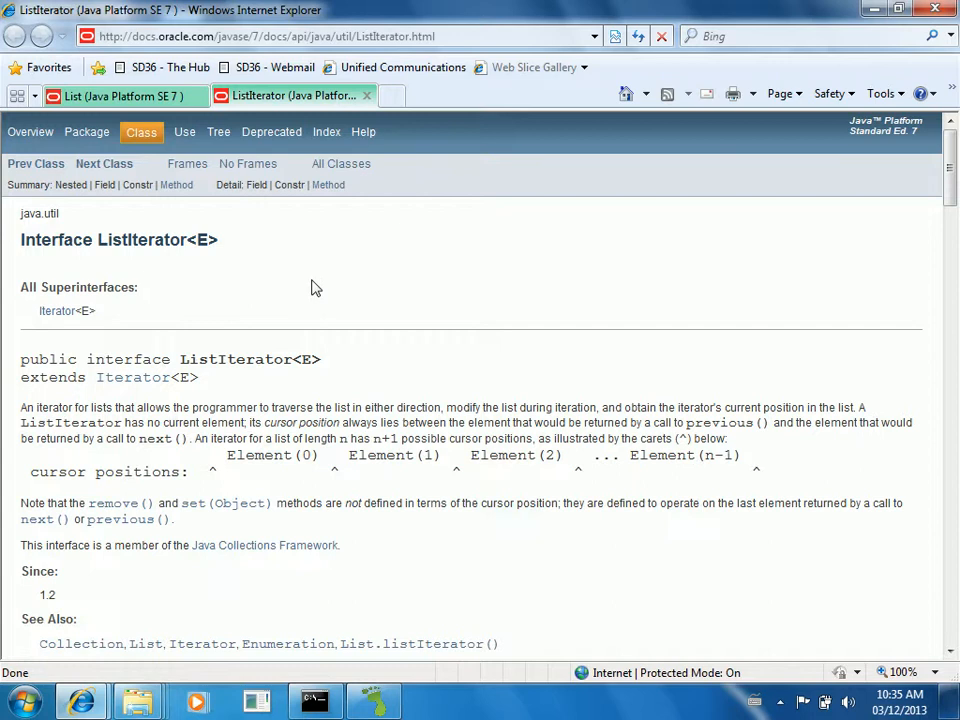
pyautogui.scroll(-3)
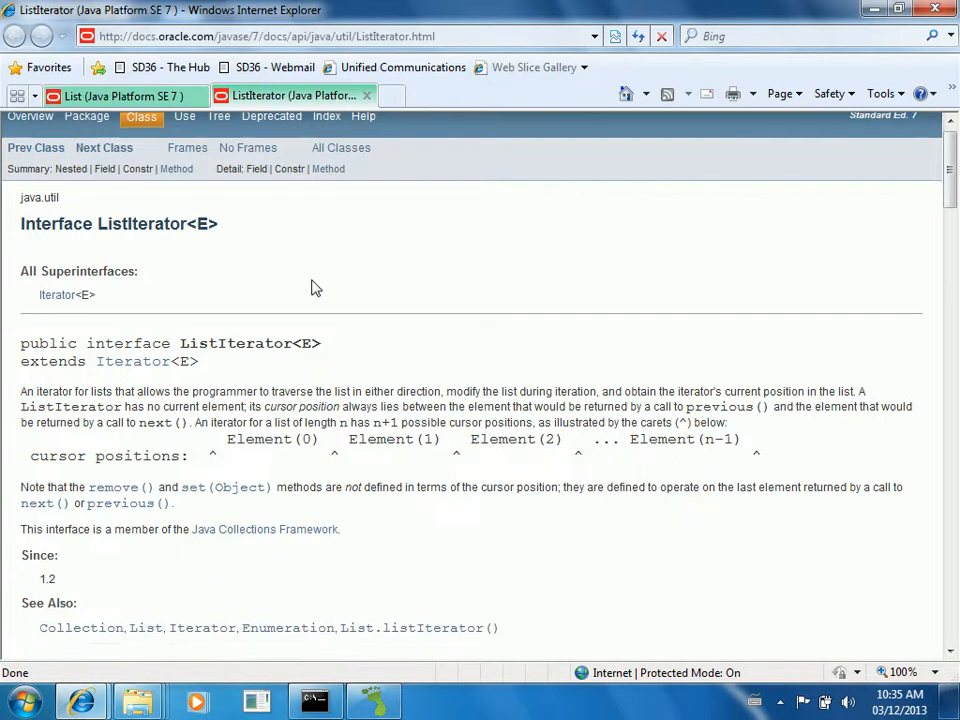
pyautogui.scroll(-3)
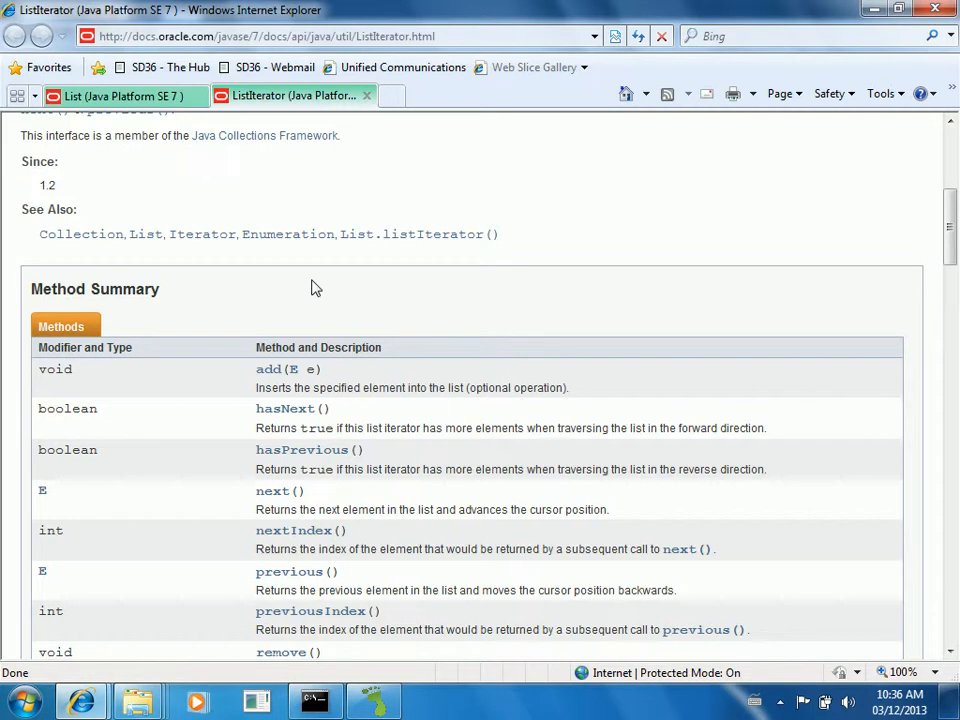
pyautogui.scroll(-3)
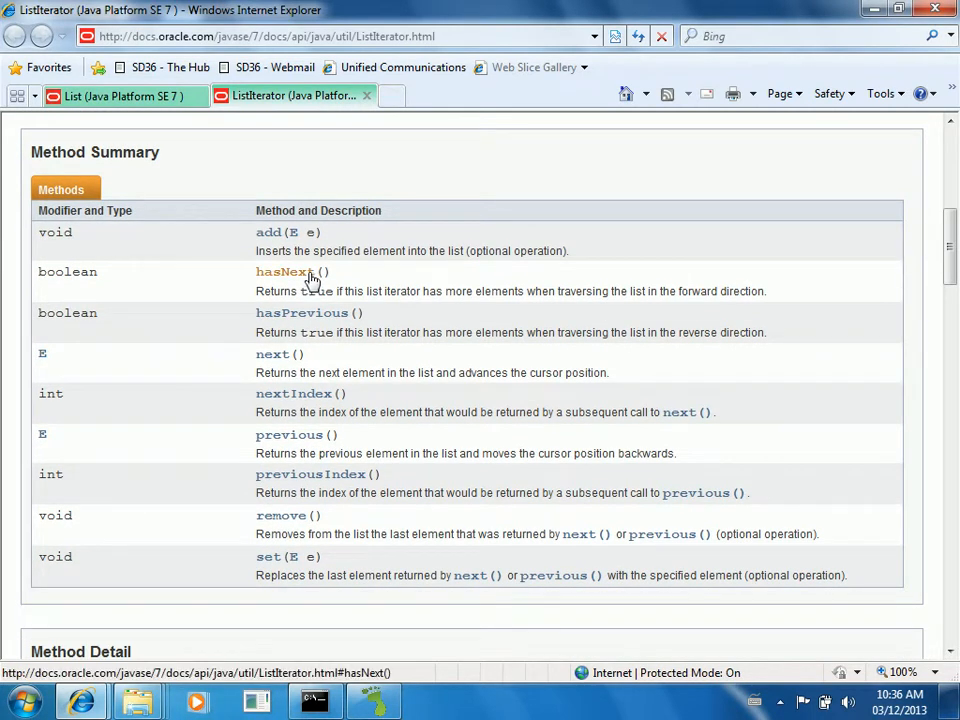
pyautogui.moveTo(275, 354)
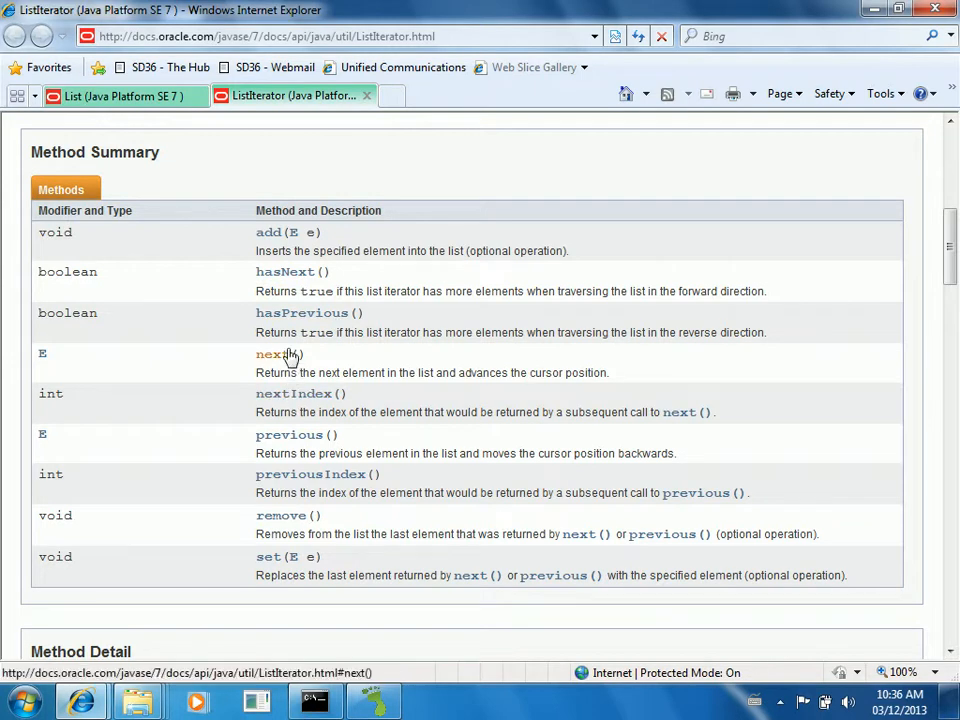
pyautogui.moveTo(292, 537)
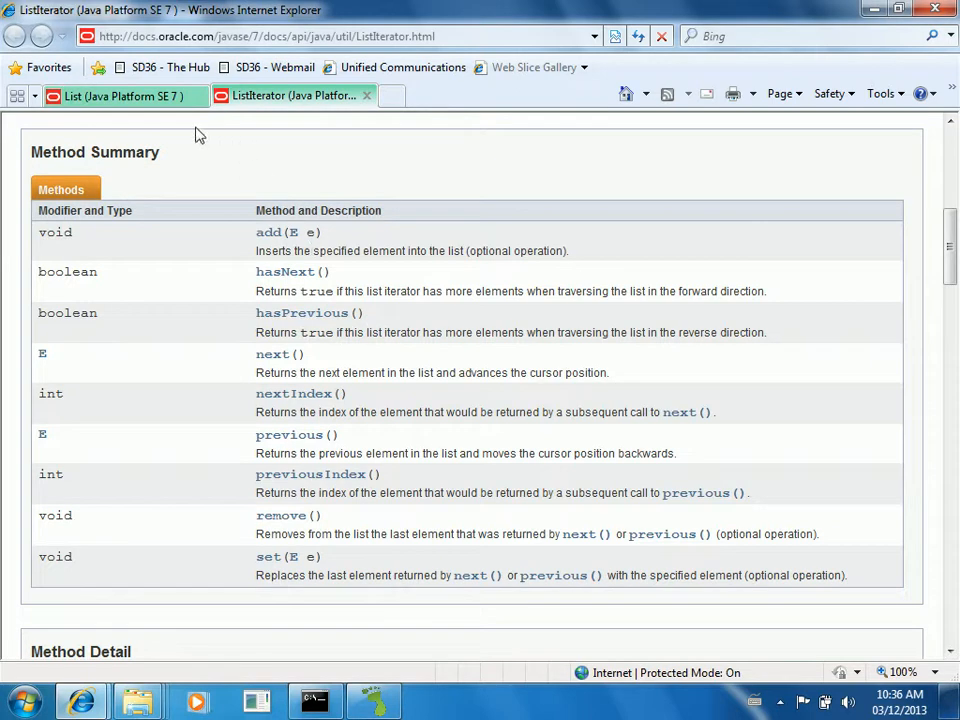
# Step: Switch back to the List (Java Platform SE 7) documentation tab
pyautogui.click(120, 95)
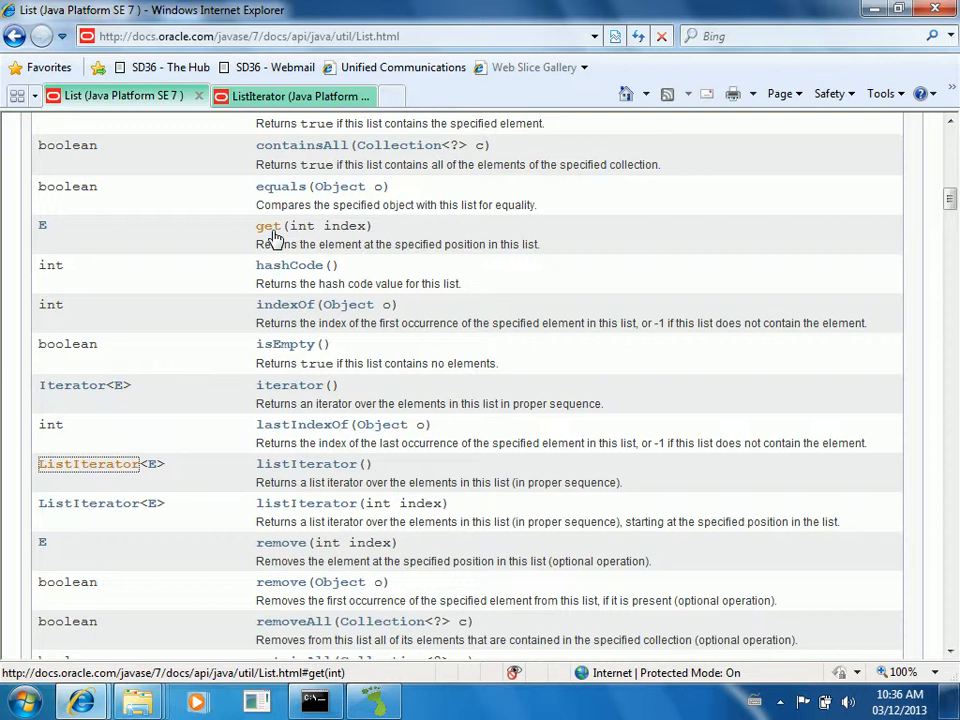
pyautogui.moveTo(306, 503)
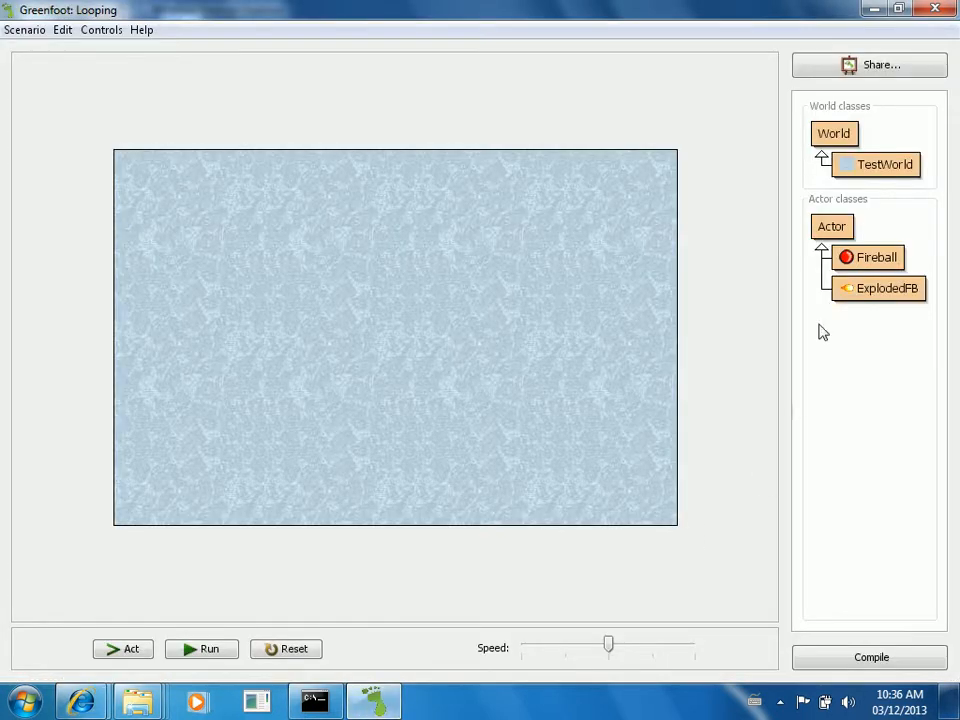
# Step: Create an Actor subclass named SmartBomb using the missile.png image
pyautogui.rightClick(832, 226)
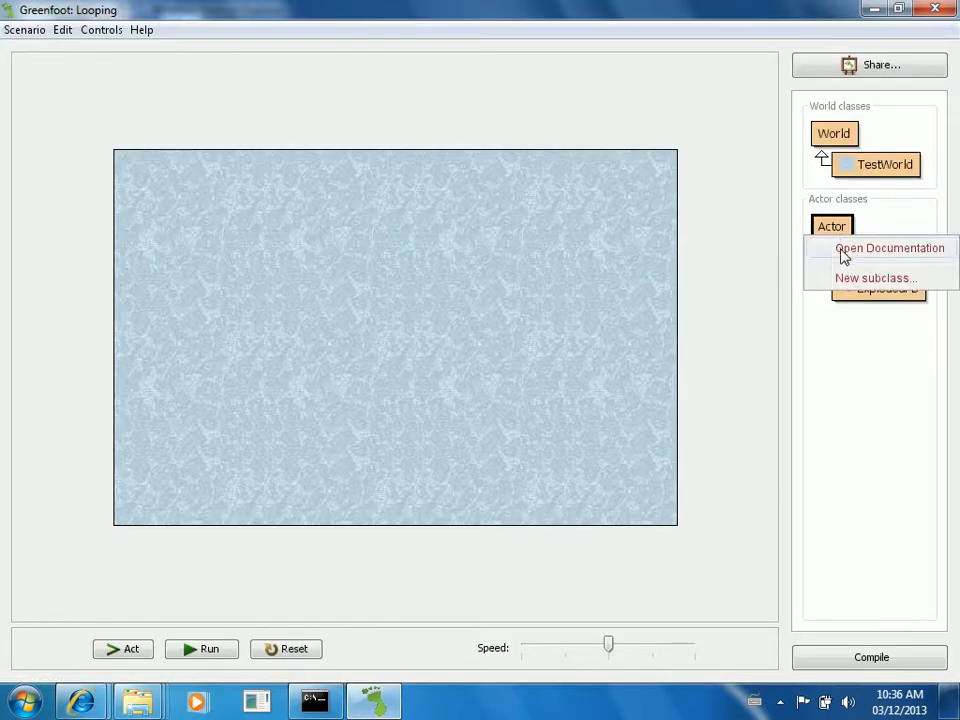
pyautogui.click(873, 278)
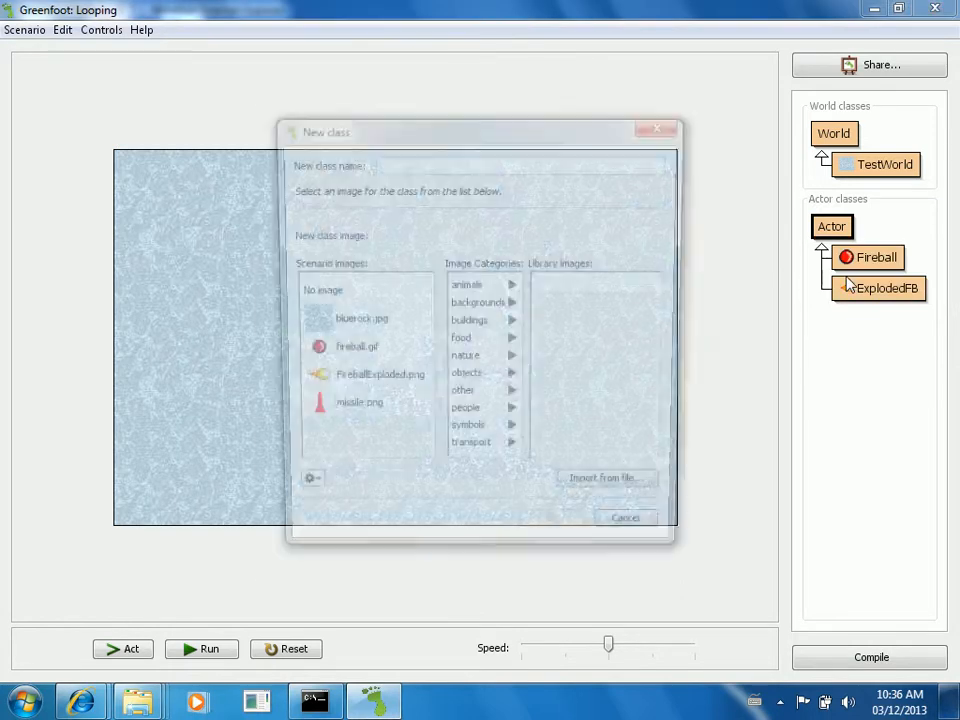
pyautogui.write('Smart')
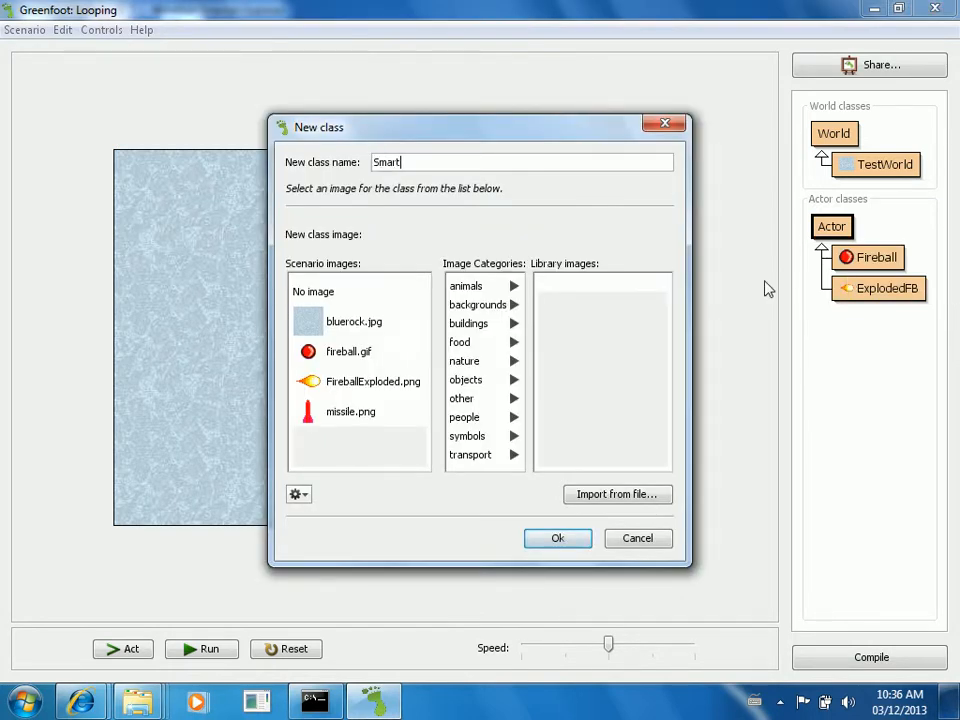
pyautogui.write('Bomb')
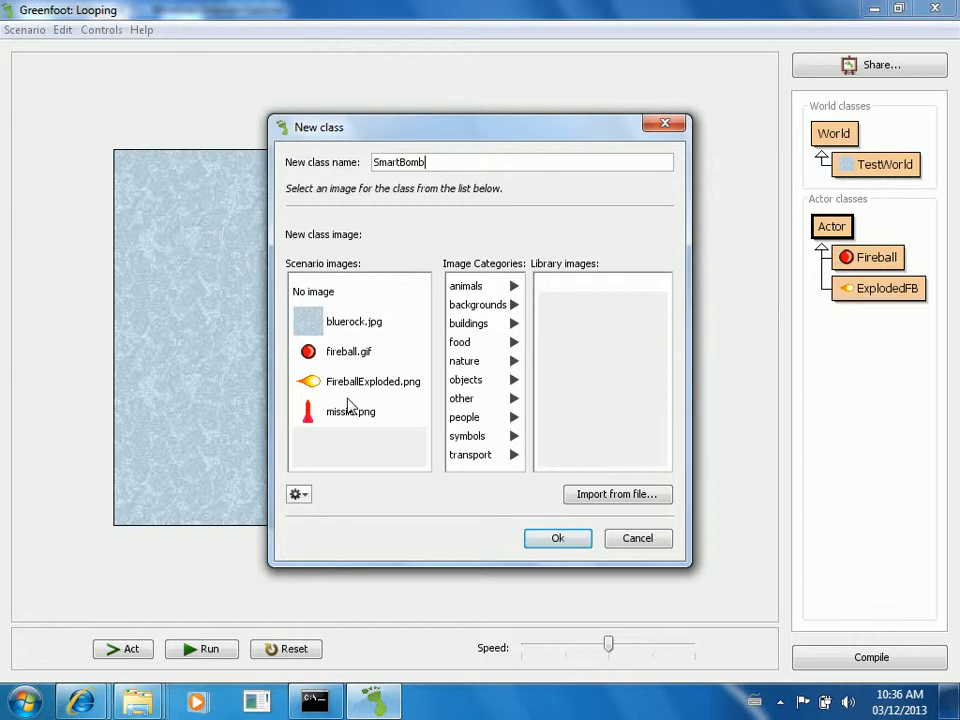
pyautogui.click(350, 411)
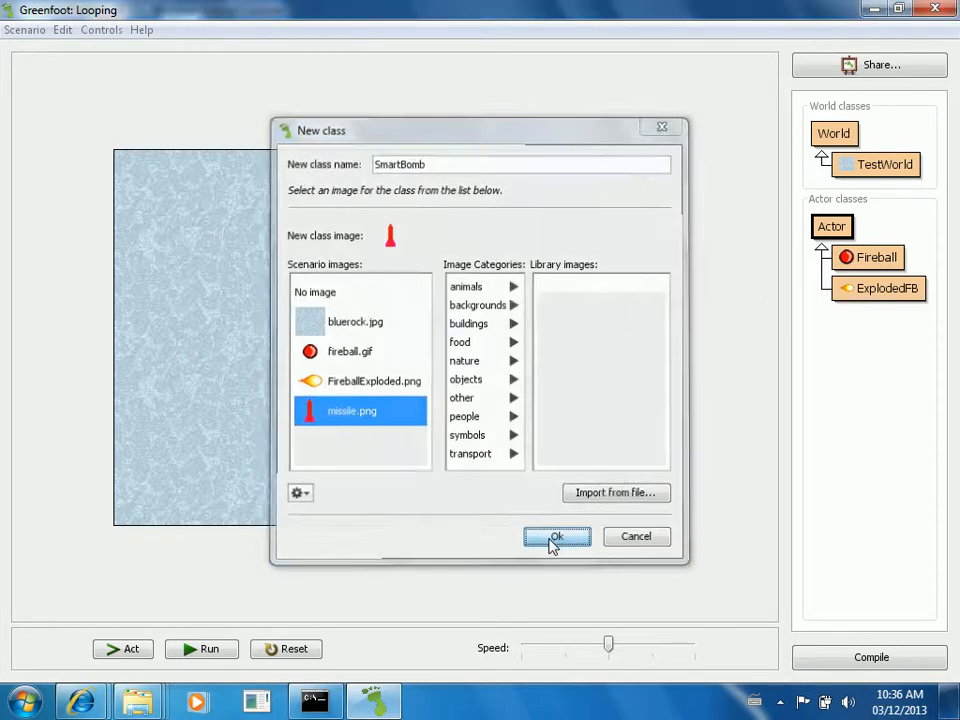
pyautogui.click(556, 536)
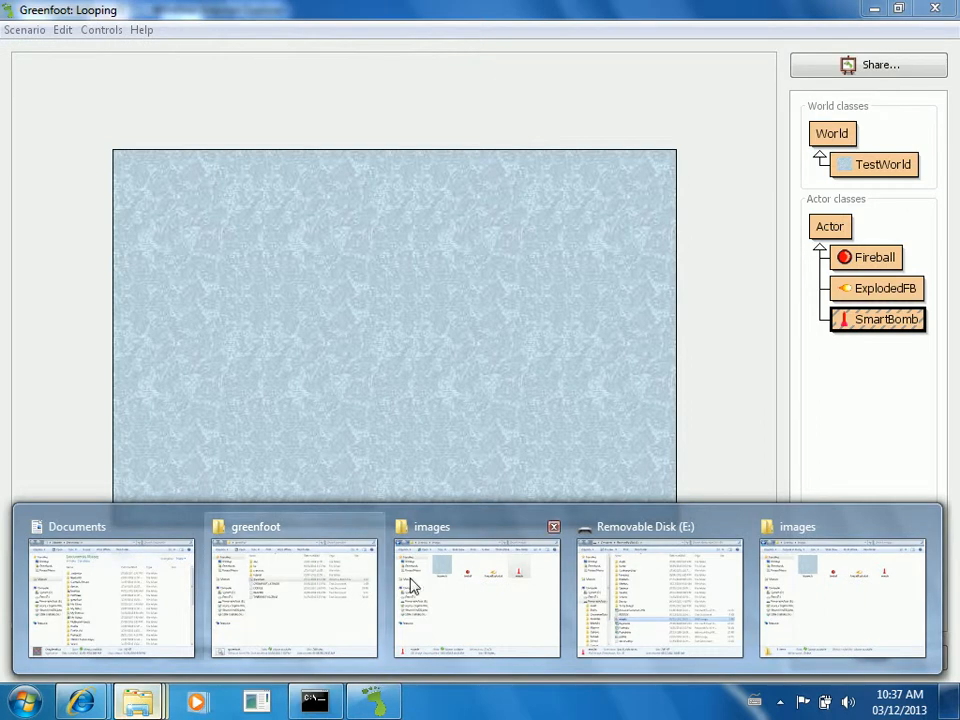
# Step: Preview missile.png in Windows Photo Viewer, then close the viewer and images folder
pyautogui.click(477, 590)
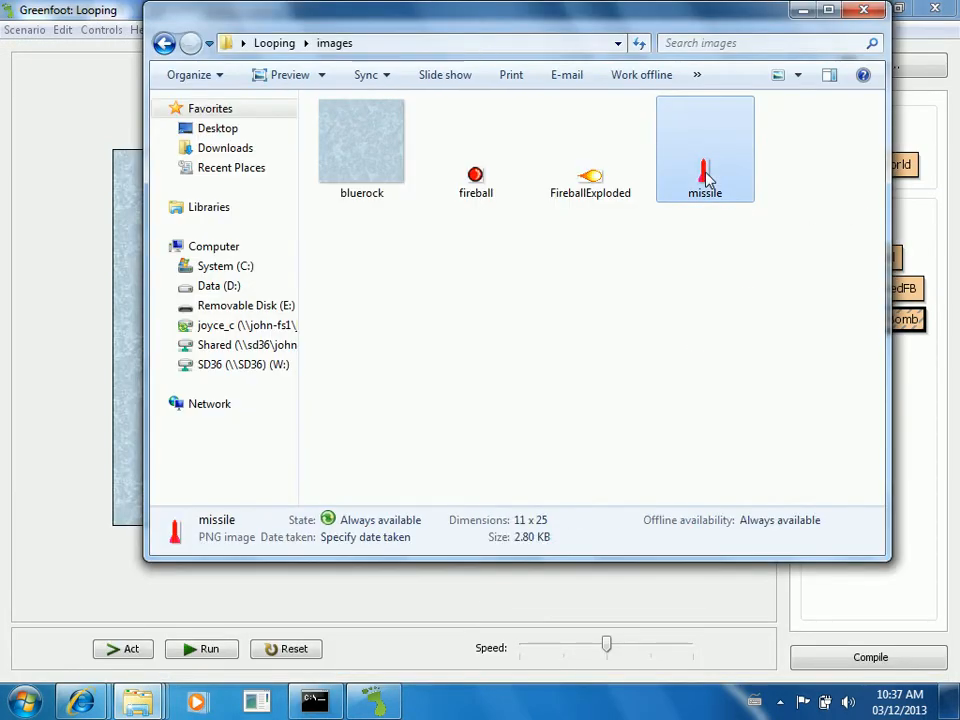
pyautogui.rightClick(705, 175)
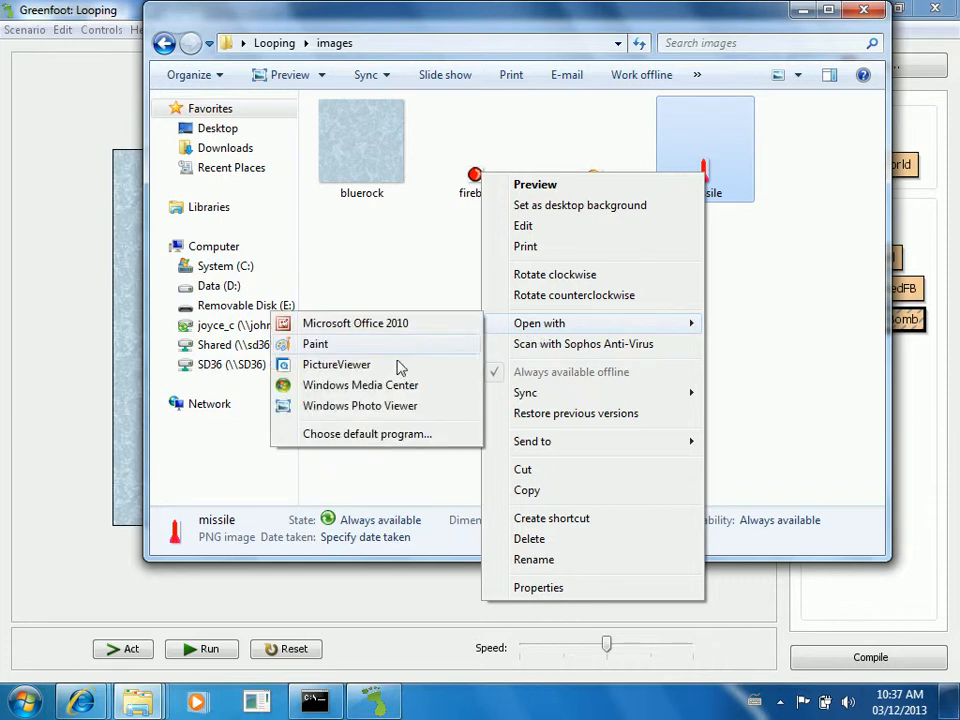
pyautogui.click(490, 380)
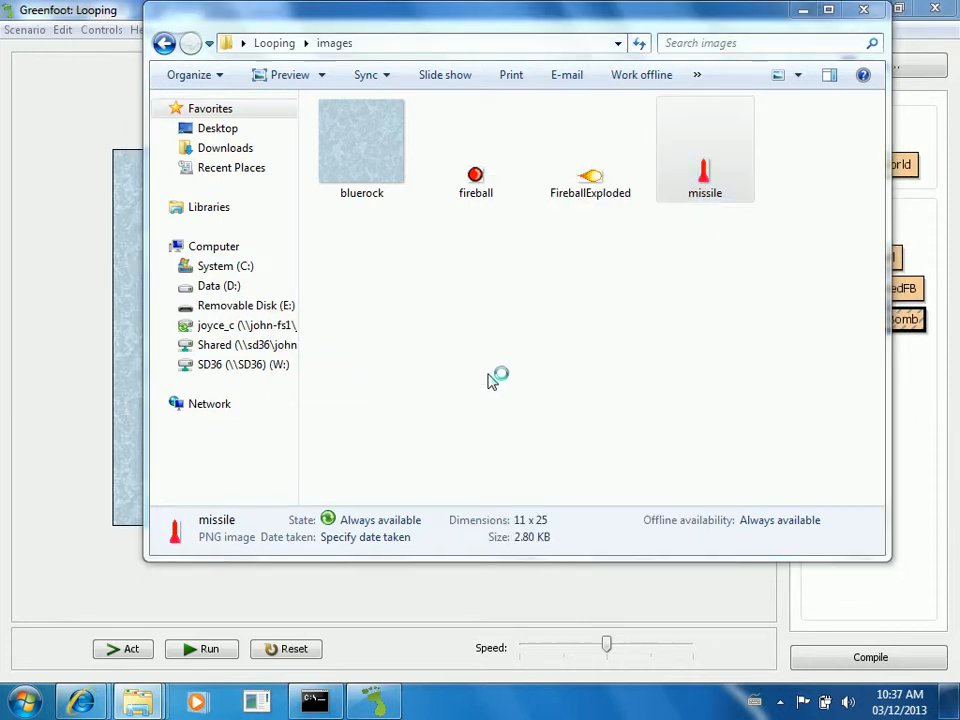
pyautogui.doubleClick(705, 145)
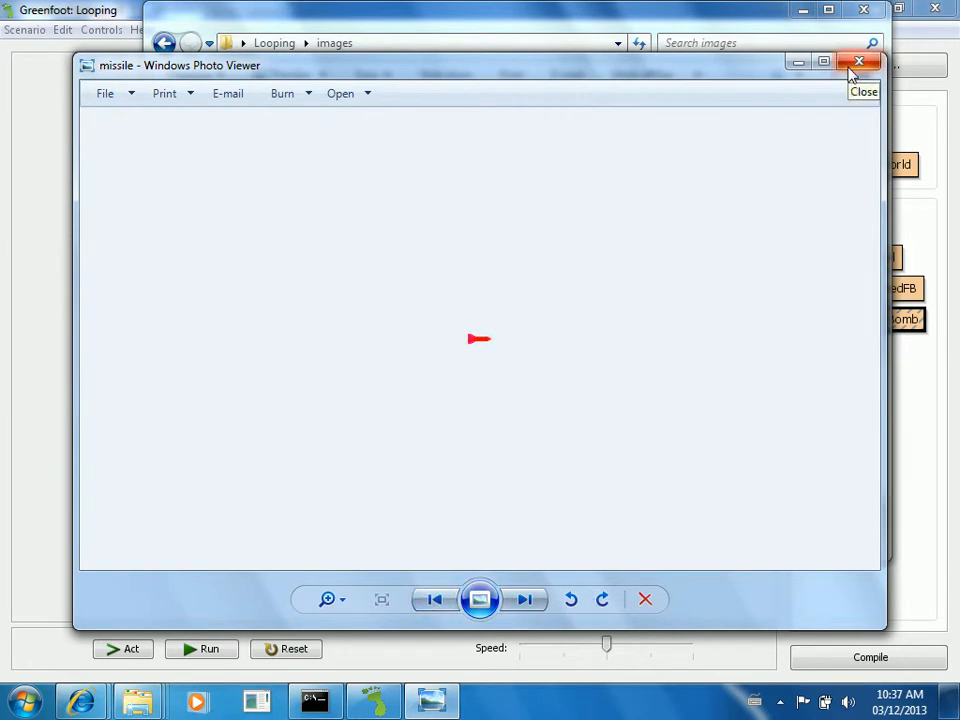
pyautogui.click(858, 61)
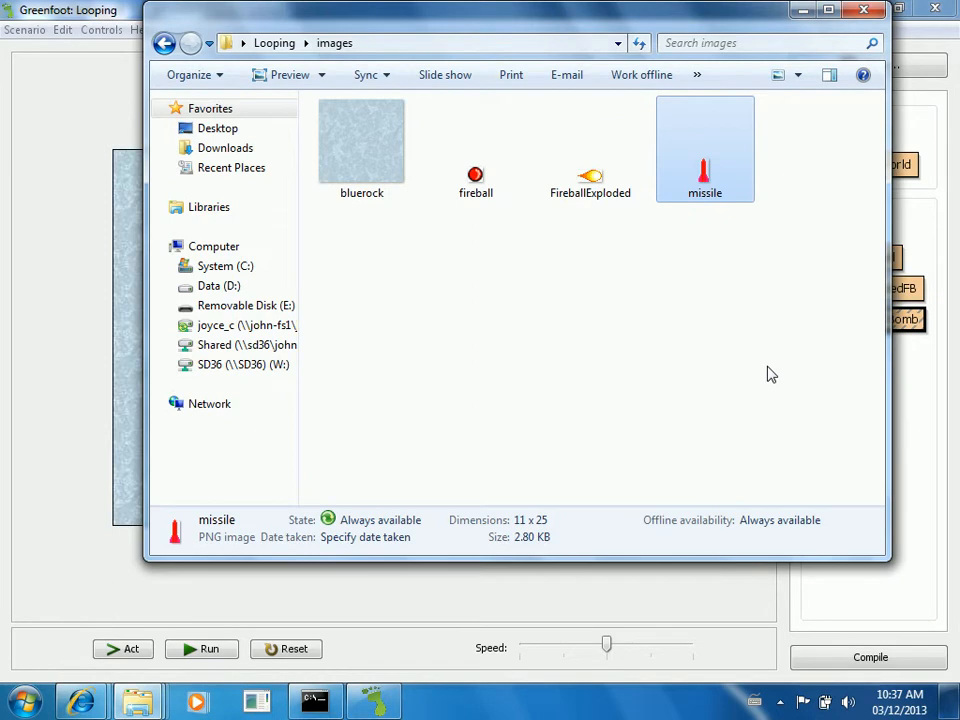
pyautogui.click(670, 331)
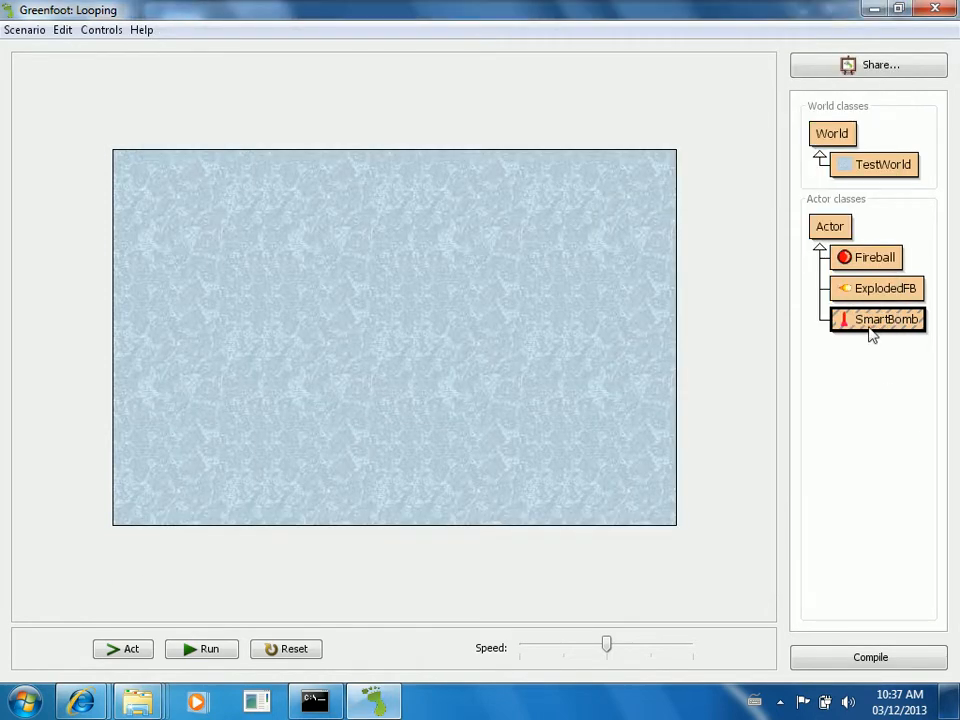
# Step: Check the SmartBomb class options and compile the Looping scenario
pyautogui.rightClick(886, 319)
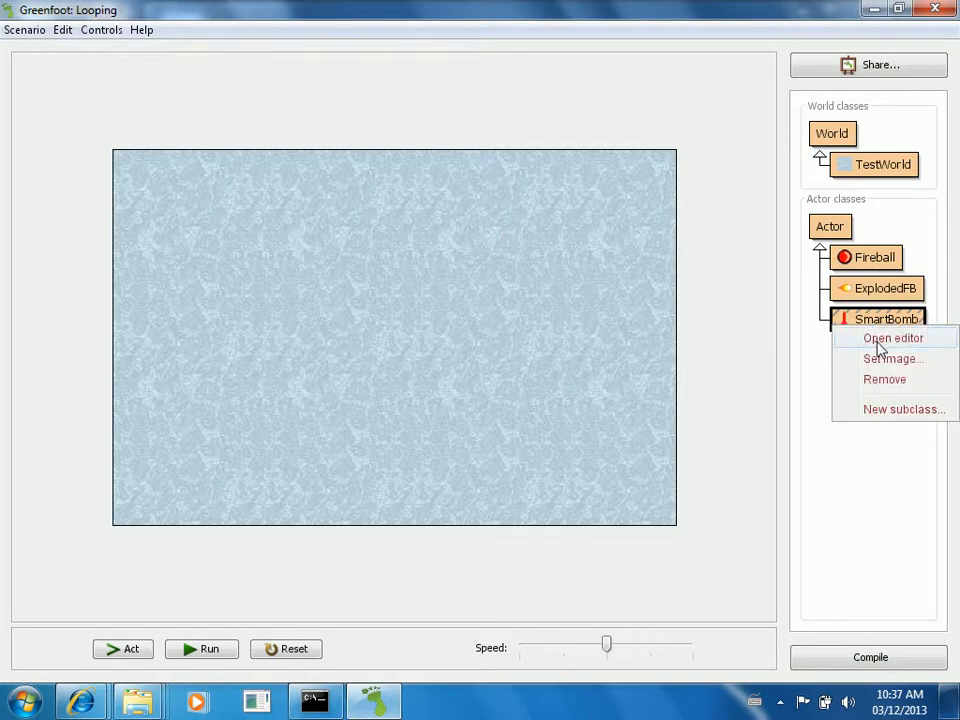
pyautogui.moveTo(893, 358)
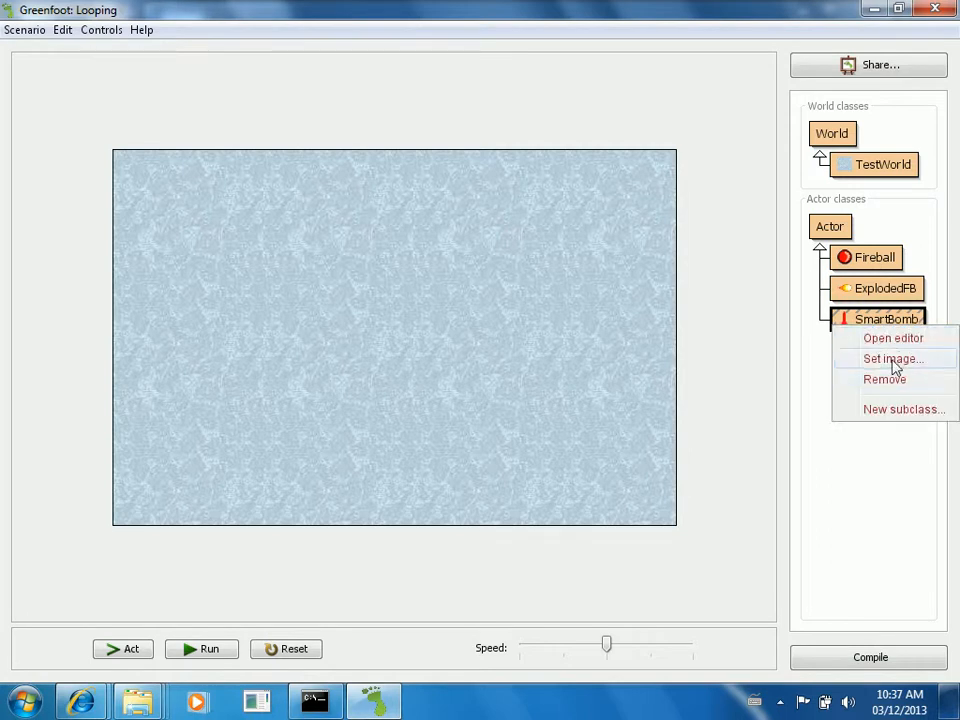
pyautogui.click(892, 358)
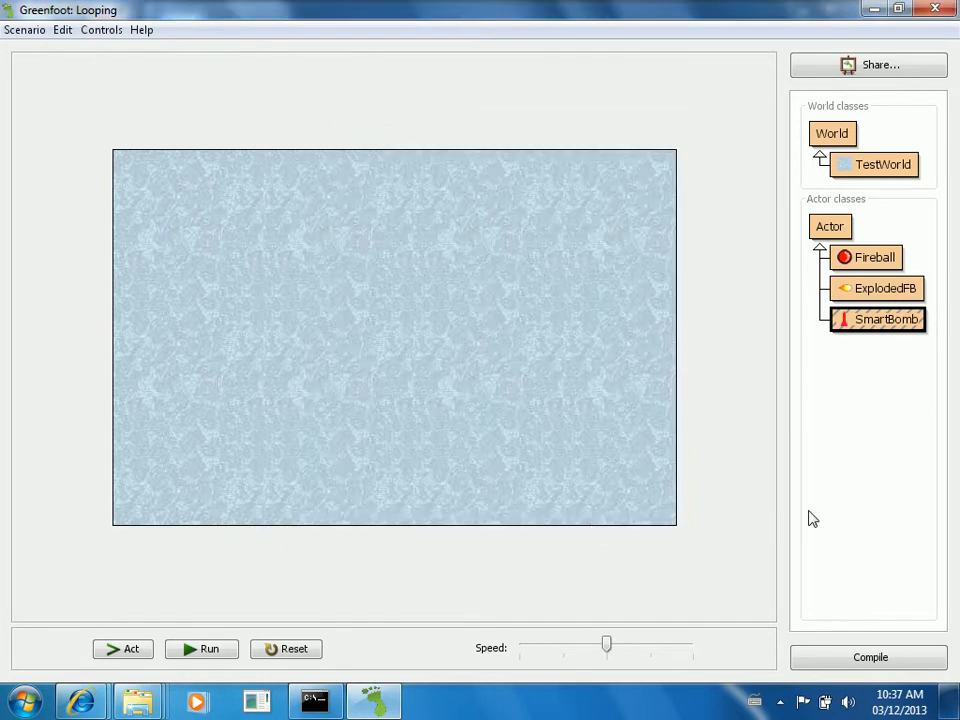
pyautogui.click(869, 657)
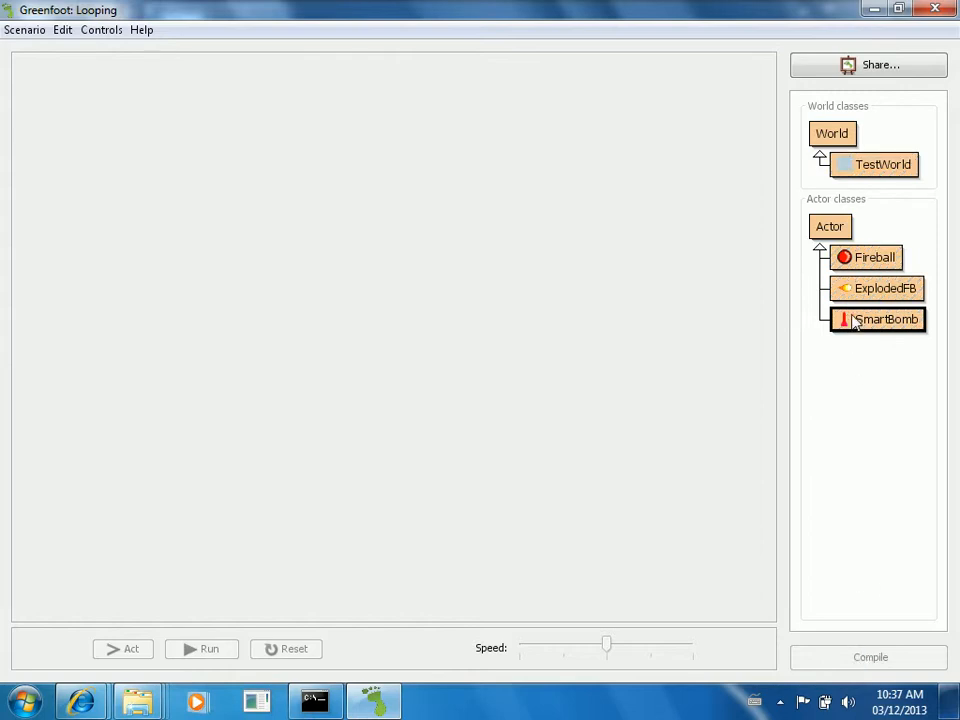
pyautogui.click(869, 657)
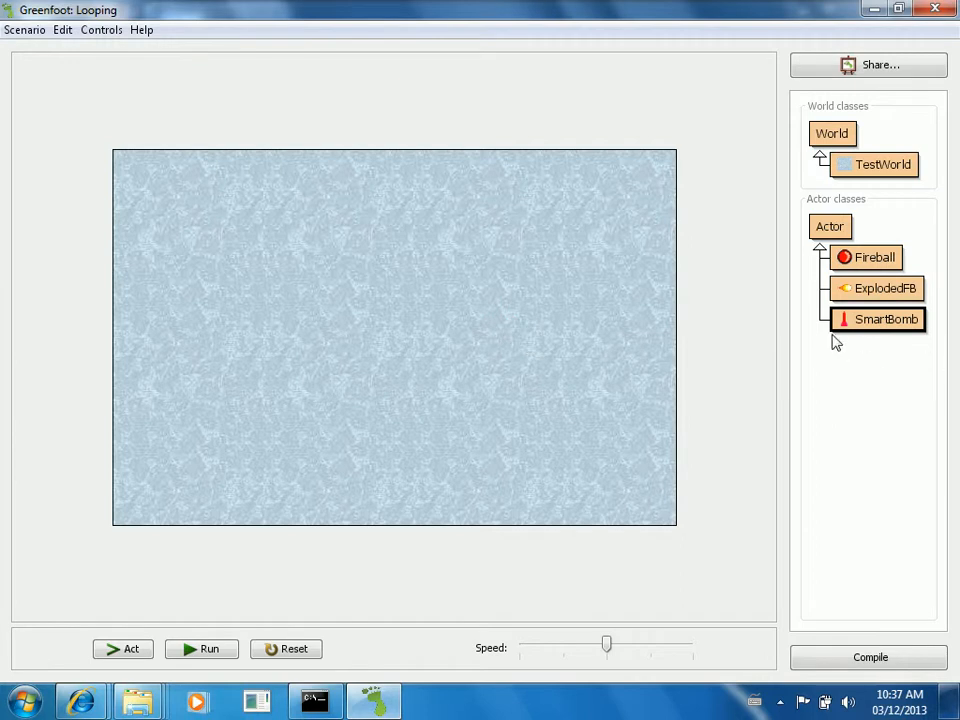
# Step: View and close the SmartBomb source, then start a new Actor subclass
pyautogui.rightClick(886, 318)
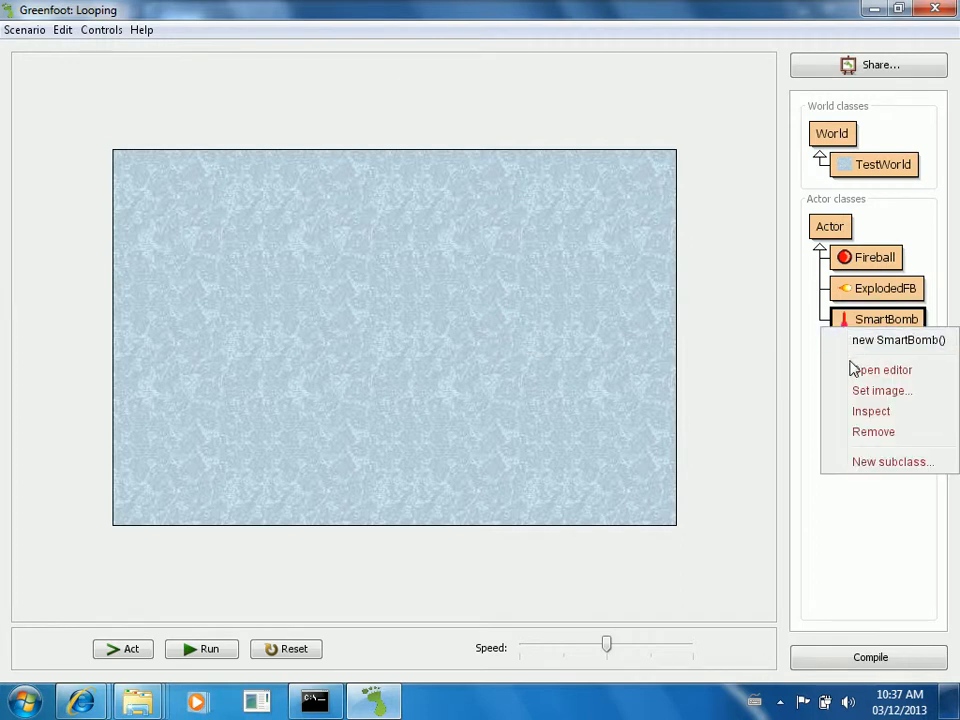
pyautogui.click(882, 369)
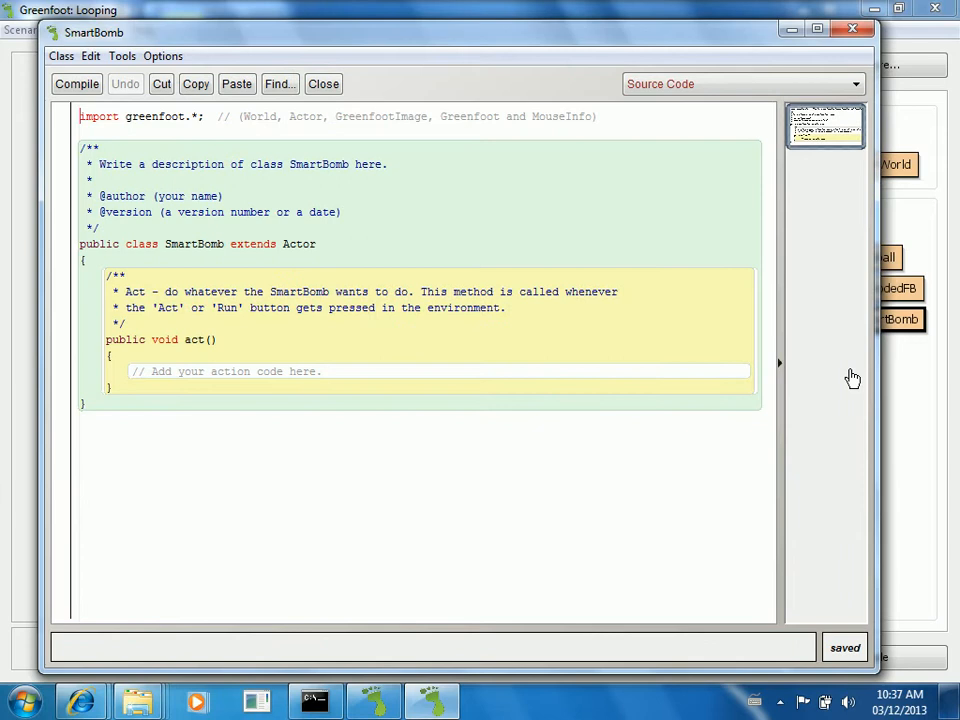
pyautogui.click(323, 83)
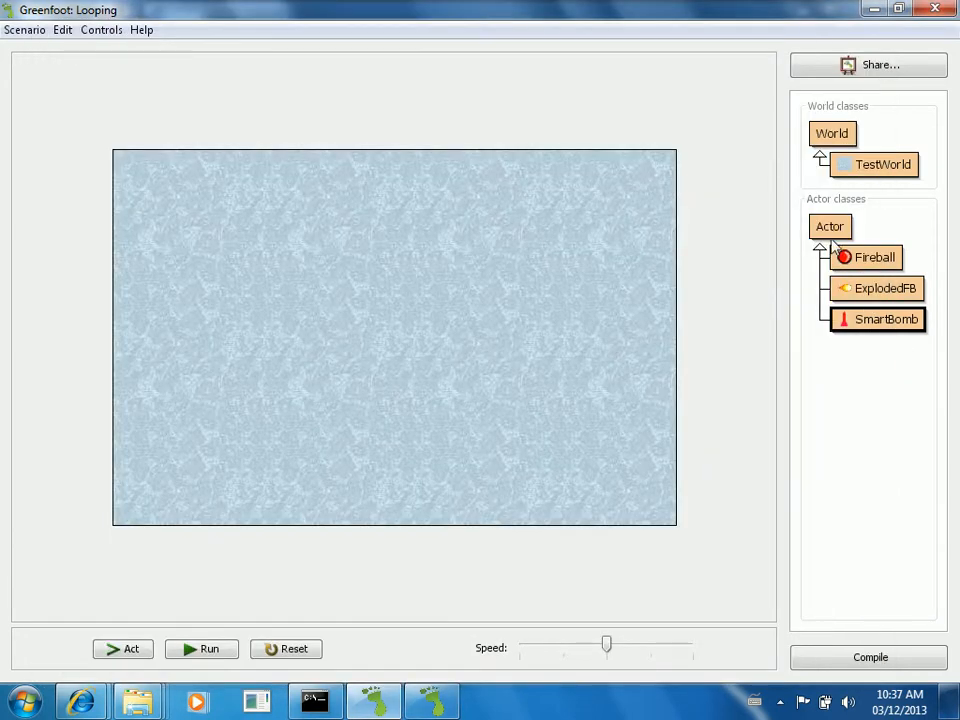
pyautogui.rightClick(830, 226)
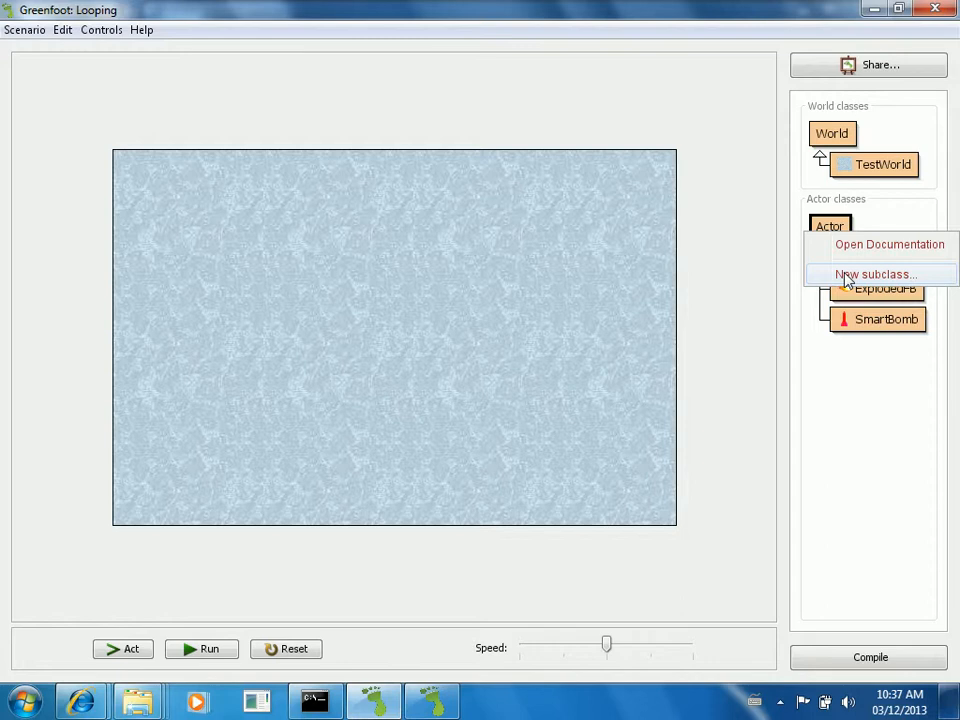
pyautogui.click(874, 274)
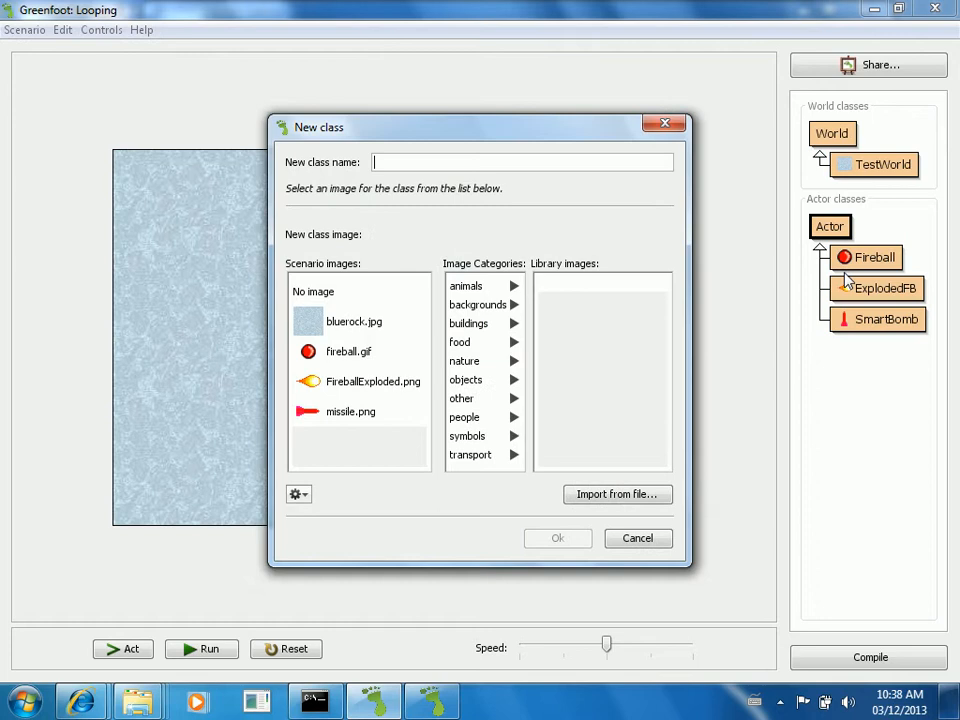
# Step: Name the new Actor subclass Enemy and create it without an image
pyautogui.write('Enemy')
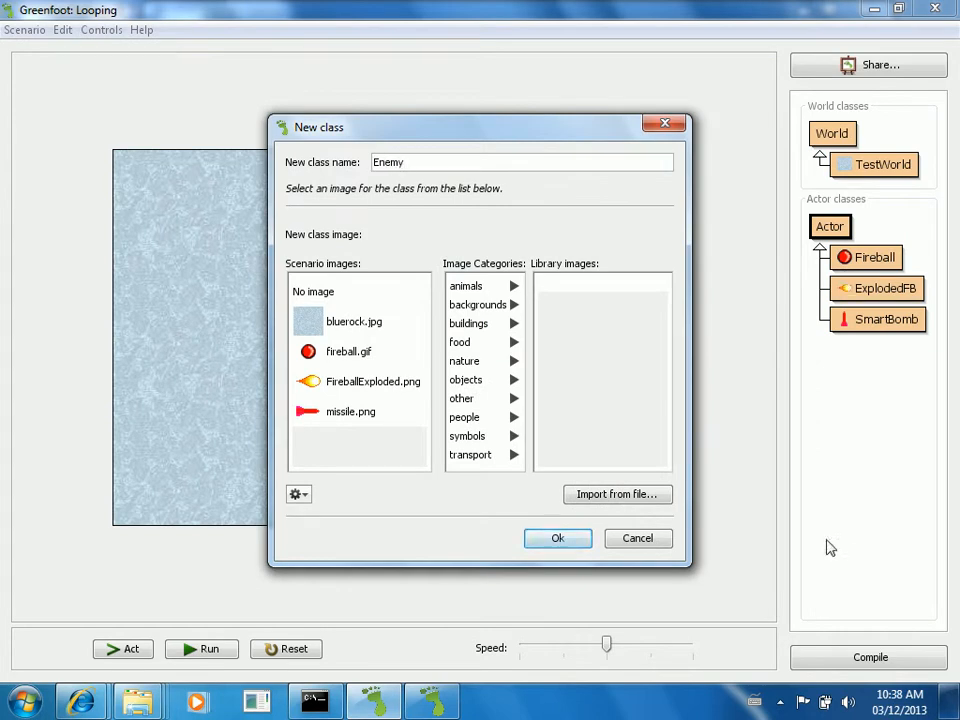
pyautogui.click(637, 538)
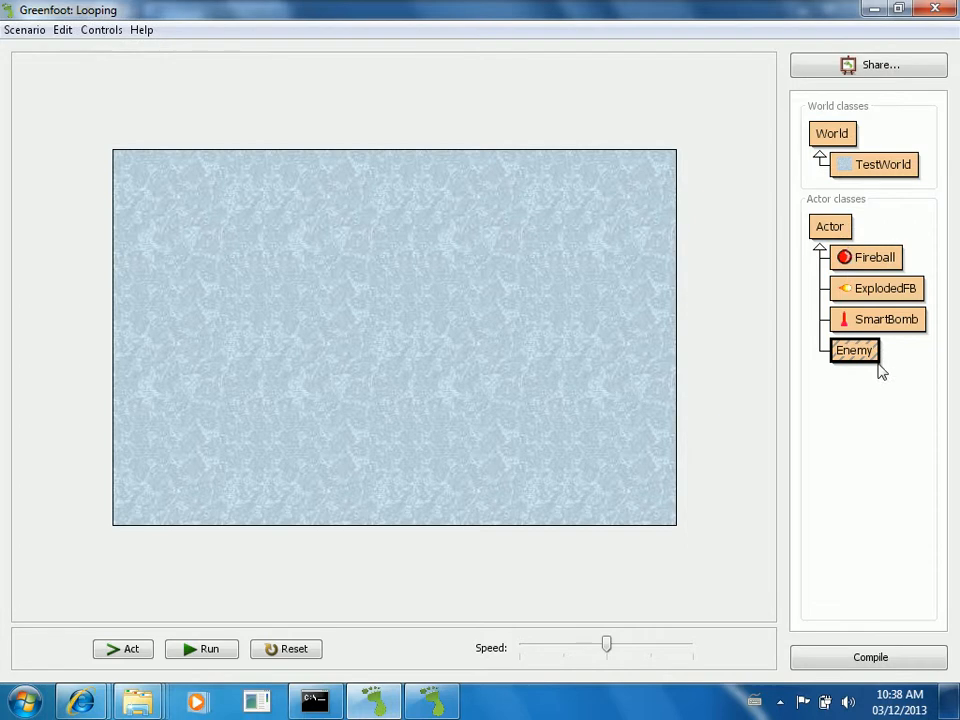
# Step: Create an Ant subclass of Enemy using the animals ant3.png image
pyautogui.rightClick(854, 350)
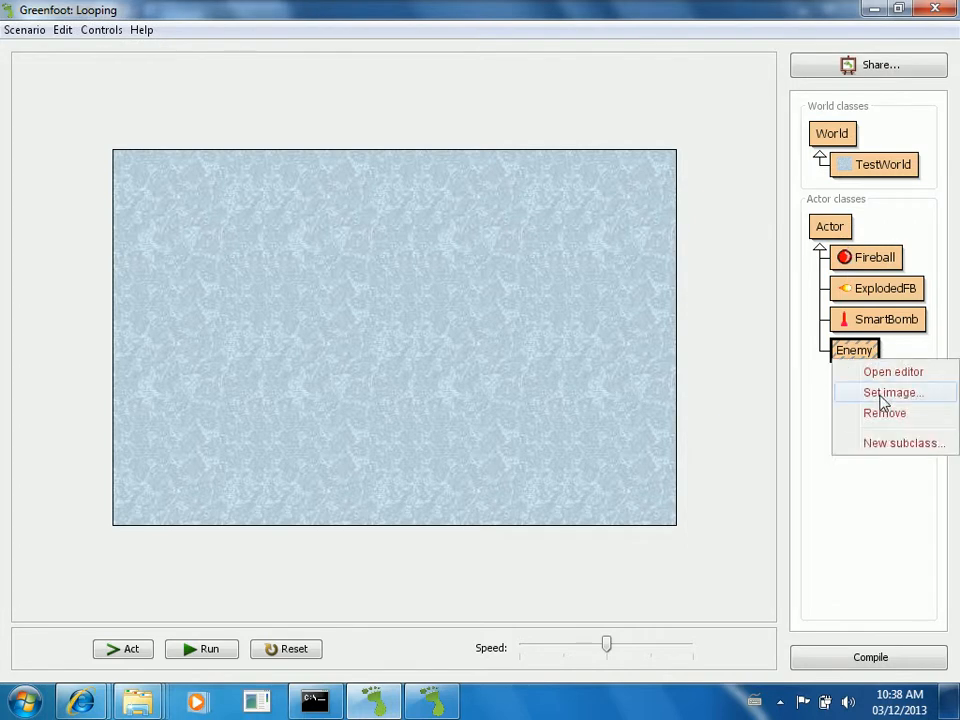
pyautogui.click(901, 443)
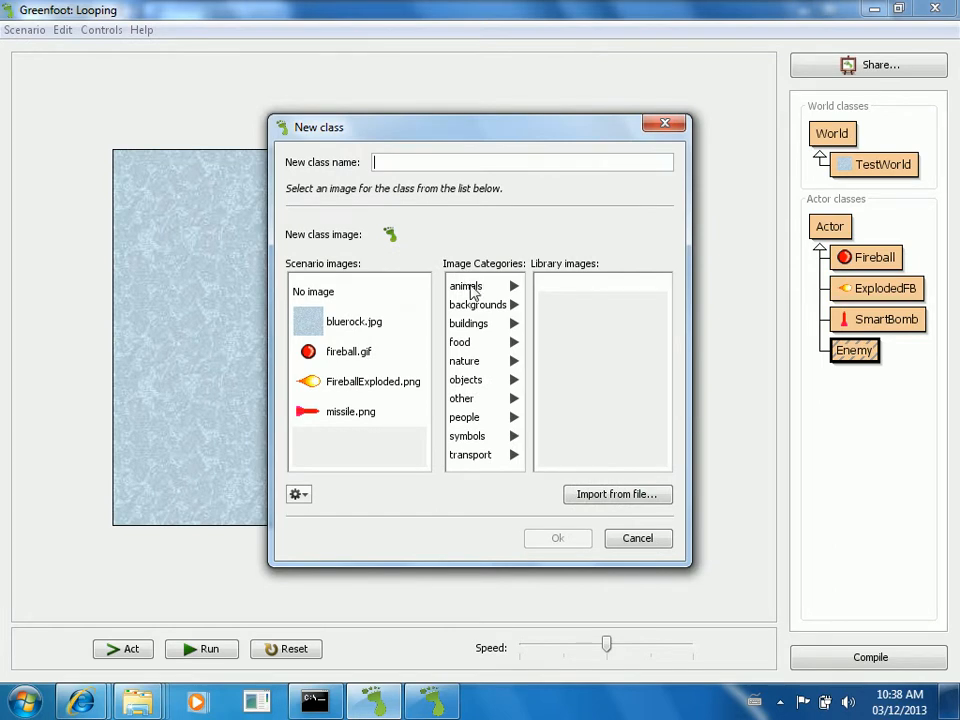
pyautogui.click(466, 287)
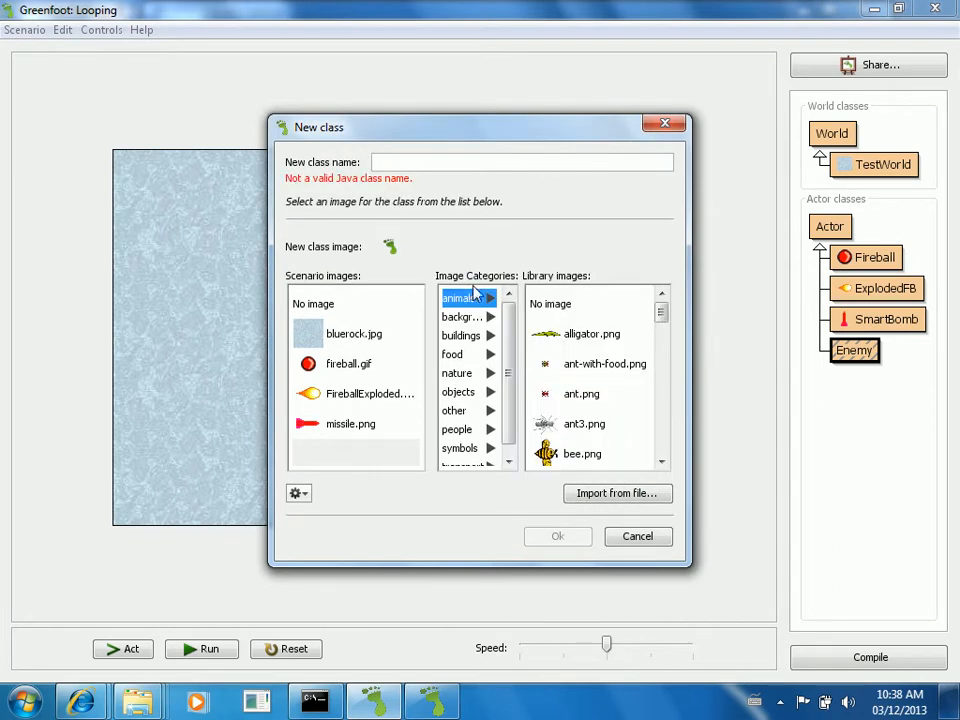
pyautogui.moveTo(555, 440)
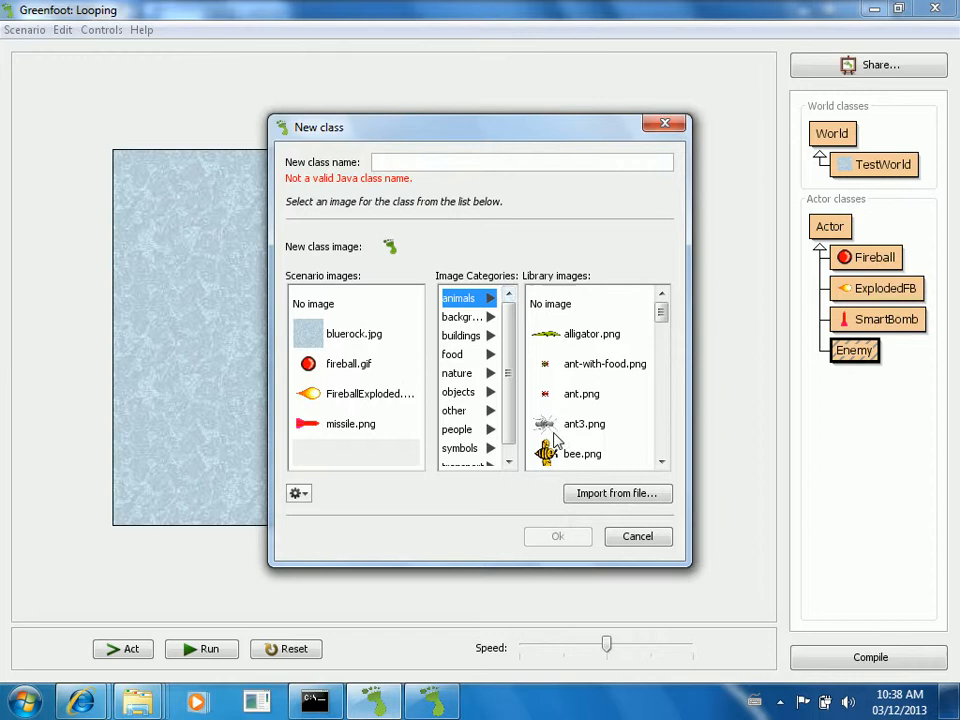
pyautogui.click(584, 411)
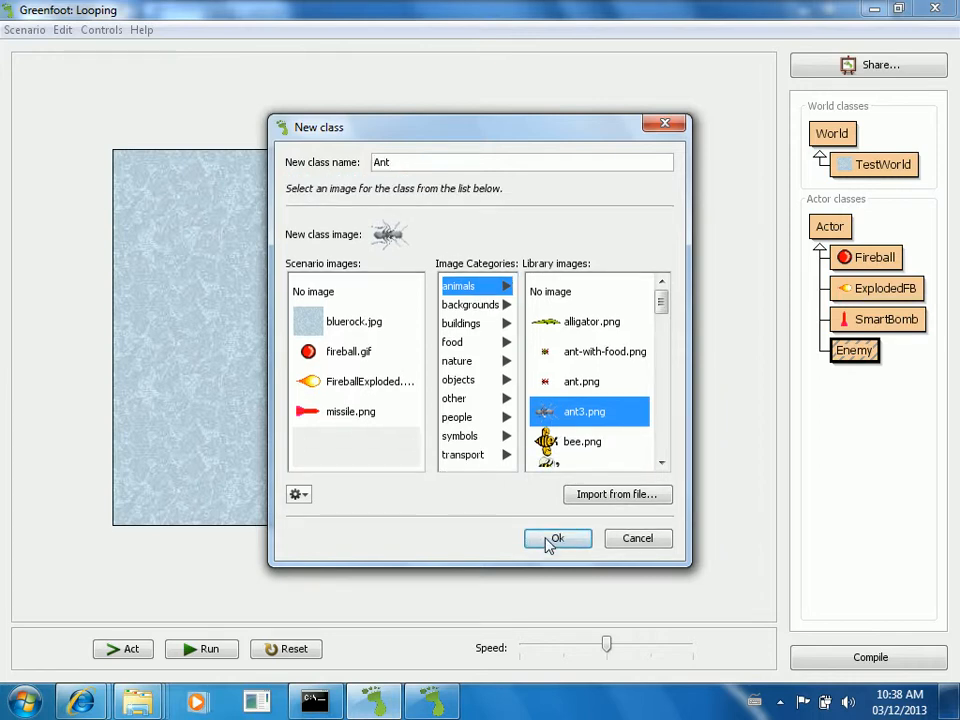
pyautogui.click(557, 538)
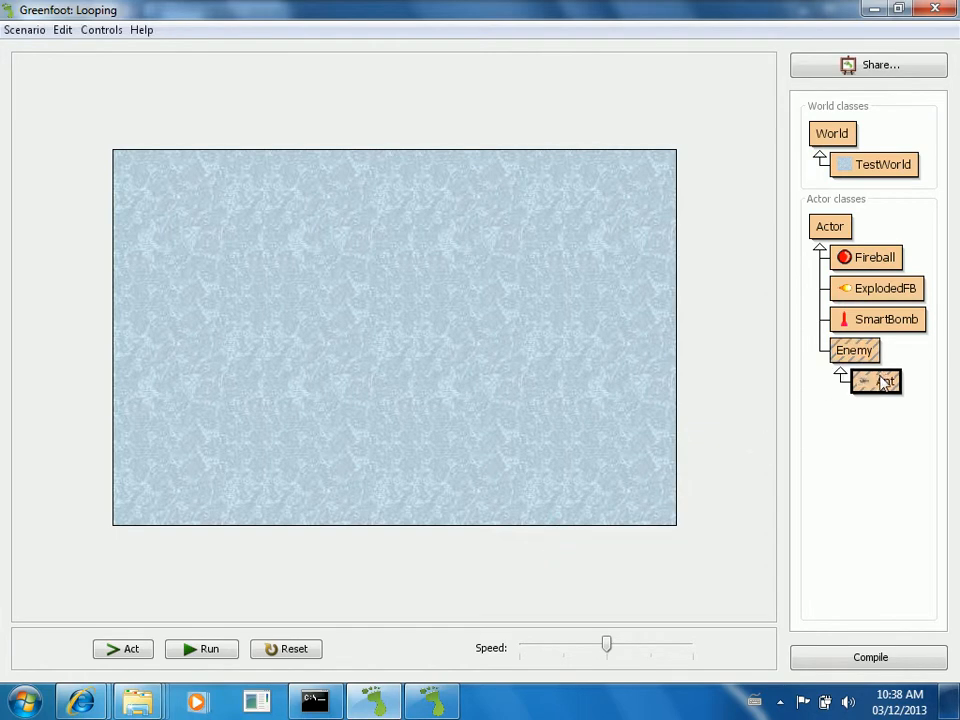
pyautogui.moveTo(860, 320)
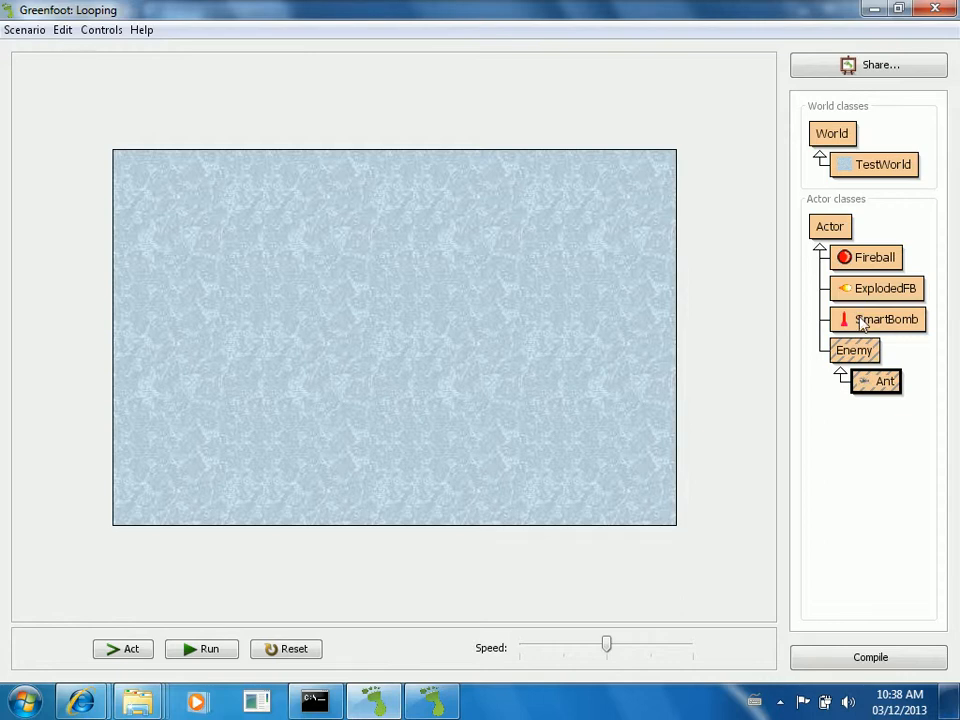
# Step: Create a Spider subclass of Enemy using the spider.png image from the animals library
pyautogui.rightClick(854, 350)
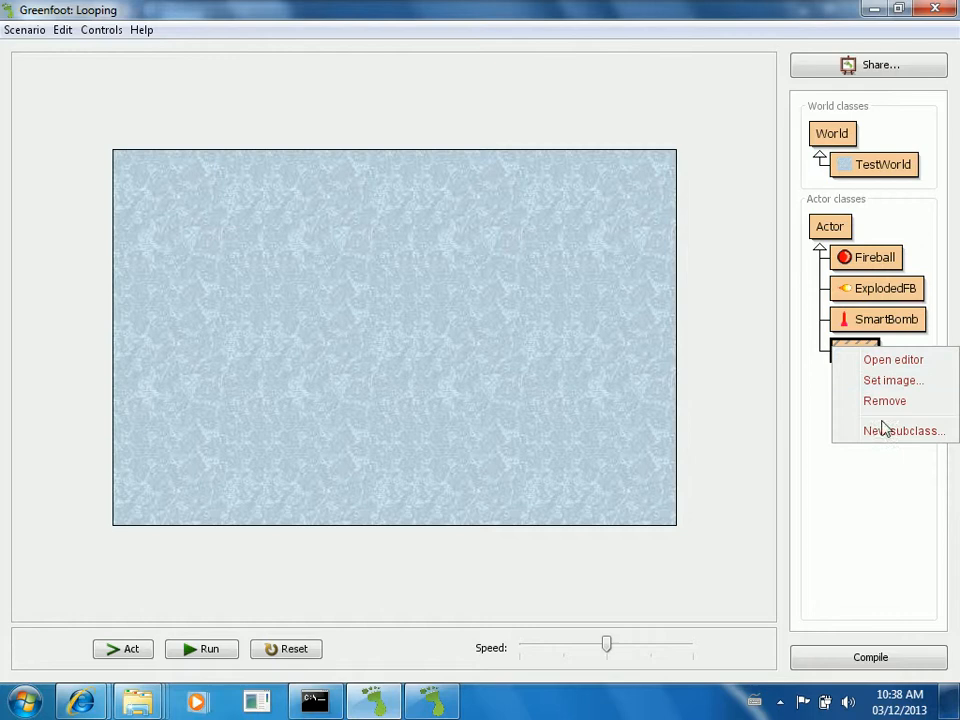
pyautogui.click(903, 430)
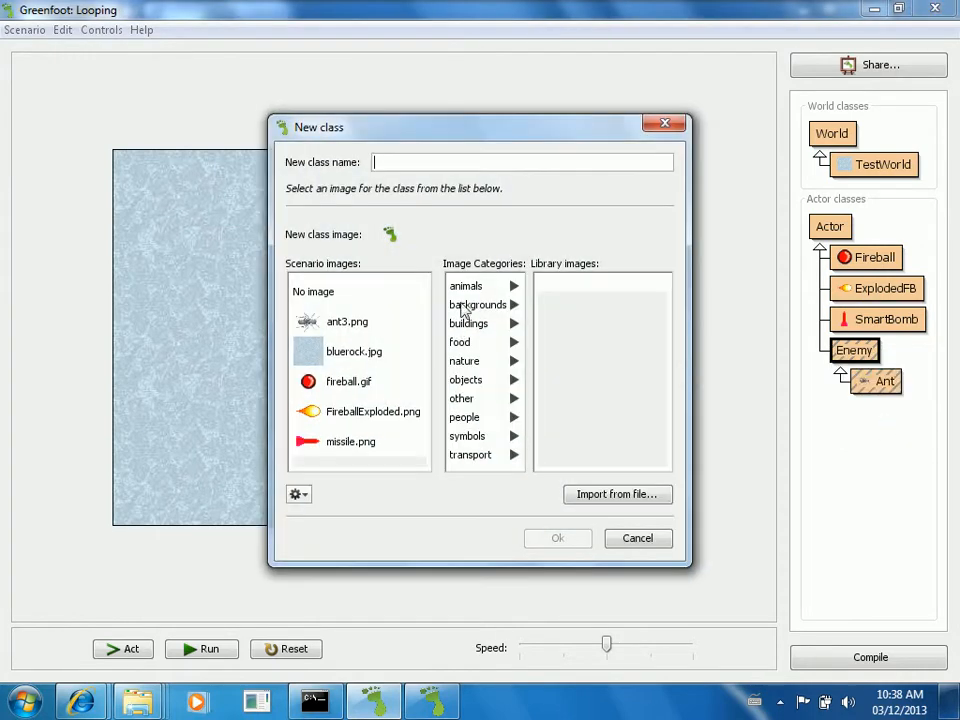
pyautogui.moveTo(469, 290)
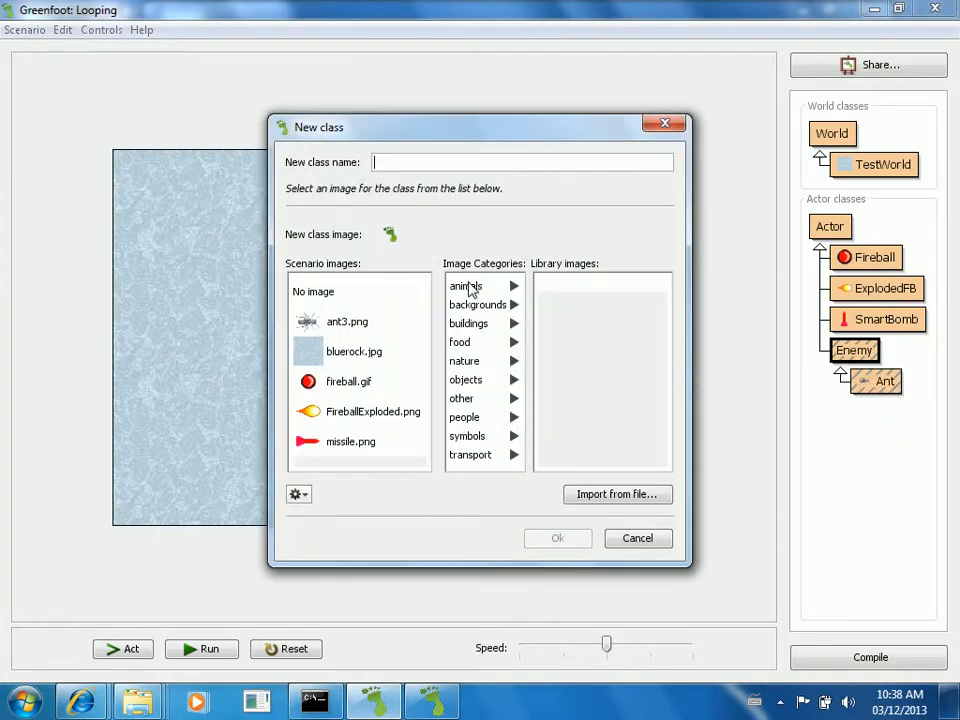
pyautogui.click(460, 286)
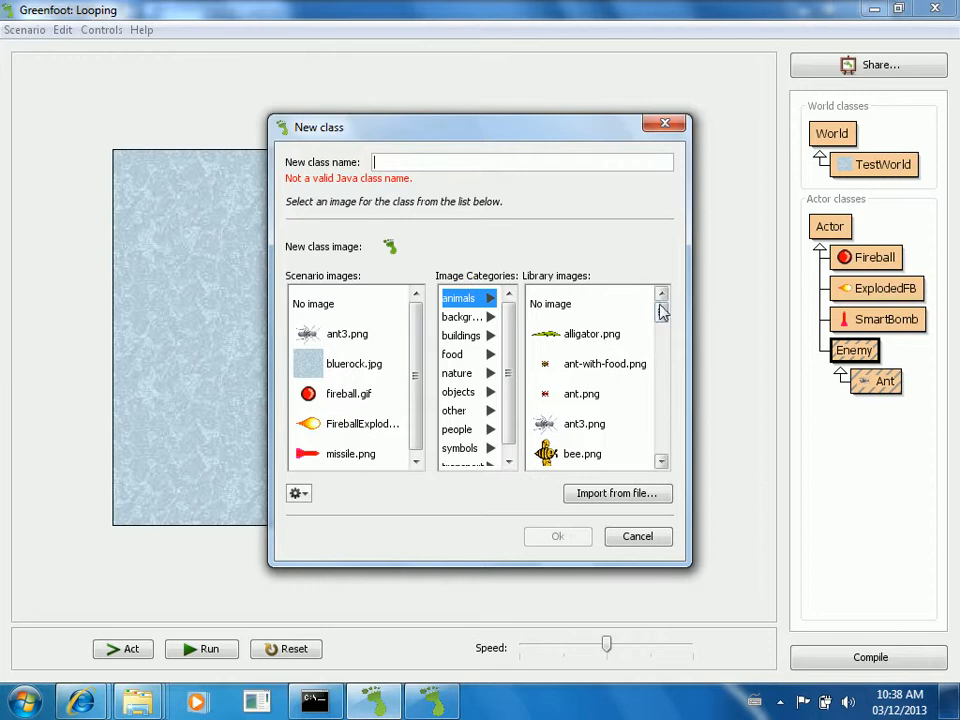
pyautogui.scroll(-3)
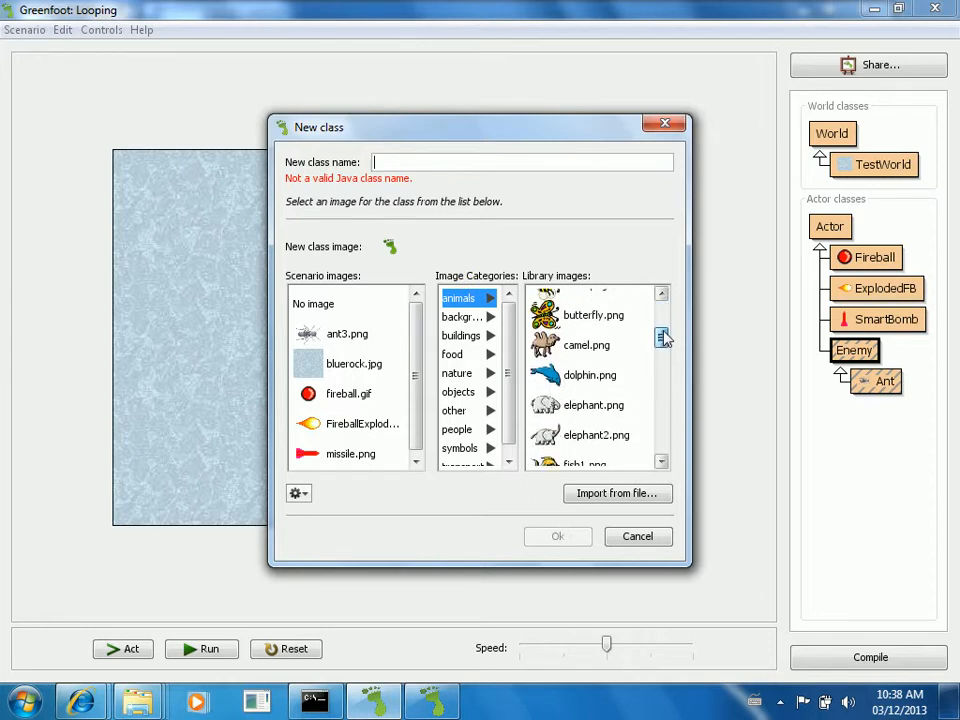
pyautogui.scroll(-3)
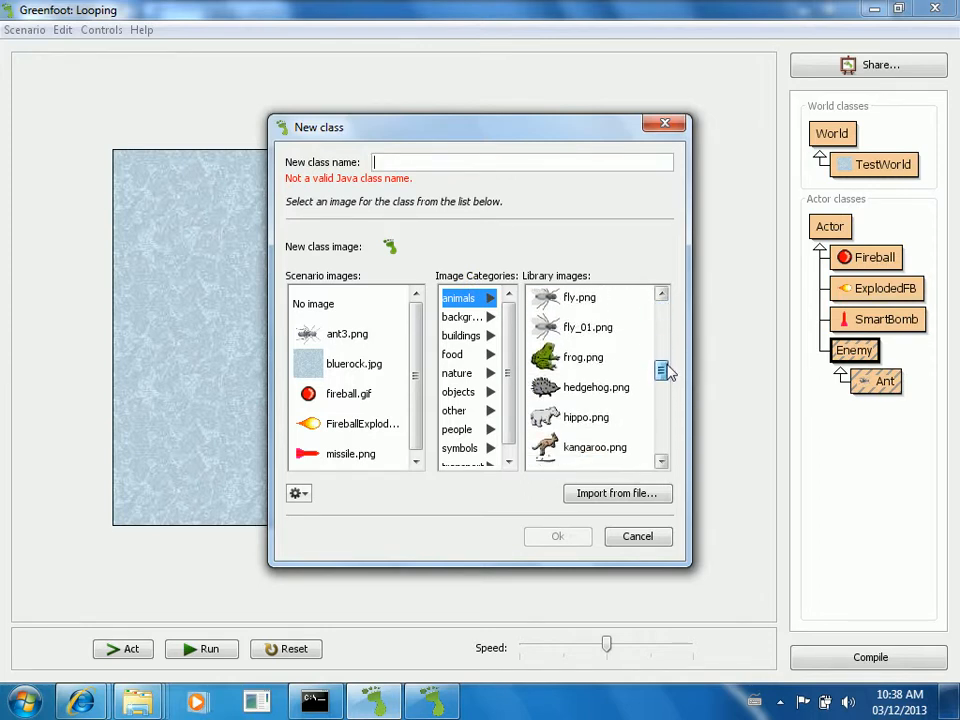
pyautogui.scroll(-3)
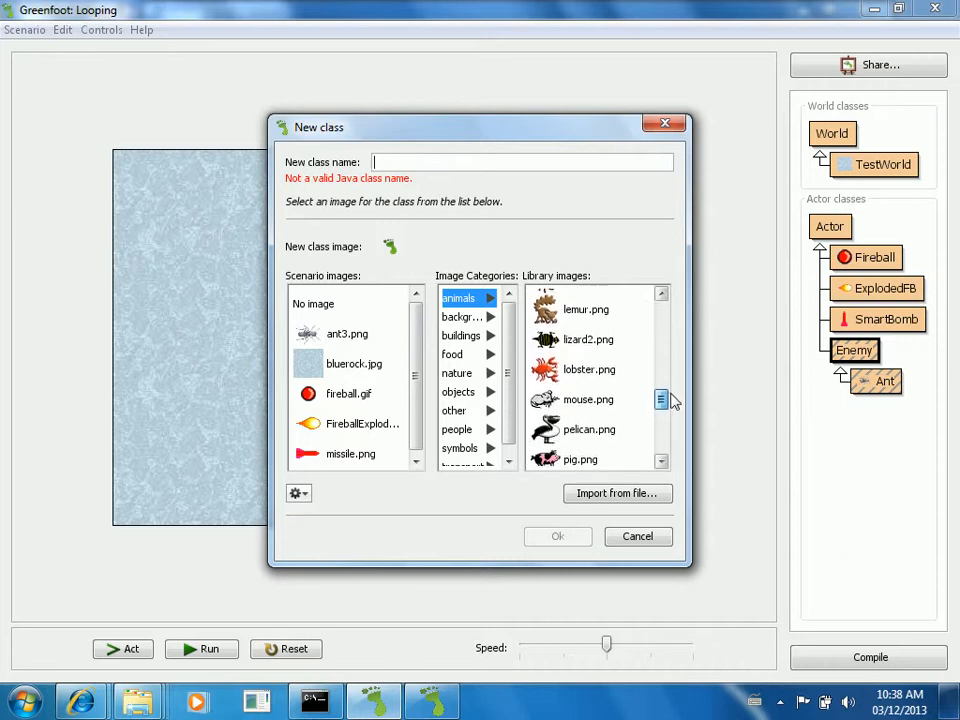
pyautogui.scroll(-3)
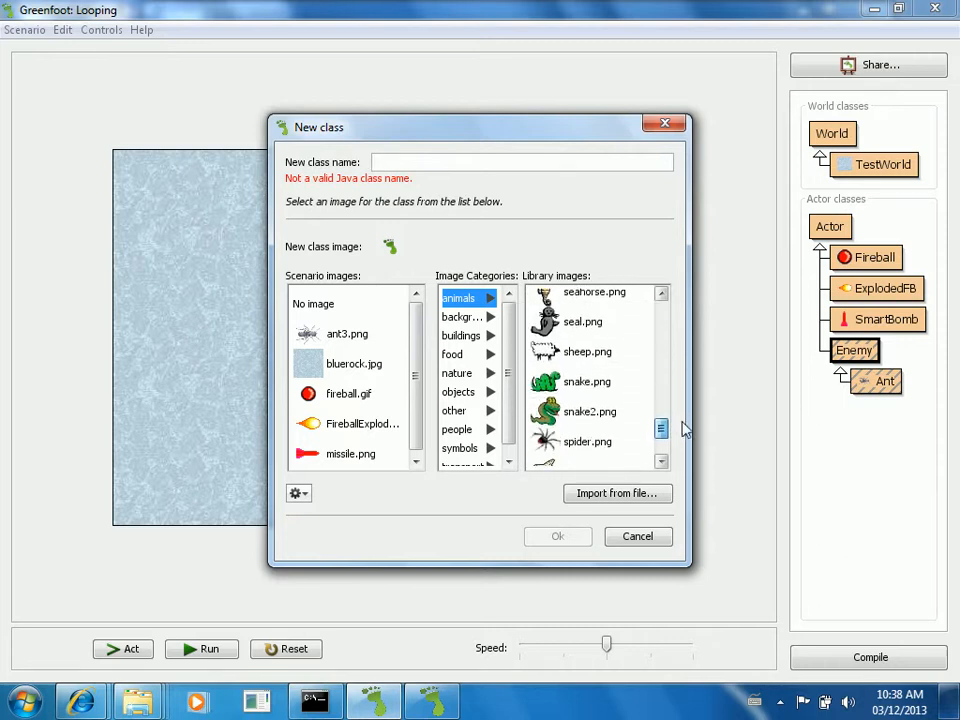
pyautogui.click(587, 441)
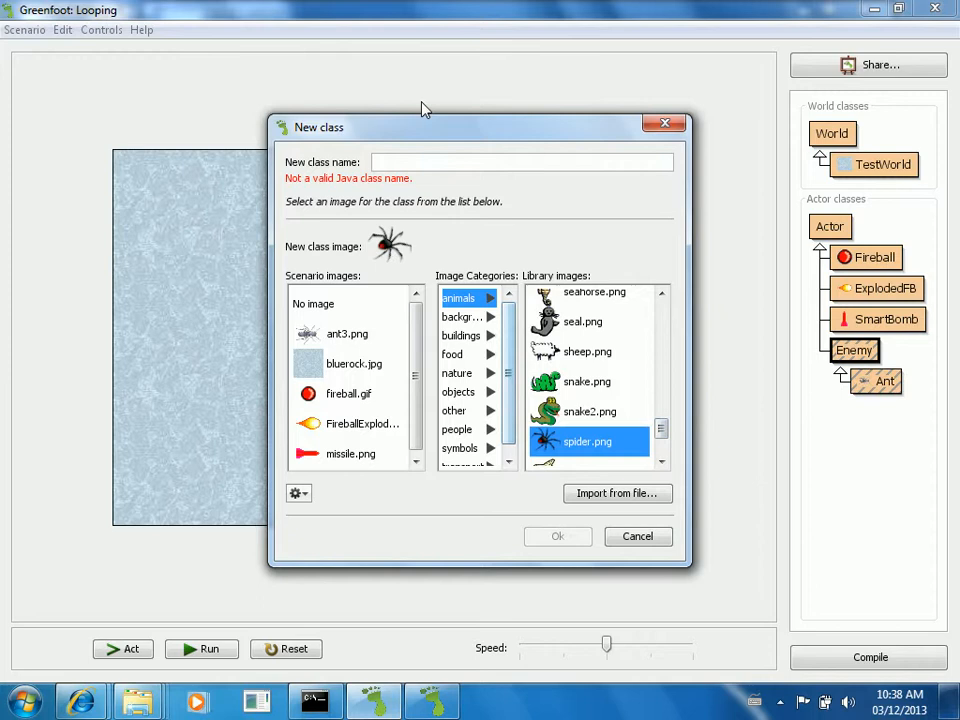
pyautogui.write('Spider')
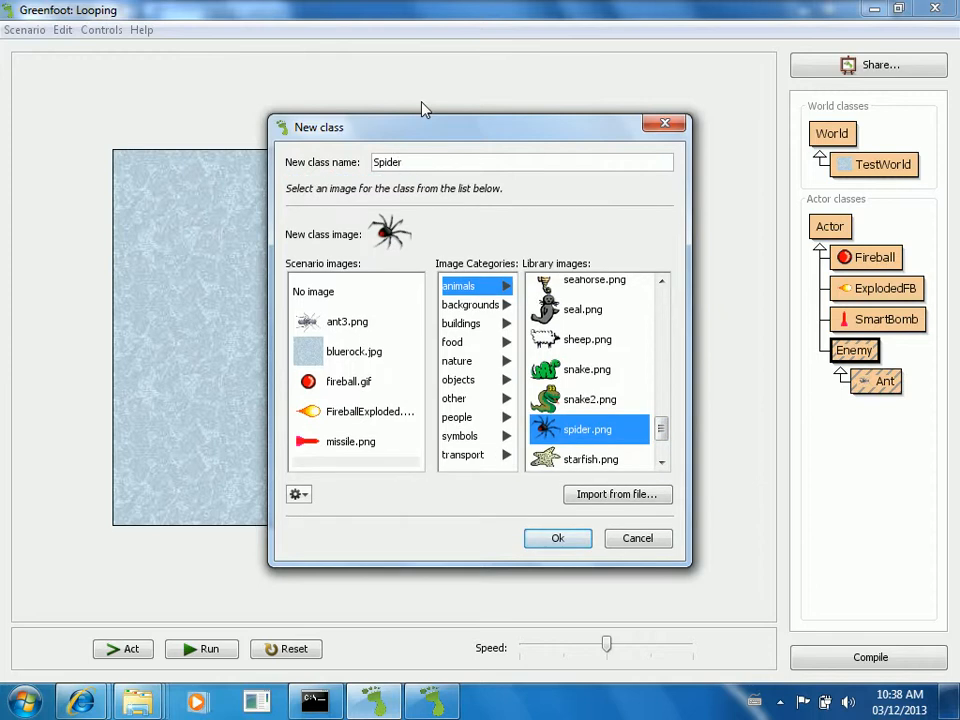
pyautogui.click(637, 538)
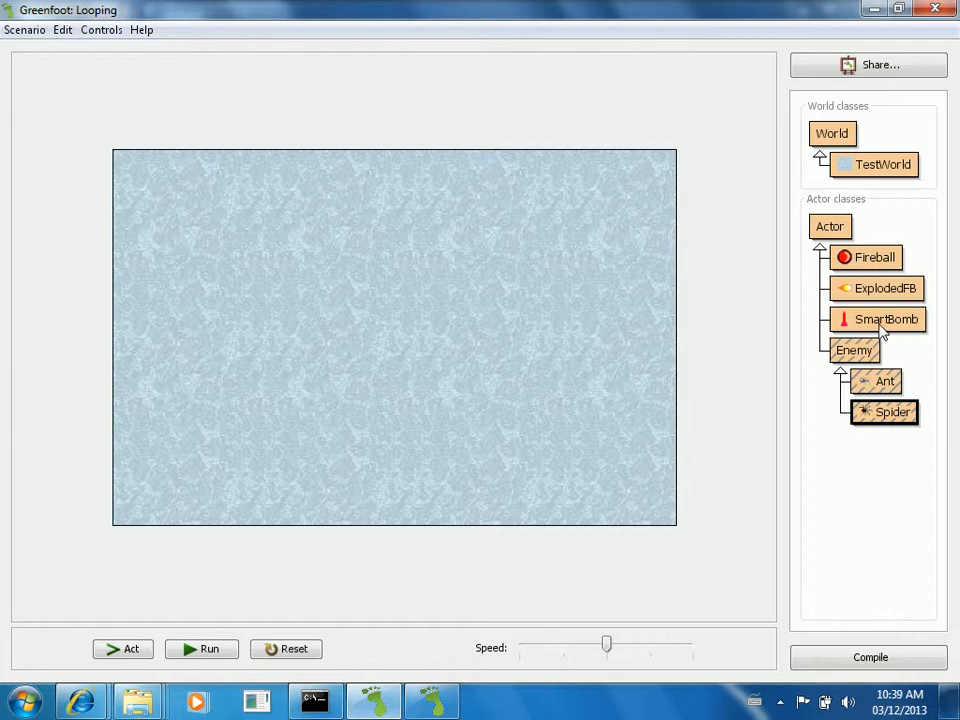
# Step: Open the SmartBomb class source in the editor
pyautogui.rightClick(885, 319)
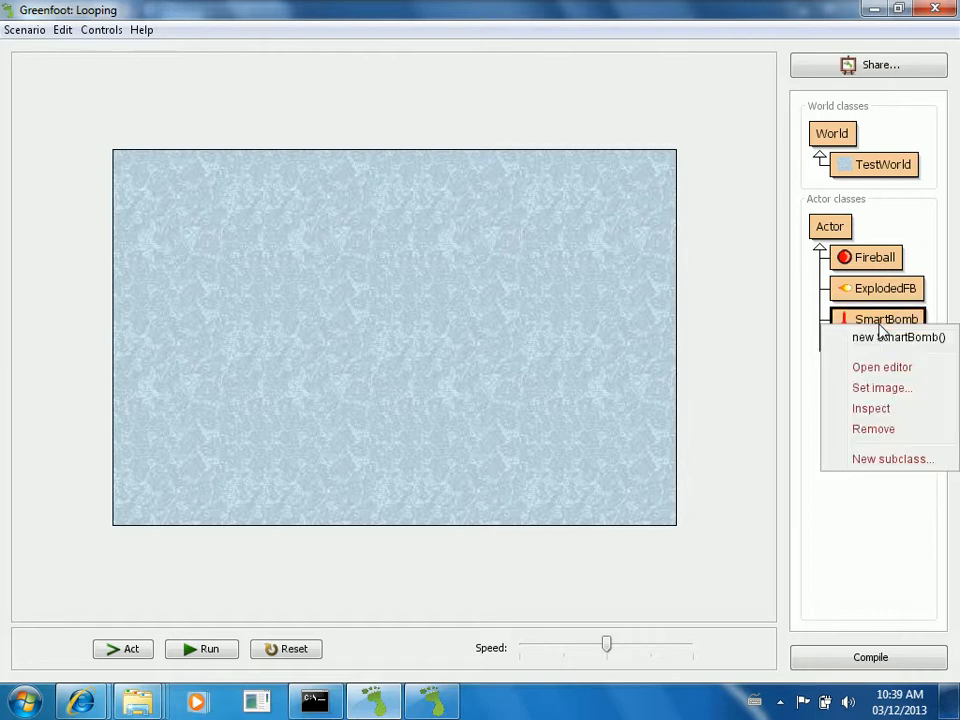
pyautogui.click(882, 366)
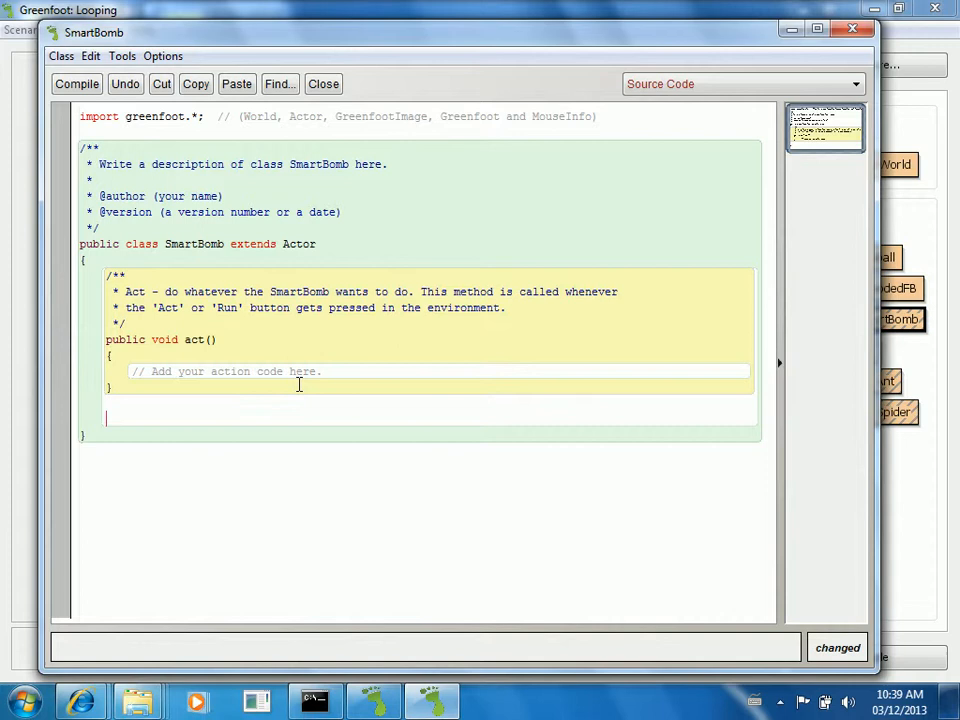
# Step: Declare the method signature public double distance(Actor a)
pyautogui.write('public')
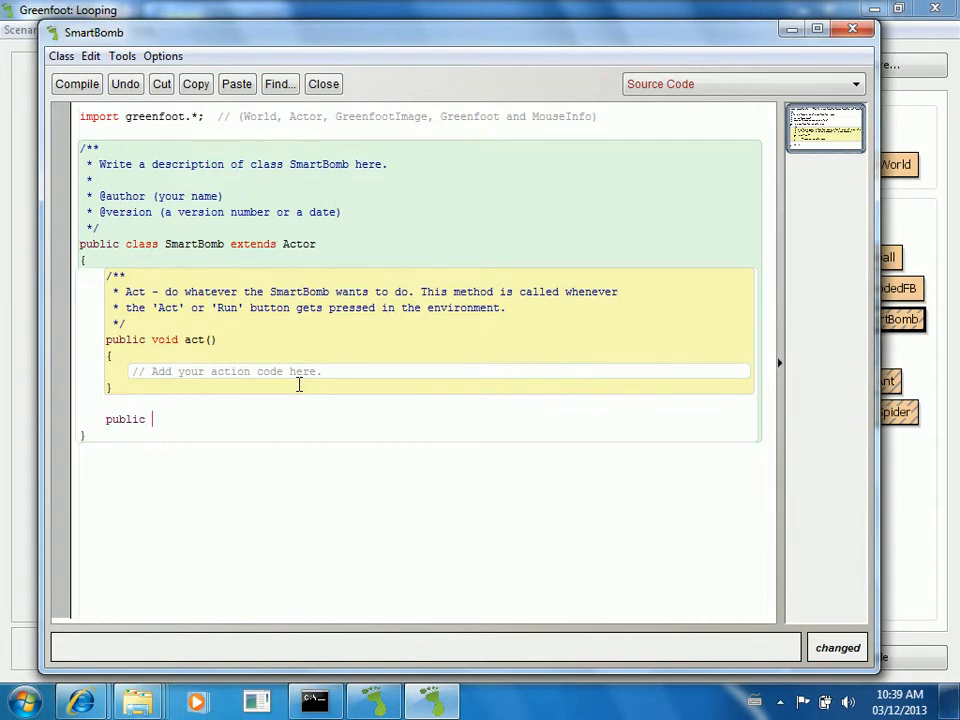
pyautogui.write('double')
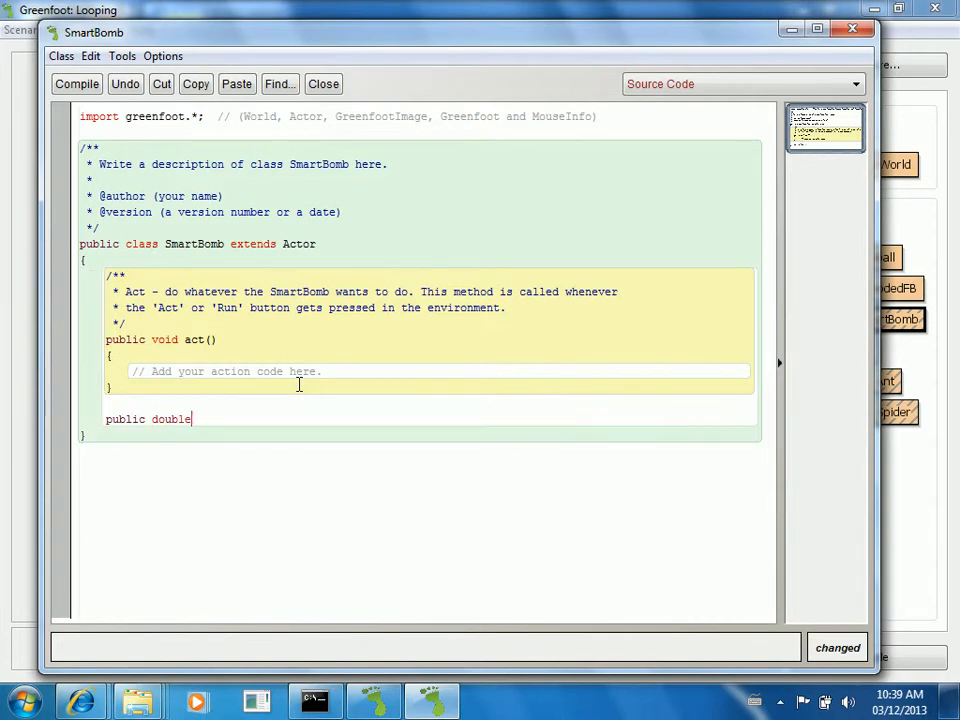
pyautogui.write('distance')
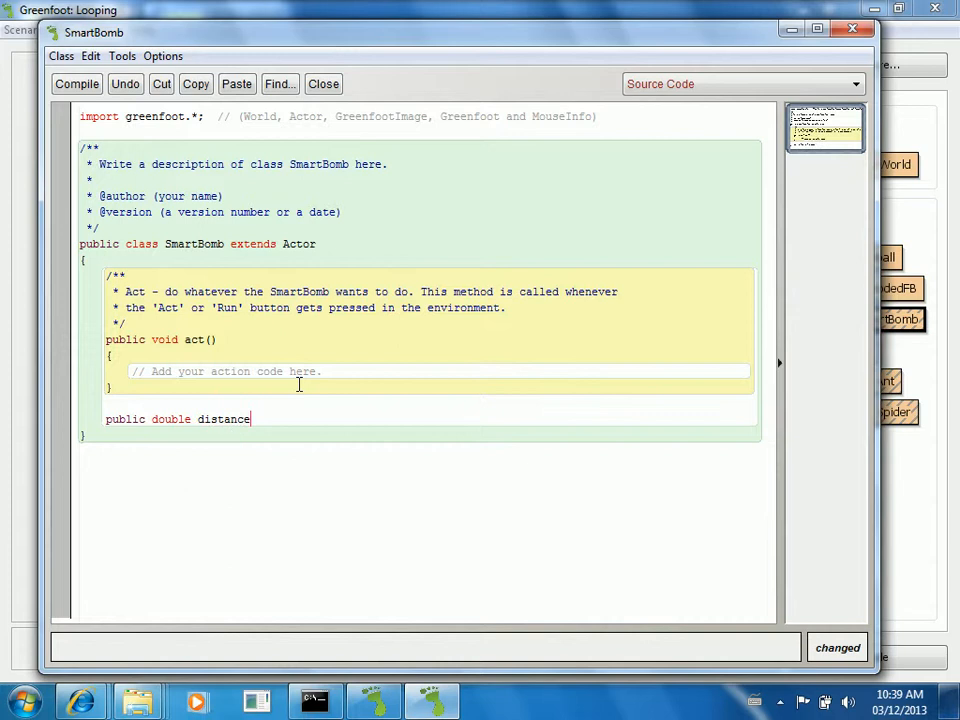
pyautogui.write('(')
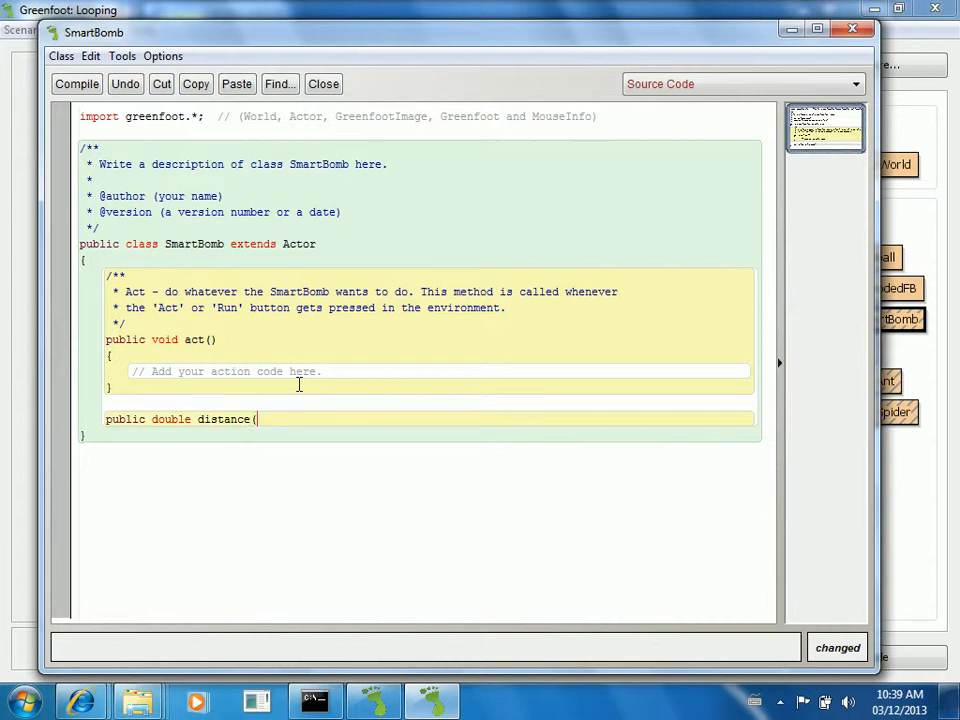
pyautogui.write('Actor a')
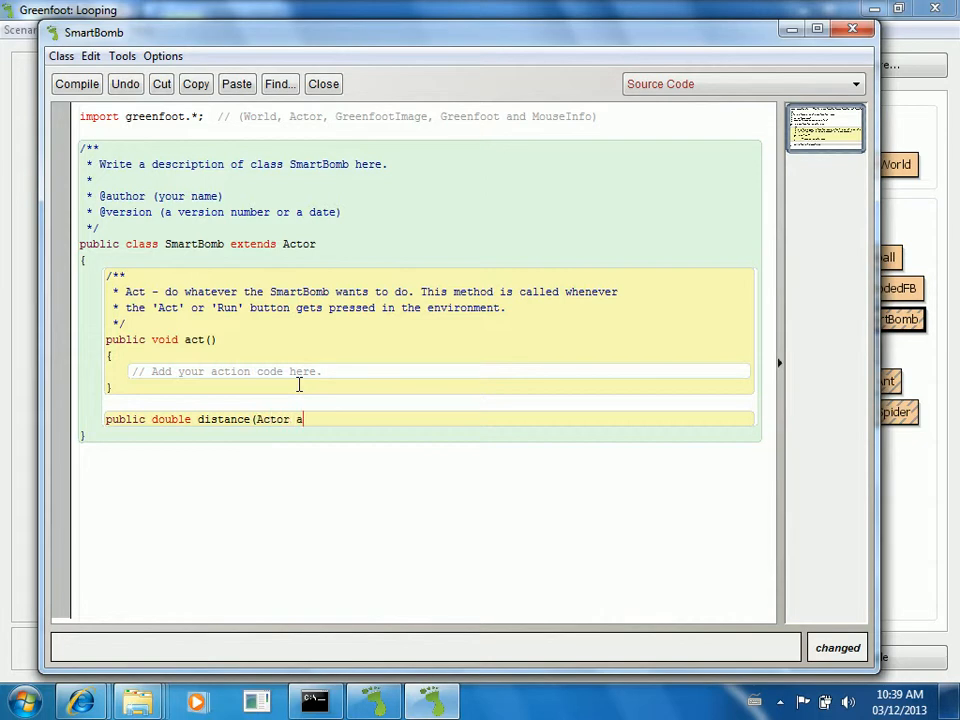
pyautogui.write(',')
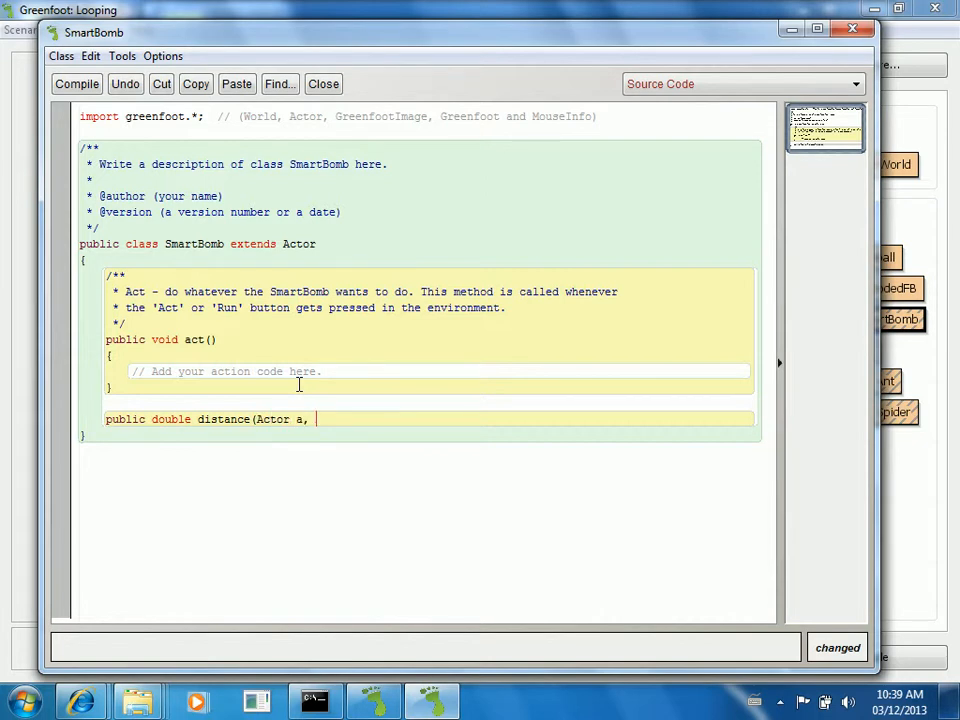
pyautogui.write(')')
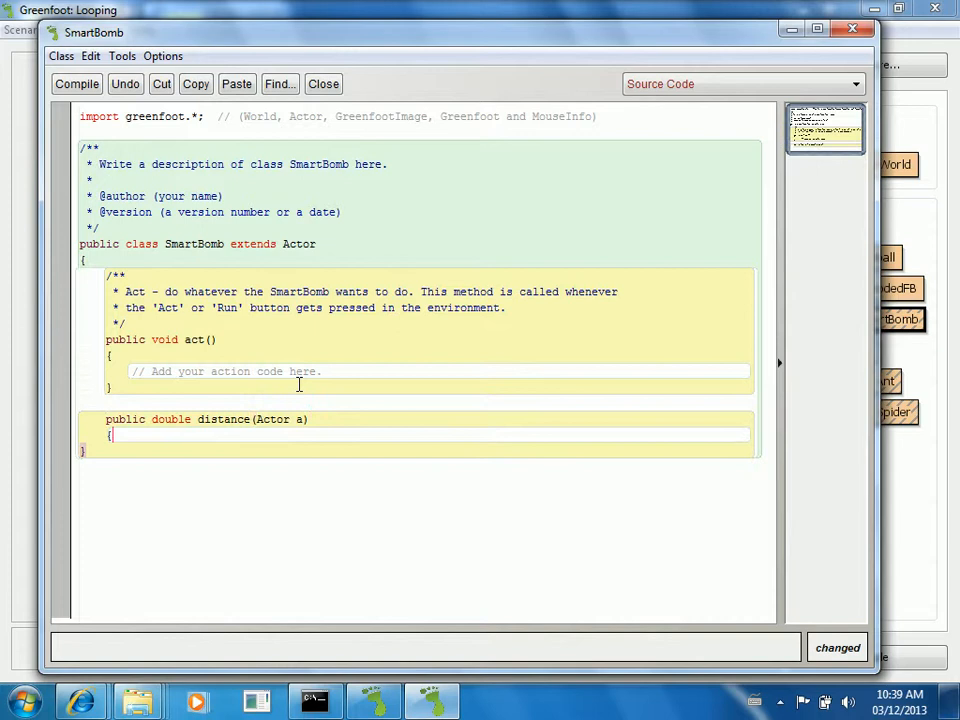
pyautogui.press('Return')
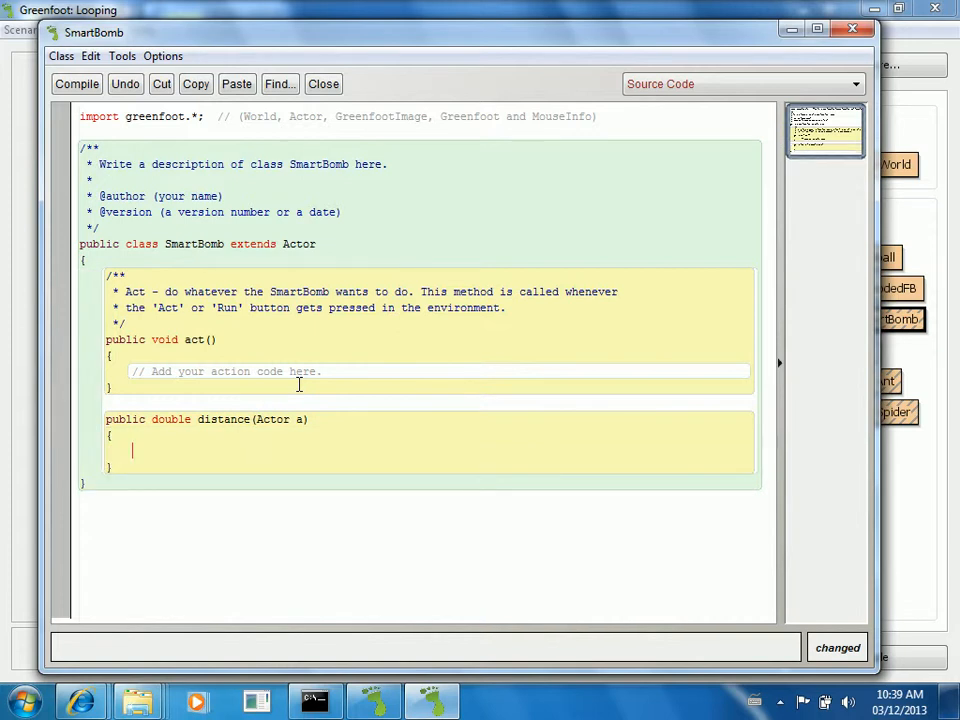
# Step: Store the bomb's own getX() and getY() coordinates in int variables
pyautogui.write('int x =')
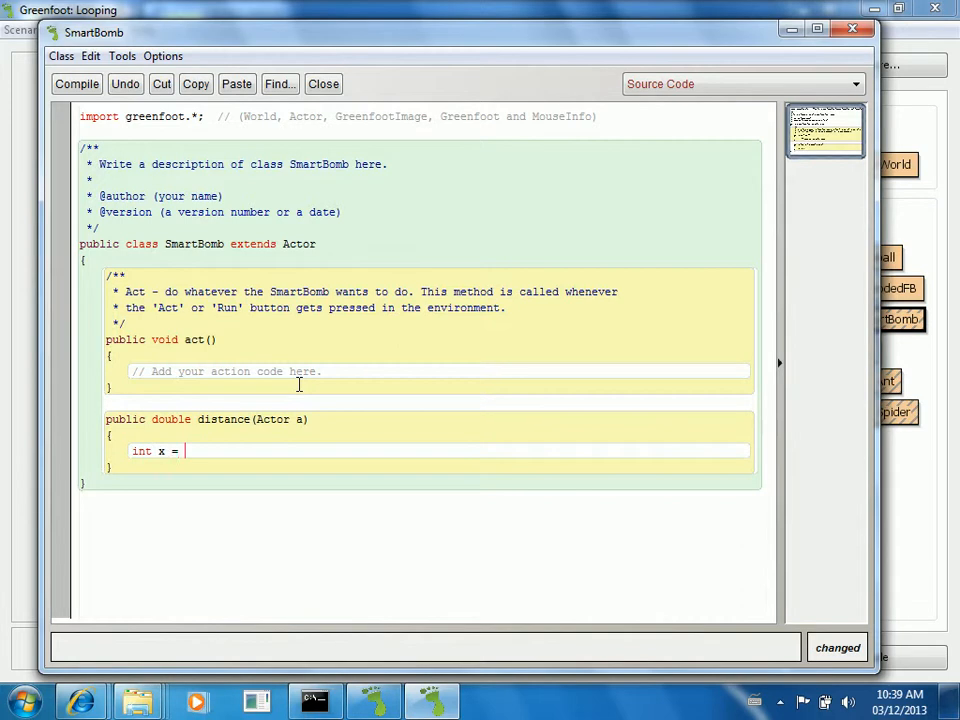
pyautogui.write('getX();')
pyautogui.write('int y = get')
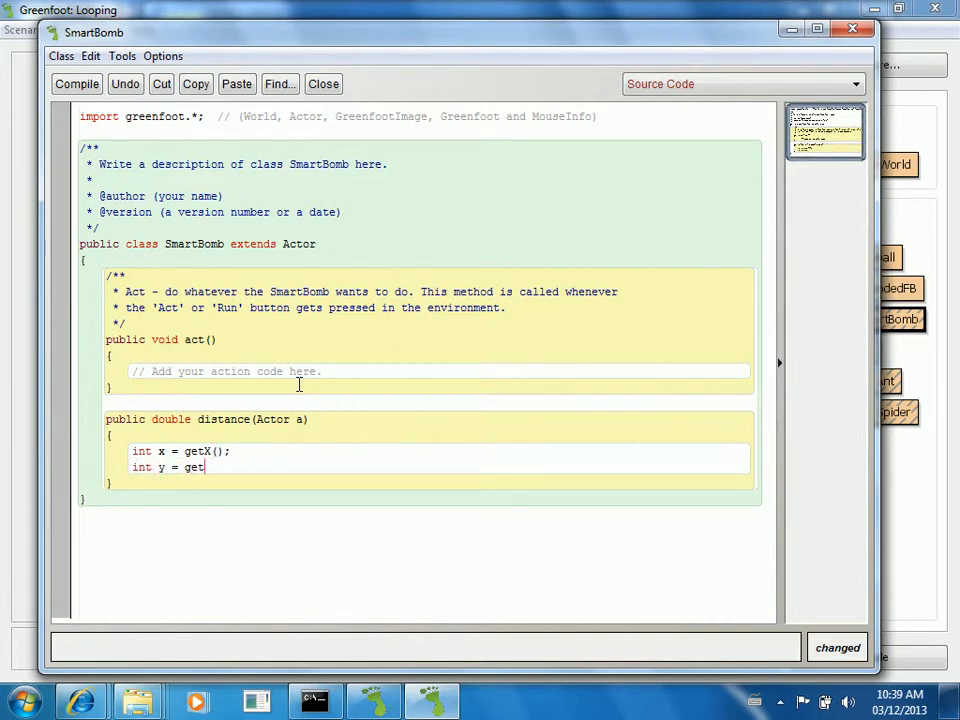
pyautogui.write('Y();')
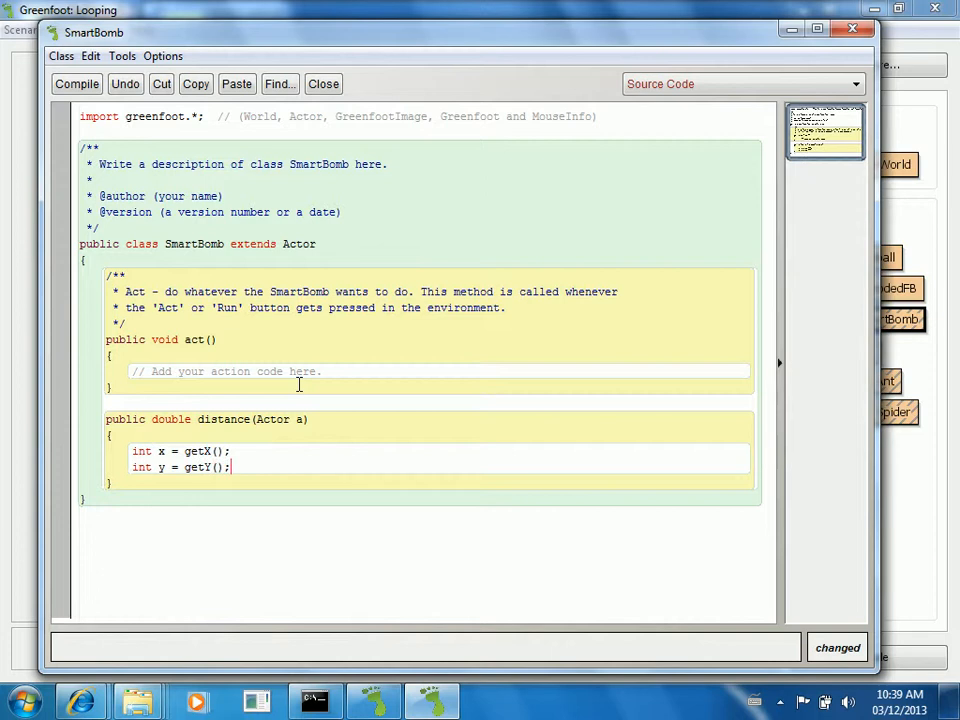
pyautogui.press('Return')
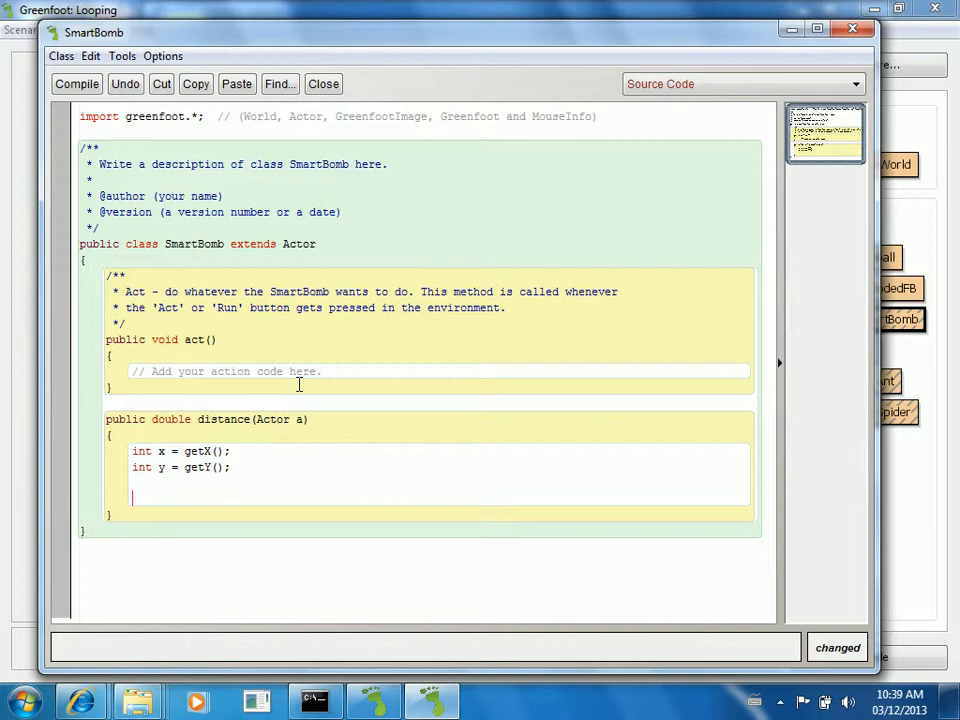
# Step: Compute dx and dy as differences from the target actor's getX() and getY()
pyautogui.write('int d')
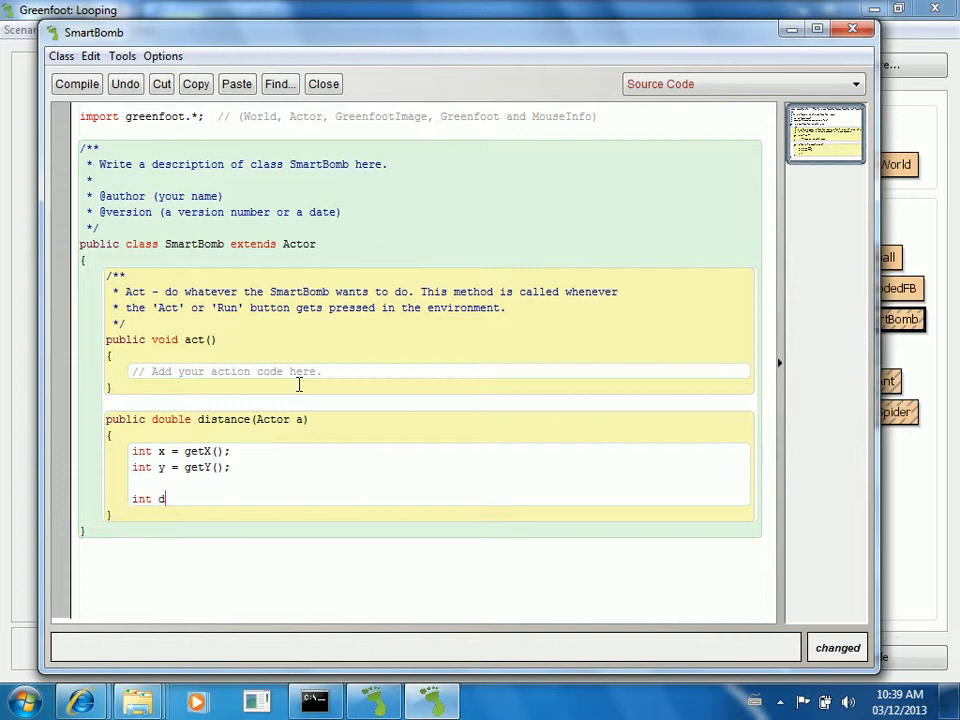
pyautogui.write('x =')
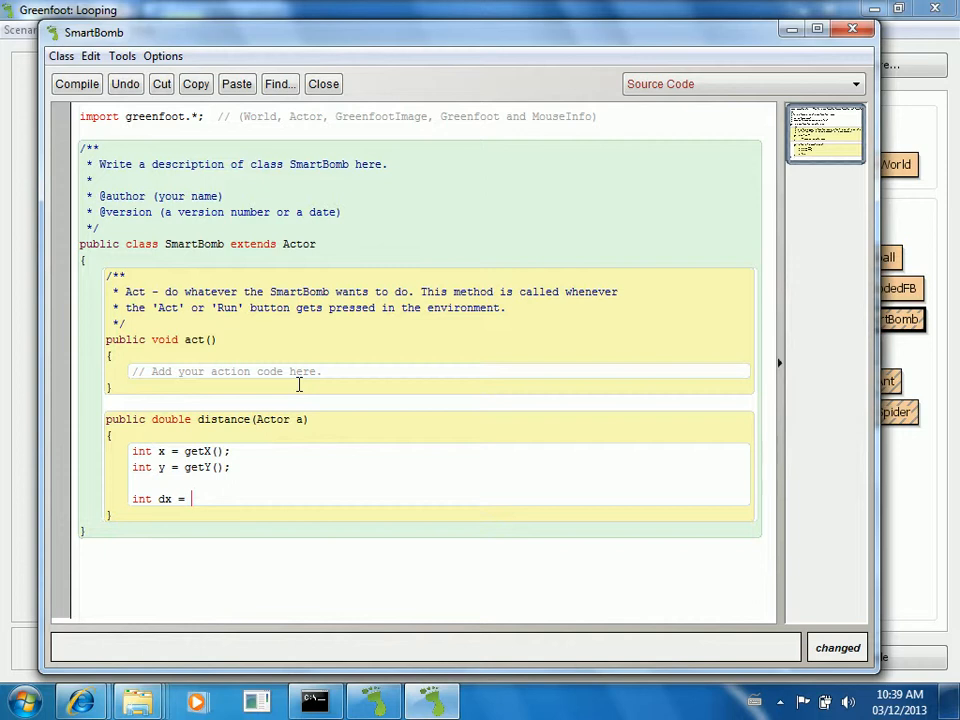
pyautogui.write('x - a.get')
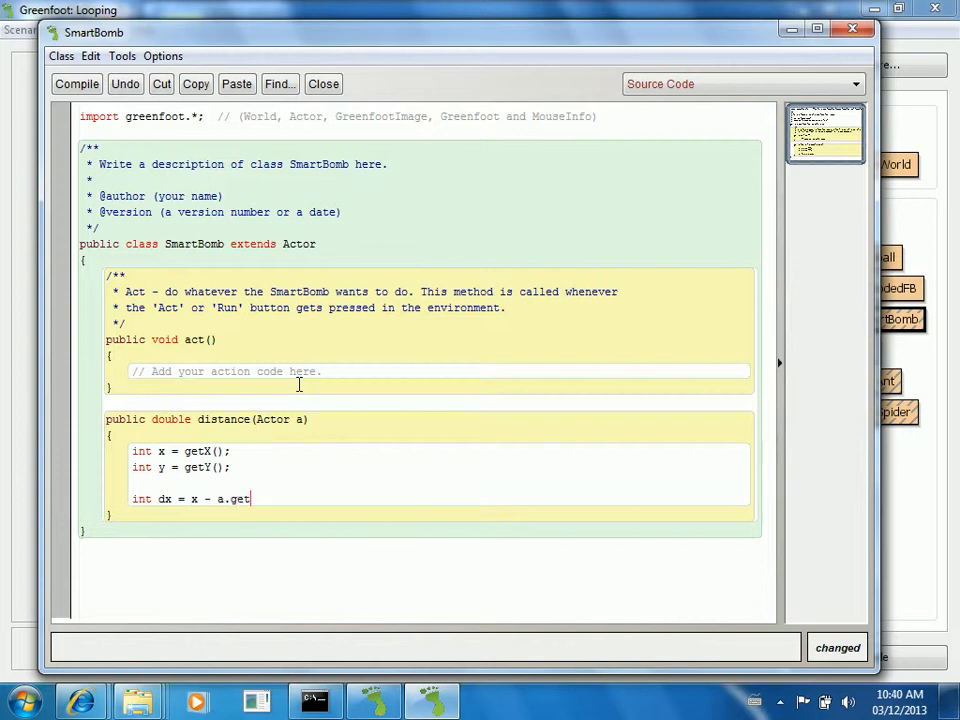
pyautogui.write('X();')
pyautogui.write('int dy')
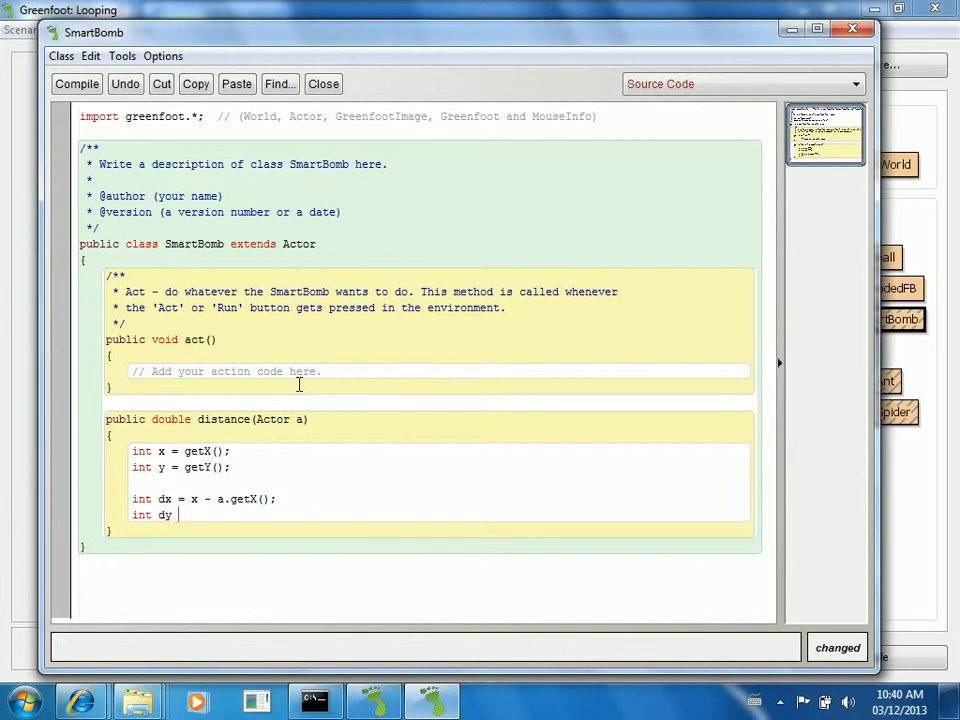
pyautogui.write('= y - a')
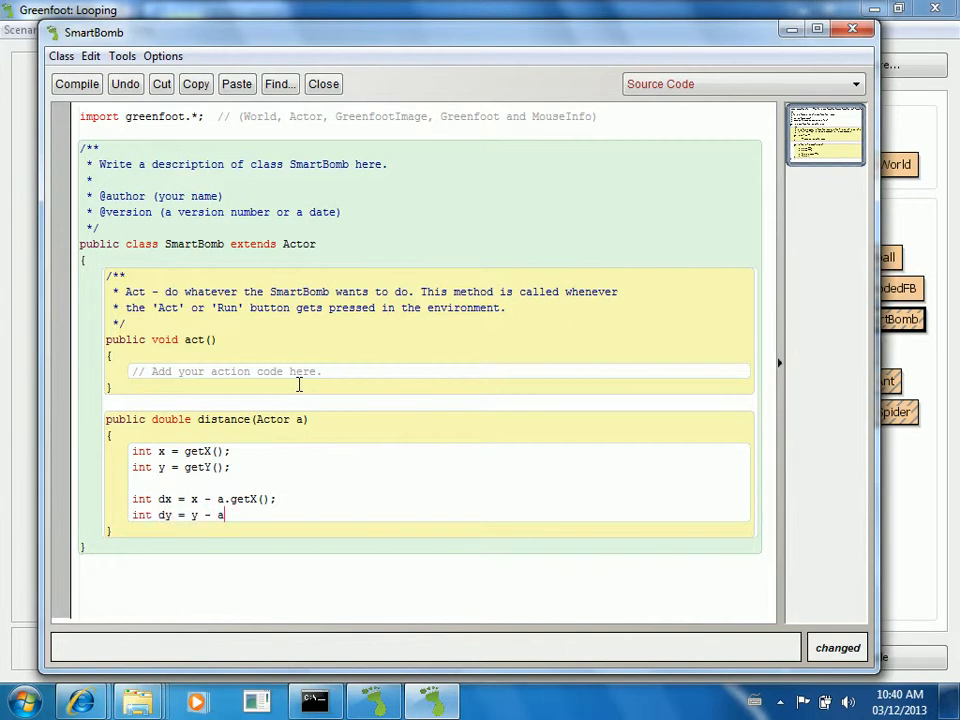
pyautogui.write('.getY();')
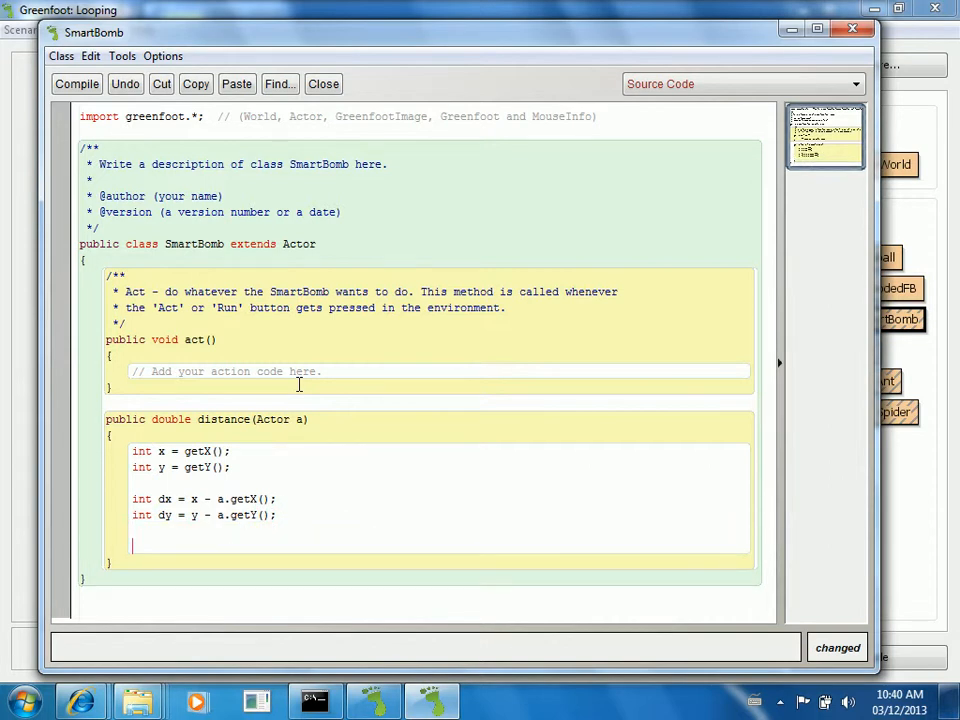
# Step: Return Math.sqrt(dx*dx + dy*dy) from the distance method
pyautogui.write('return')
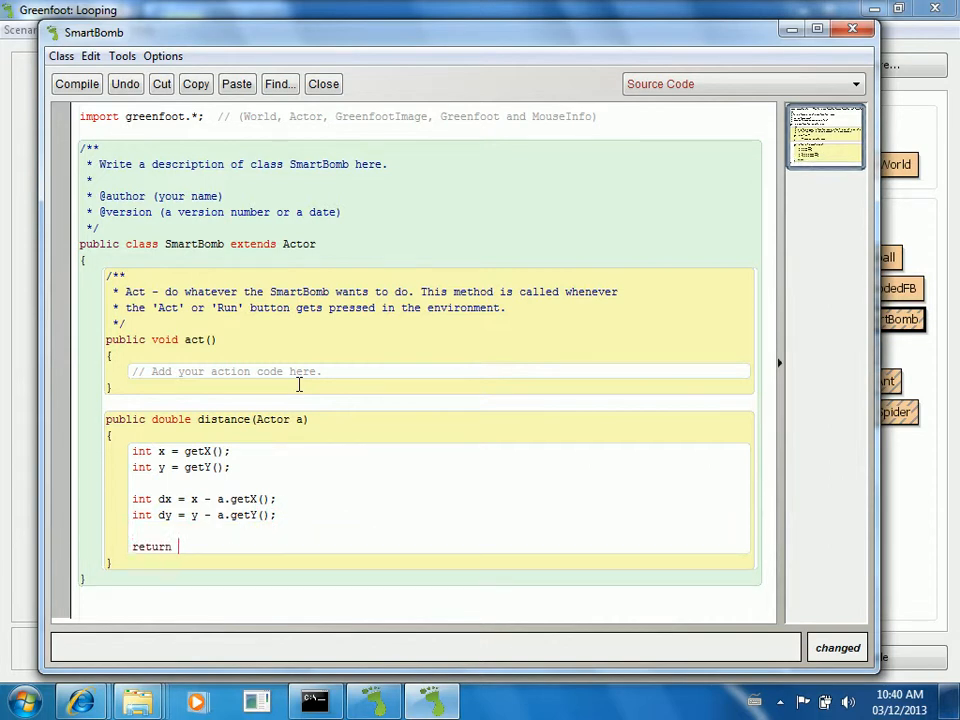
pyautogui.write('Math.sqrt(')
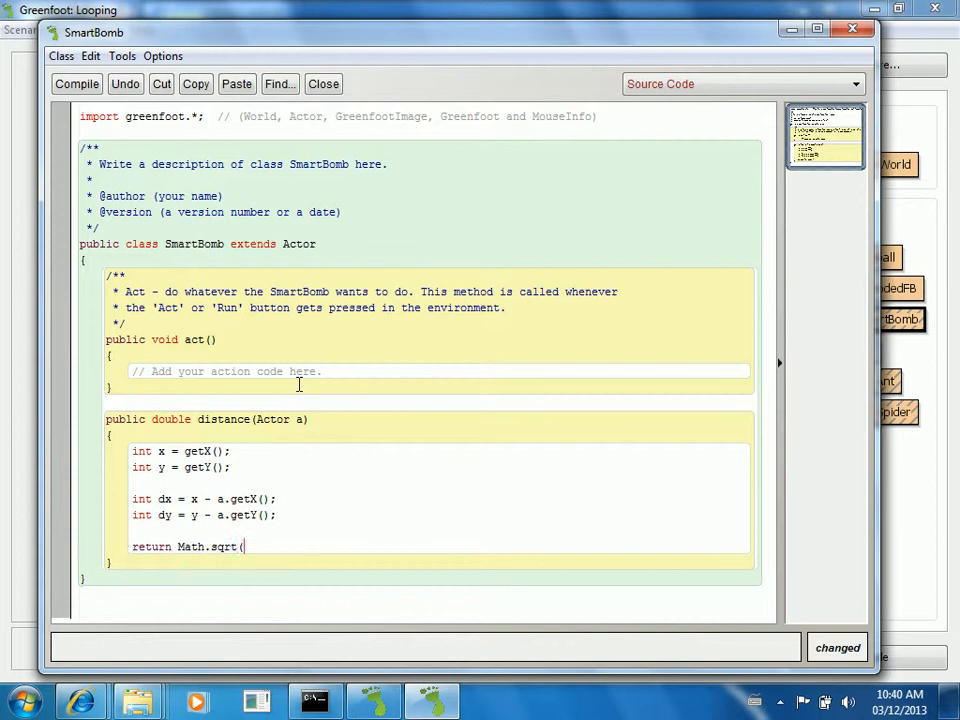
pyautogui.write('dx*d')
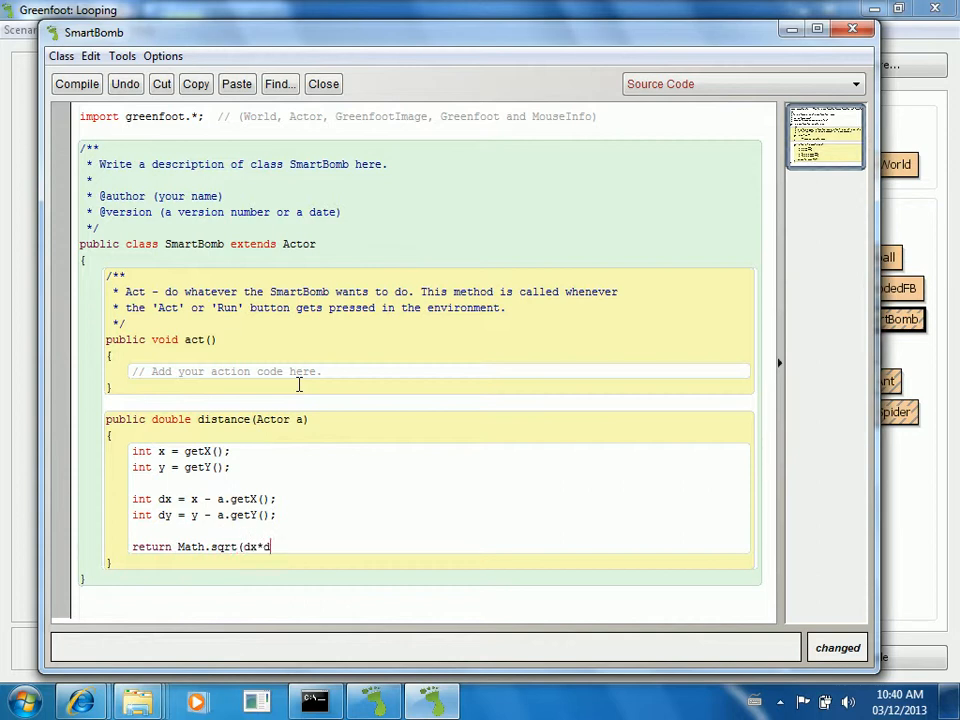
pyautogui.write('x + dy')
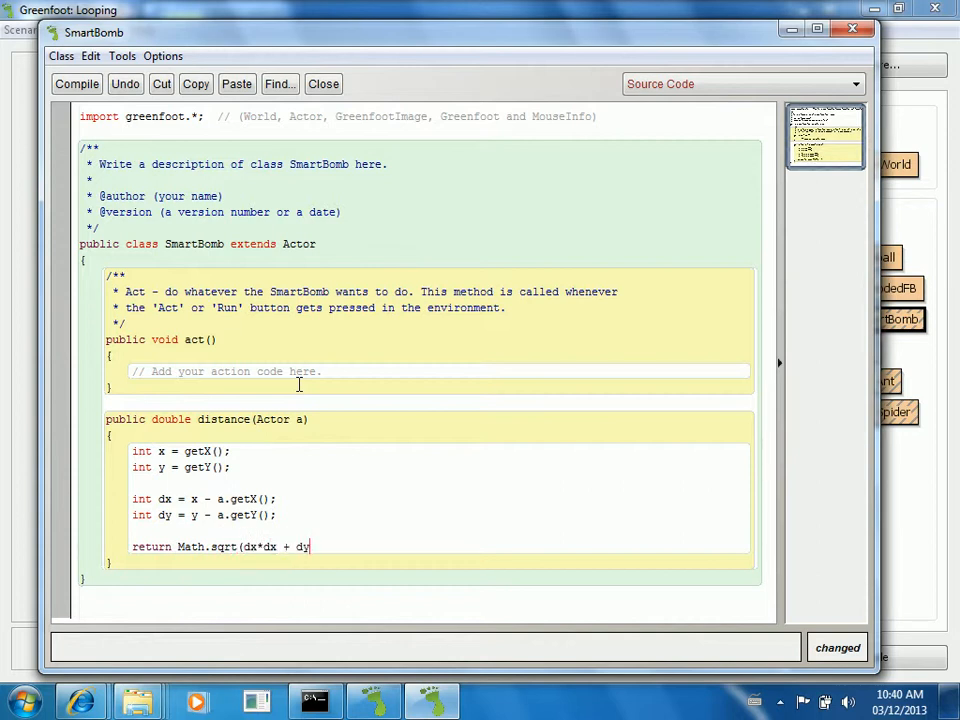
pyautogui.write('*dy);')
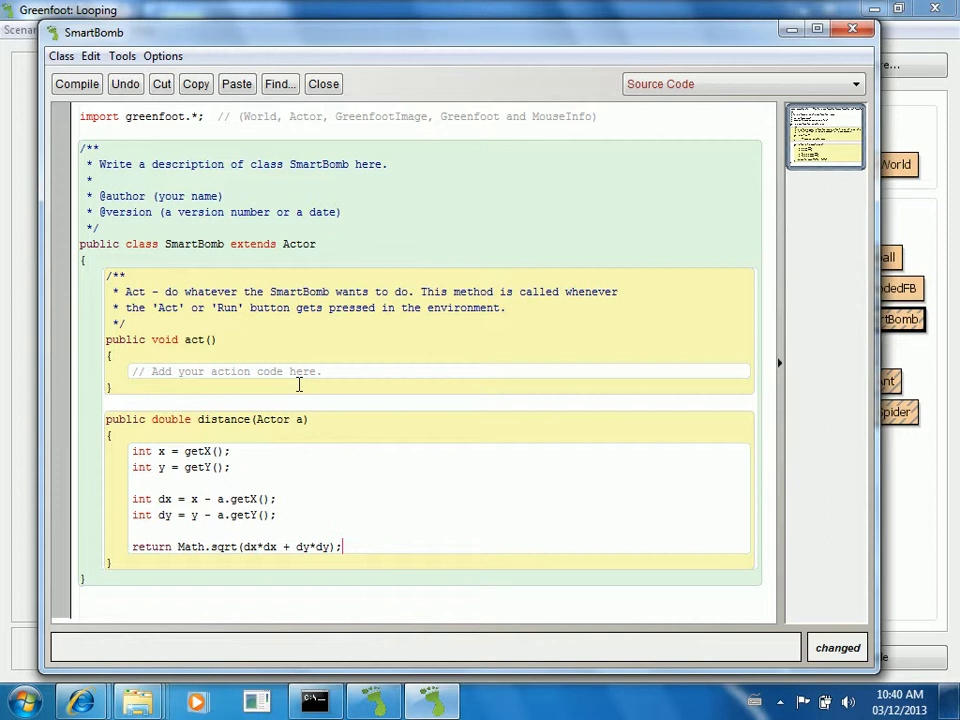
pyautogui.moveTo(284, 462)
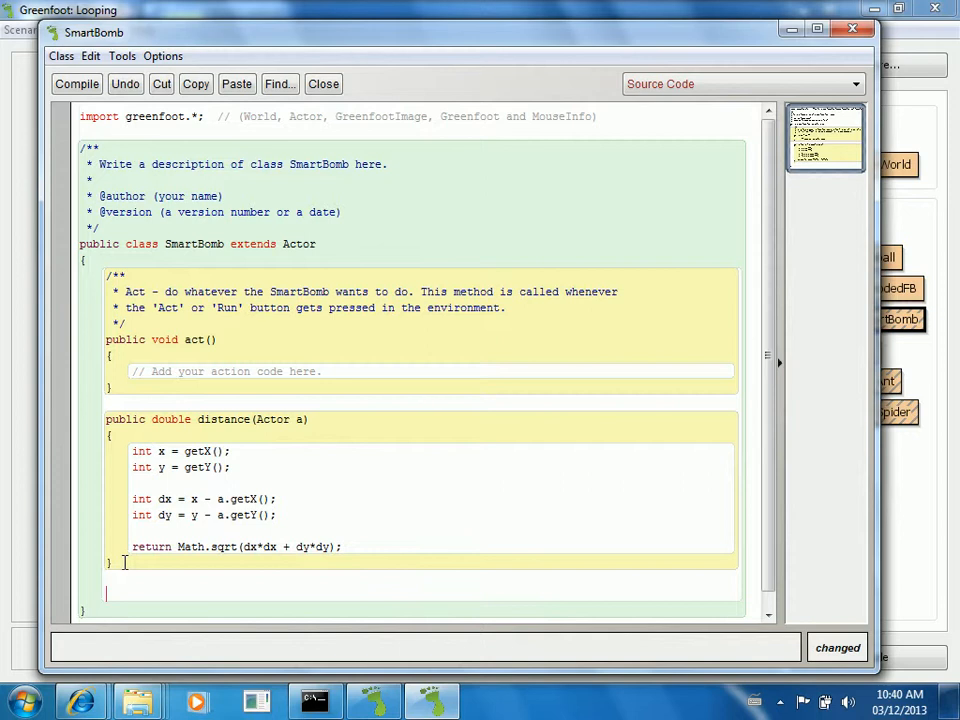
# Step: Type public void locateClosest() below distance and scroll down to view it
pyautogui.write('public')
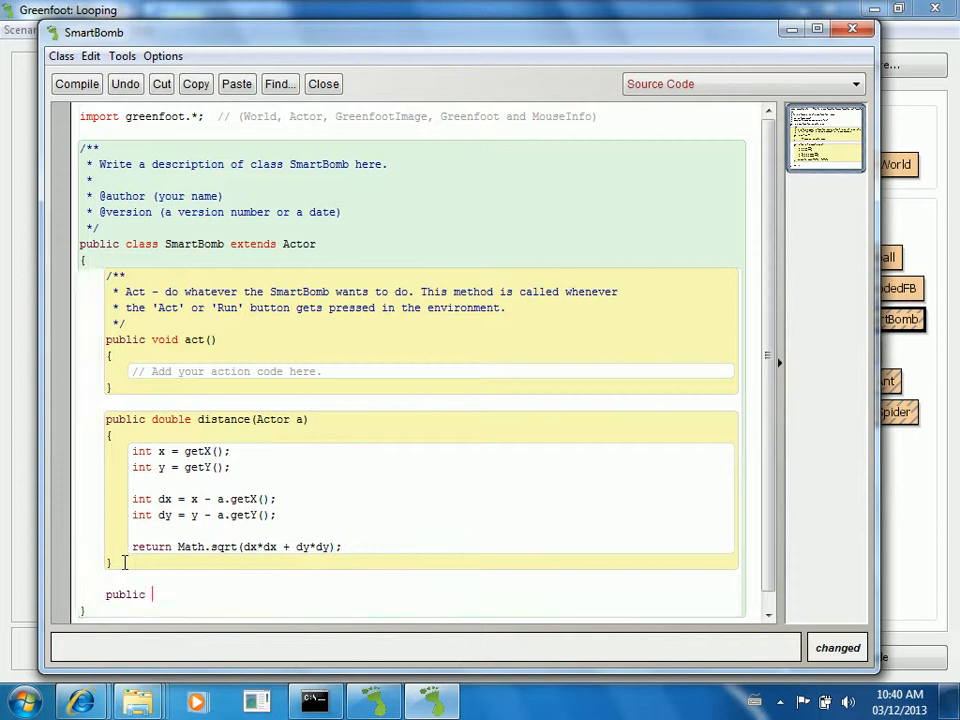
pyautogui.write('void')
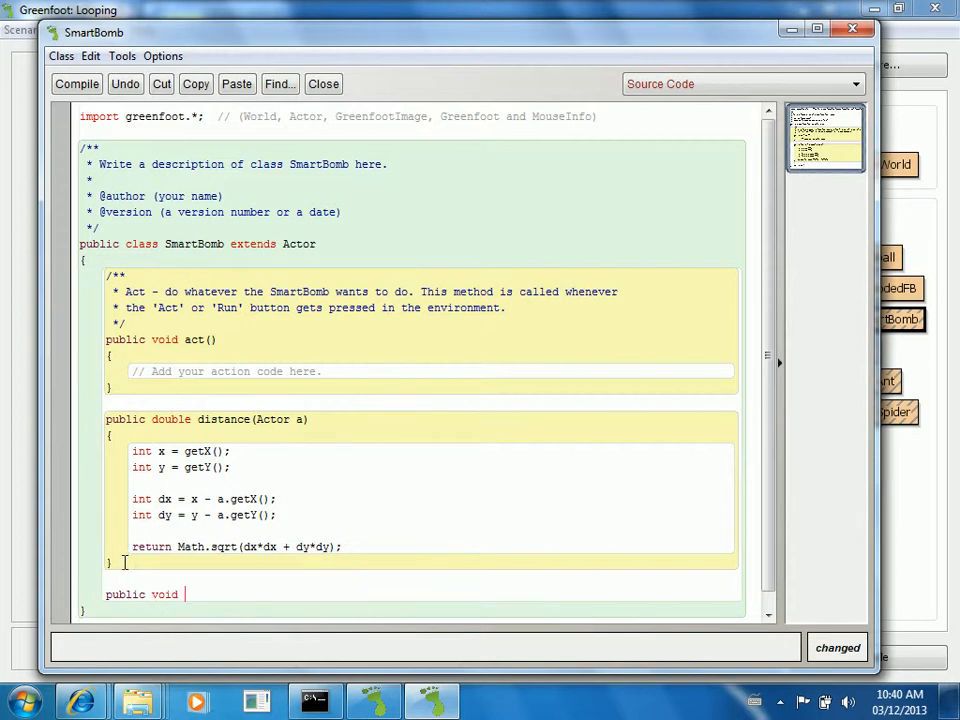
pyautogui.write('tr')
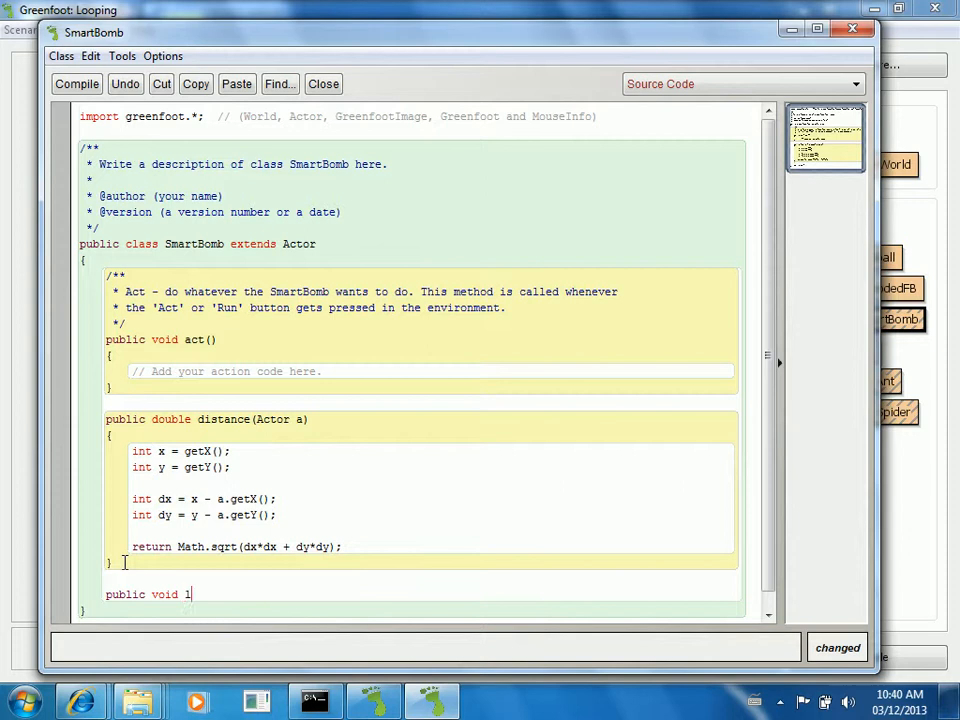
pyautogui.write('ocateClos')
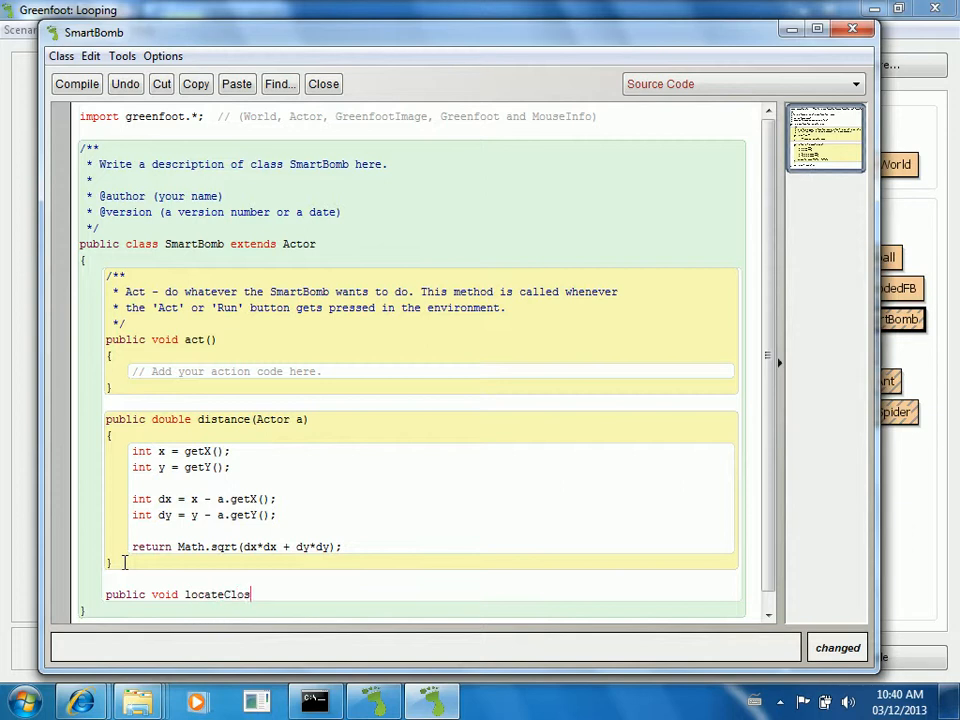
pyautogui.write('est(')
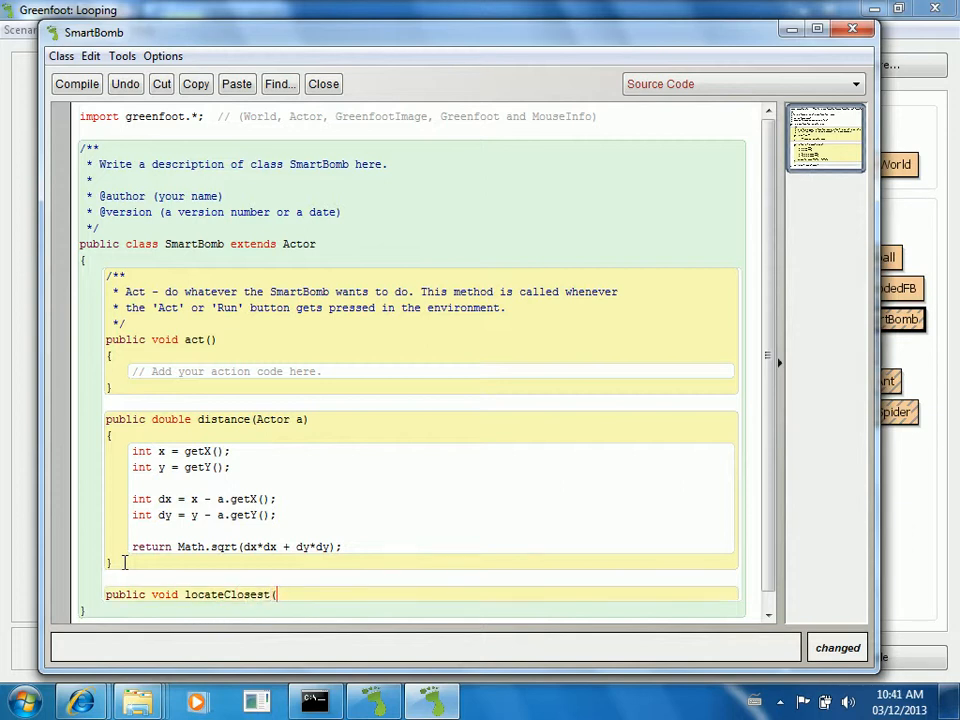
pyautogui.scroll(-3)
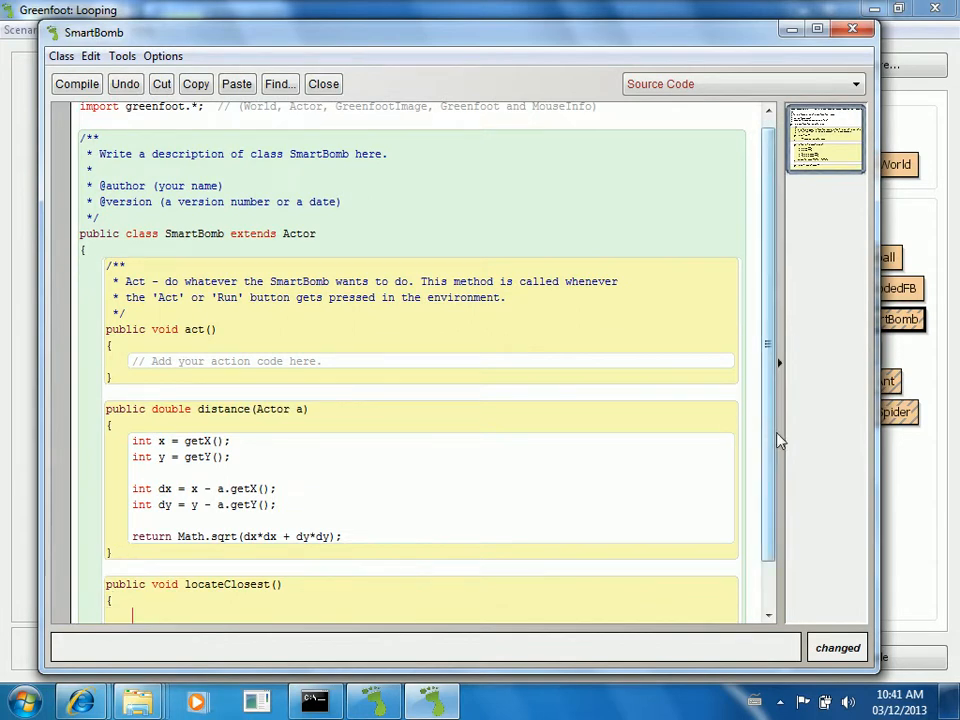
pyautogui.scroll(-3)
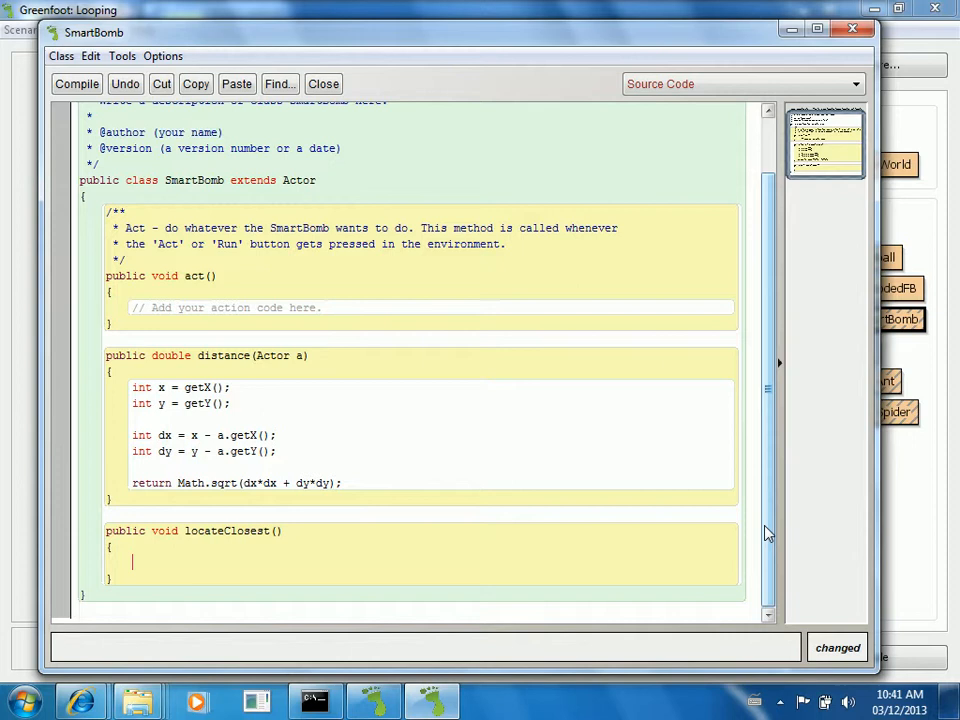
# Step: Declare 'double distance;' and 'Enemy closest;' inside locateClosest
pyautogui.write('double distan')
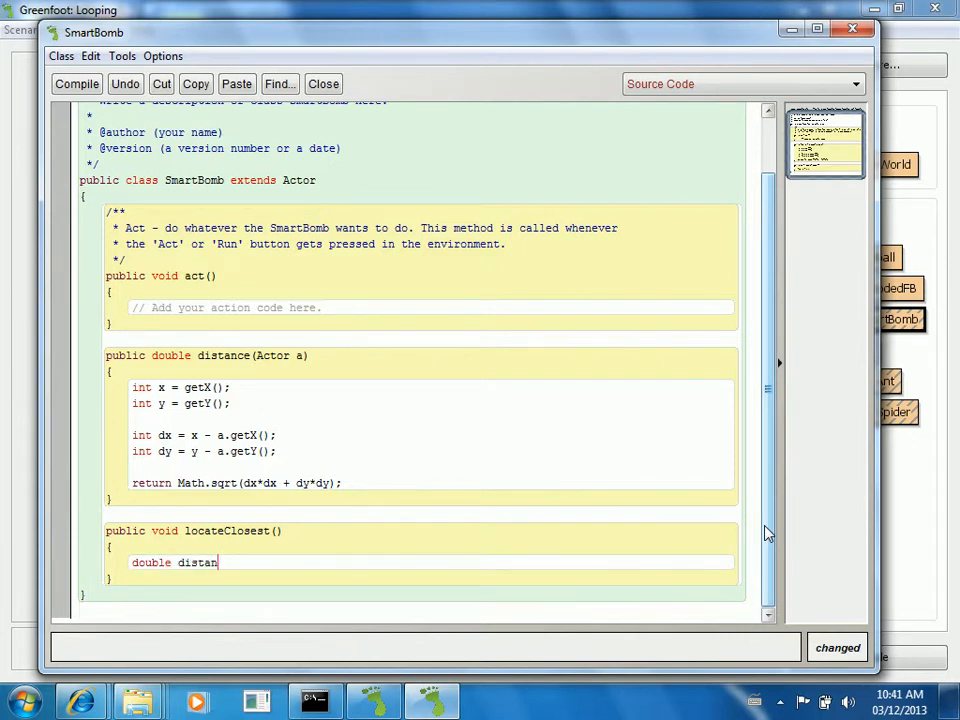
pyautogui.write('ce =')
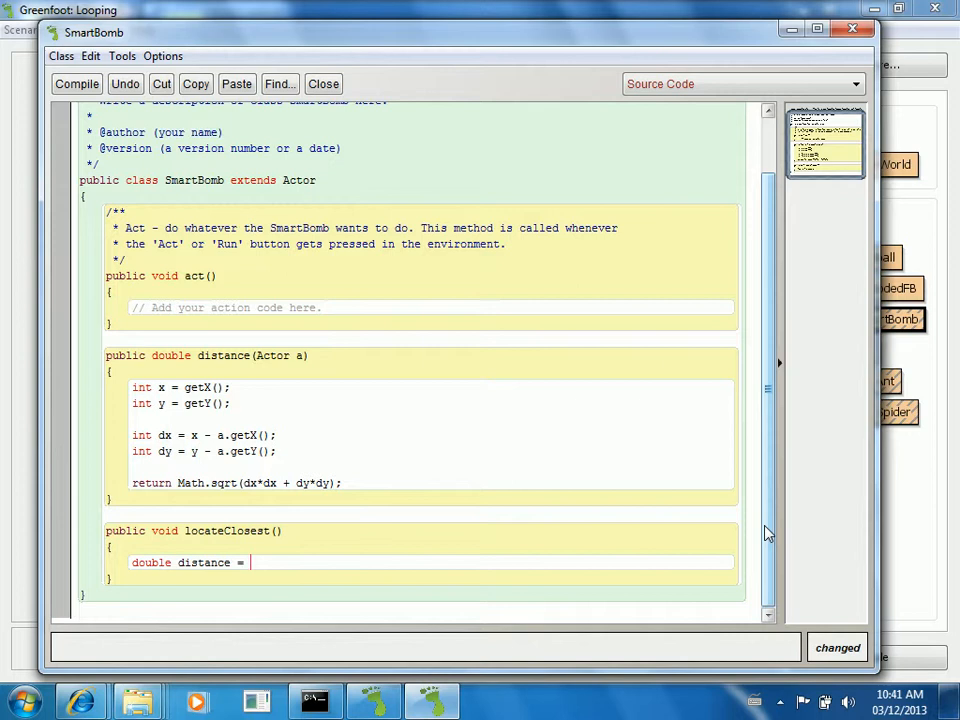
pyautogui.press('BackSpace')
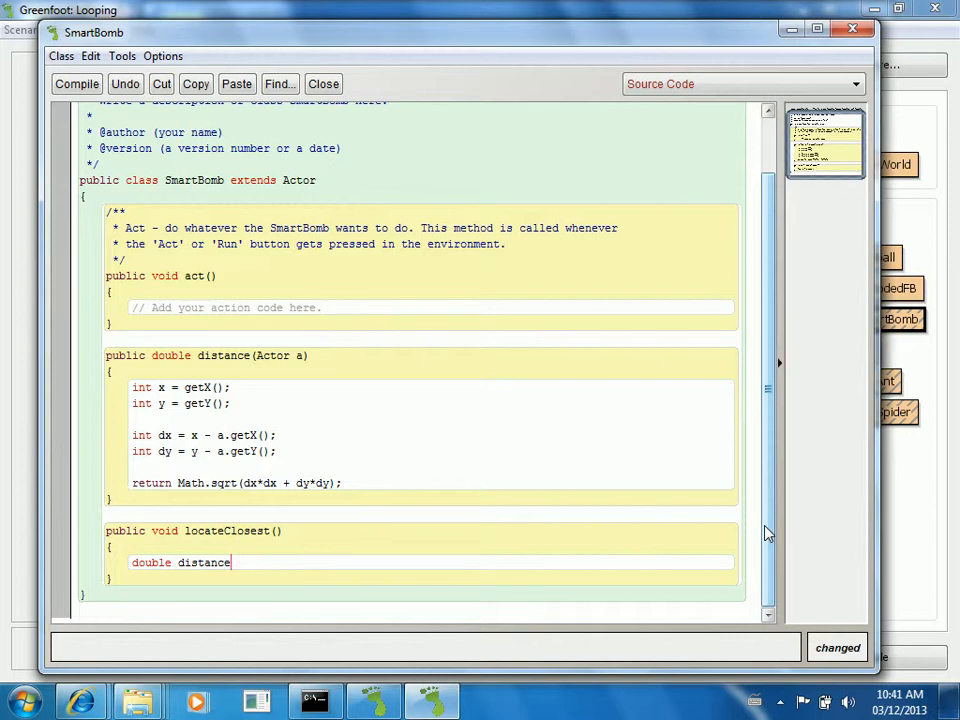
pyautogui.write(';')
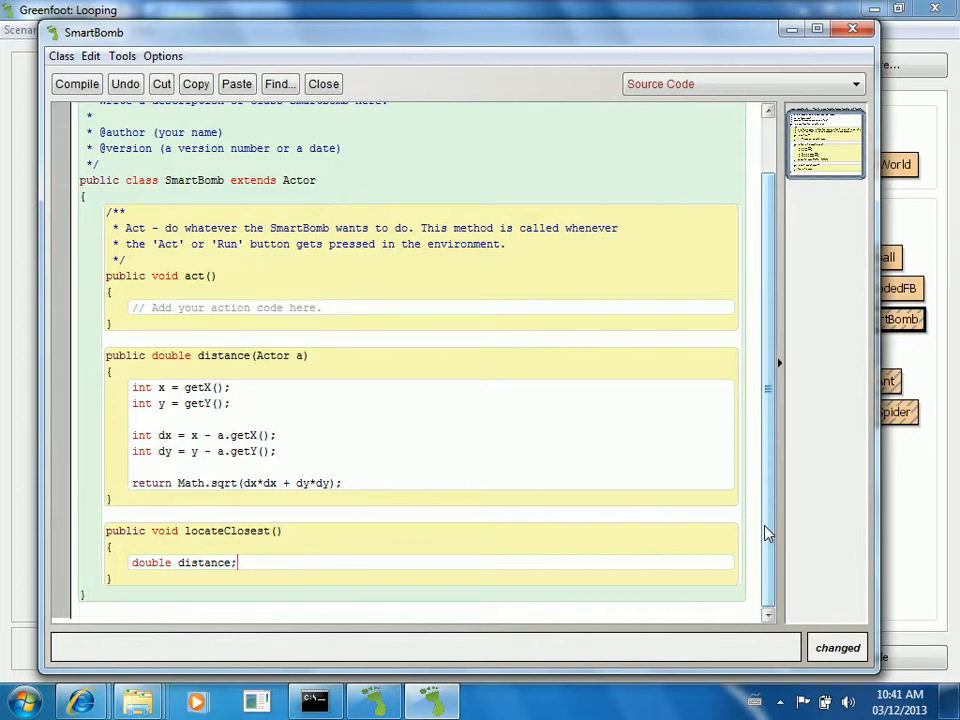
pyautogui.press('Return')
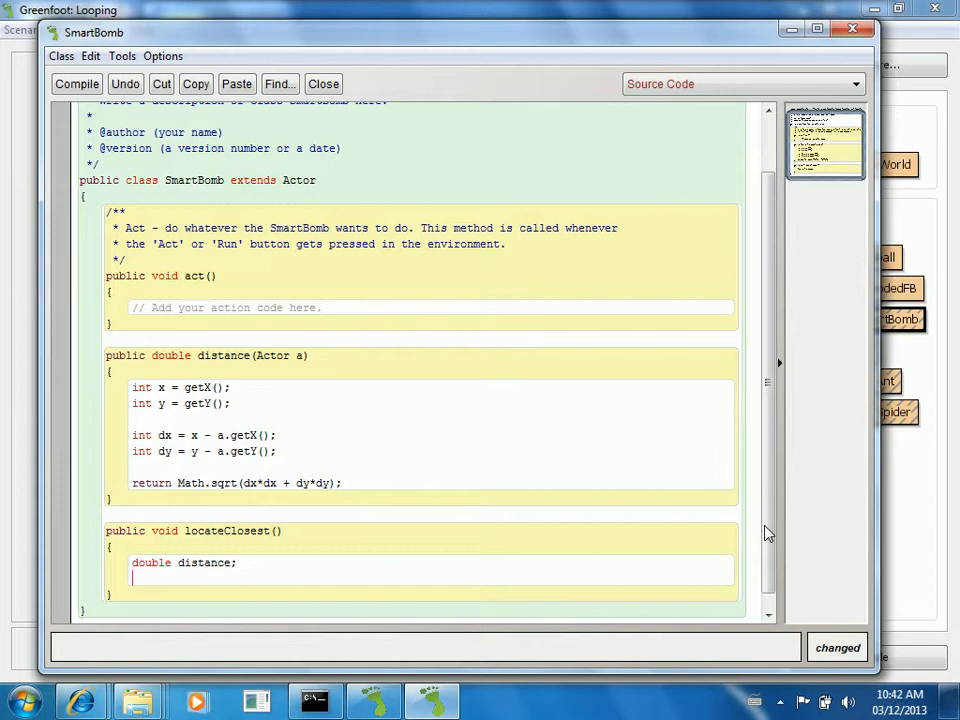
pyautogui.write('Enem')
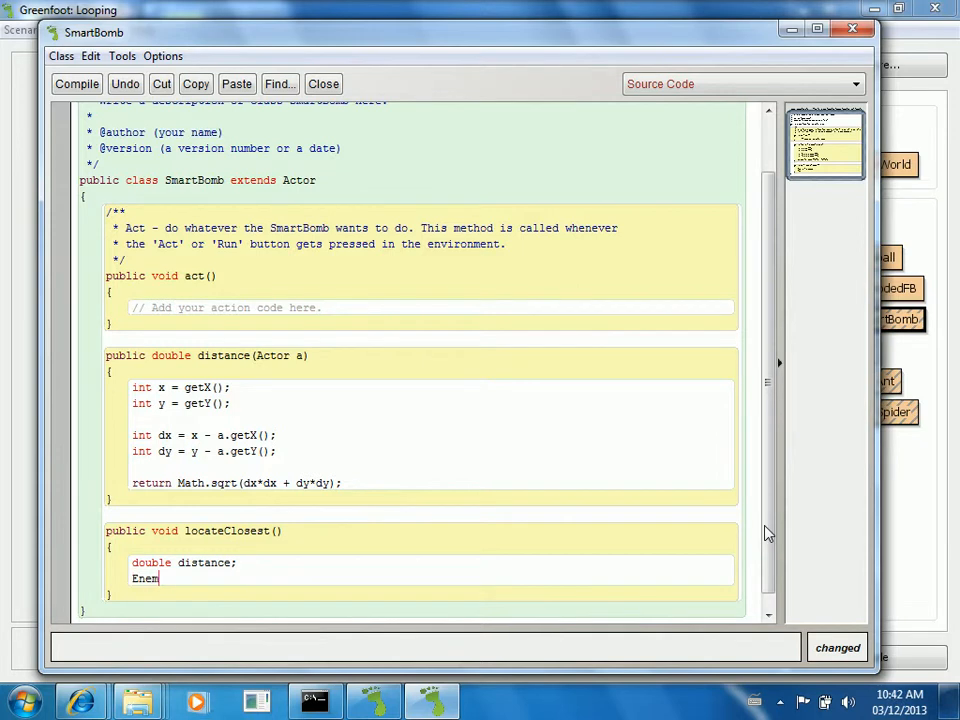
pyautogui.write('y close')
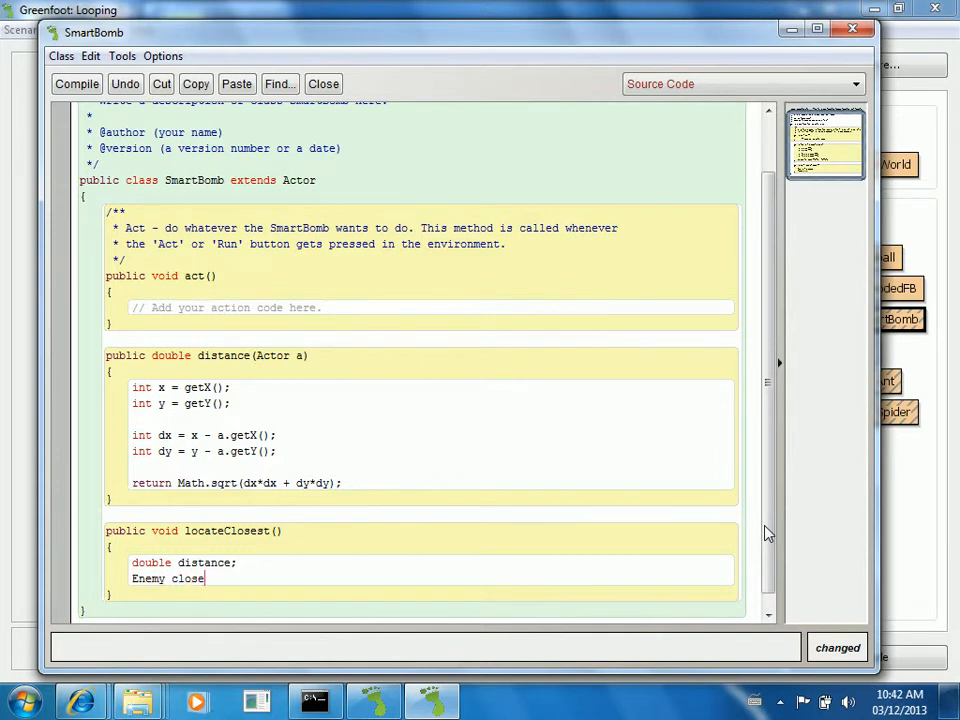
pyautogui.write('st;')
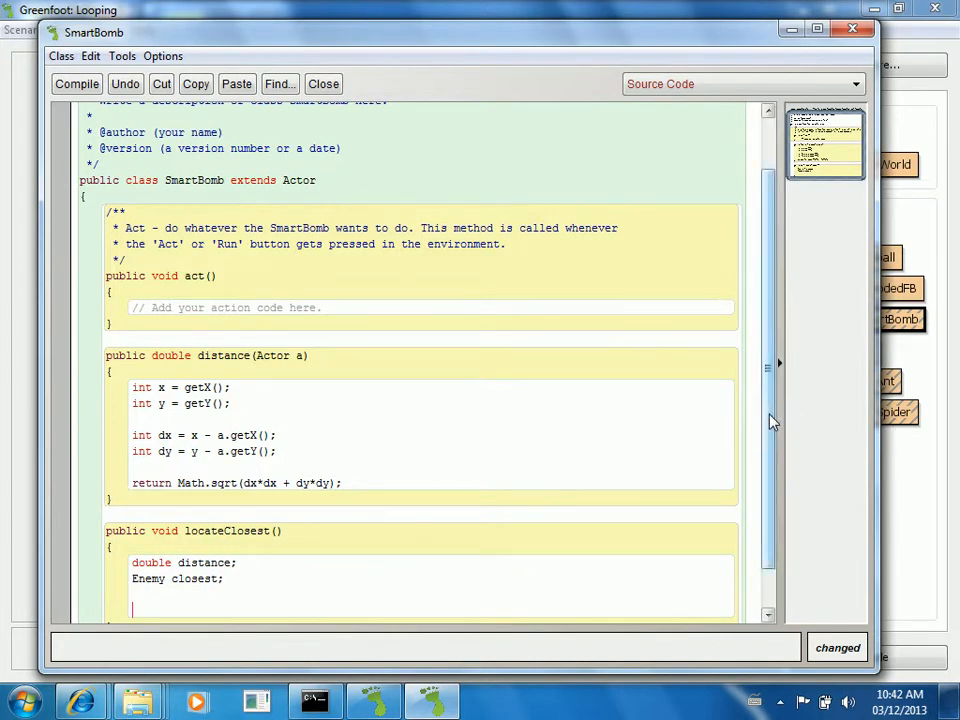
pyautogui.scroll(-3)
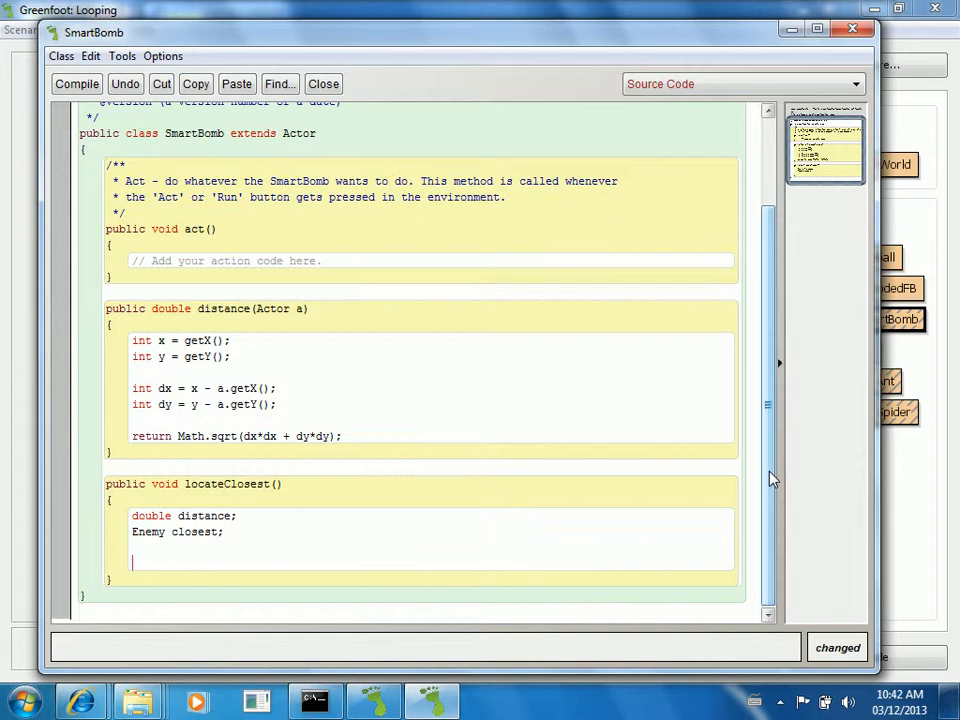
pyautogui.scroll(3)
pyautogui.write('import')
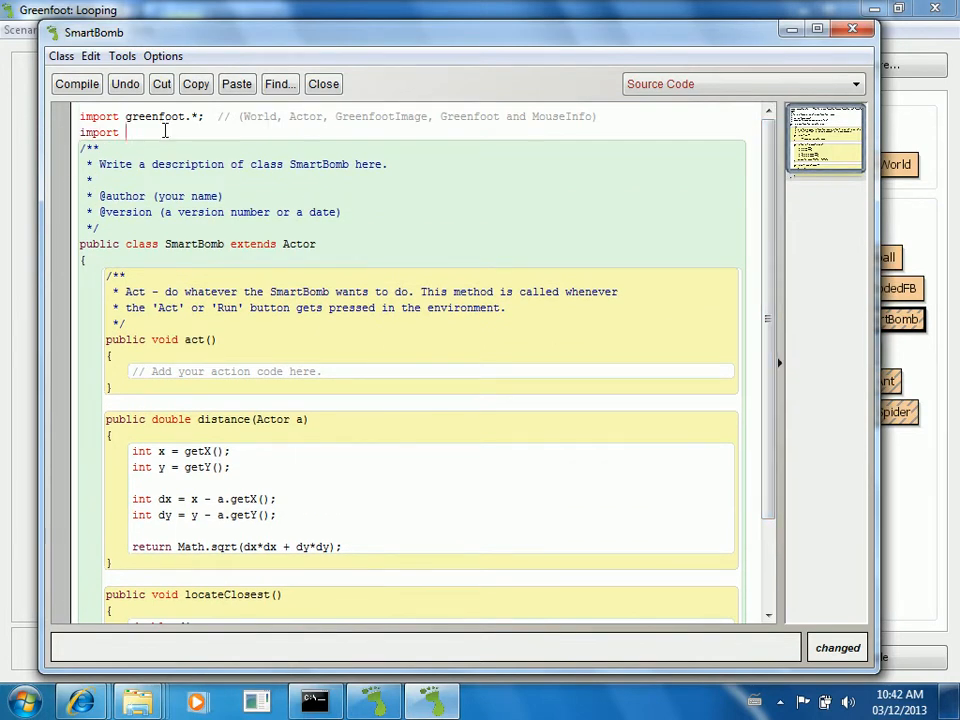
# Step: Add 'import java.util.List;' and begin another import line
pyautogui.write('java.util.')
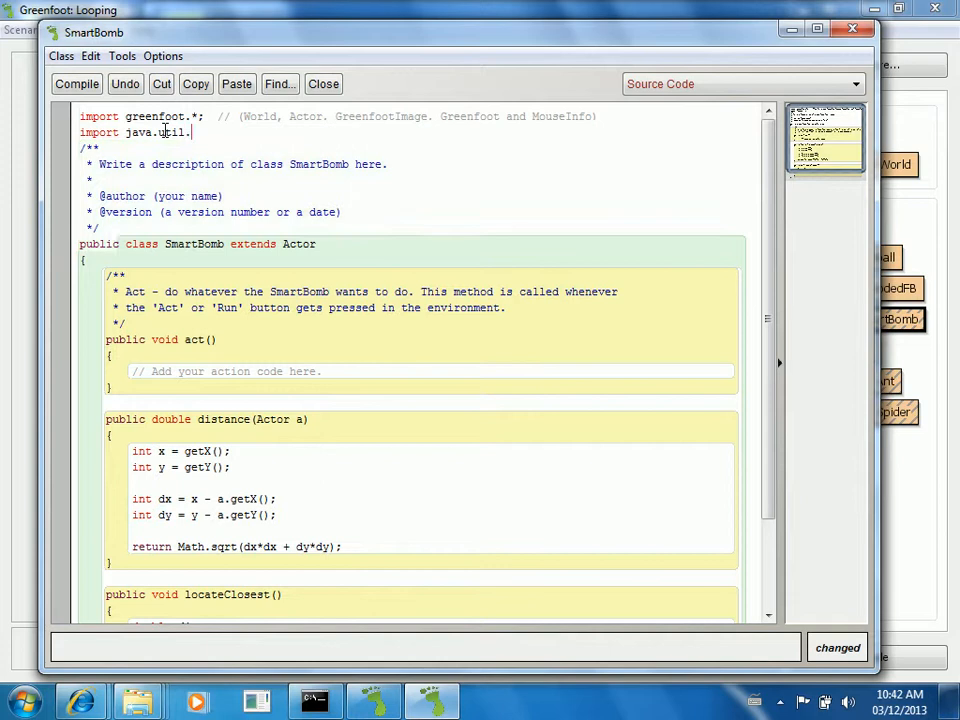
pyautogui.write('List;')
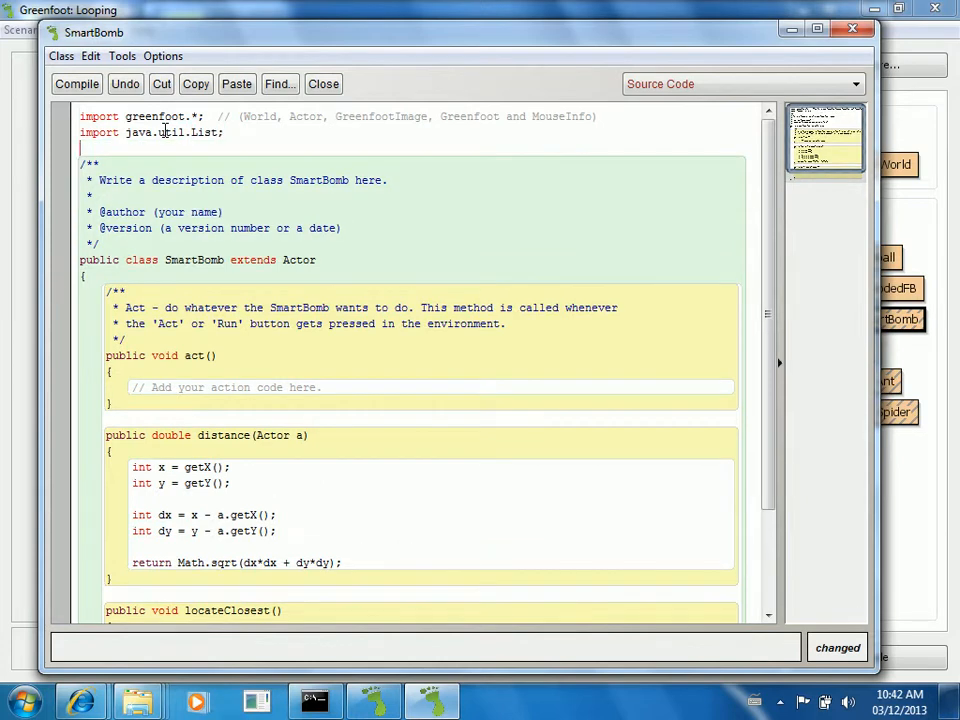
pyautogui.write('import')
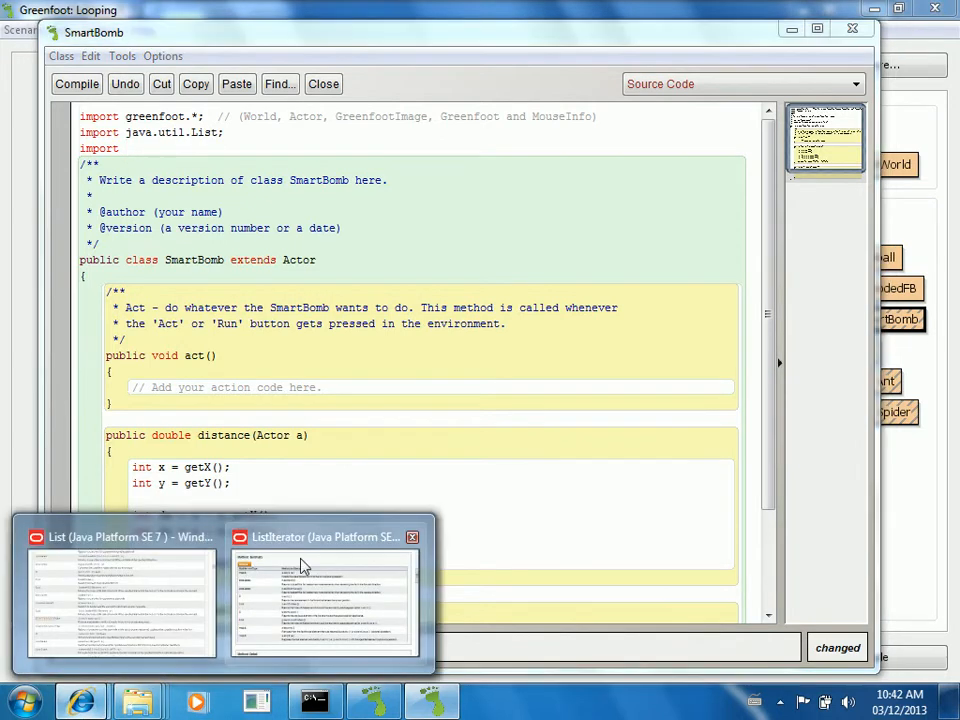
# Step: Scroll through the ListIterator documentation page
pyautogui.click(323, 595)
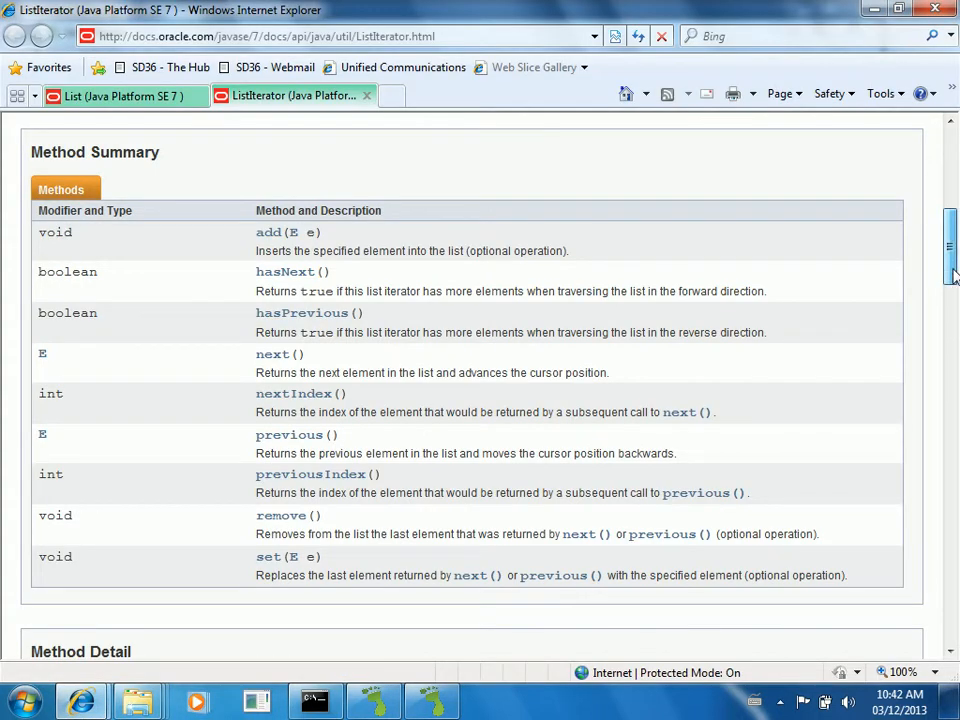
pyautogui.scroll(3)
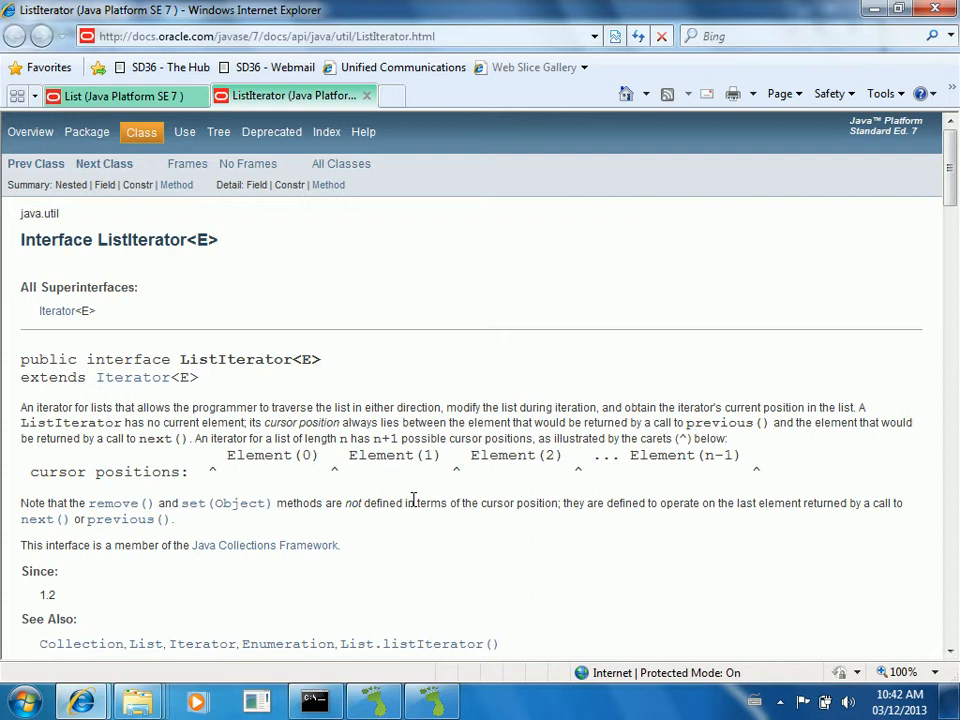
pyautogui.scroll(-3)
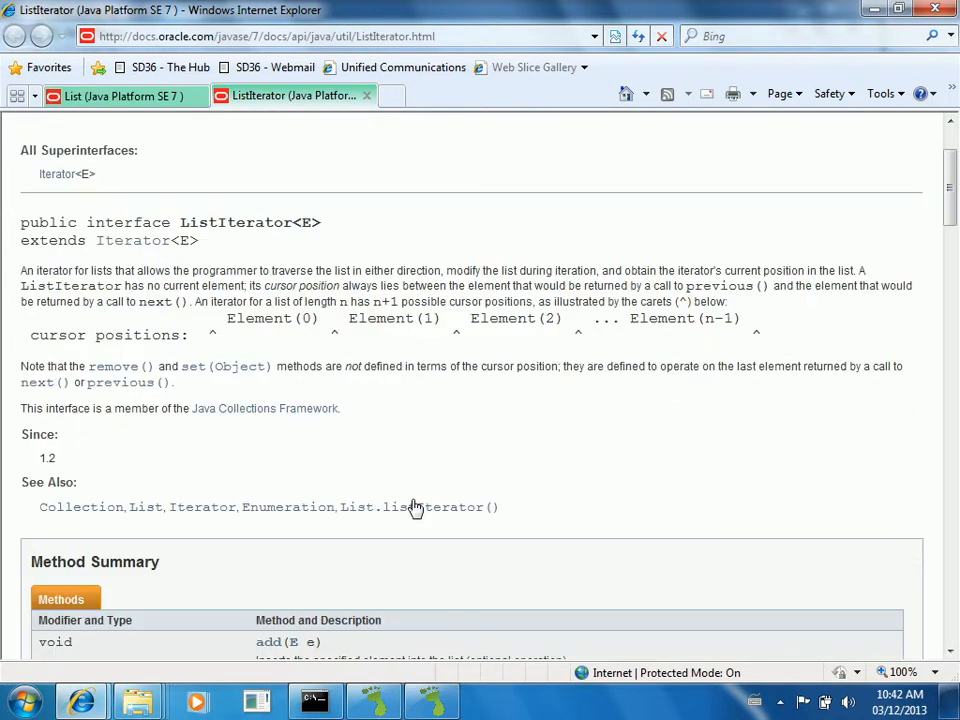
pyautogui.scroll(-3)
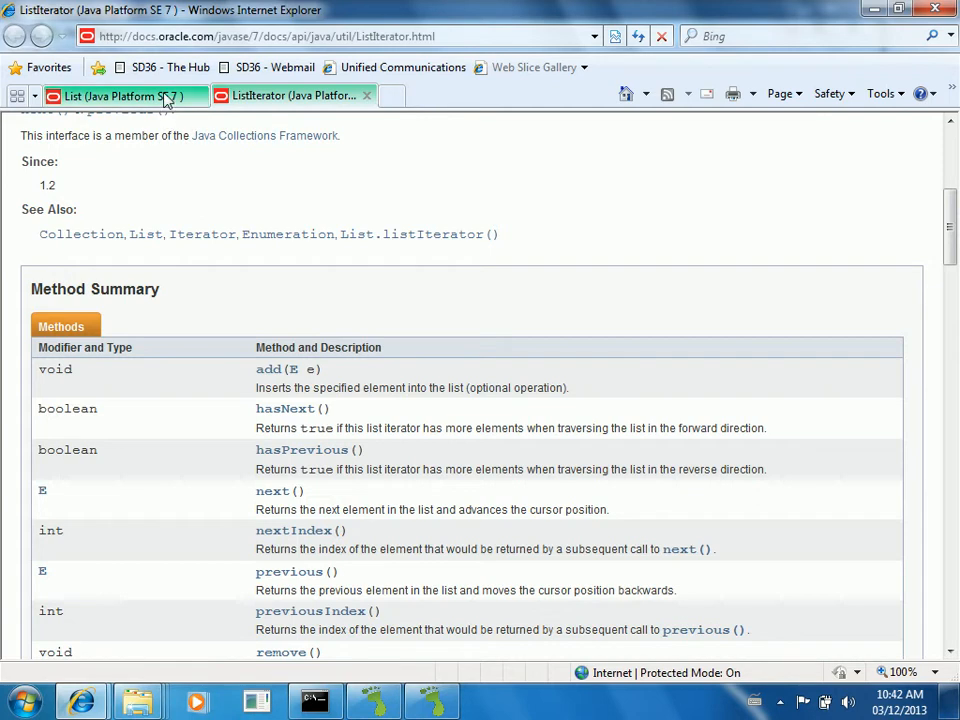
# Step: Return to the List (Java SE 7) page and scroll through its documentation
pyautogui.click(120, 95)
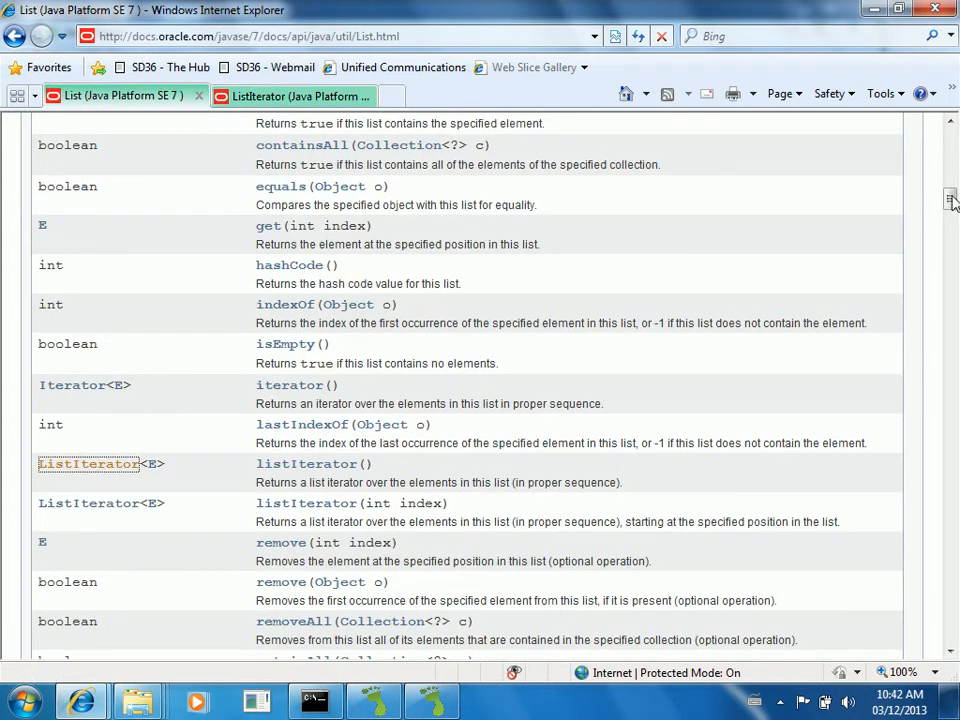
pyautogui.scroll(3)
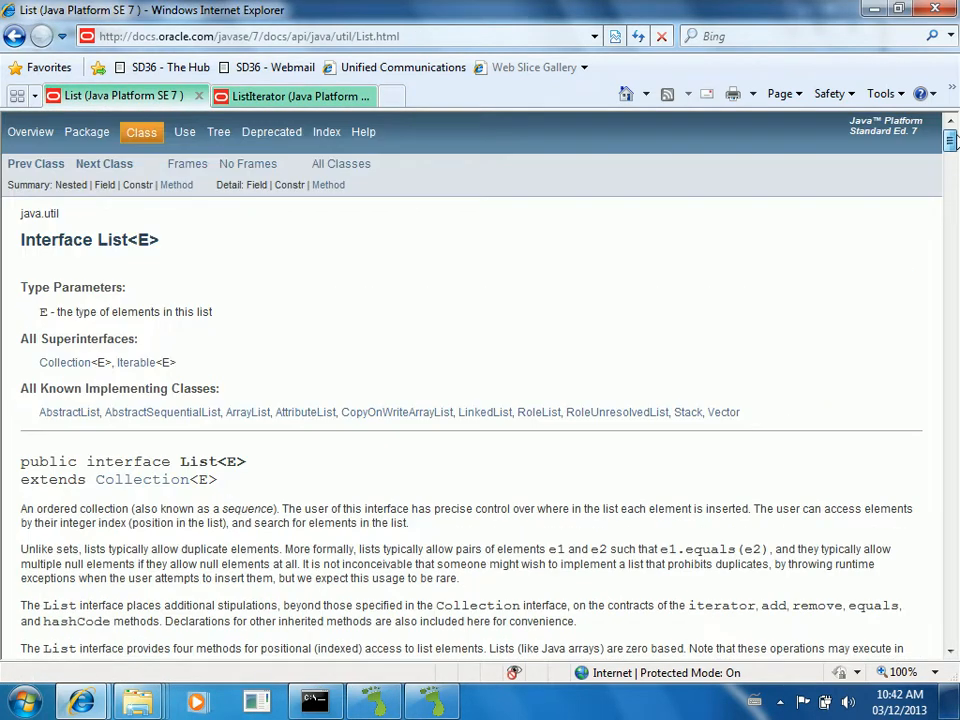
pyautogui.scroll(-3)
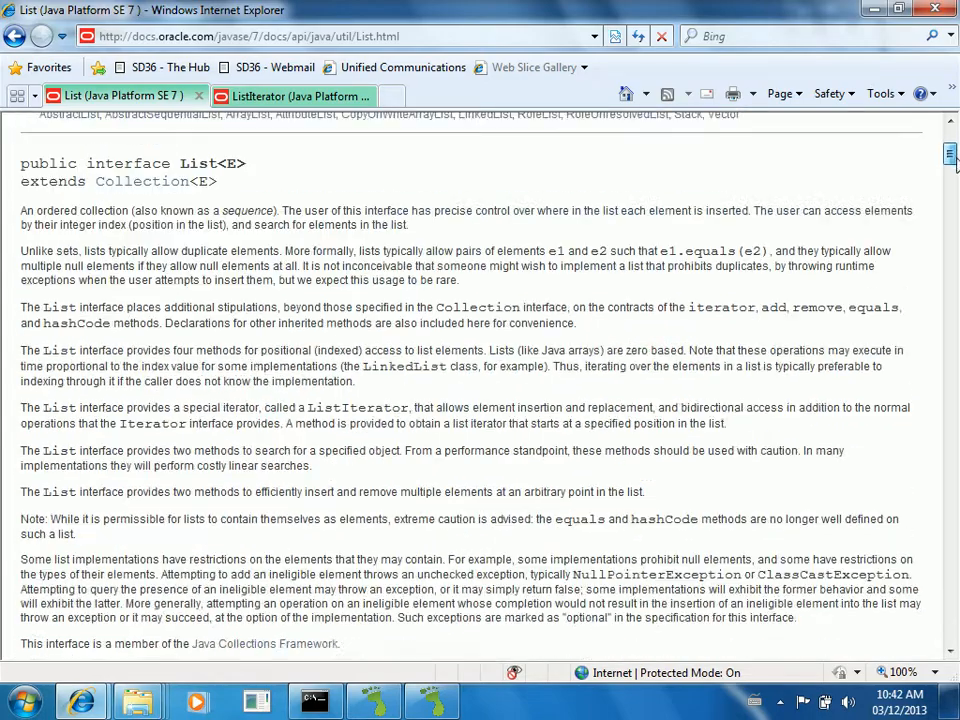
pyautogui.scroll(-3)
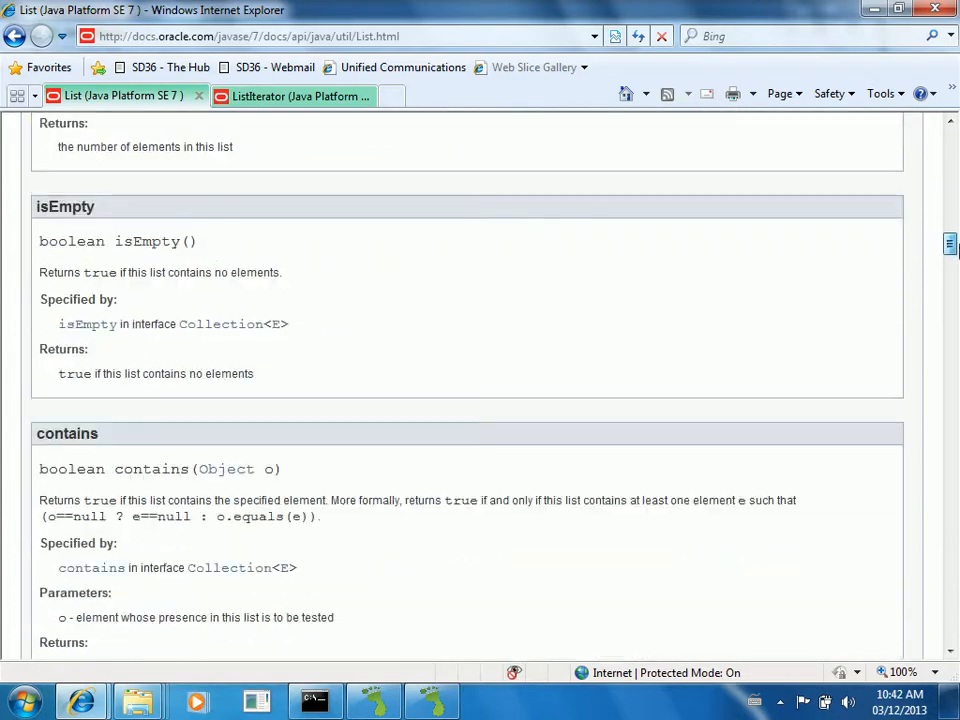
pyautogui.scroll(3)
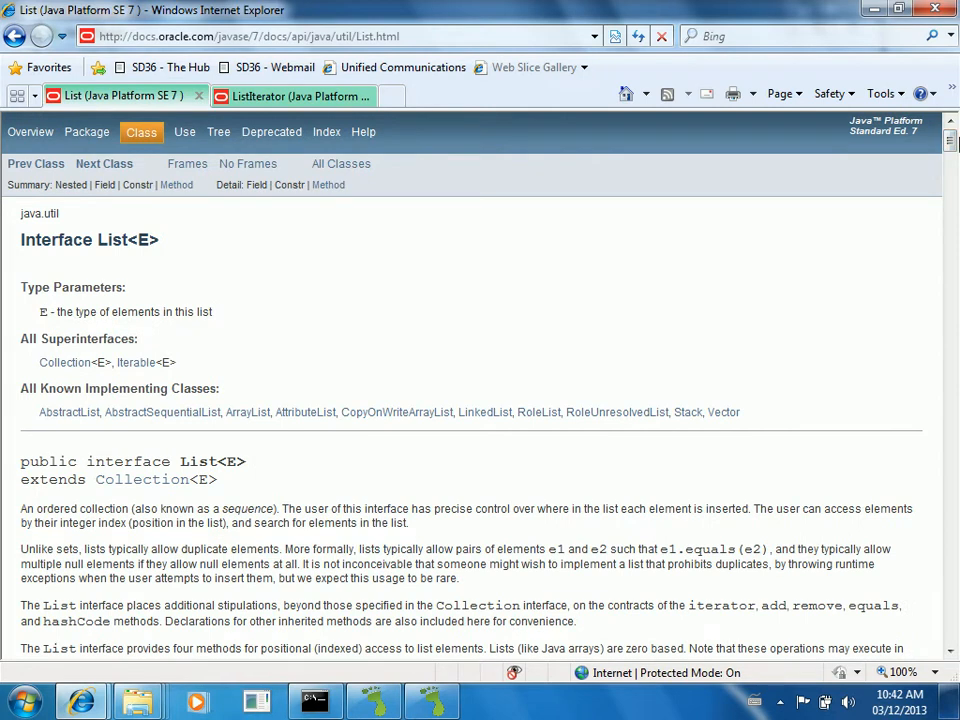
pyautogui.moveTo(865, 316)
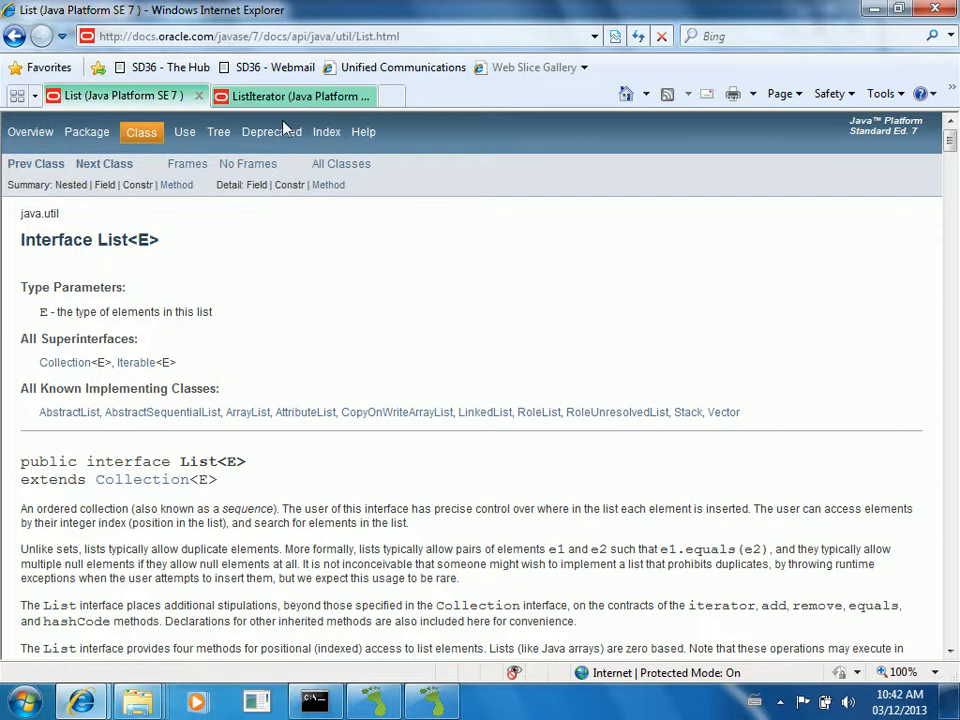
# Step: Open the java.util package summary, scan its interfaces, and select the package name
pyautogui.click(87, 131)
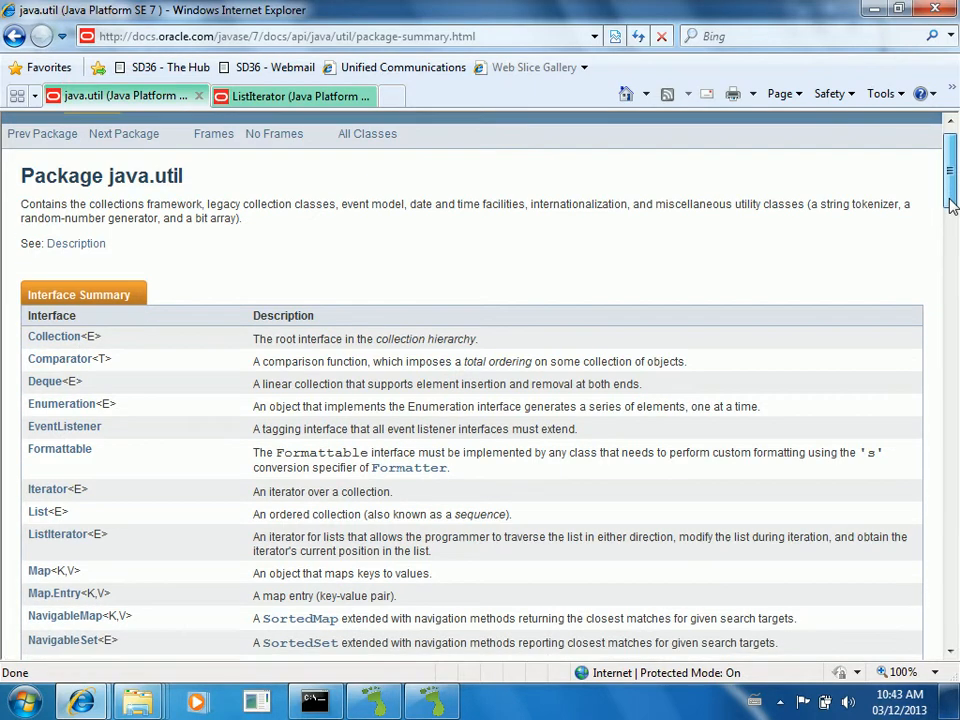
pyautogui.scroll(-3)
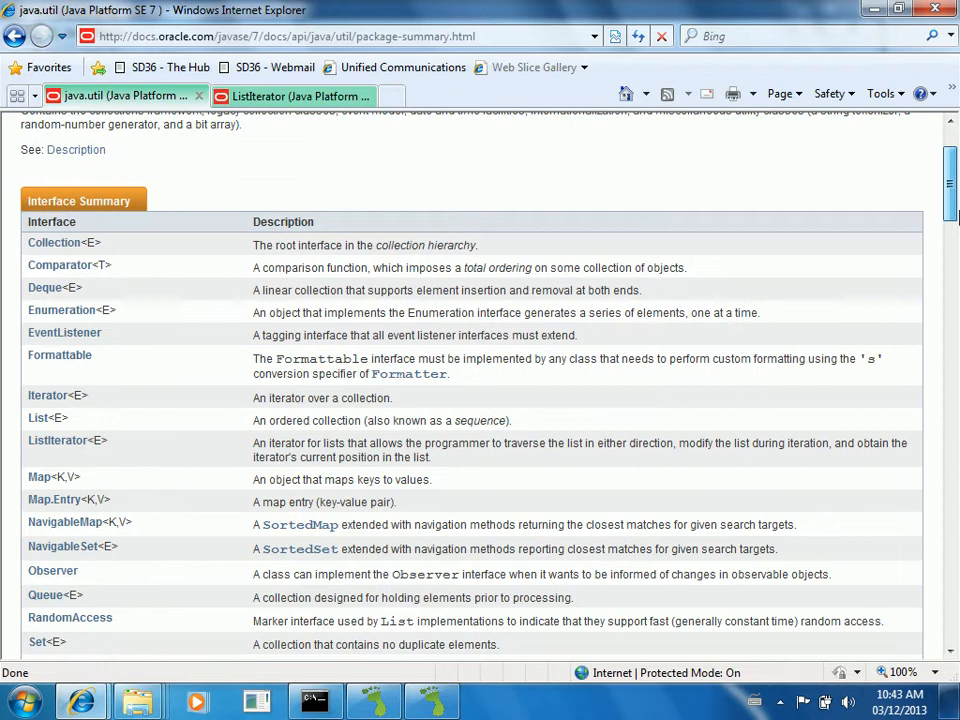
pyautogui.scroll(3)
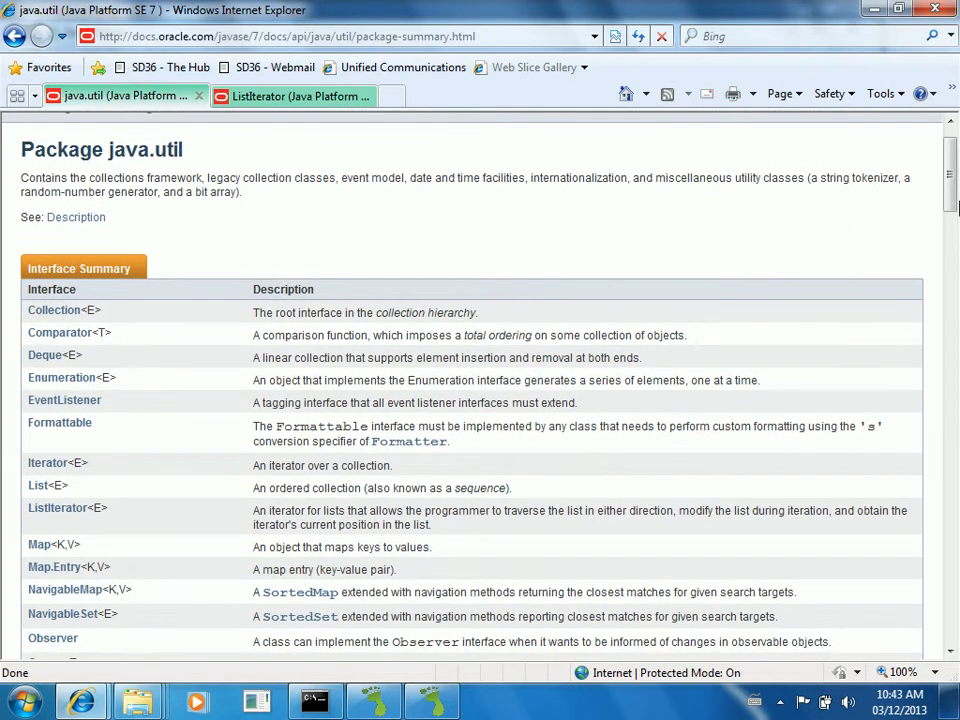
pyautogui.doubleClick(169, 149)
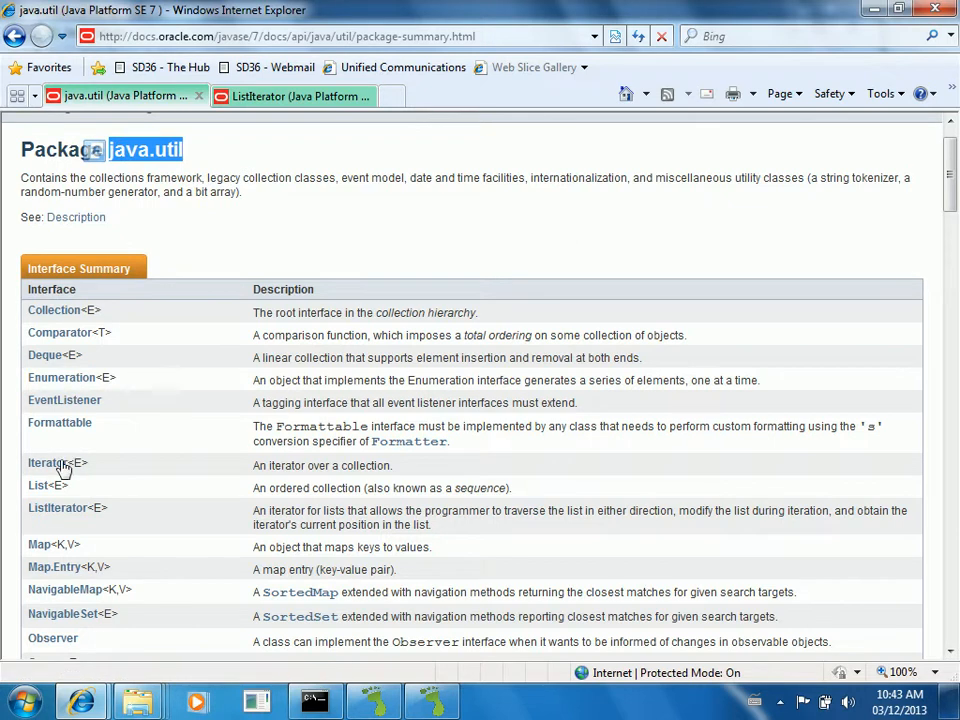
pyautogui.moveTo(265, 130)
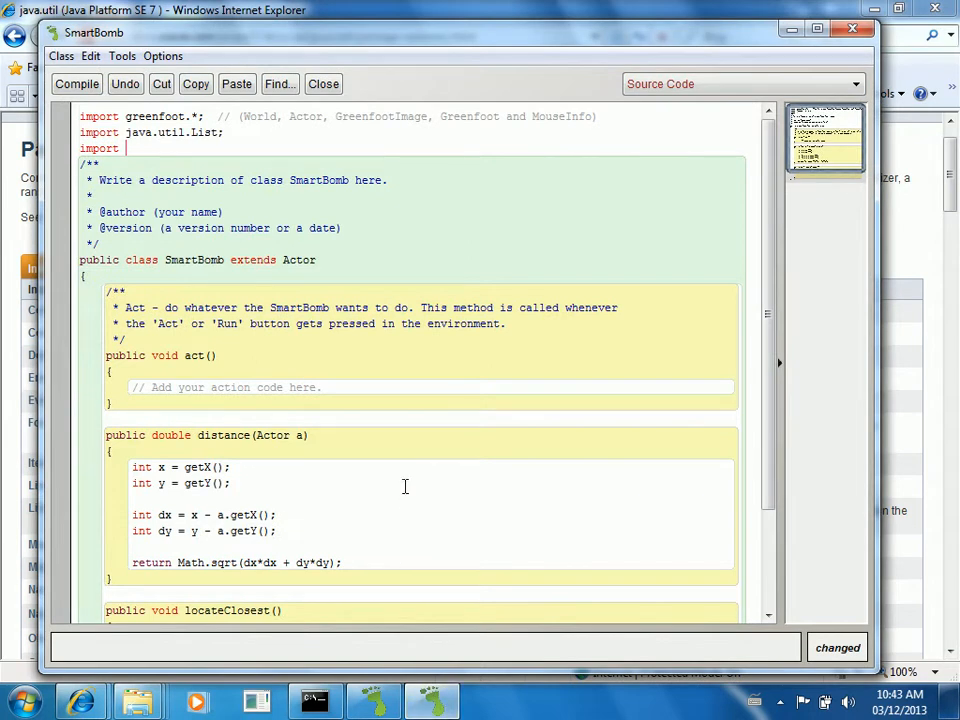
# Step: Type 'import java.util.ListIterator;' beneath the java.util.List import
pyautogui.write('java.util.L')
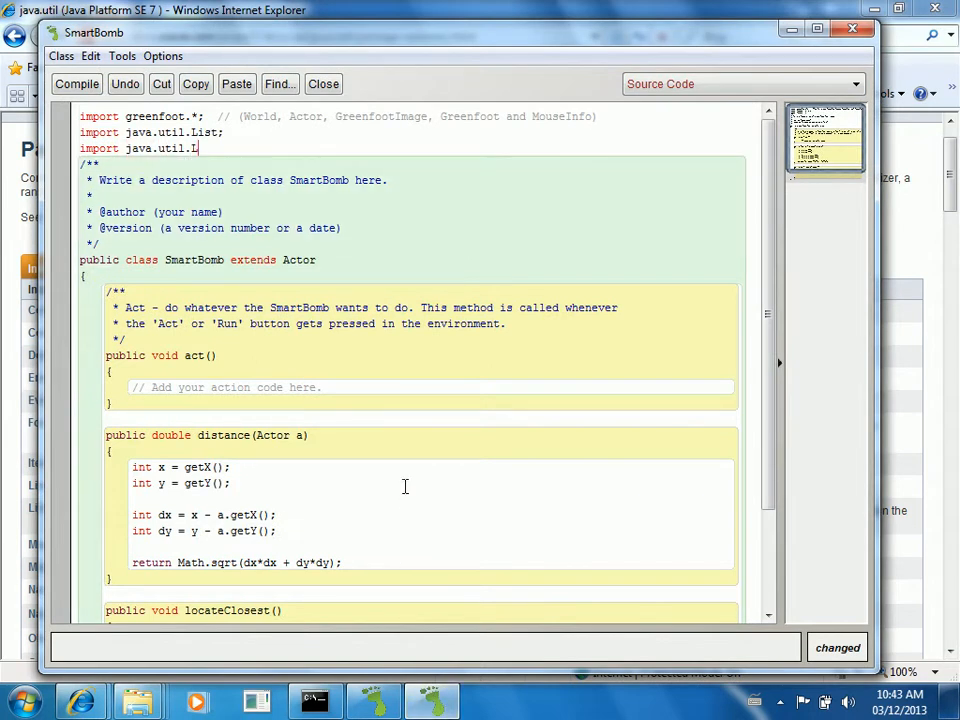
pyautogui.write('istIterator;')
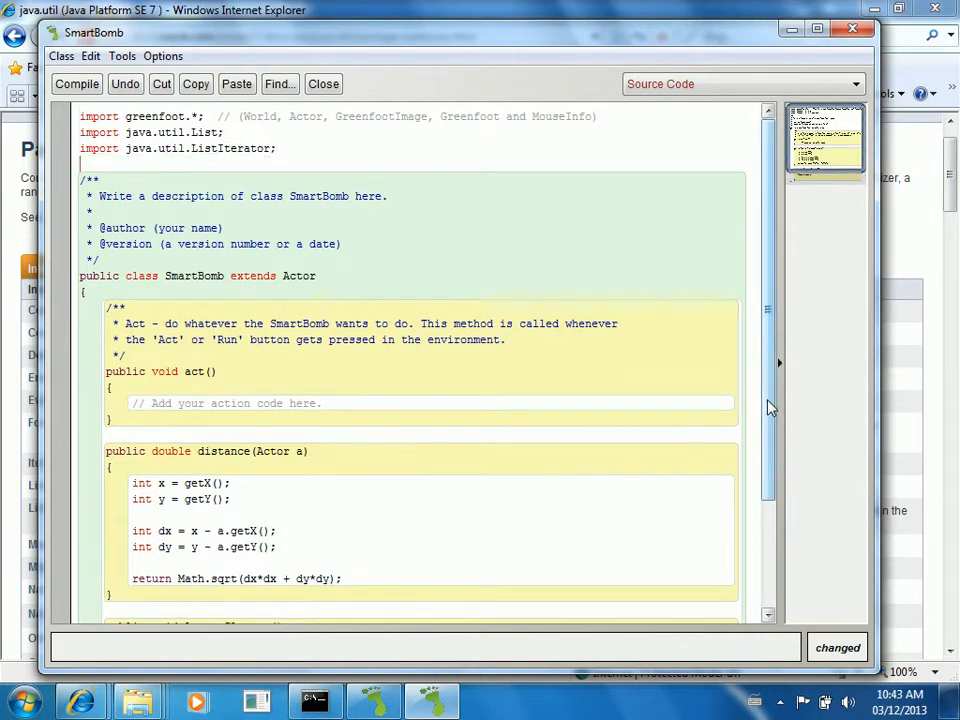
pyautogui.scroll(-3)
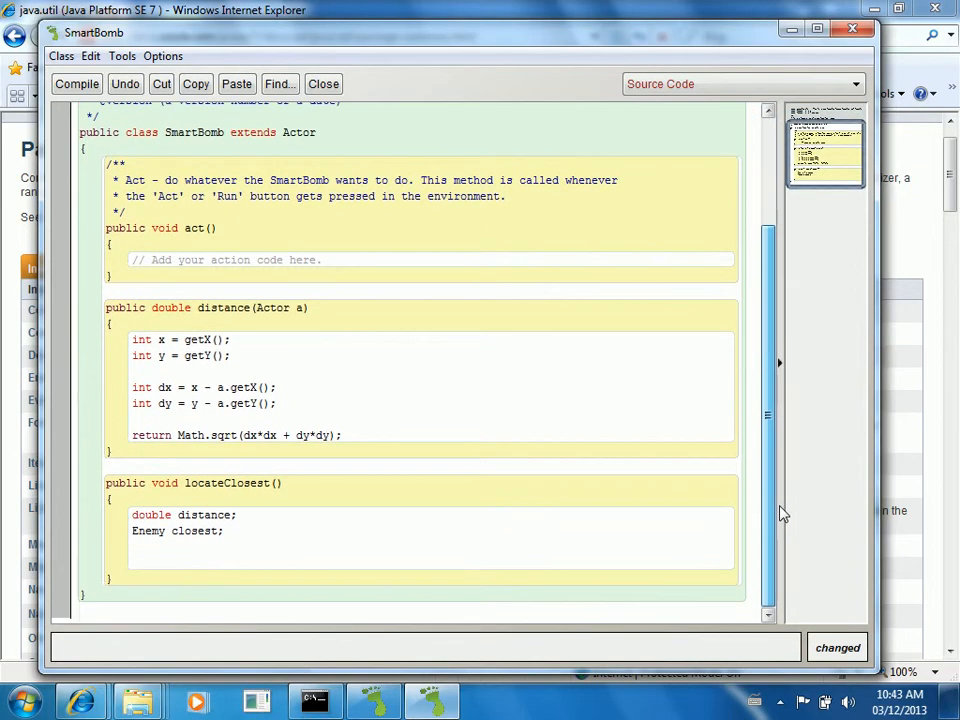
# Step: Begin the line List<Enemy> allEnemies = getObjects in locateClosest
pyautogui.click(260, 560)
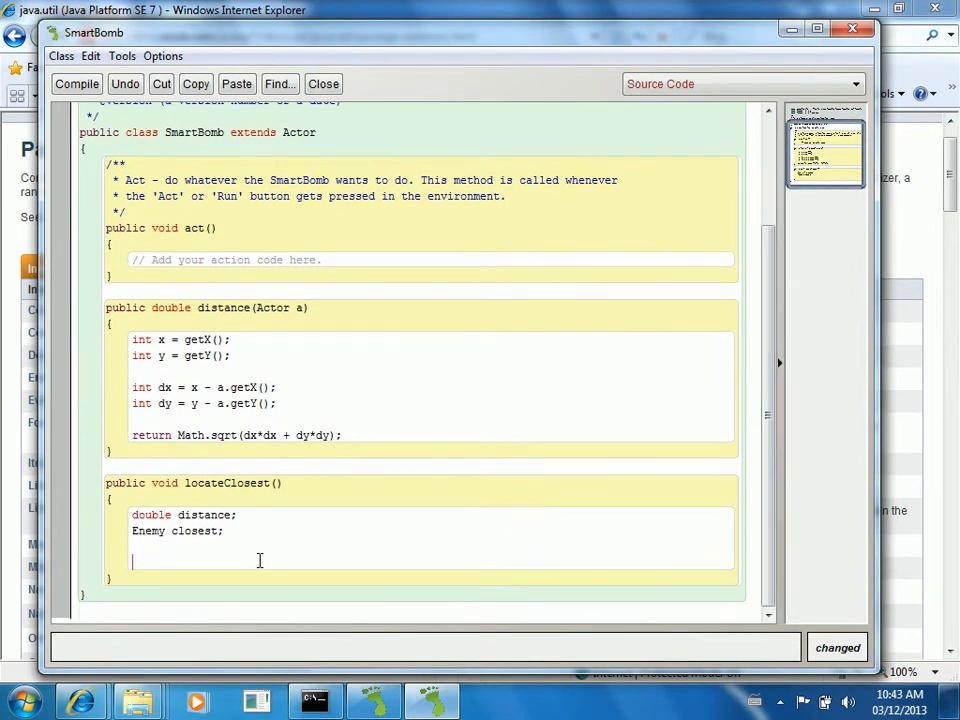
pyautogui.write('List')
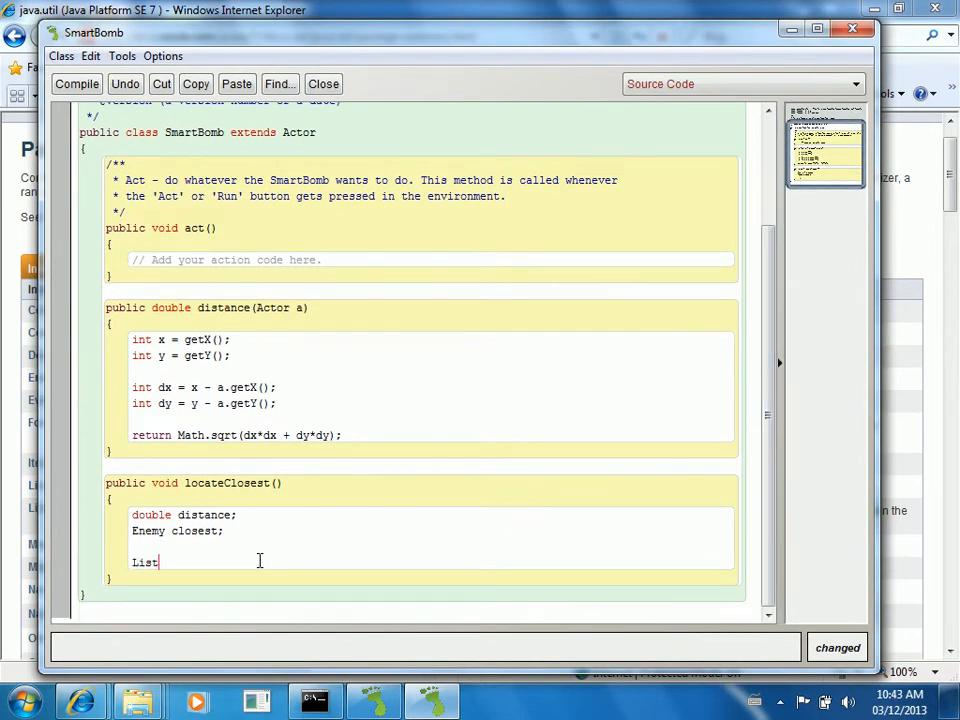
pyautogui.write('<>')
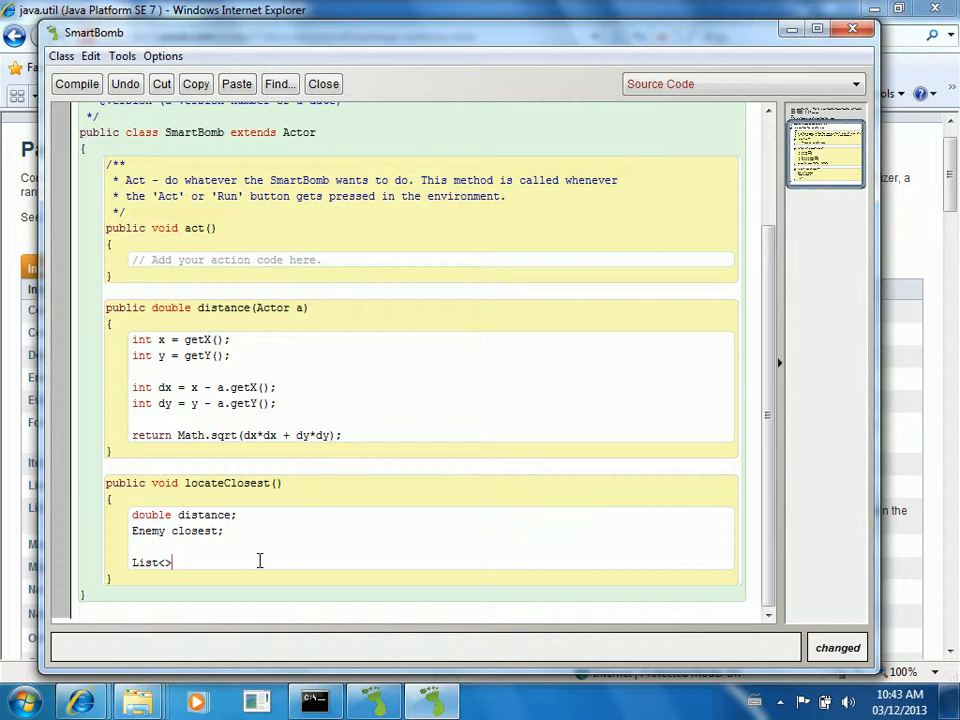
pyautogui.press('Backspace')
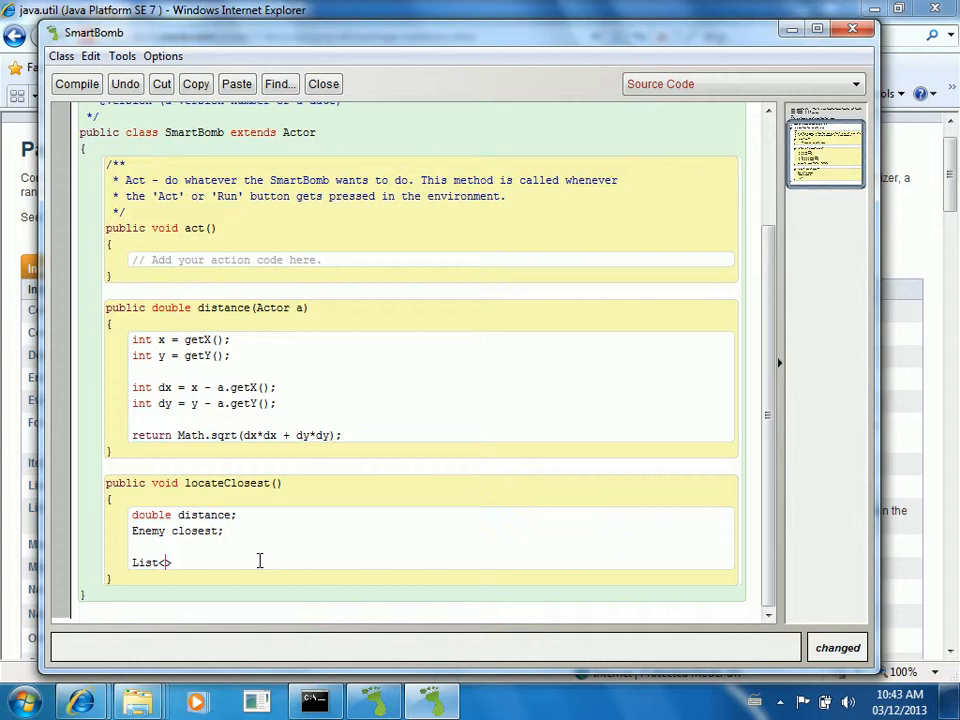
pyautogui.write('Ene')
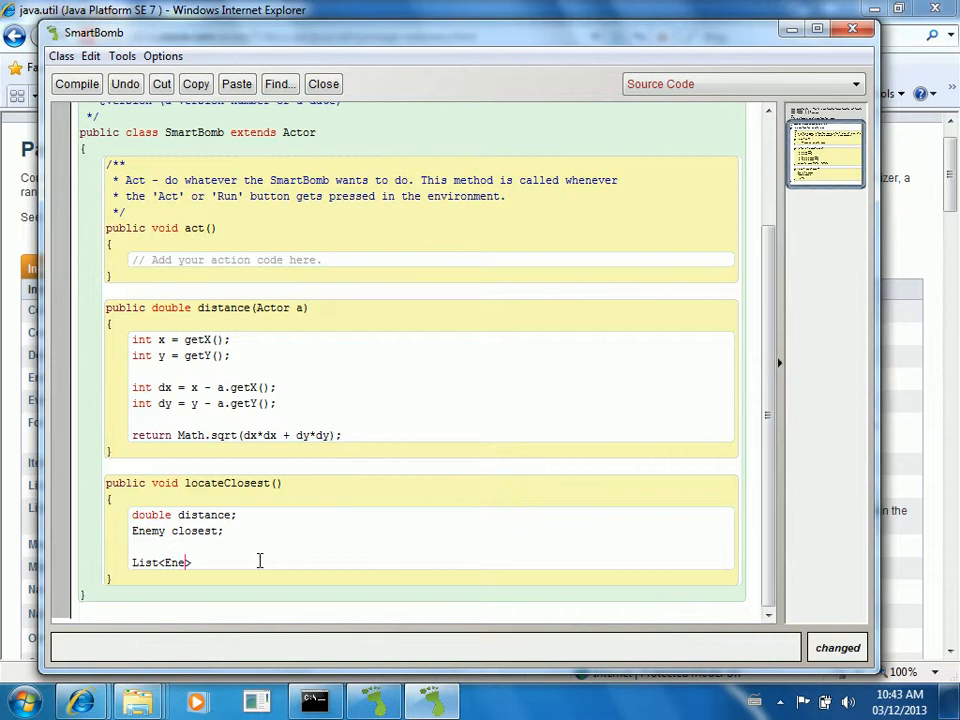
pyautogui.write('my>')
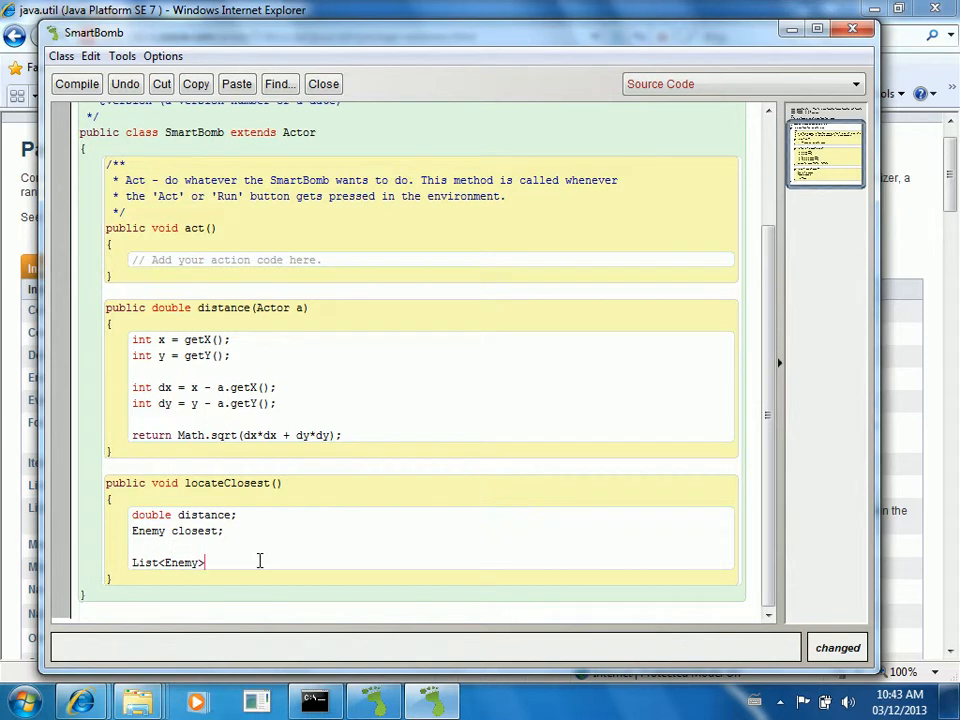
pyautogui.write('allEnemies =')
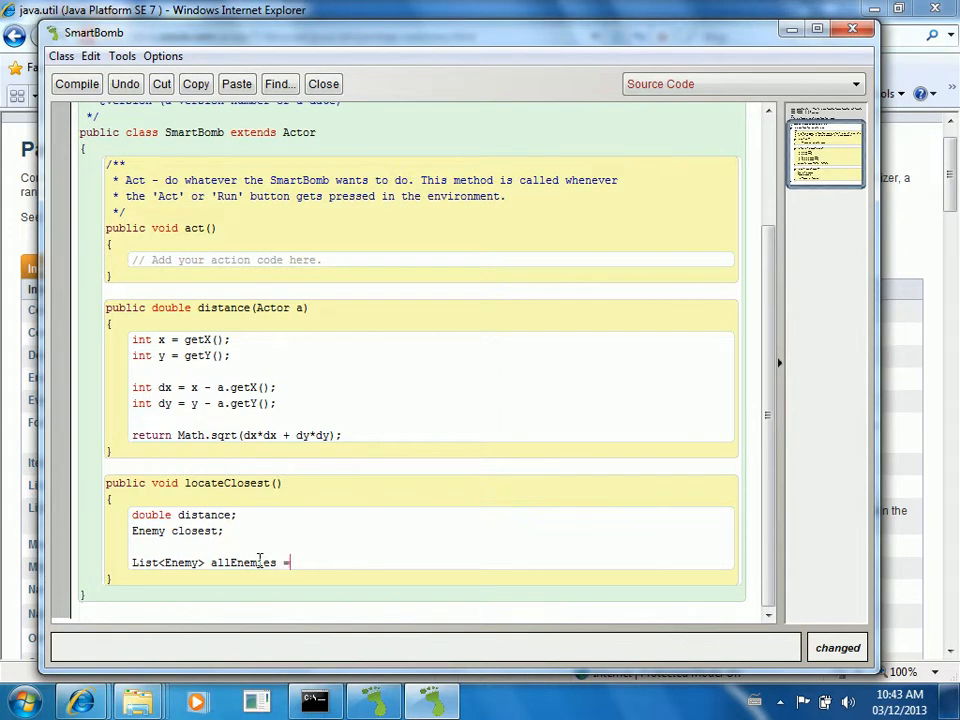
pyautogui.write('(')
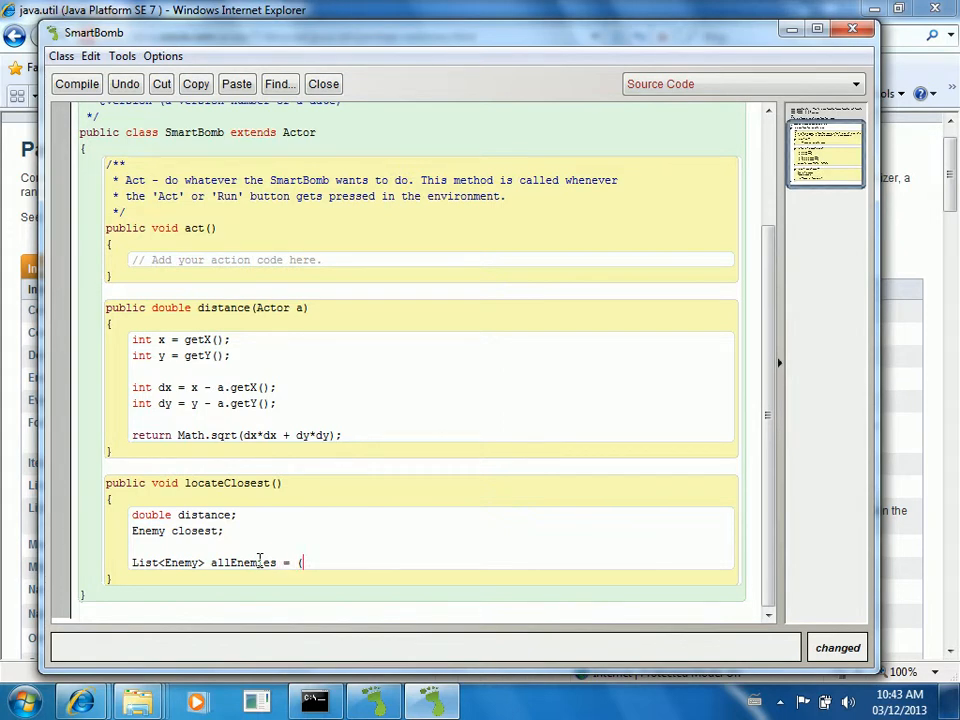
pyautogui.write('getObj')
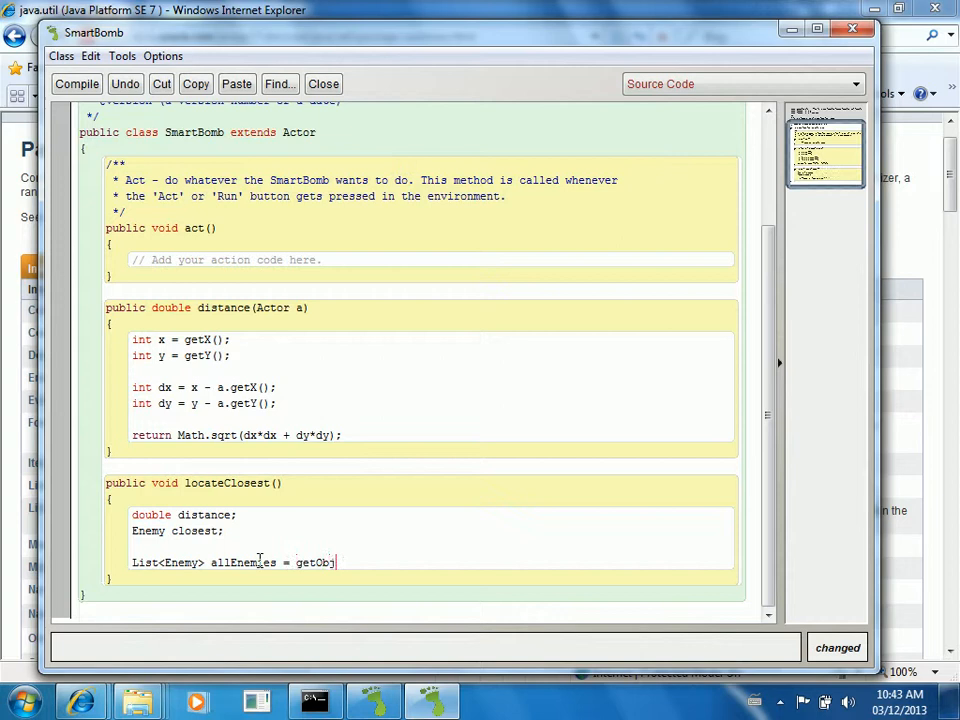
pyautogui.write('ects')
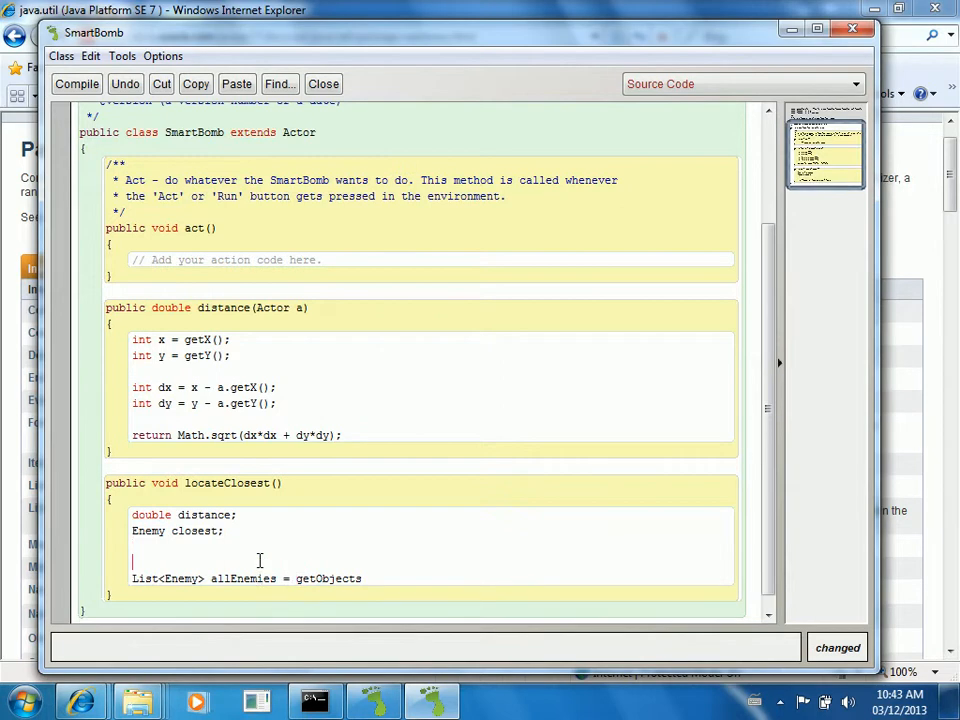
# Step: Add 'World w = getWorld();' and complete w.getObjects(Enemy.class)
pyautogui.write('World w =')
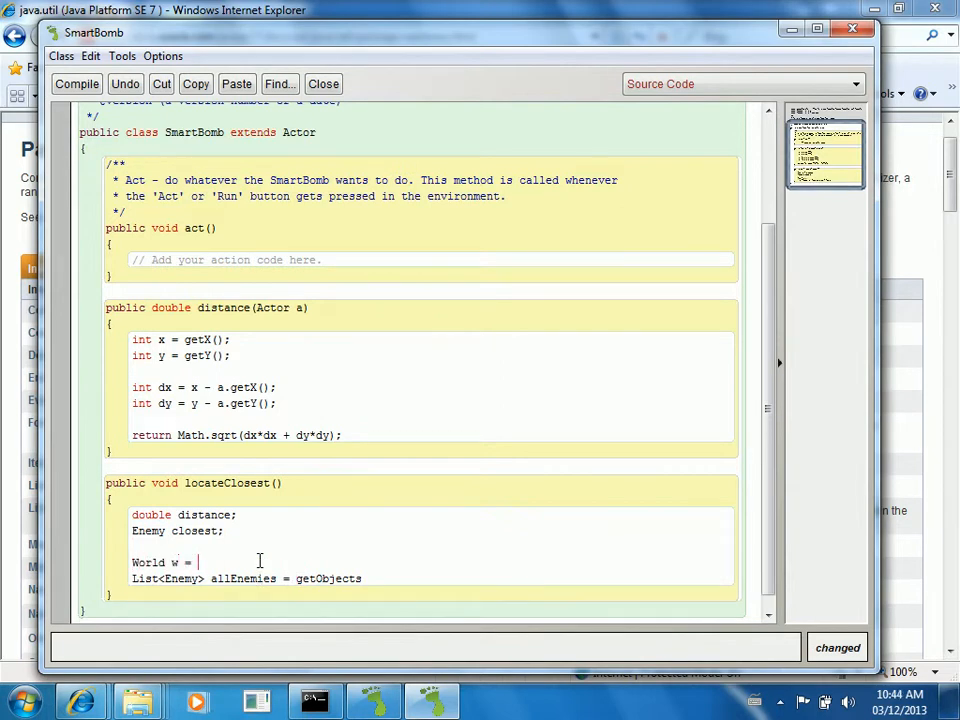
pyautogui.write('getWorld();')
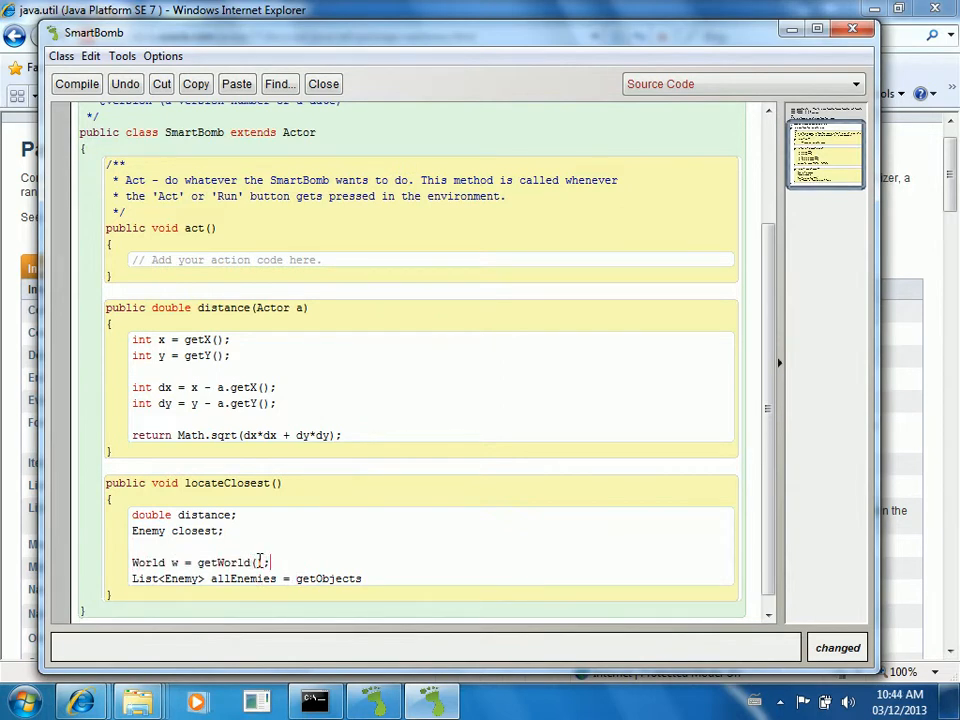
pyautogui.write('w.')
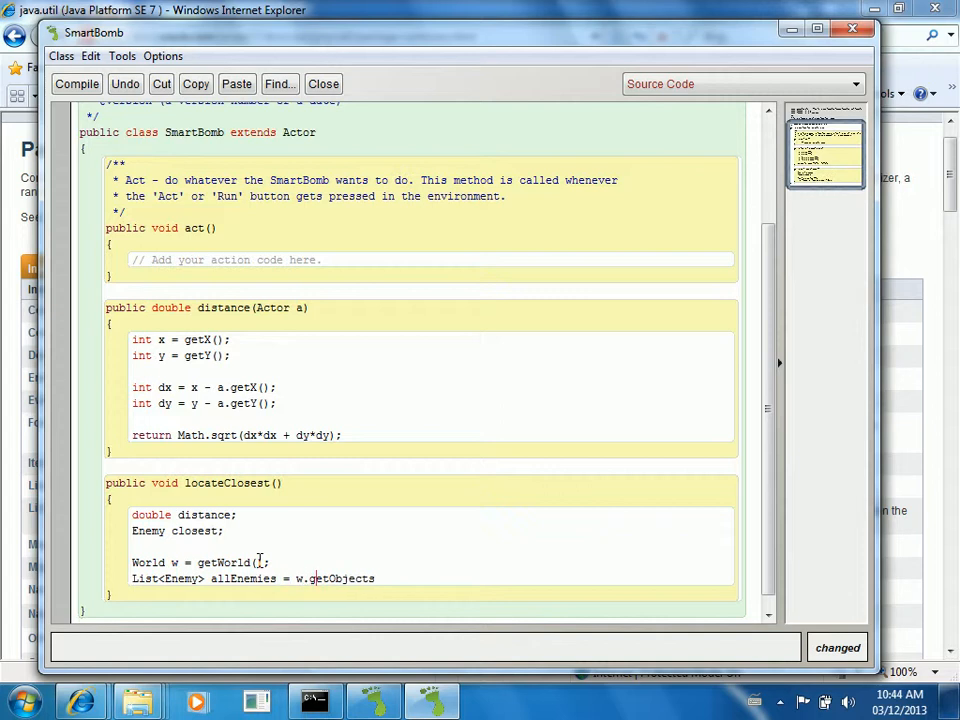
pyautogui.write('(')
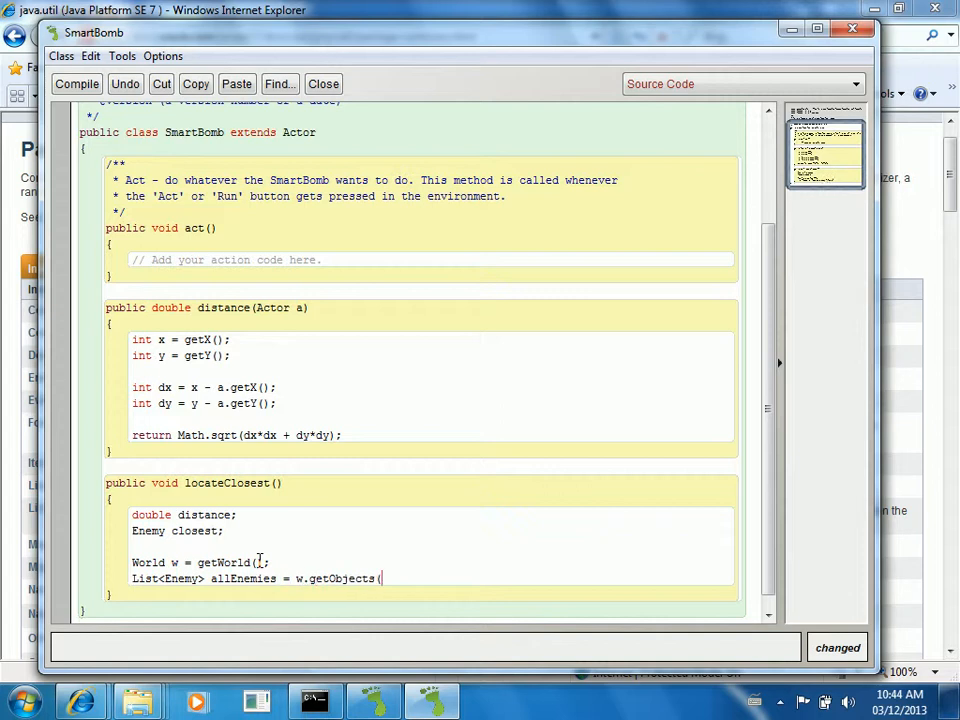
pyautogui.write('Enem')
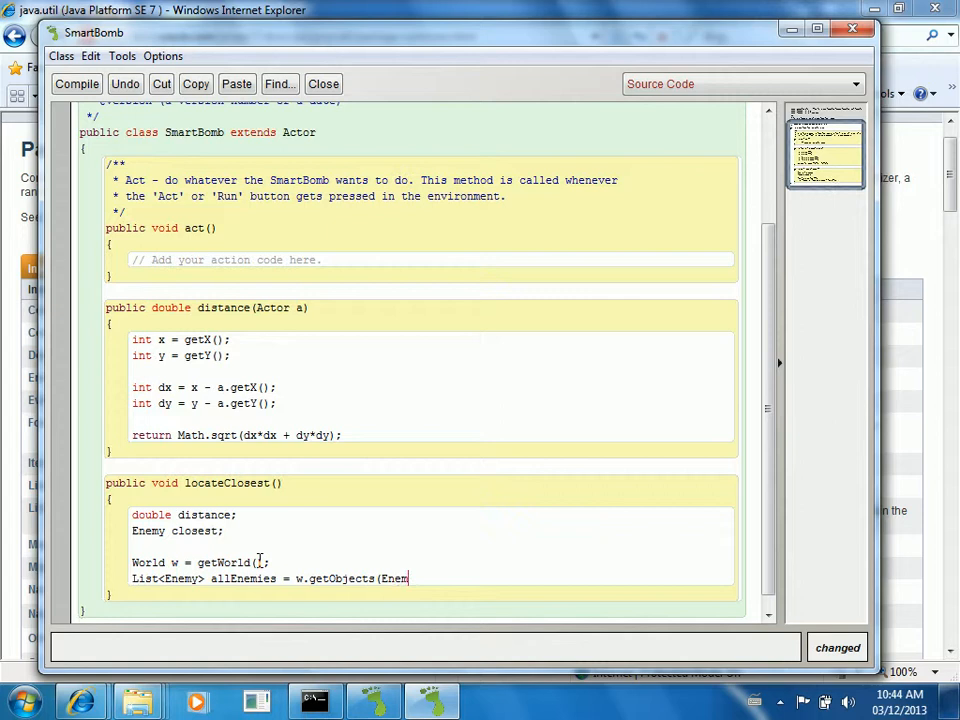
pyautogui.write('y.class);')
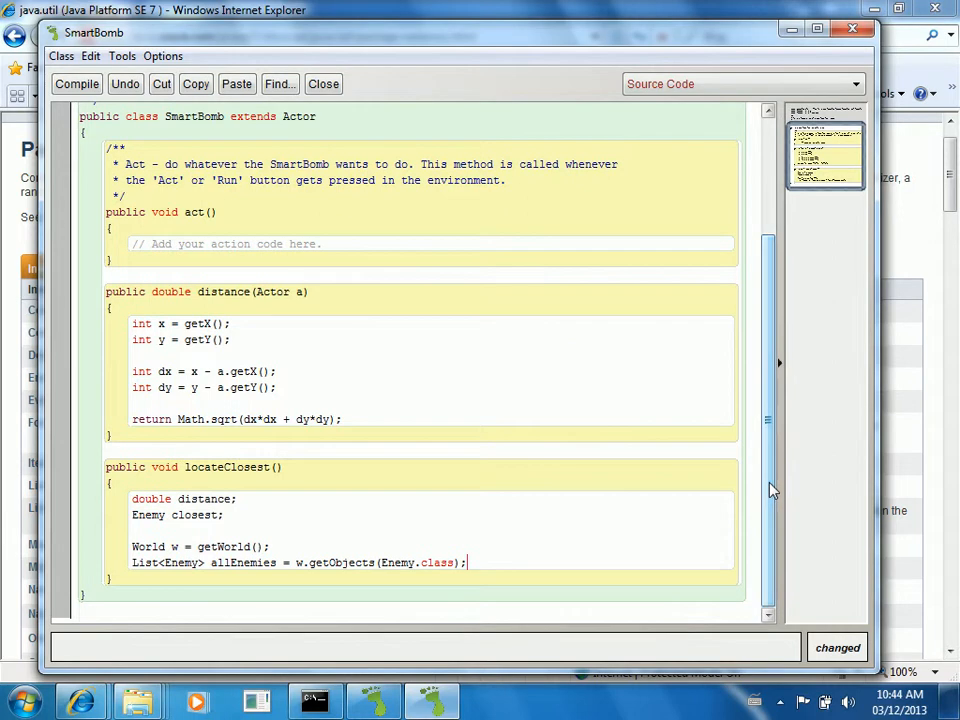
pyautogui.moveTo(740, 600)
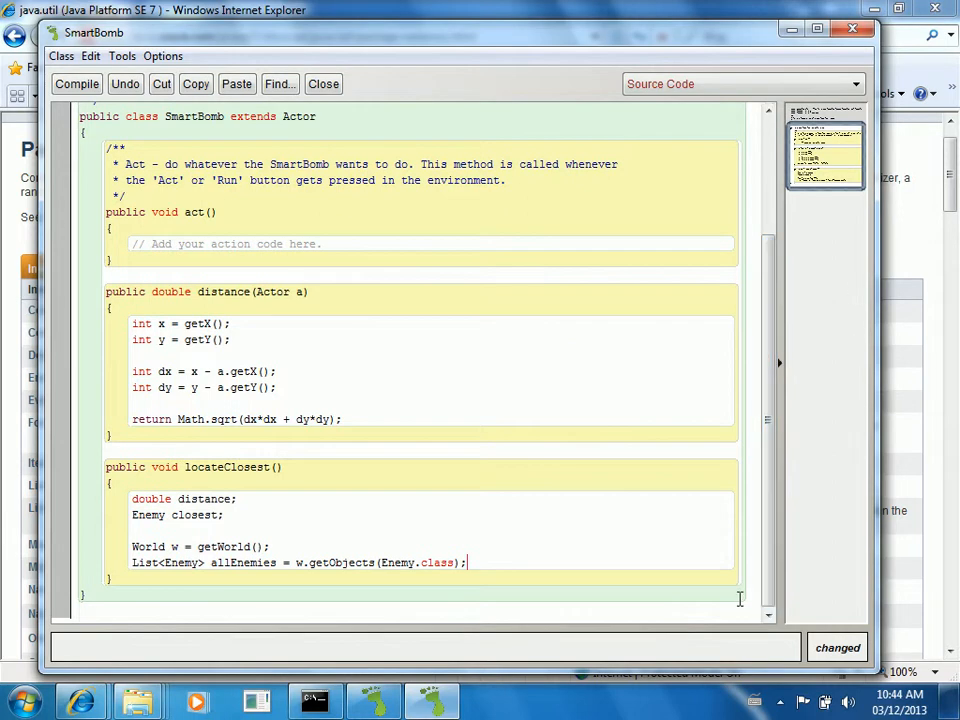
# Step: Declare 'ListIterator<Enemy> iter = allEnemies.listIterator();' on a new line in locateClosest
pyautogui.press('Return')
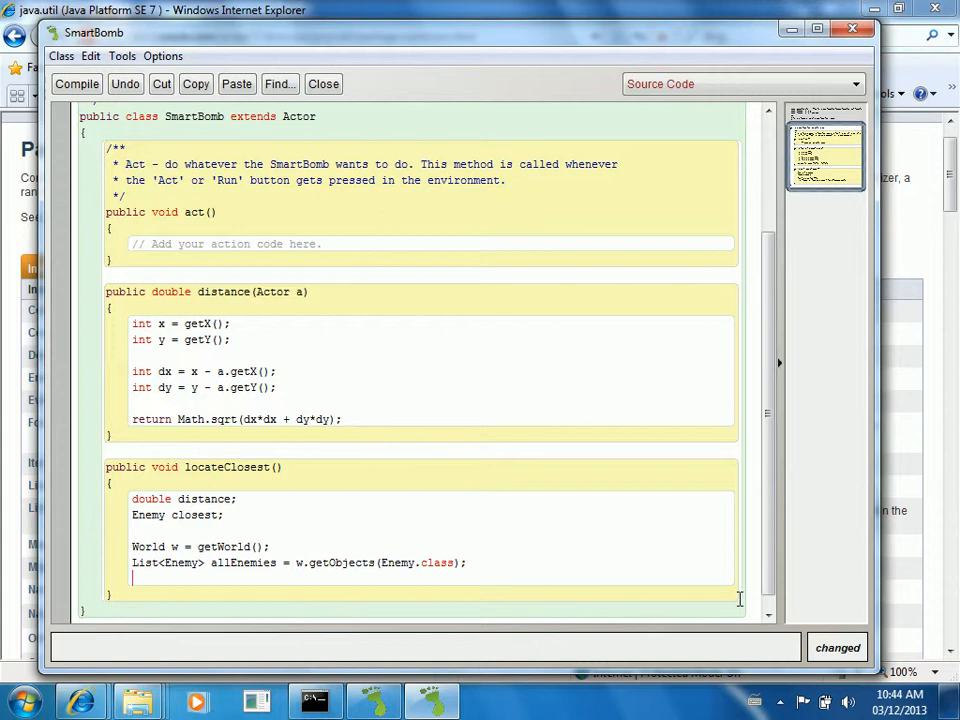
pyautogui.write('List')
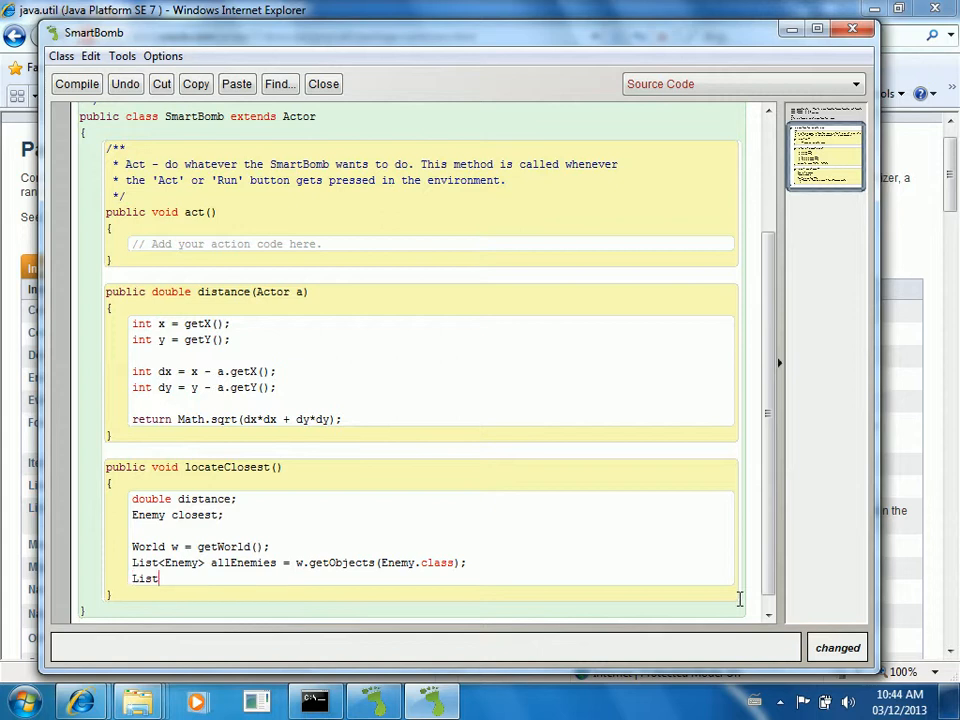
pyautogui.write('Iterator')
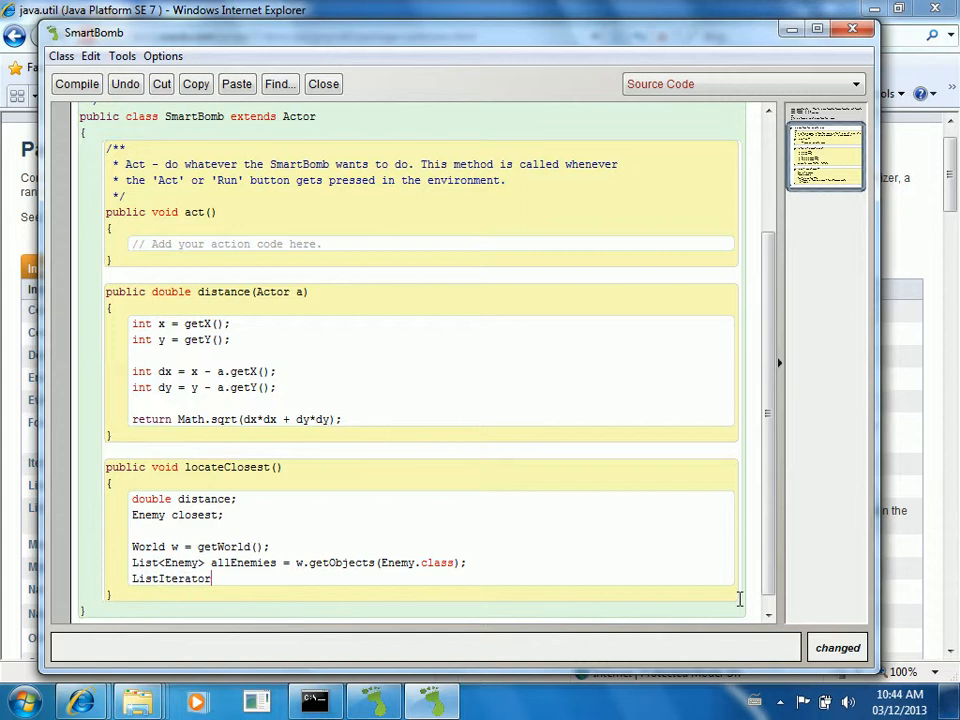
pyautogui.write('<Enem')
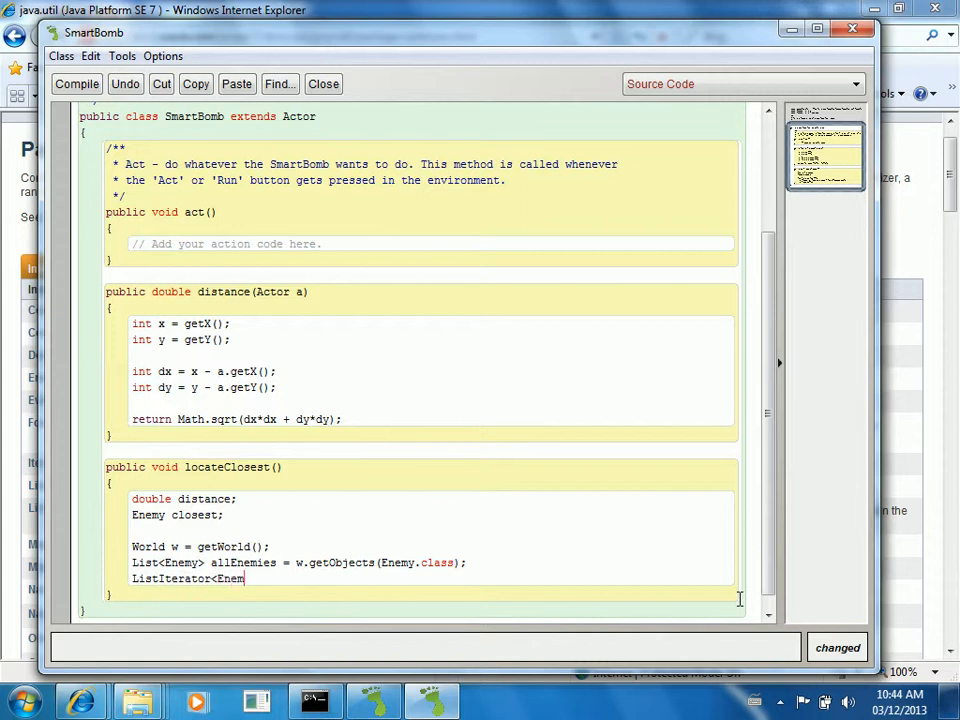
pyautogui.write('y>')
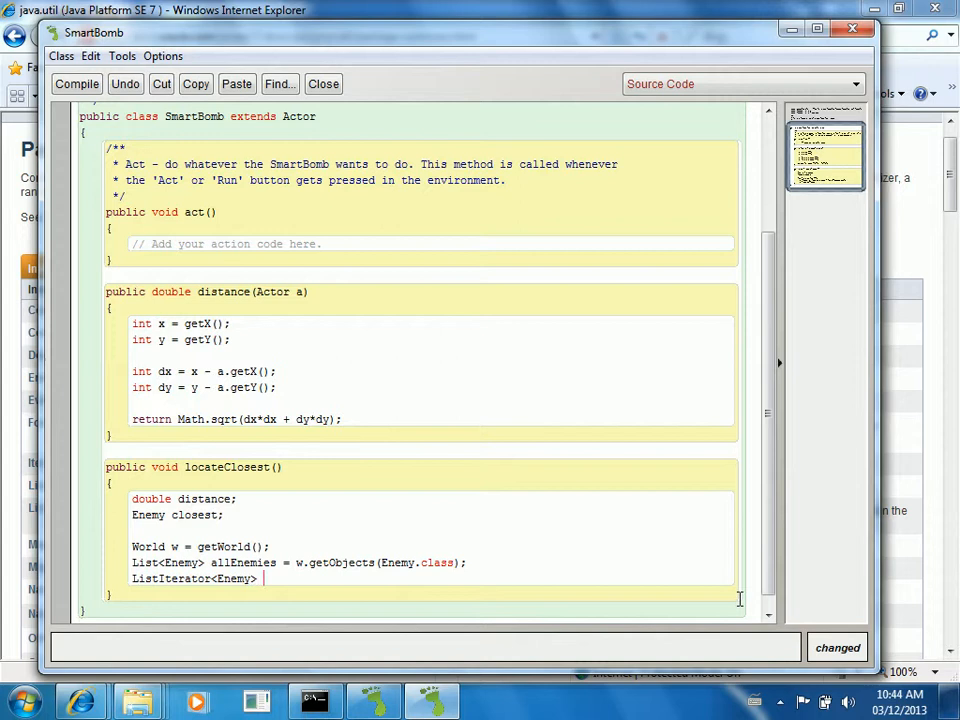
pyautogui.write('ite')
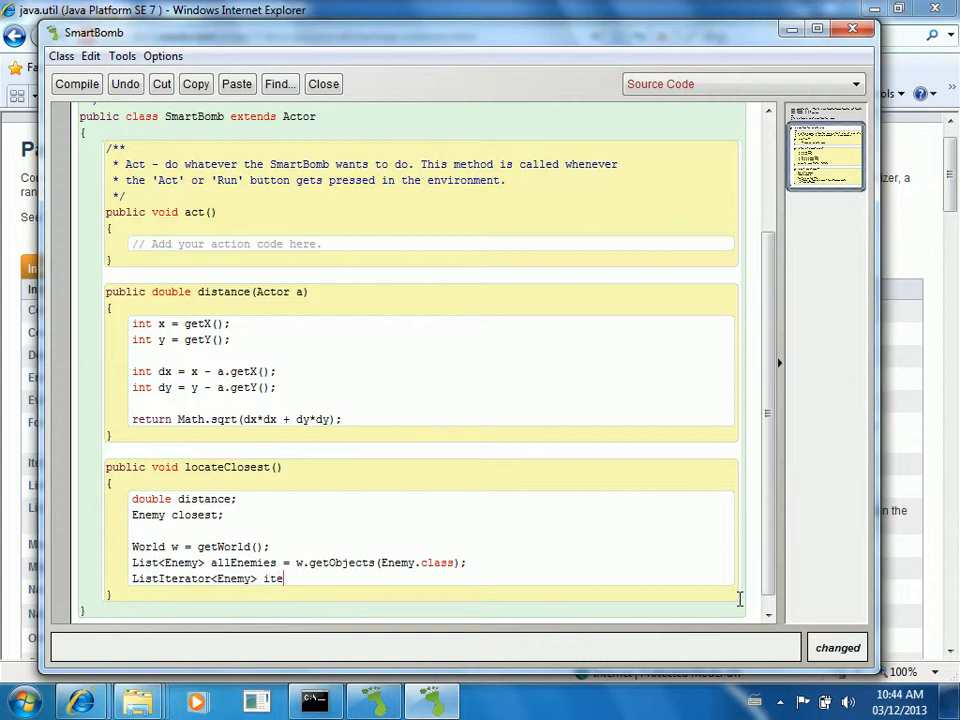
pyautogui.write('r = a')
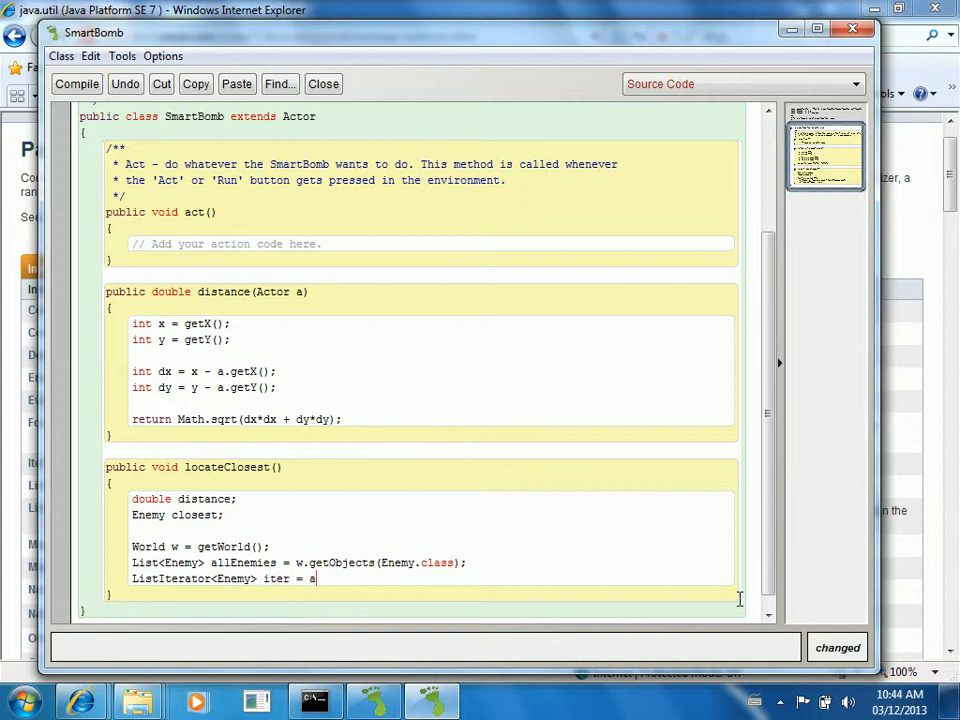
pyautogui.write('llEnemi')
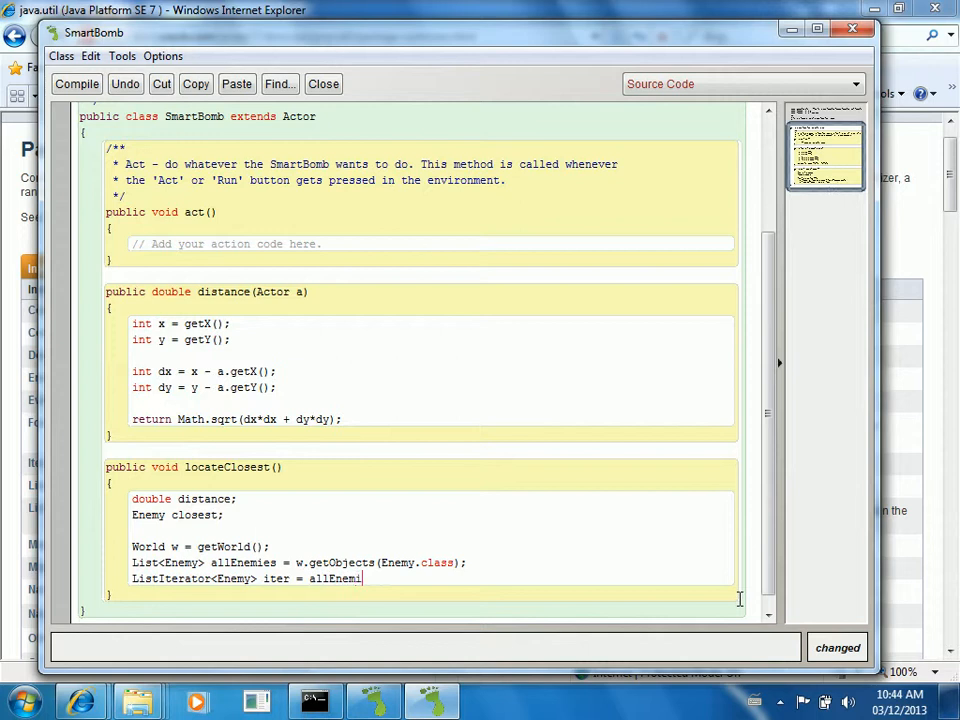
pyautogui.write('.')
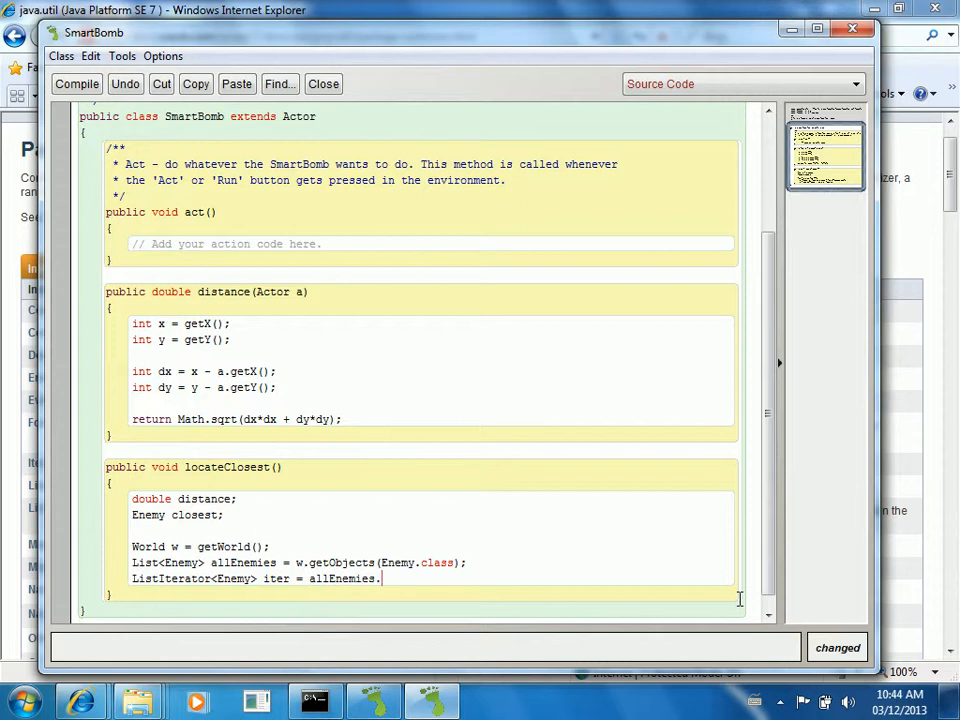
pyautogui.write('listItera')
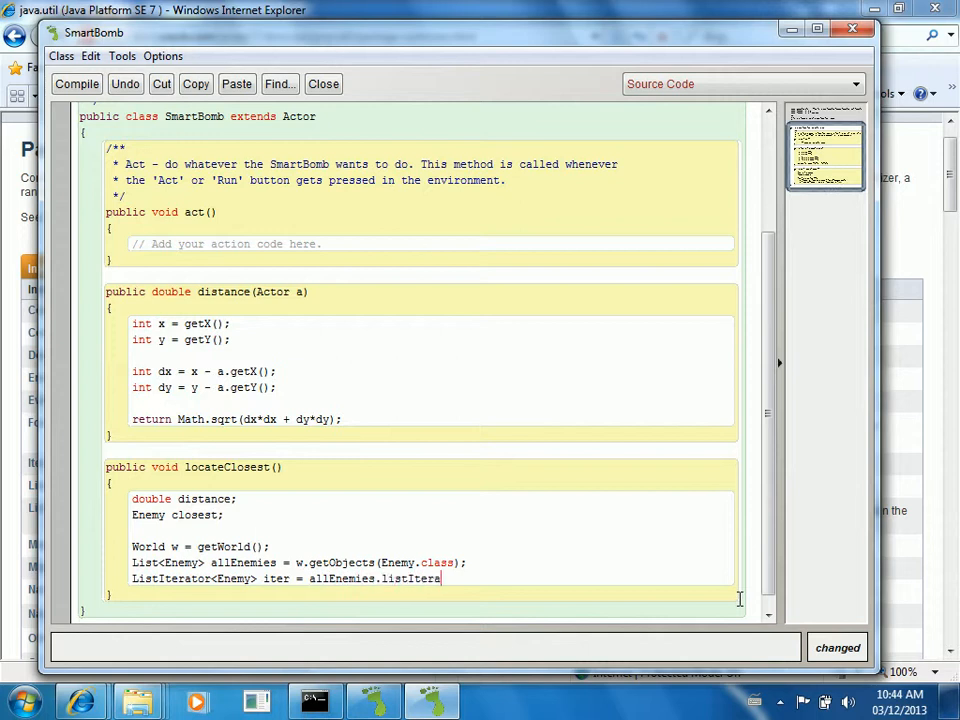
pyautogui.write('tor();')
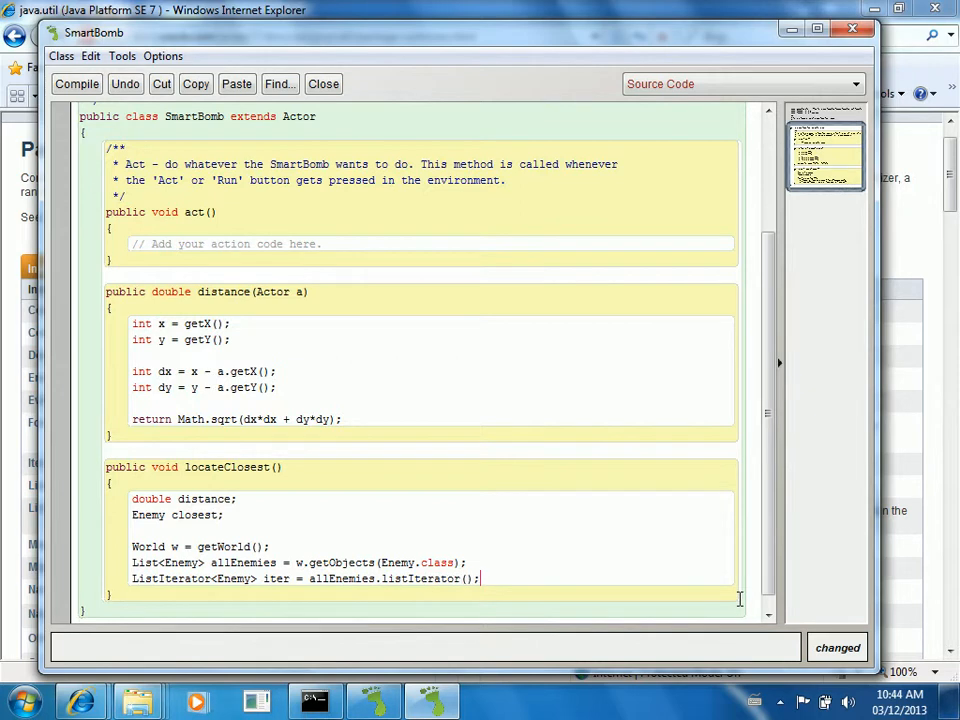
pyautogui.scroll(3)
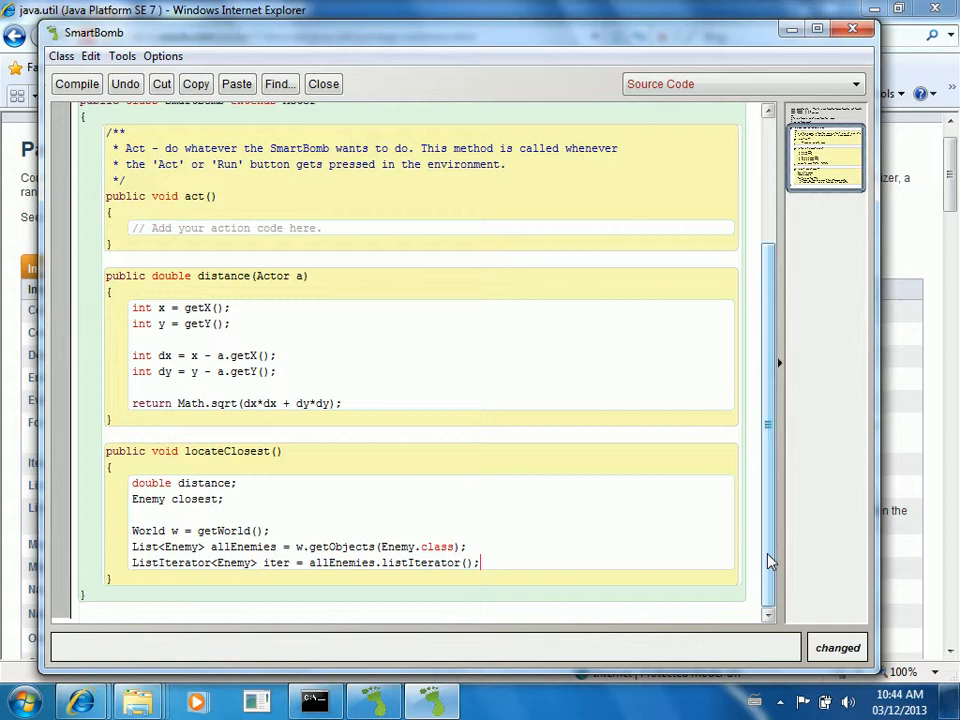
# Step: Begin an 'if(' statement on the line below the iterator declaration
pyautogui.press('Return')
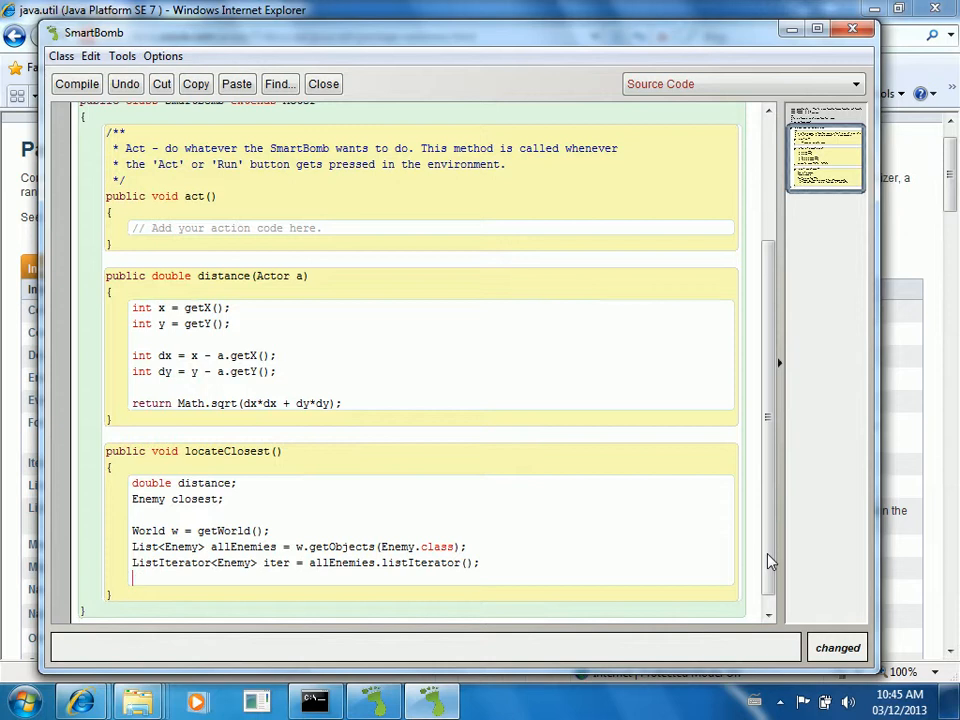
pyautogui.write('f')
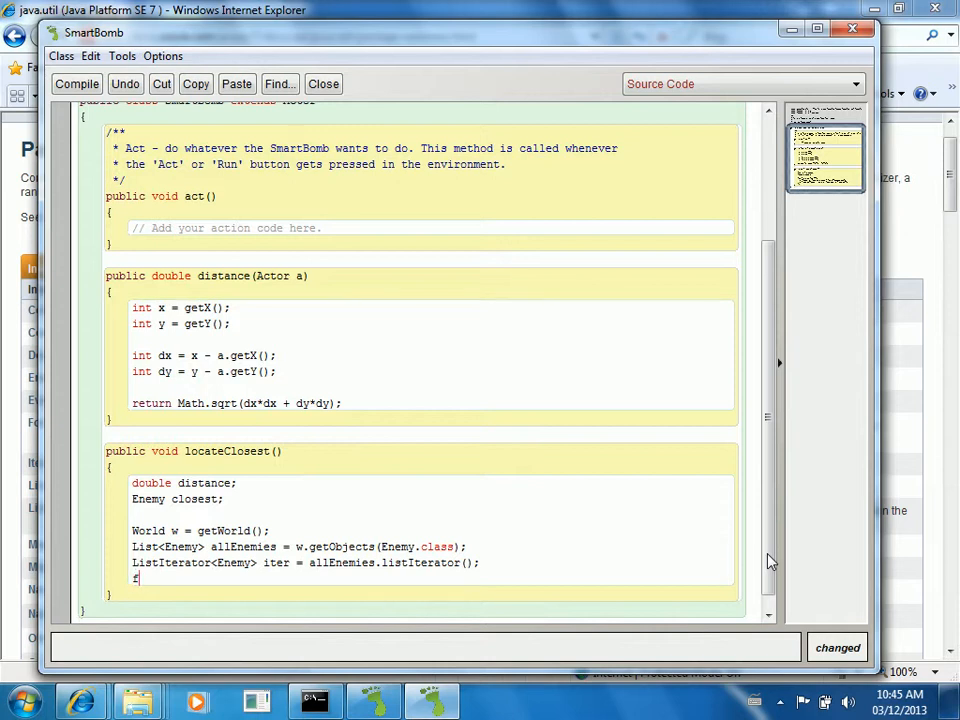
pyautogui.write('if(')
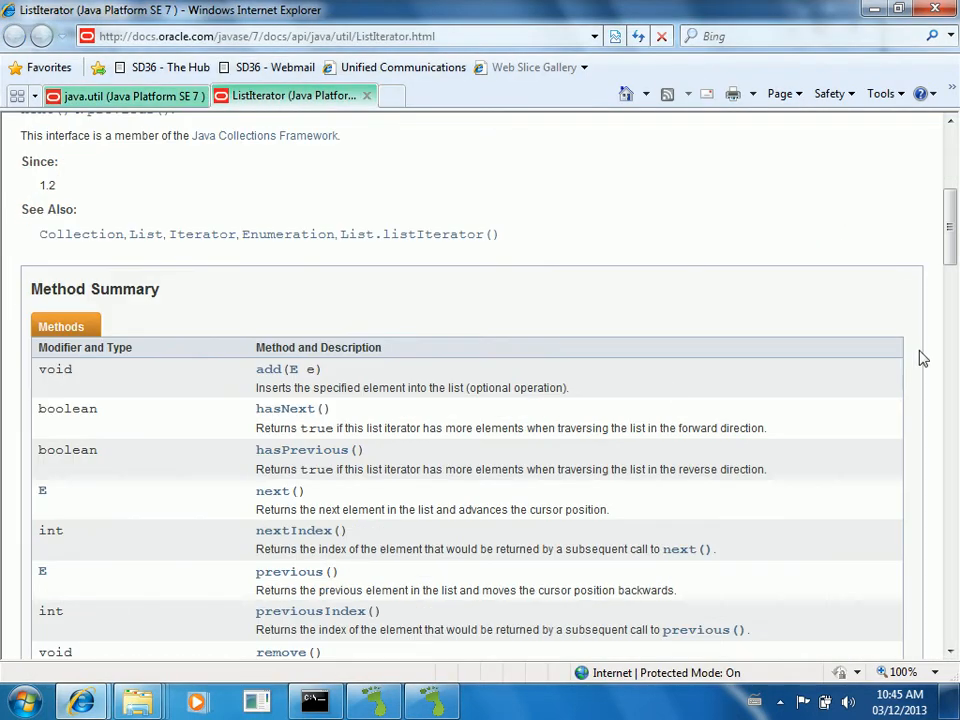
# Step: Go back from the ListIterator Javadoc to the List interface page and scroll to listIterator()
pyautogui.scroll(-3)
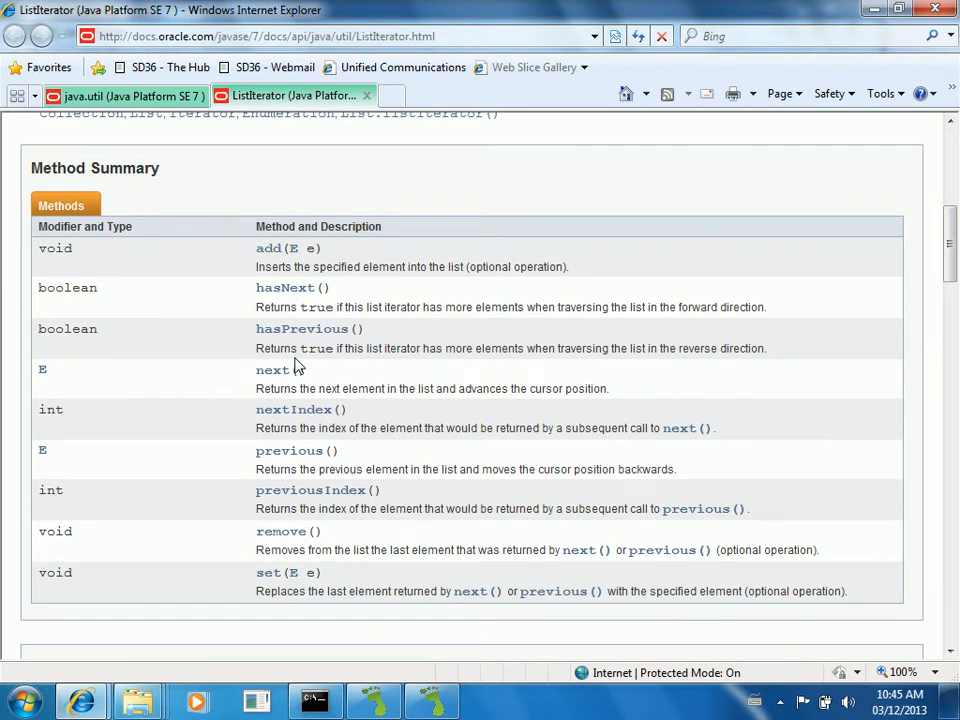
pyautogui.moveTo(285, 288)
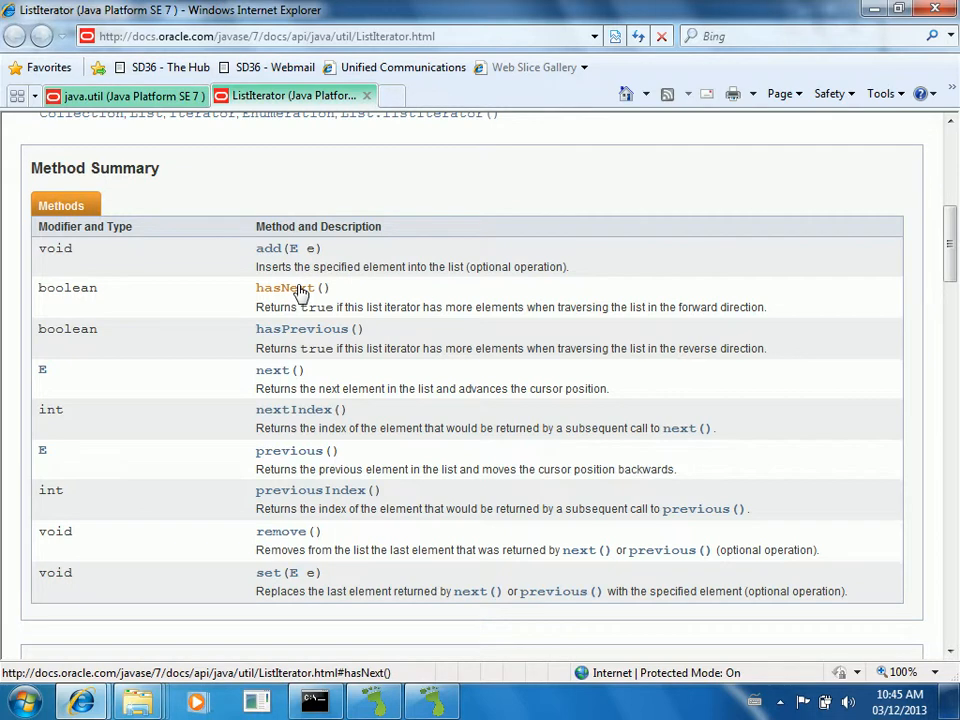
pyautogui.click(16, 36)
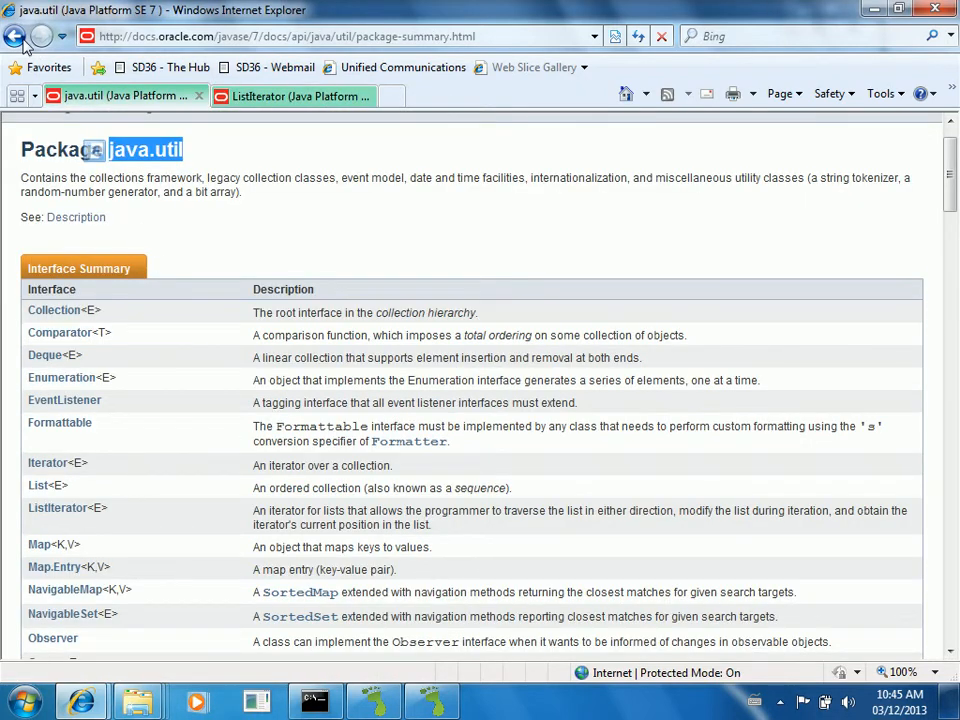
pyautogui.moveTo(408, 380)
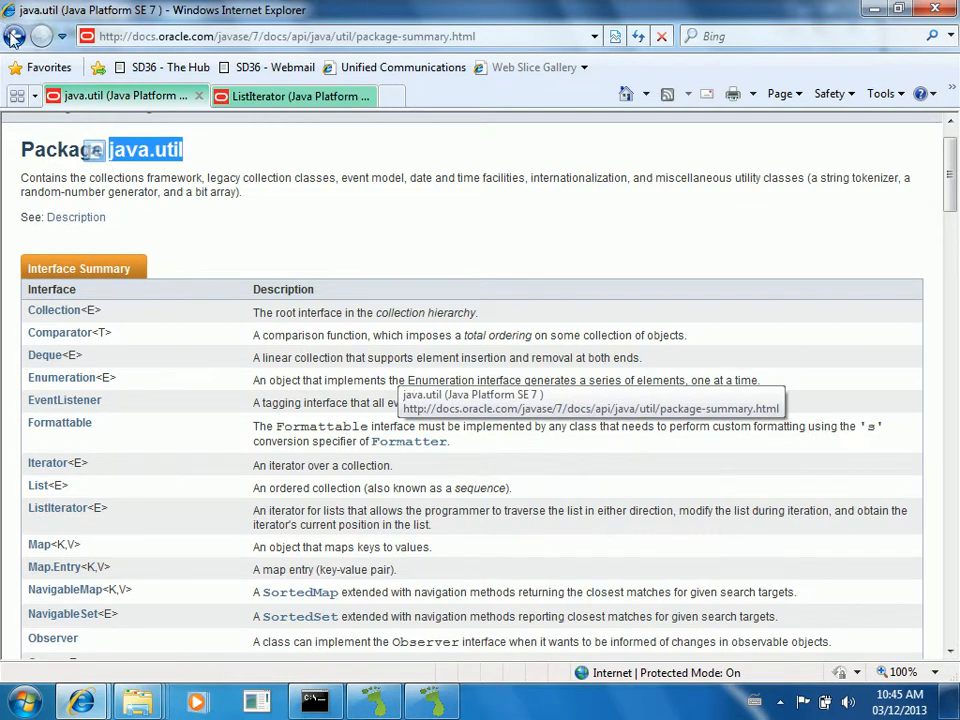
pyautogui.click(38, 485)
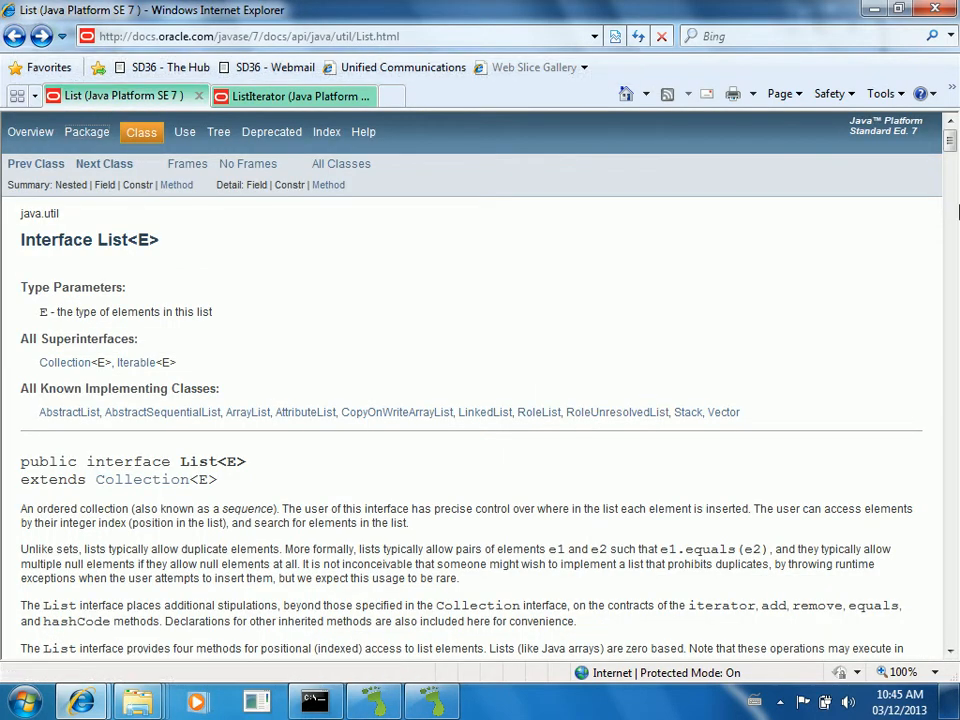
pyautogui.scroll(-3)
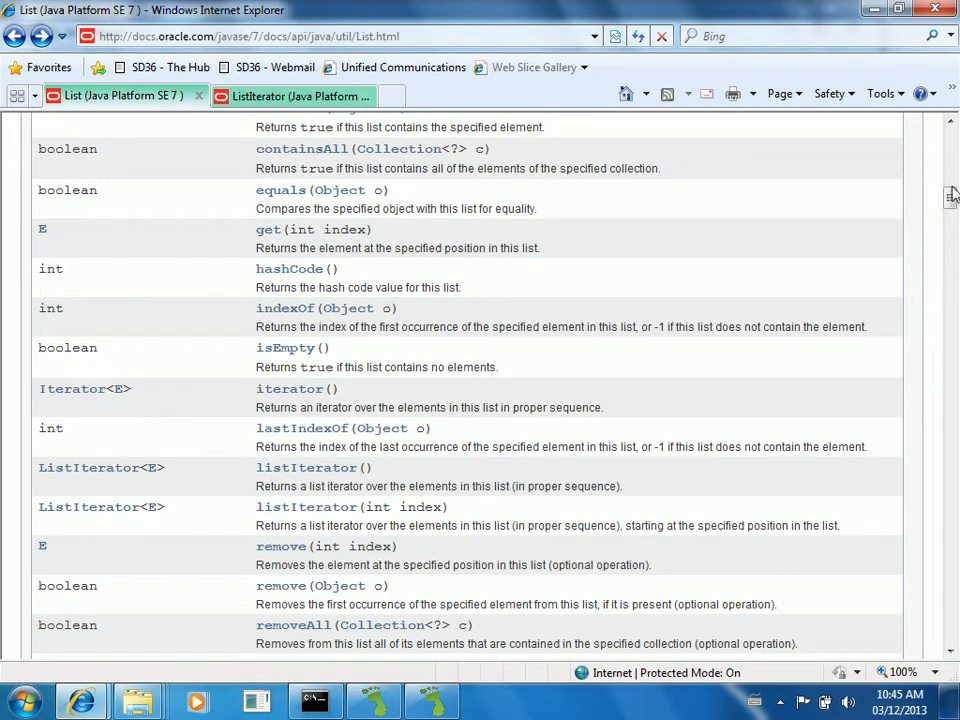
pyautogui.scroll(-3)
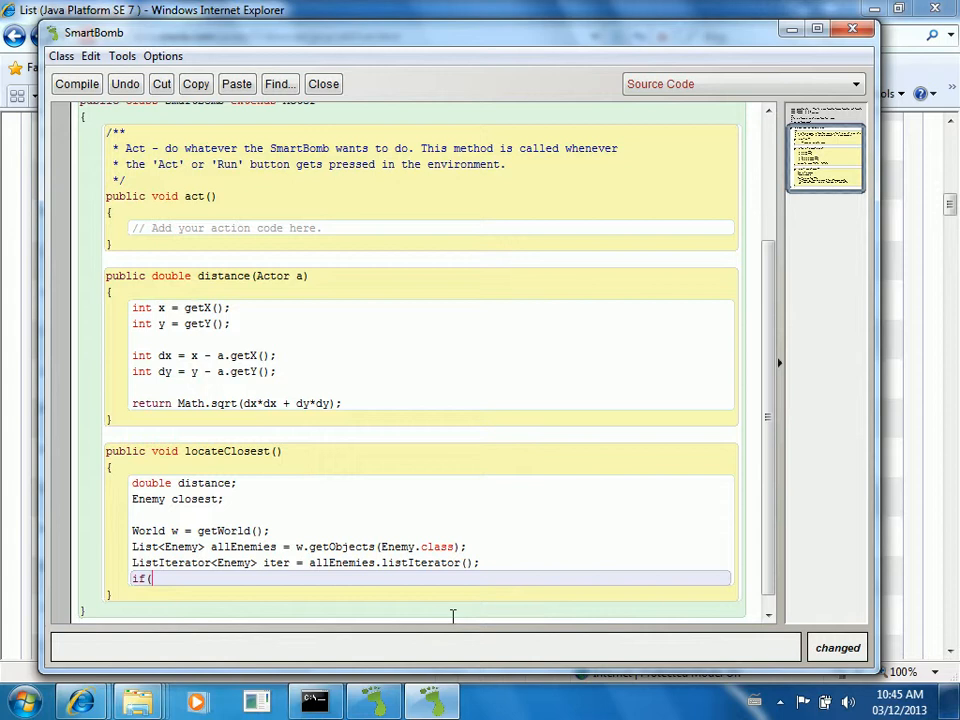
# Step: Add an if (allEnemies.isEmpty()) guard that returns, commented 'abort - nothing to find'
pyautogui.write('allEnemies')
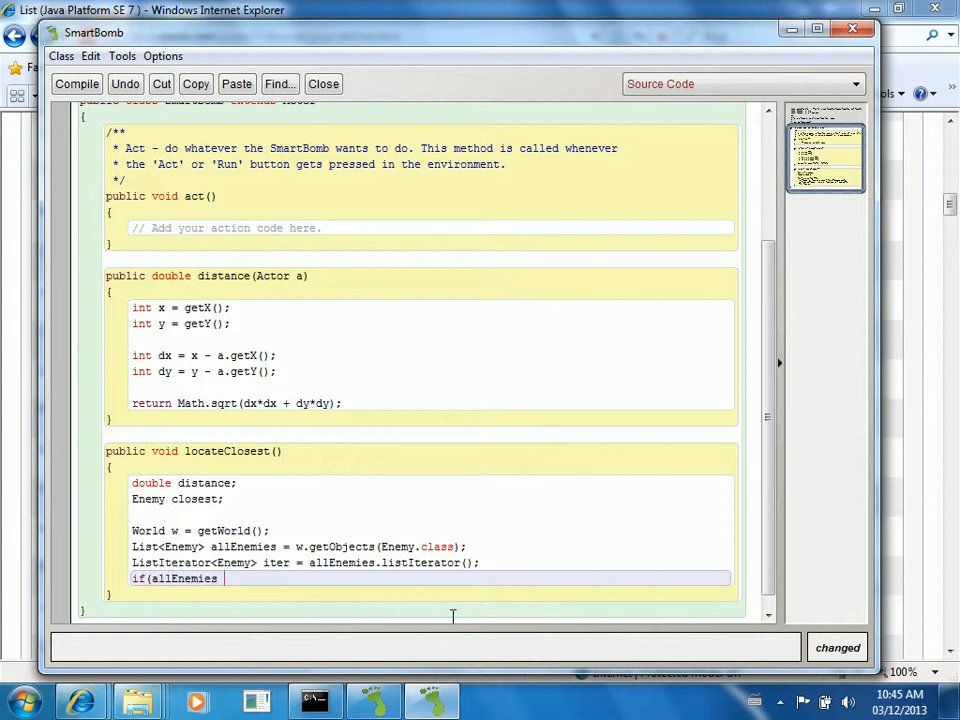
pyautogui.write('.is')
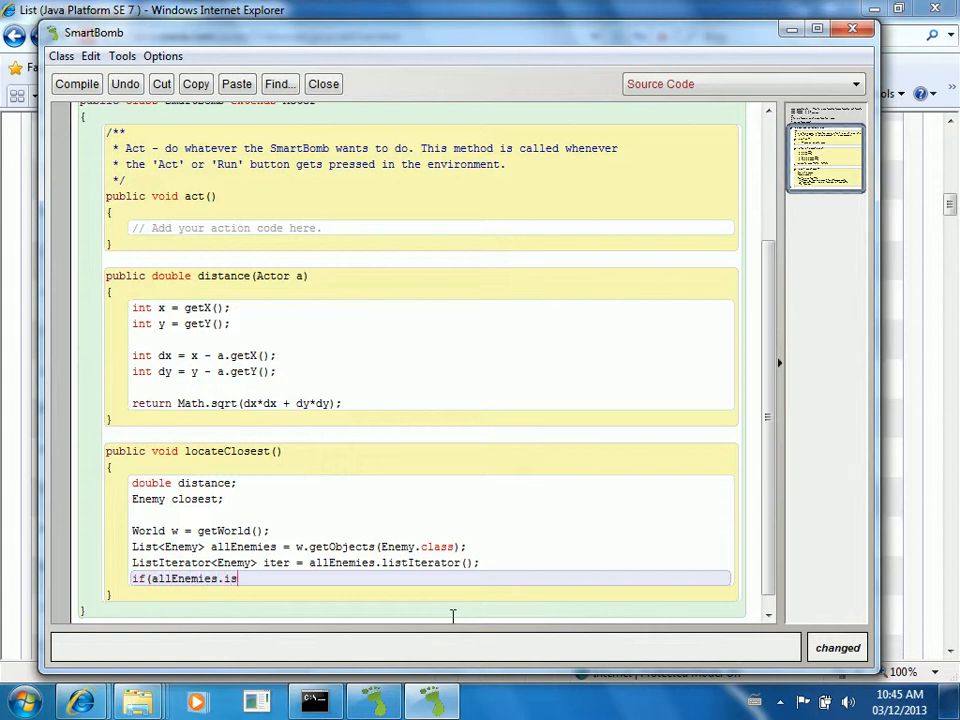
pyautogui.scroll(3)
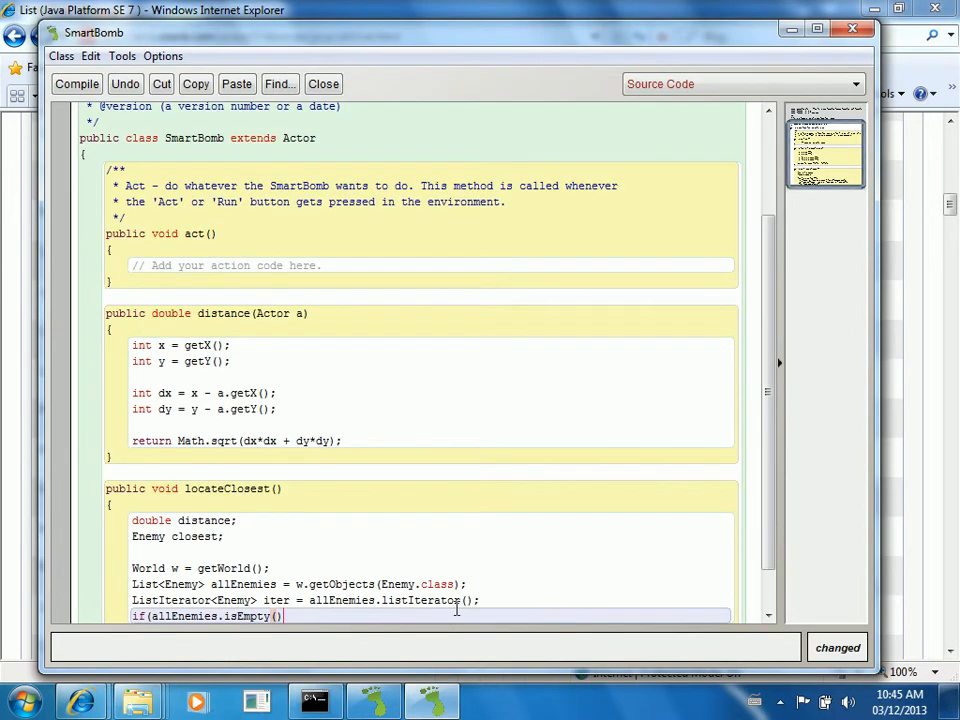
pyautogui.scroll(-3)
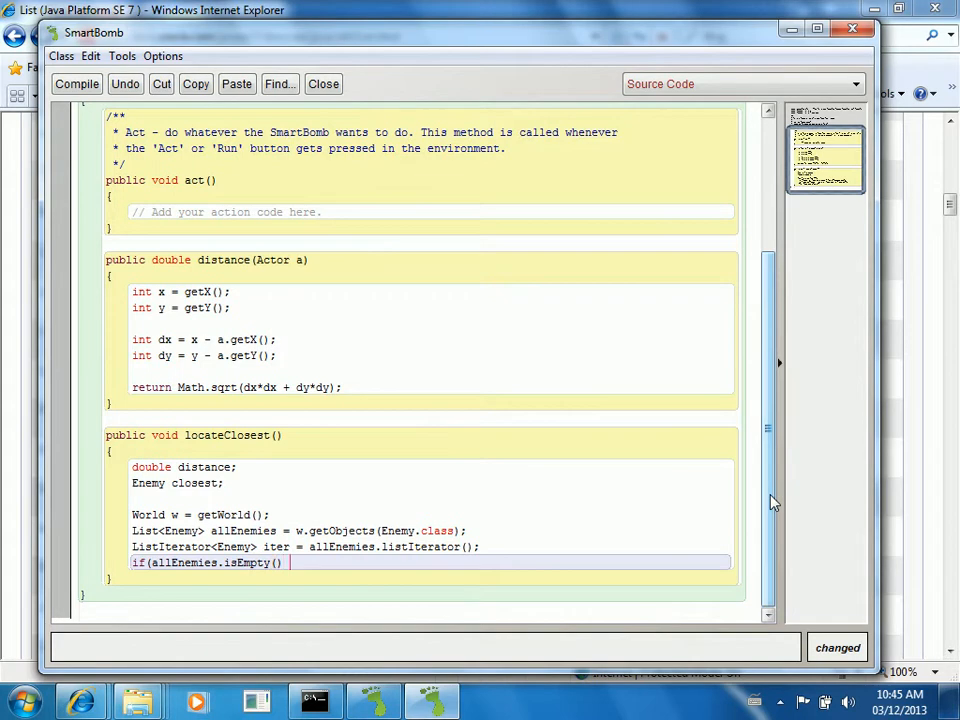
pyautogui.write(')')
pyautogui.press('Return')
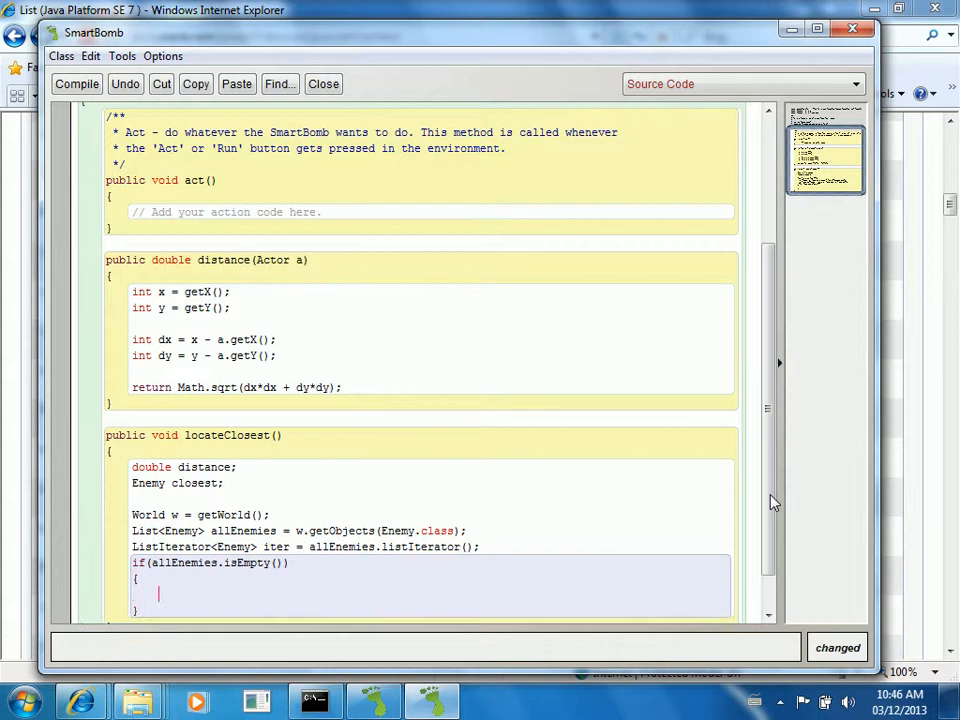
pyautogui.write('return abvo')
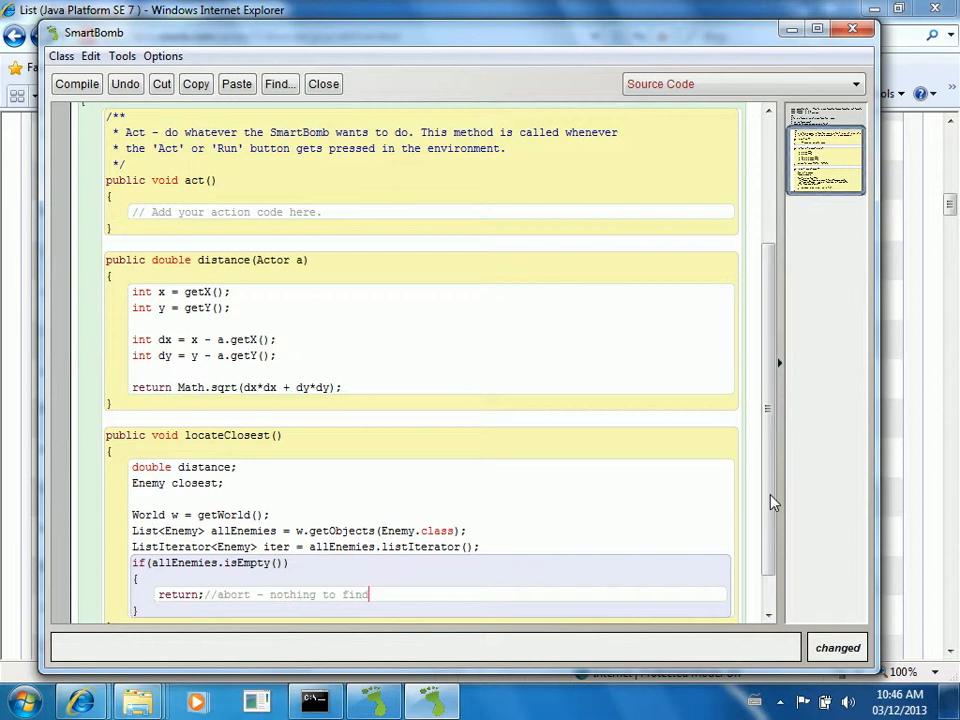
pyautogui.scroll(-3)
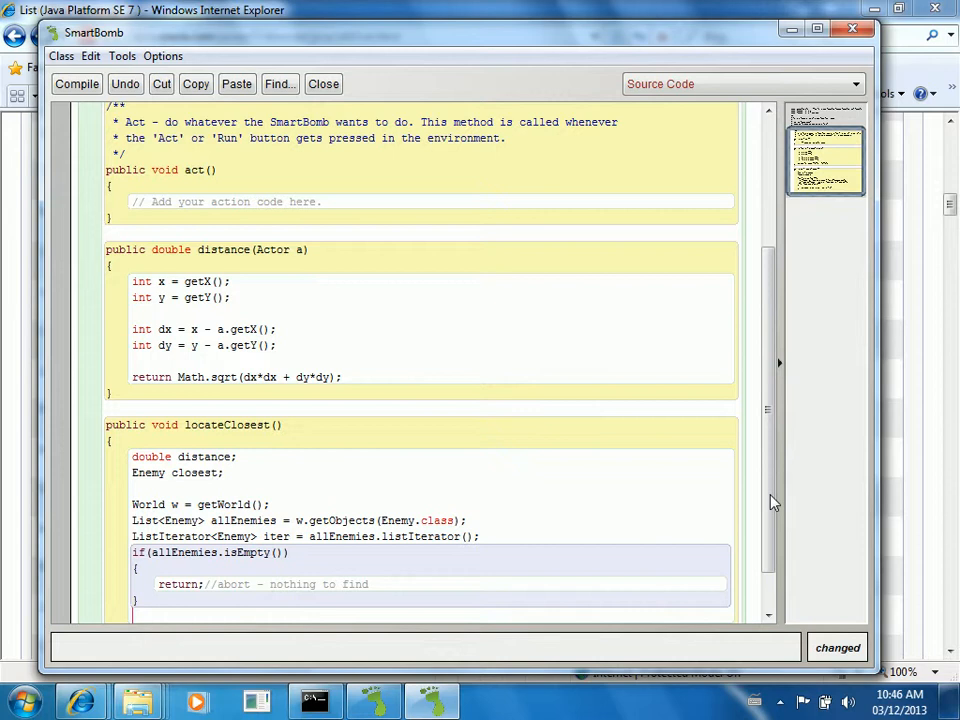
pyautogui.scroll(3)
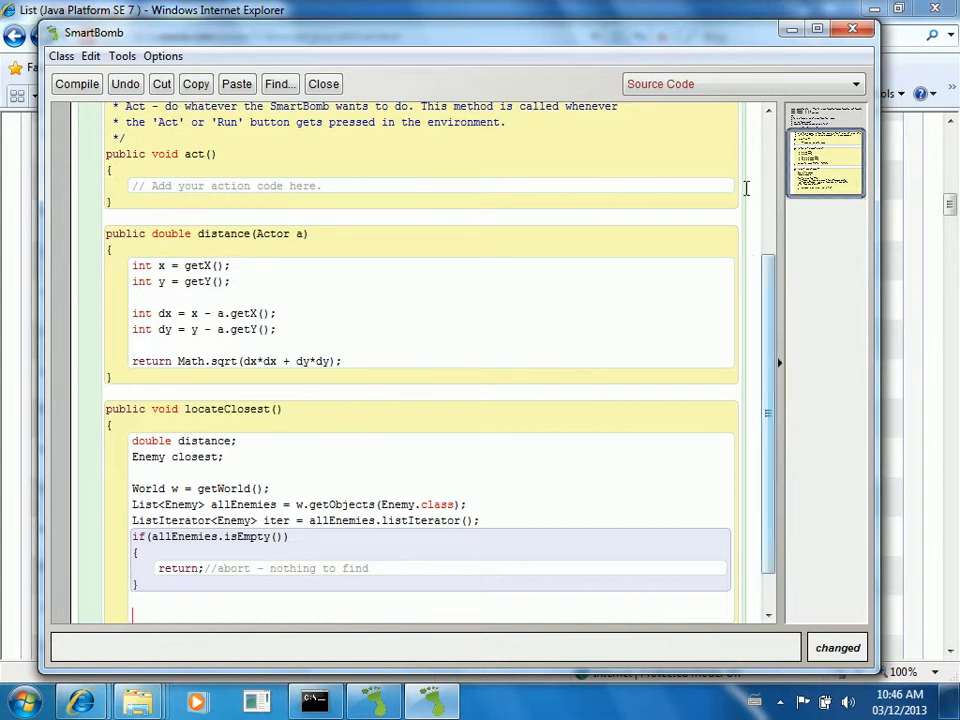
pyautogui.moveTo(745, 103)
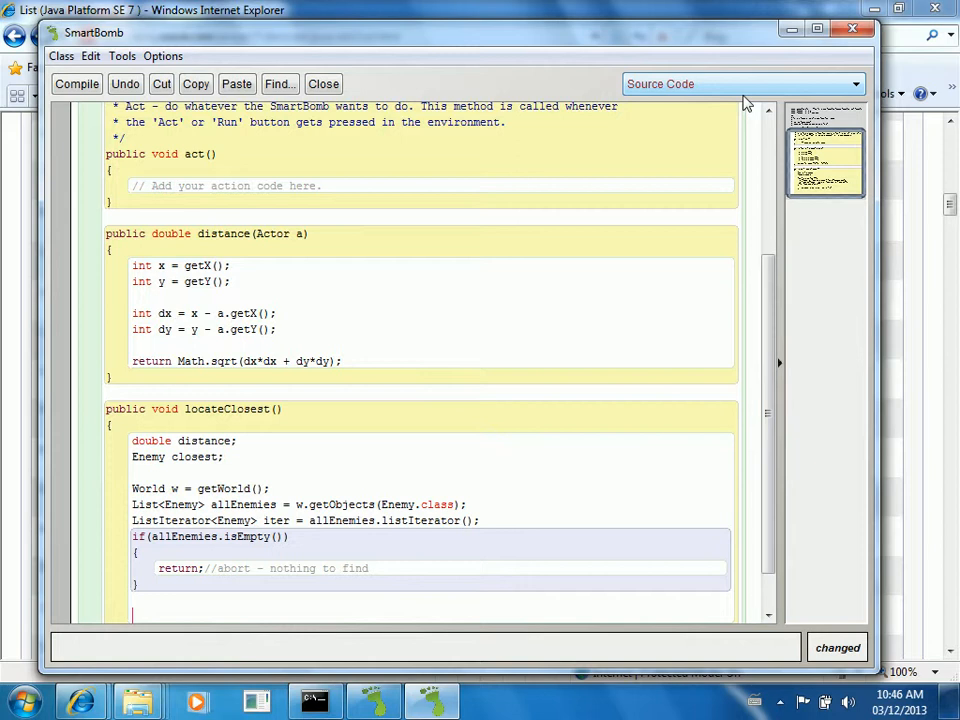
# Step: Add 'Enemy current = iter.next();', 'distance = distance(current);' and 'closest = current;' after the guard
pyautogui.write('Enemy')
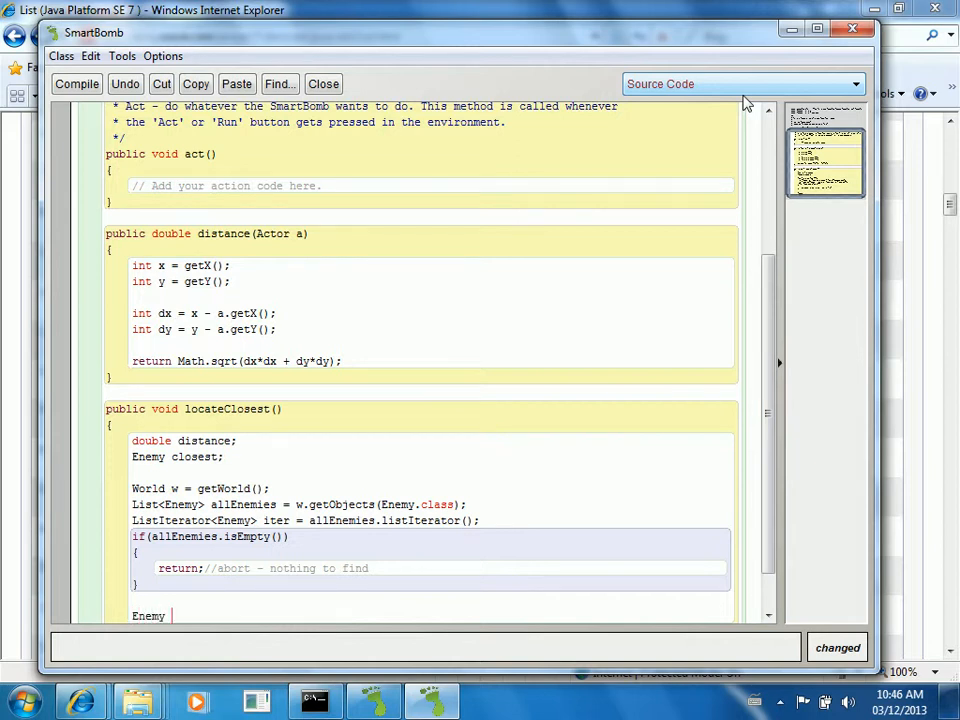
pyautogui.write('current =')
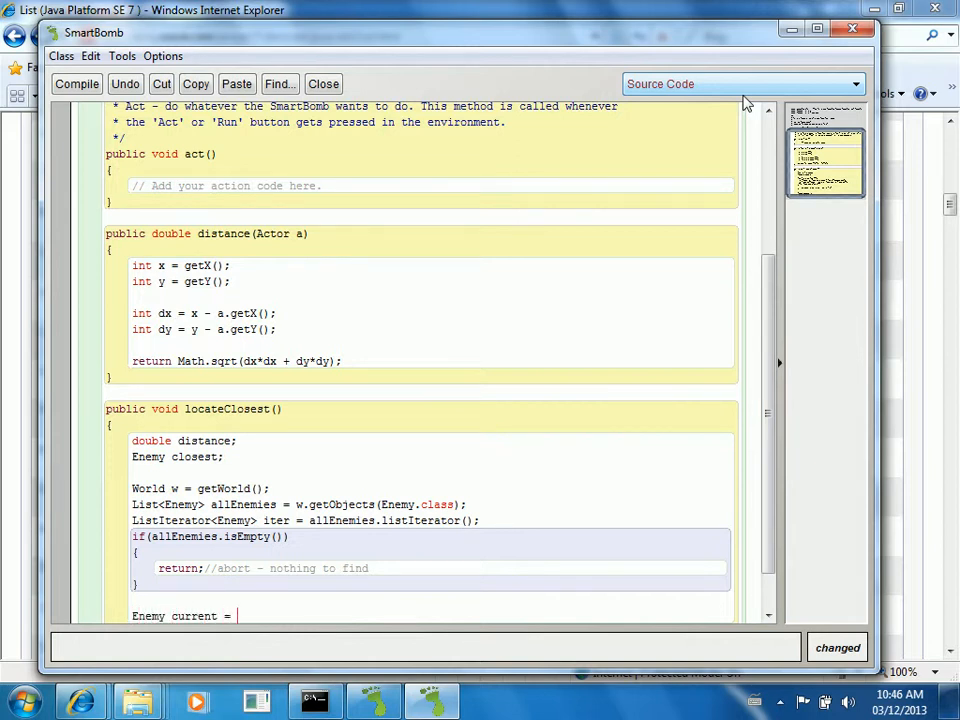
pyautogui.write('iter.')
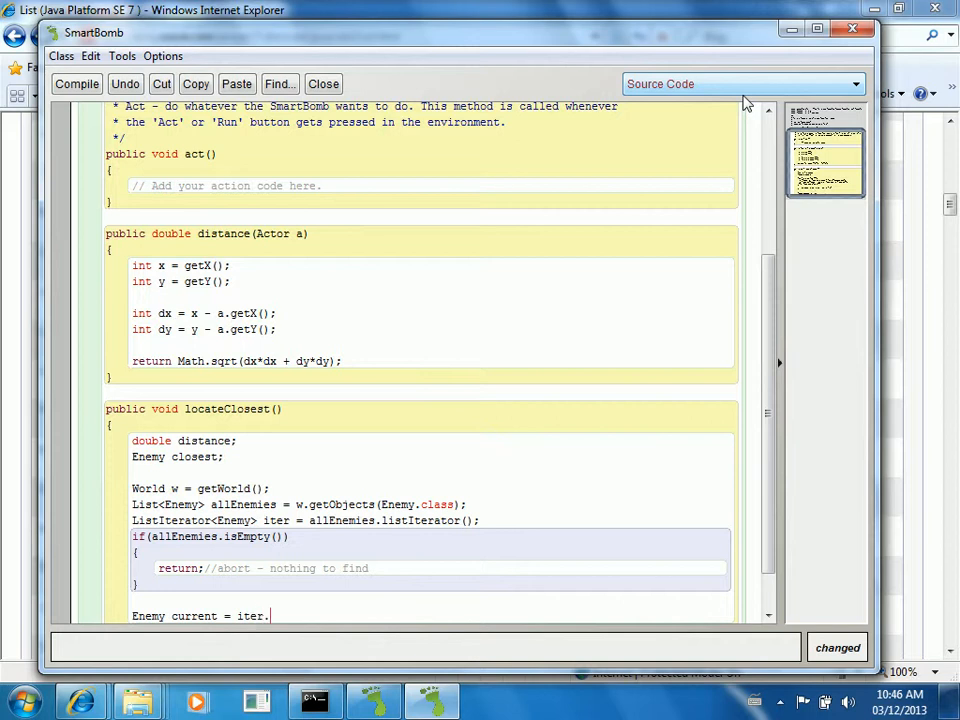
pyautogui.write('next();')
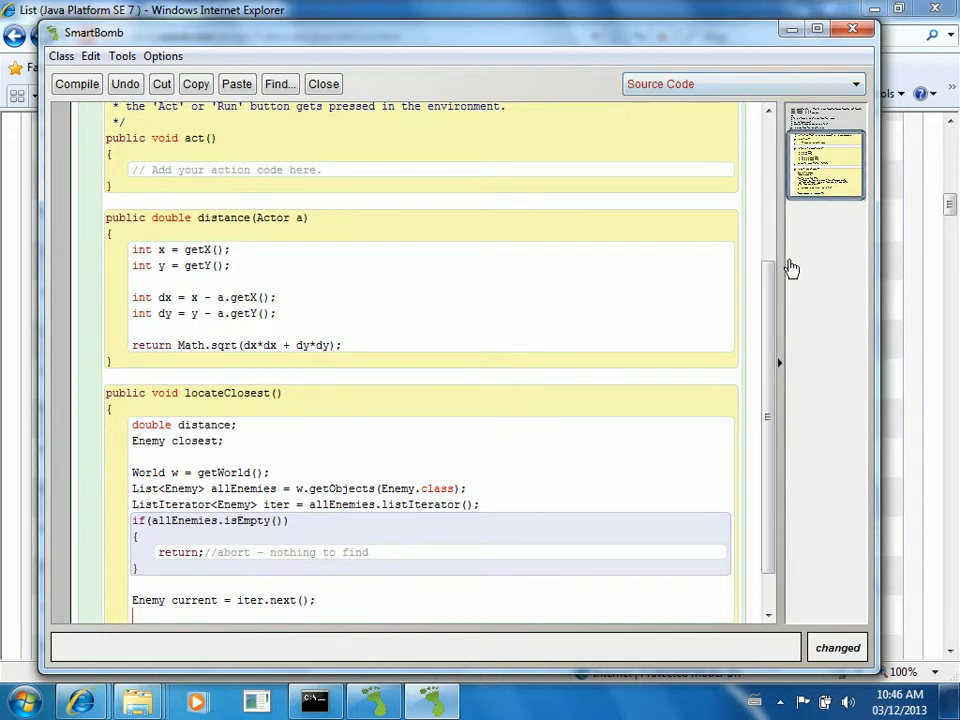
pyautogui.scroll(-3)
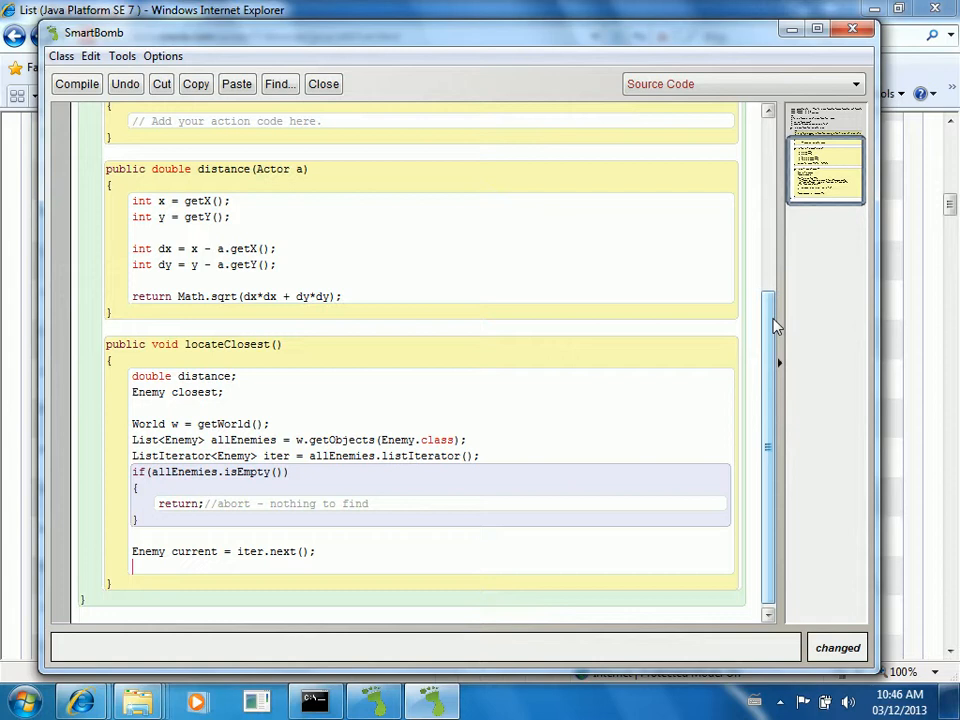
pyautogui.write('distance =')
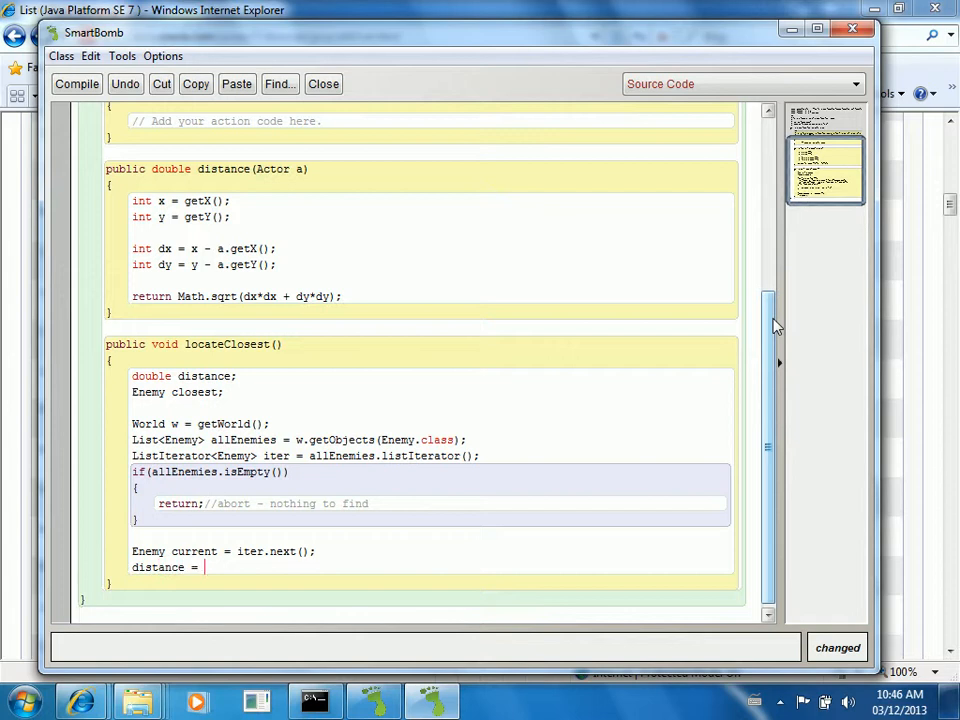
pyautogui.write('dis')
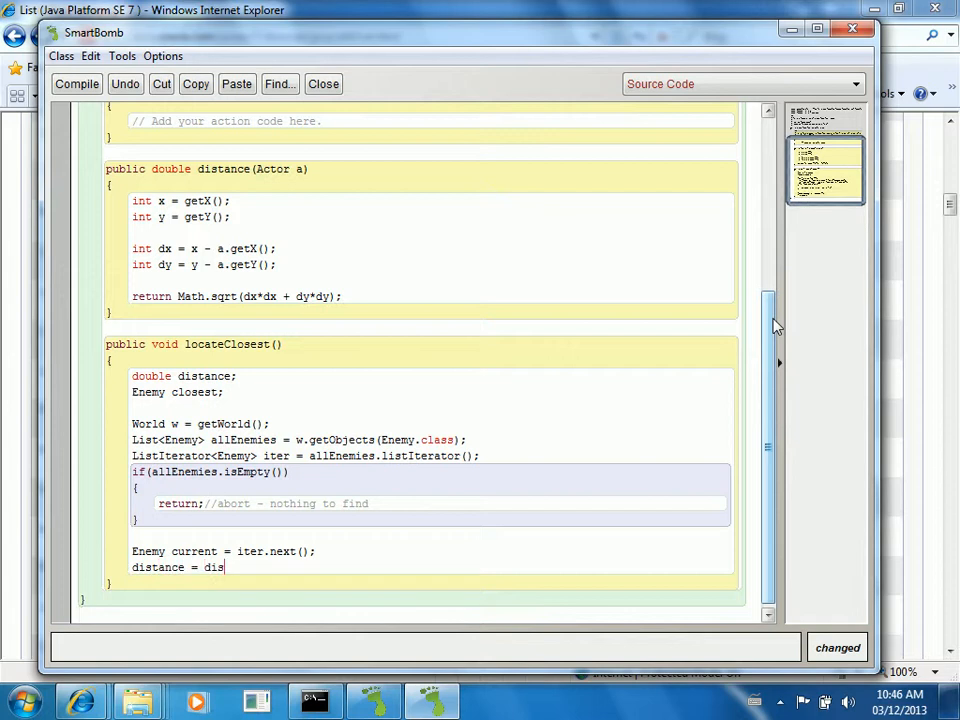
pyautogui.write('tance(cu')
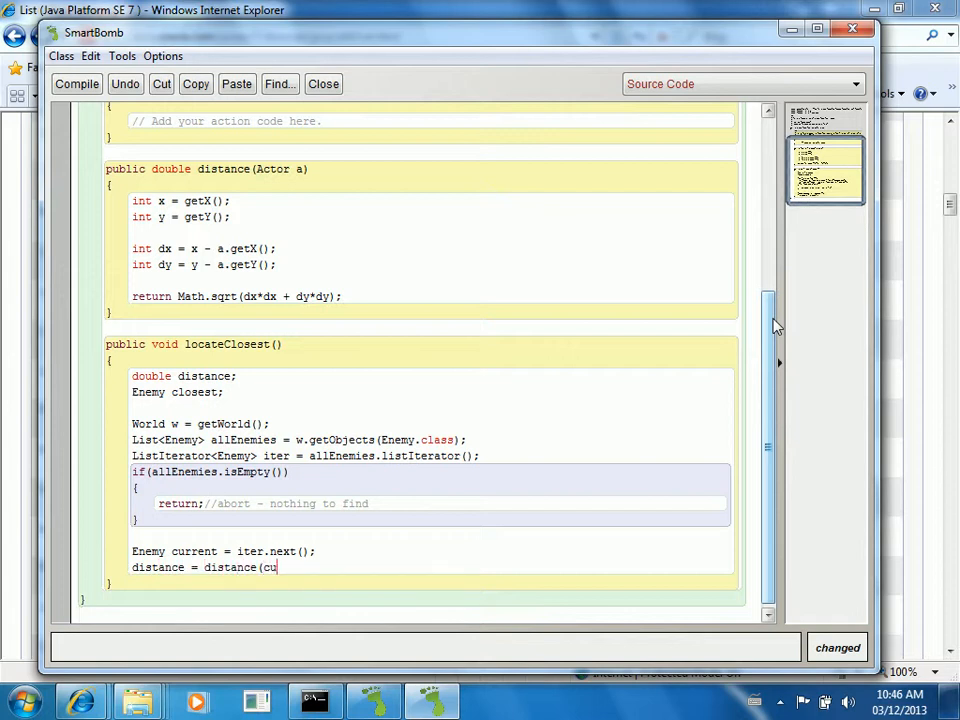
pyautogui.write('rrent);')
pyautogui.write('closest')
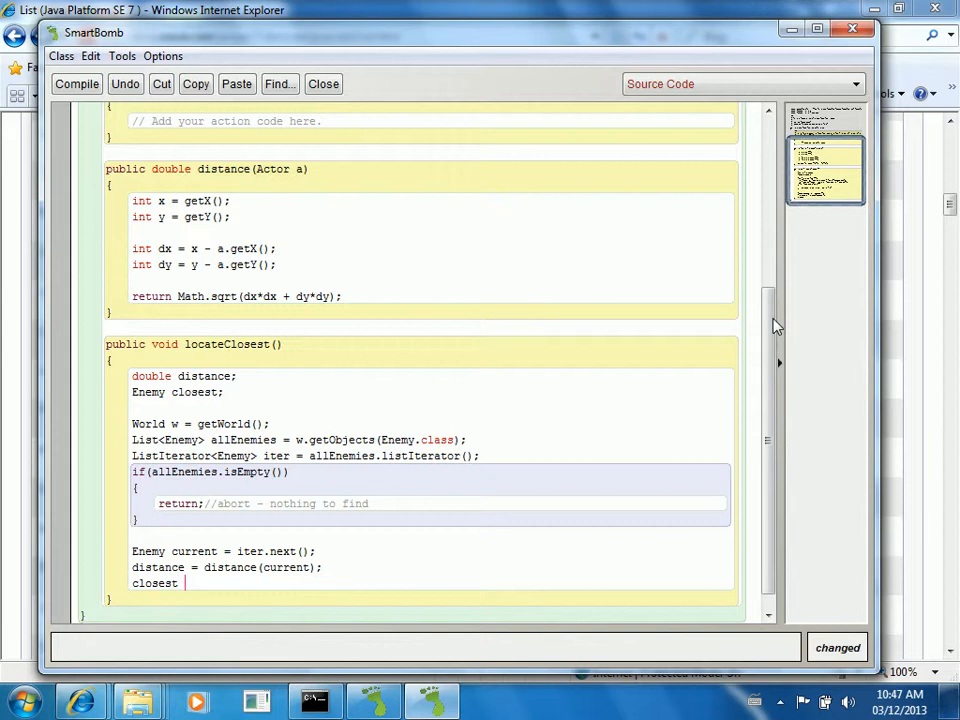
pyautogui.write('= c')
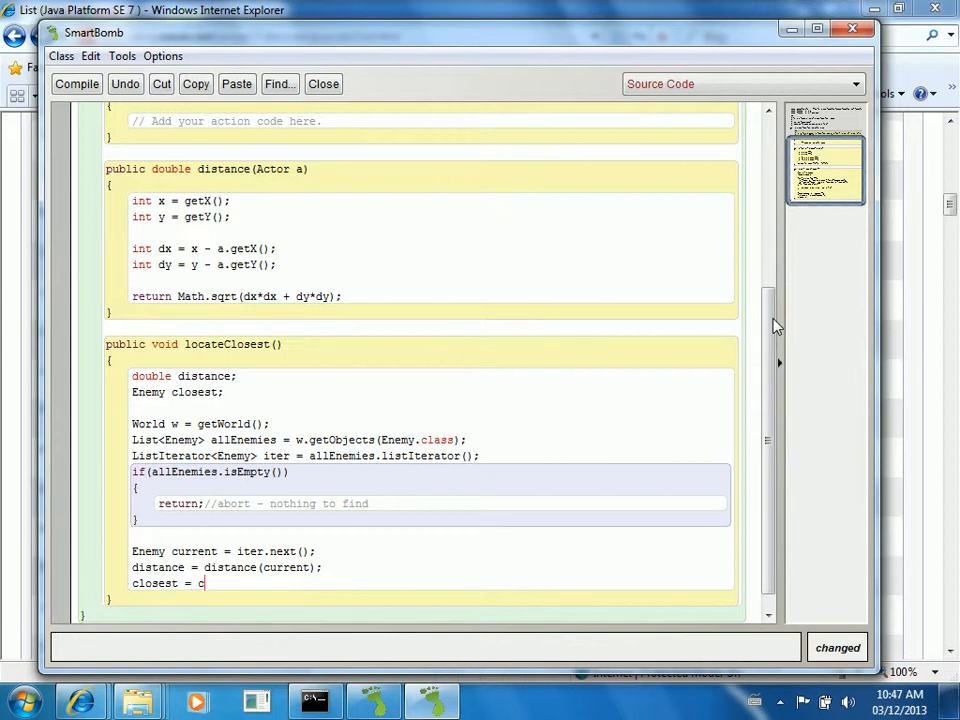
pyautogui.write('urrent;')
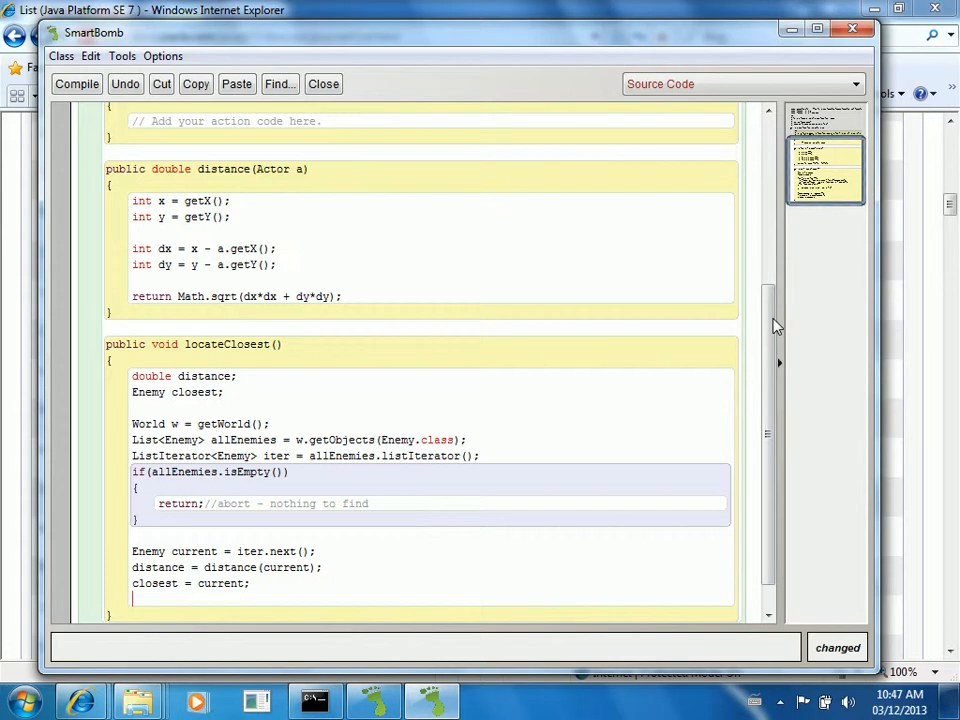
pyautogui.write('w')
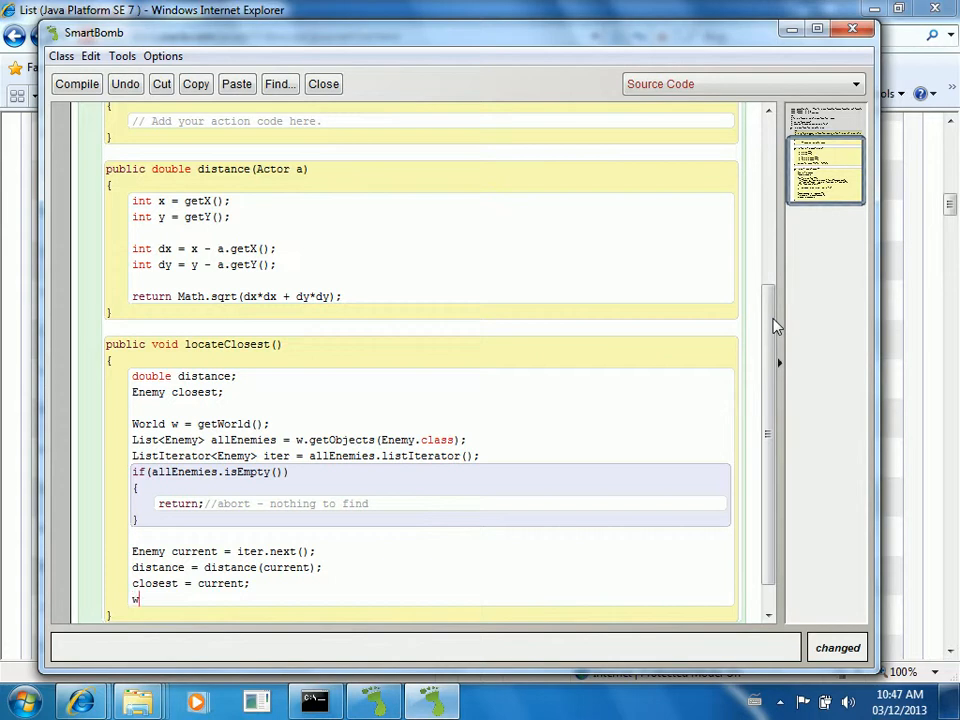
# Step: Add a while (iter.hasNext()) loop whose body sets 'current = iter.next();'
pyautogui.write('hile(')
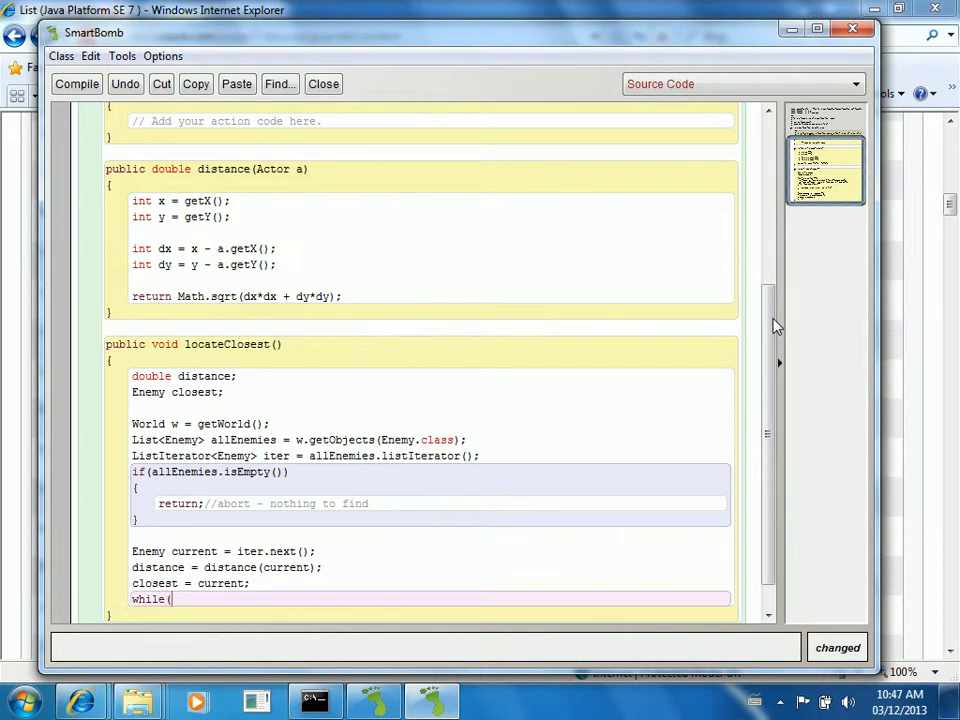
pyautogui.write('iter')
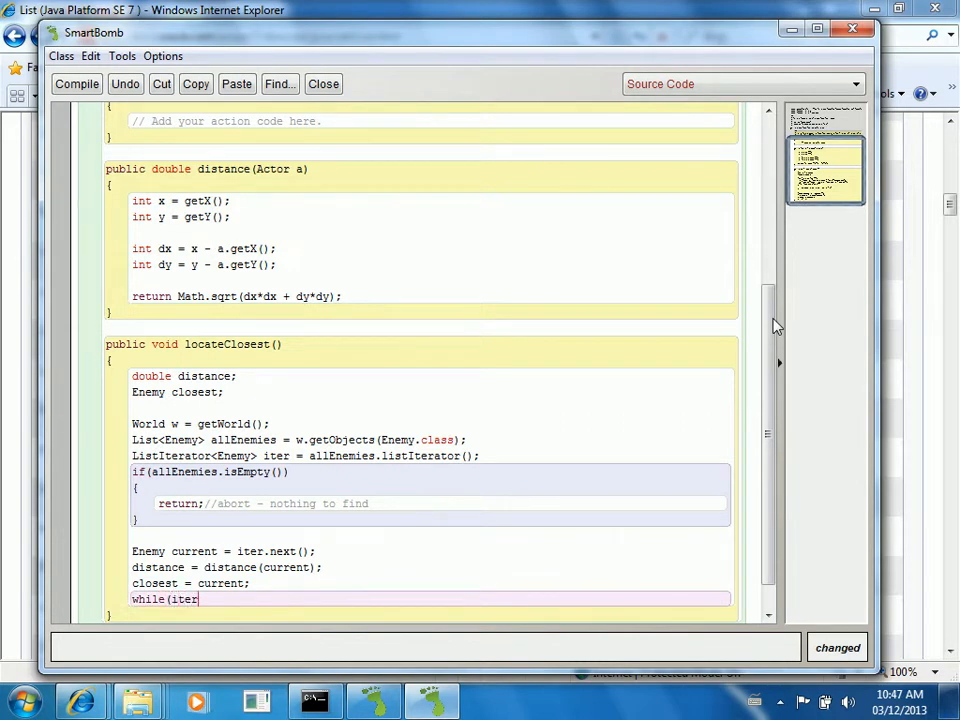
pyautogui.write('.hasNext()')
pyautogui.write('{')
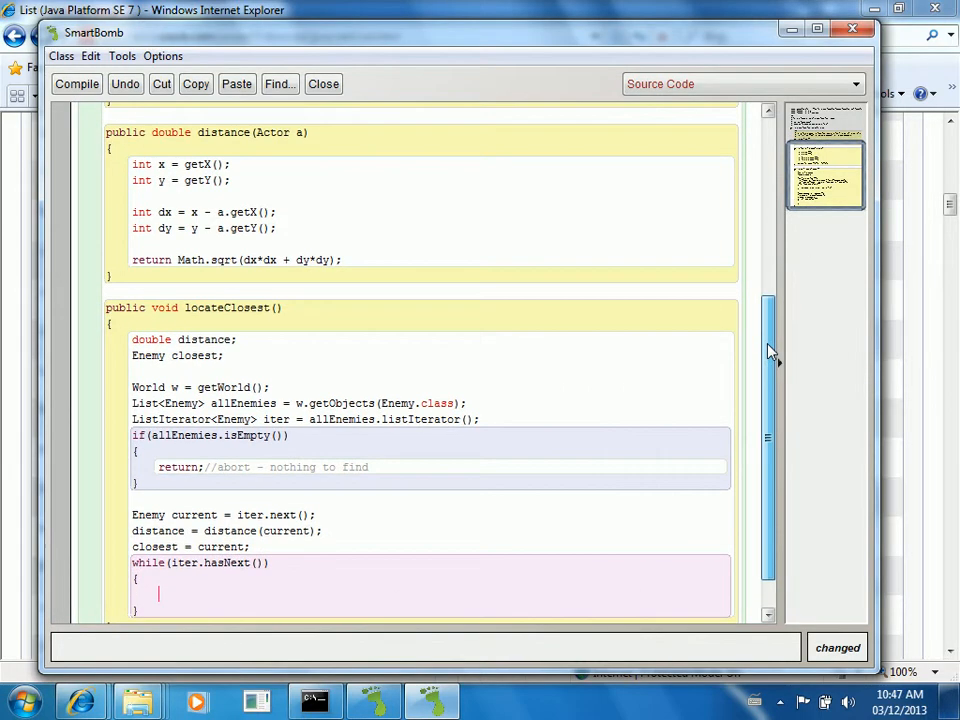
pyautogui.scroll(-3)
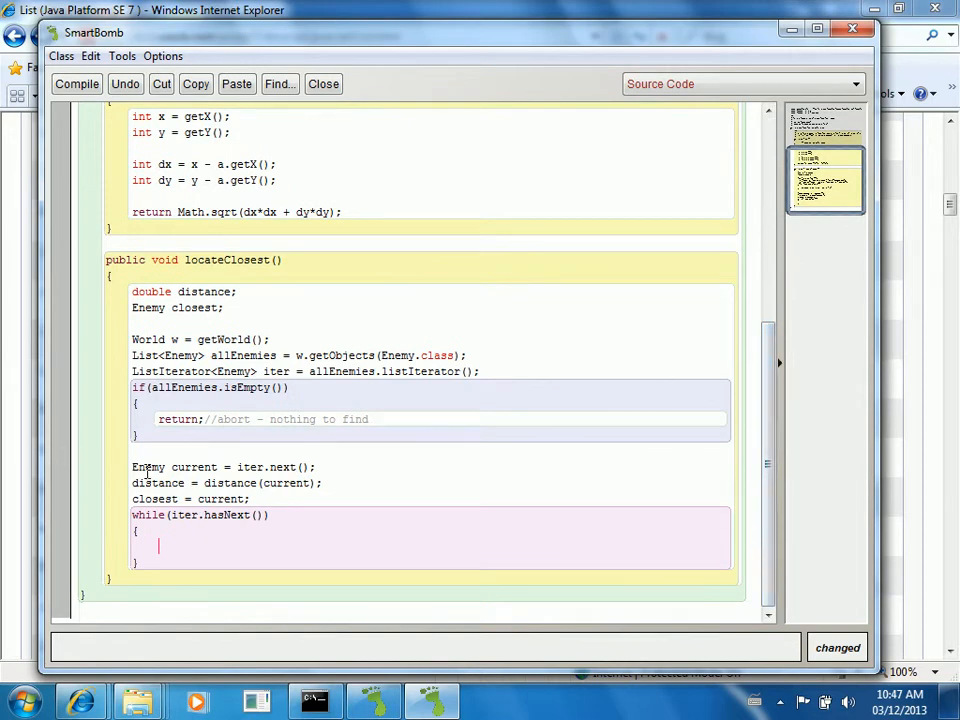
pyautogui.moveTo(132, 467); pyautogui.dragTo(248, 498)
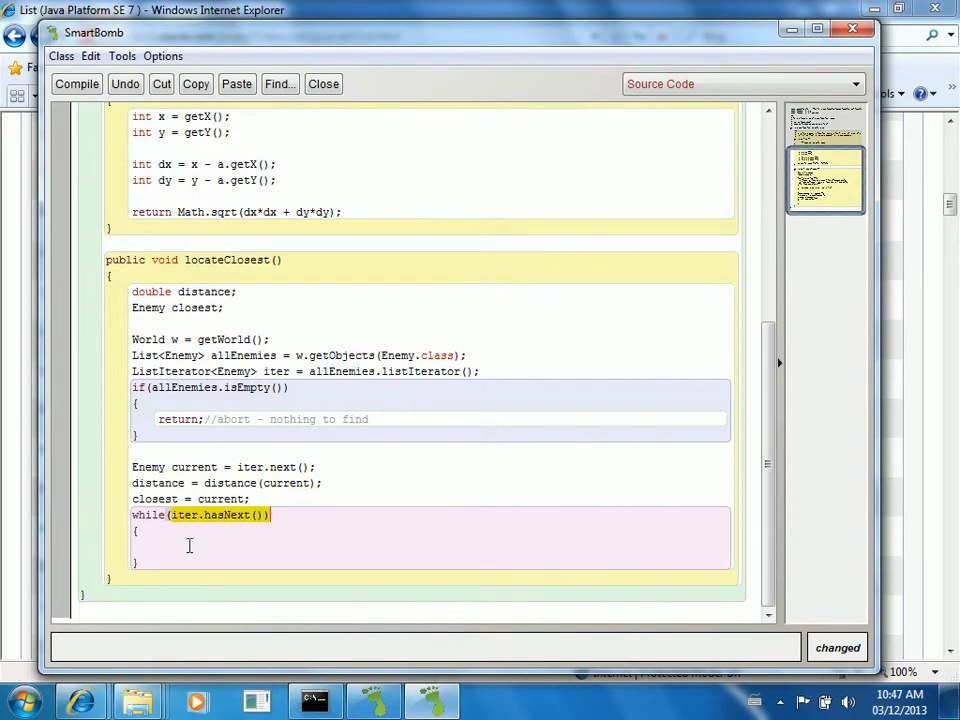
pyautogui.write('iter')
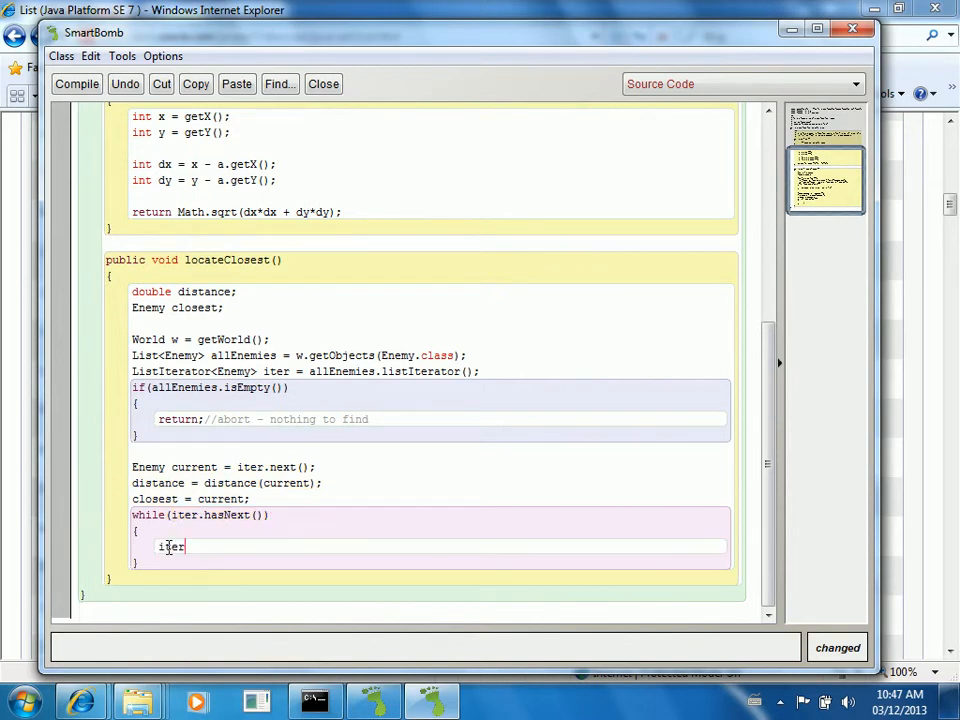
pyautogui.write('current =')
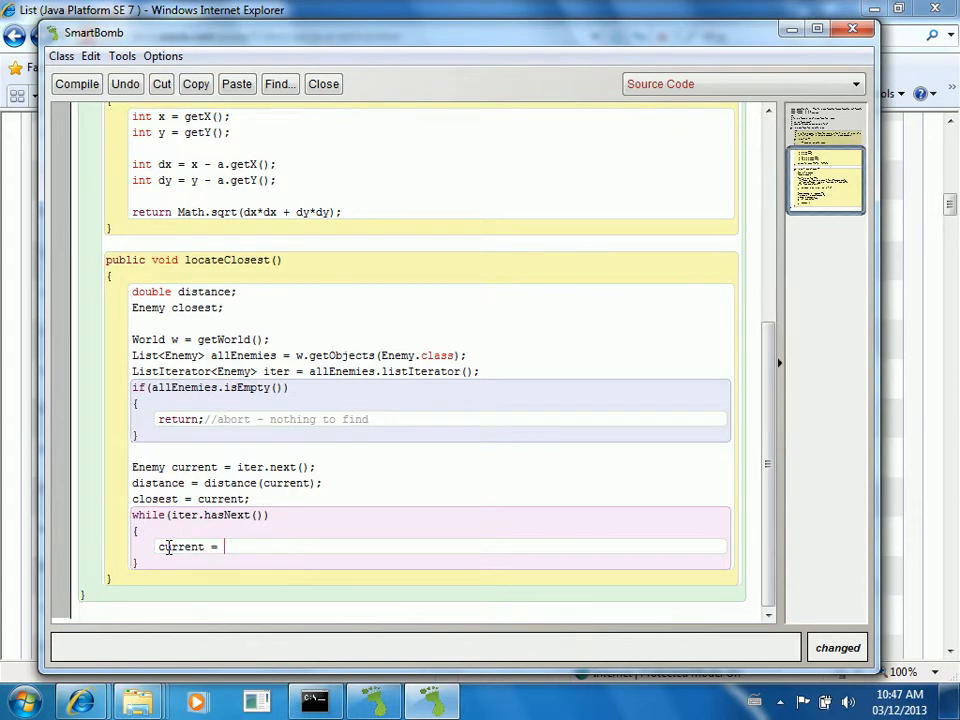
pyautogui.write('iter.next();')
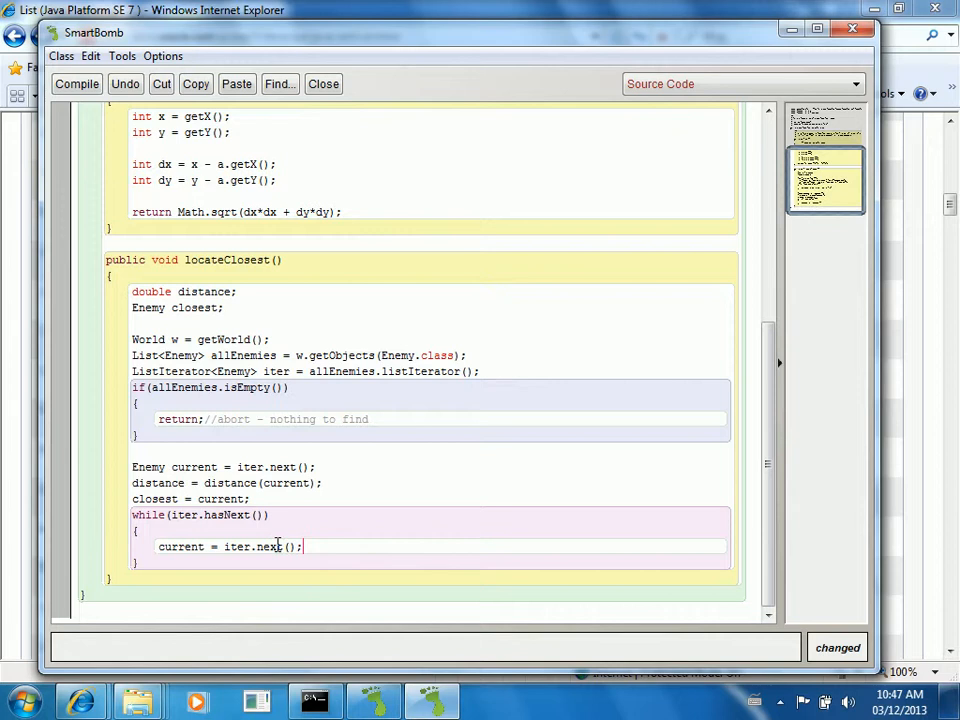
pyautogui.press('Return')
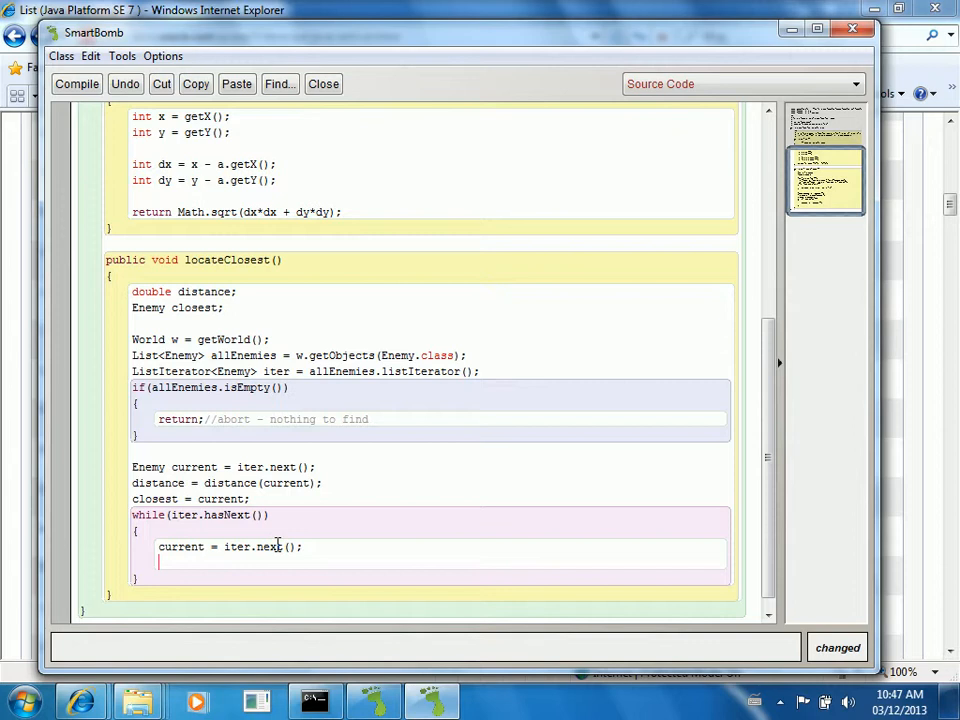
# Step: Inside the loop, compute 'double cDist = distance(current);'
pyautogui.write('if')
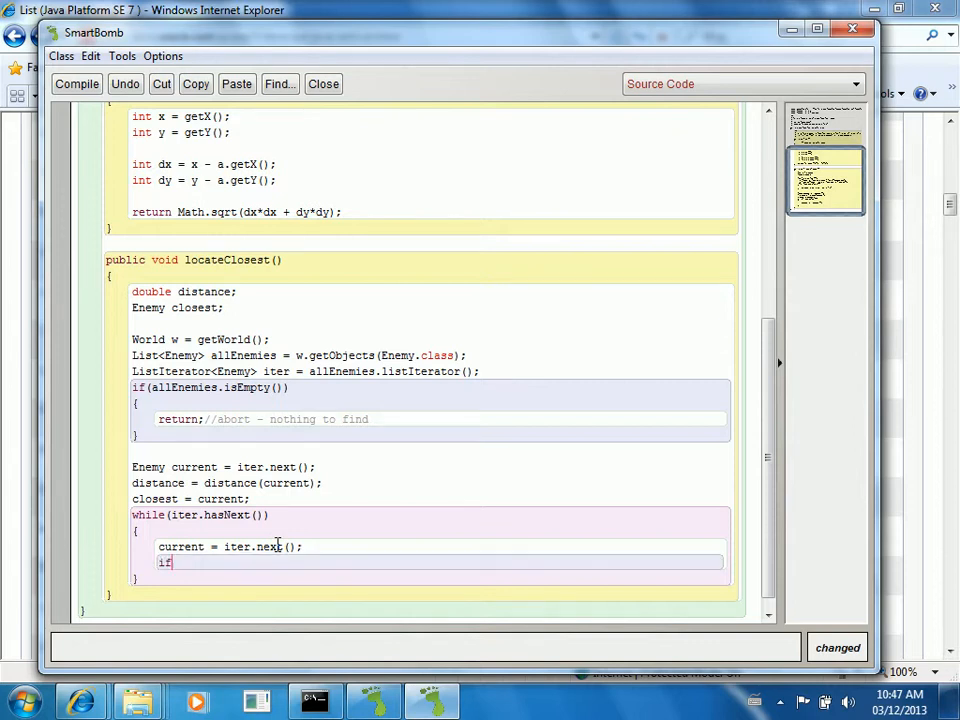
pyautogui.write('(')
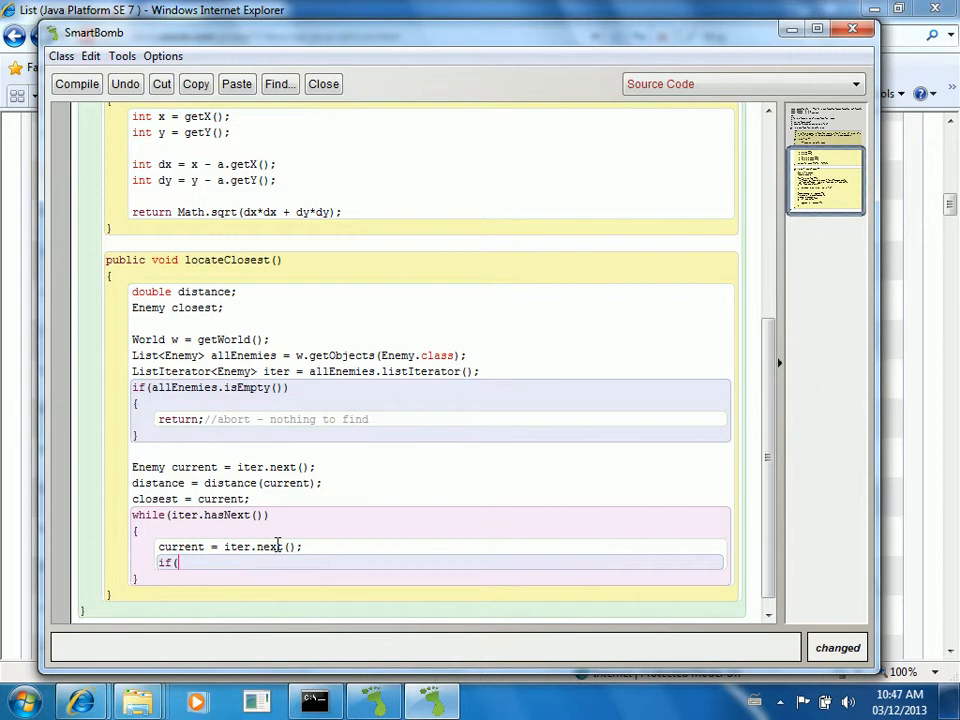
pyautogui.press('BackSpace')
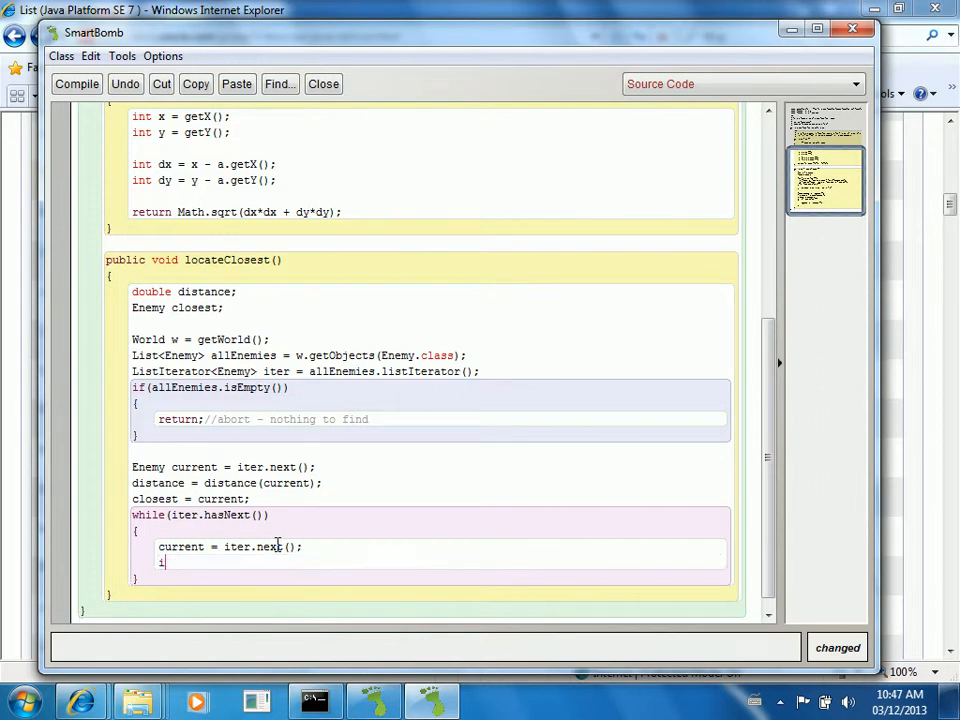
pyautogui.write('double')
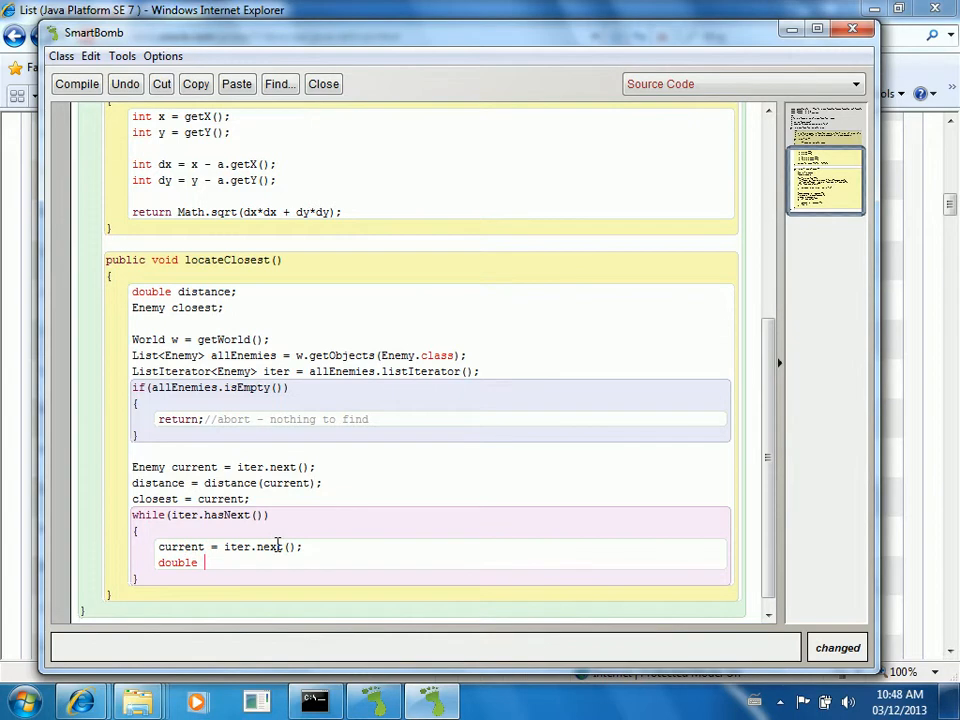
pyautogui.write('cDist = distan')
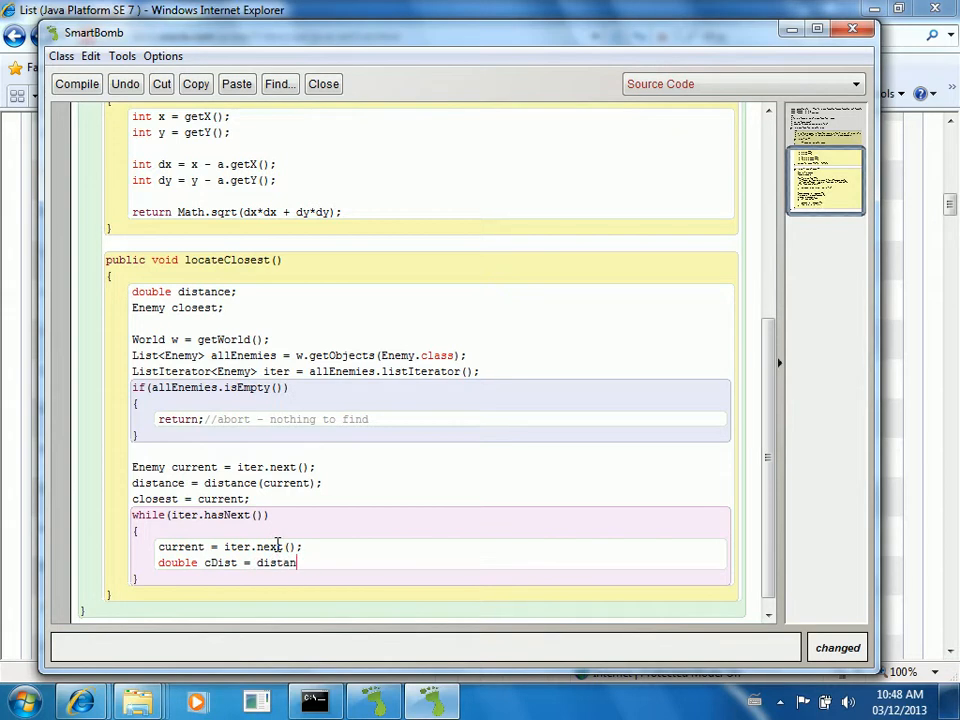
pyautogui.write('ce(cur')
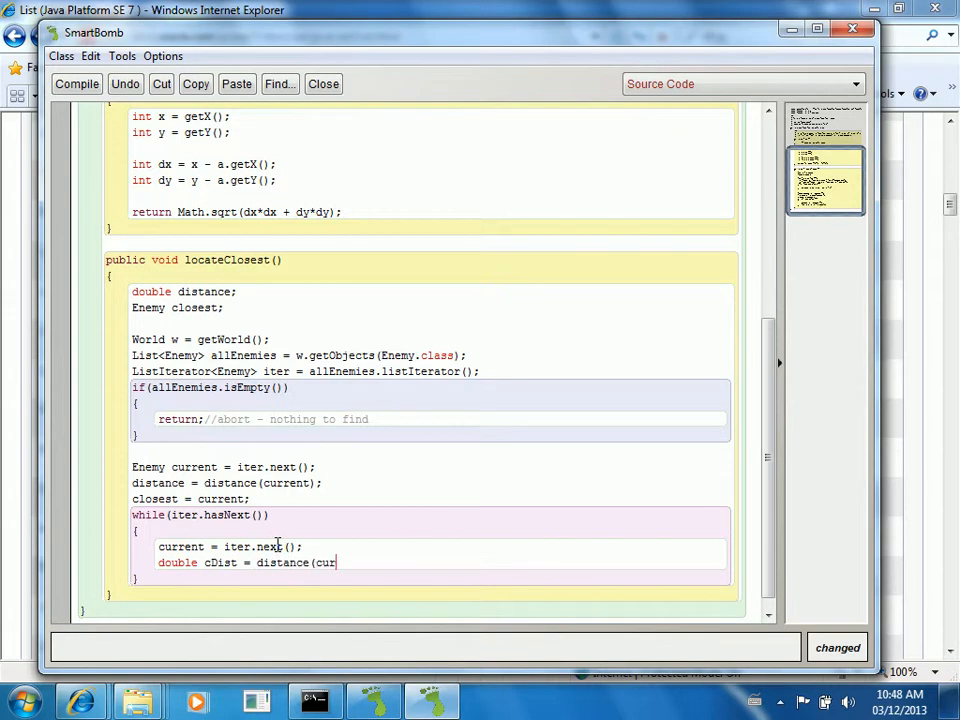
pyautogui.write('rent);')
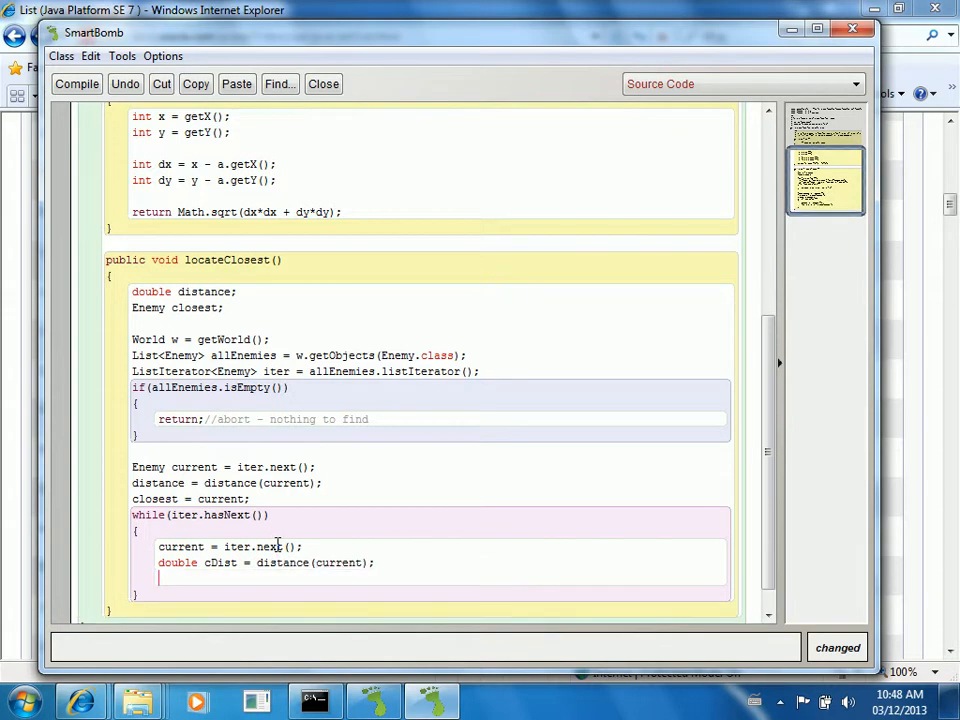
# Step: Add if (cDist < distance) setting 'distance = cDist' and 'closest = current'
pyautogui.write('if(cDist <')
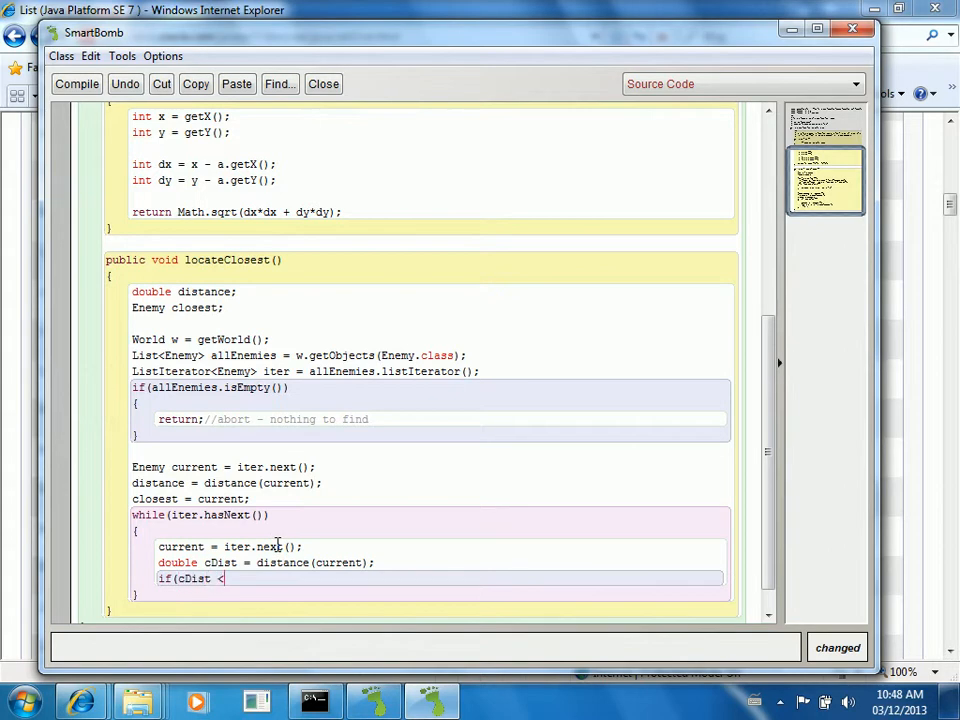
pyautogui.write('distance')
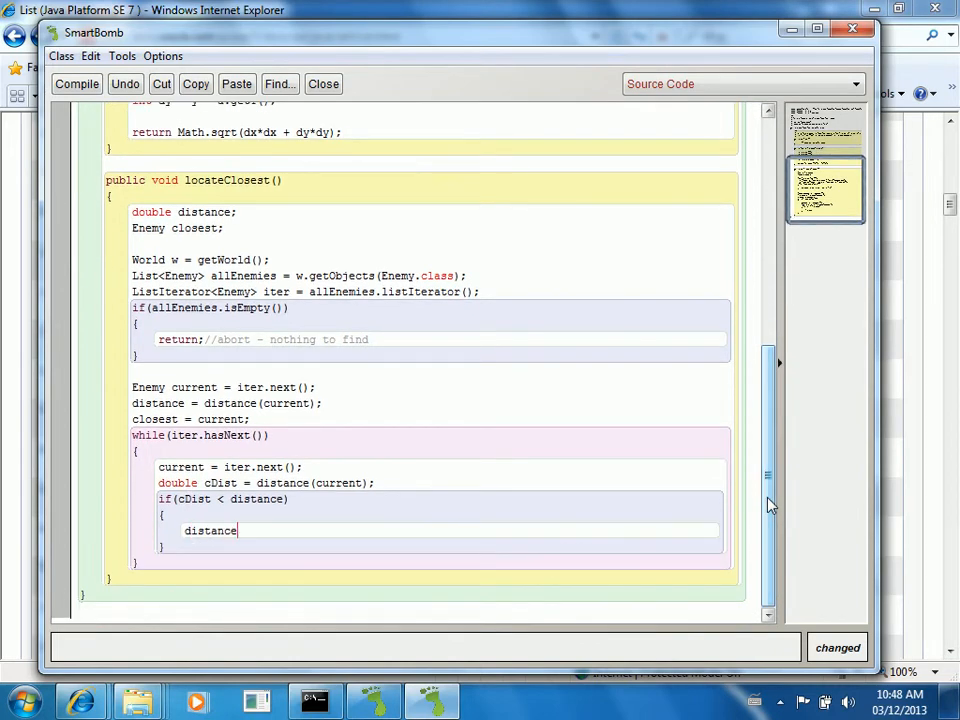
pyautogui.write('= cDist;')
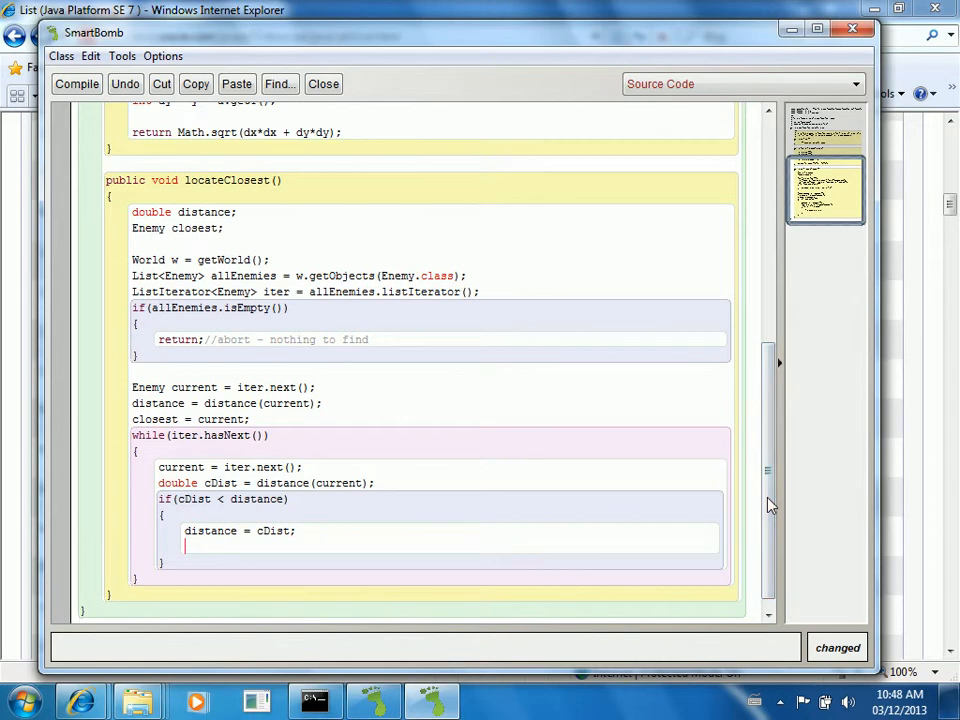
pyautogui.write('closest = cu')
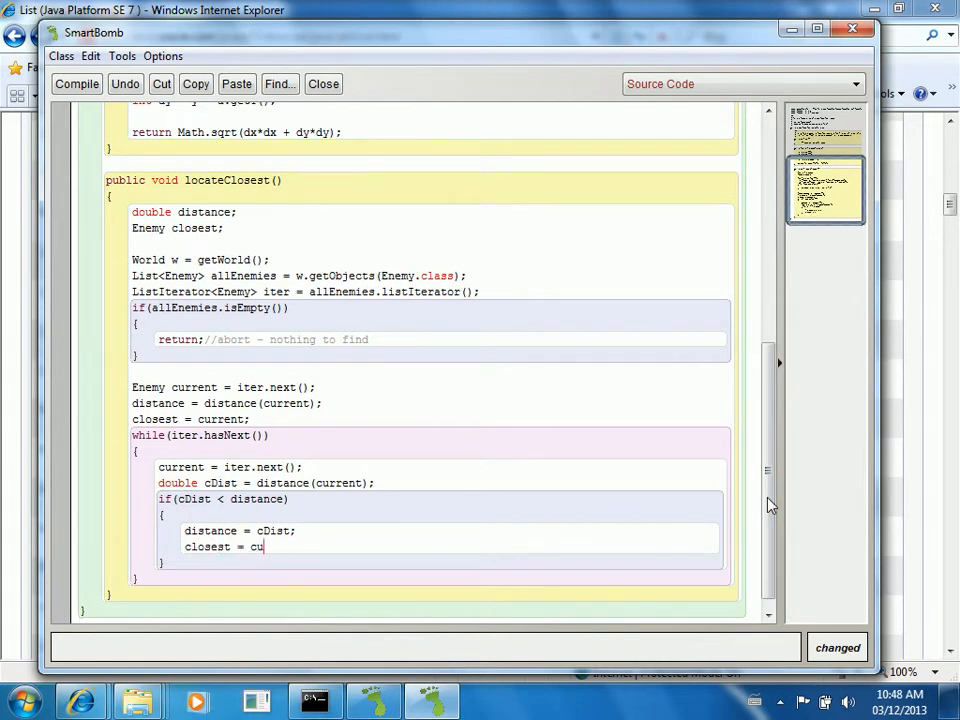
pyautogui.write('rrent;')
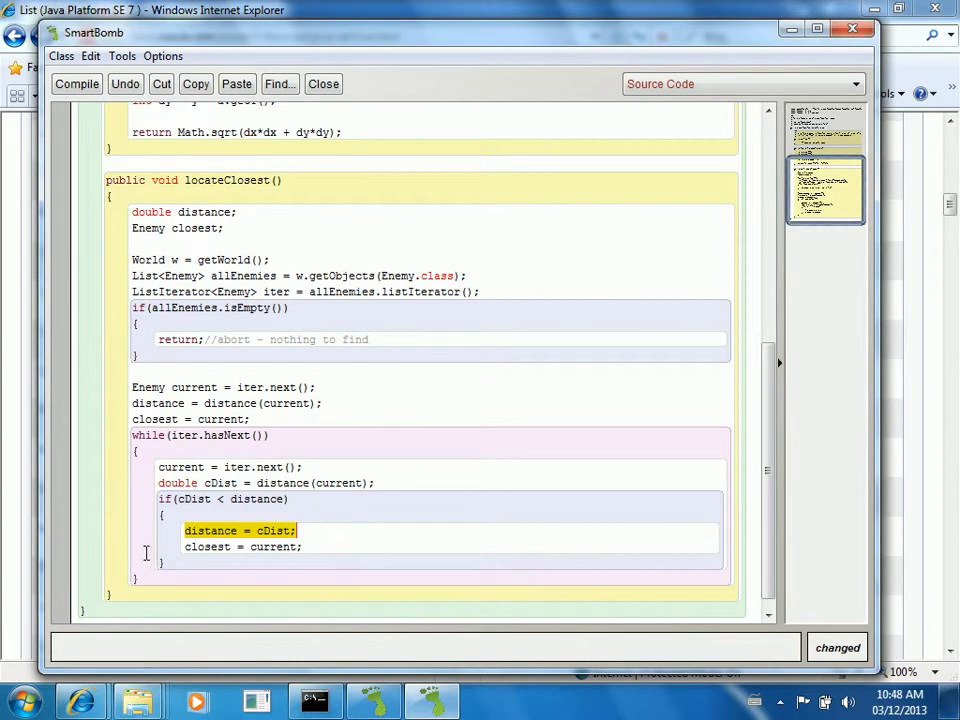
pyautogui.click(303, 547)
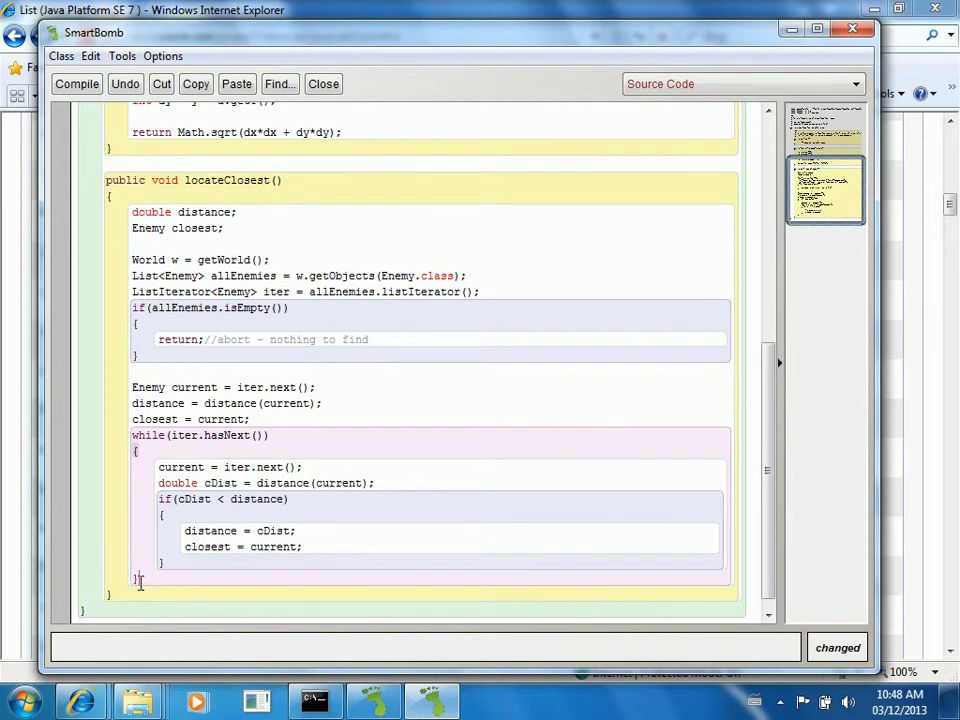
# Step: After the loop, add '//closest now has the nearest enemy to attack' and 'turnTowards(closest.getX(), closest.getY());'
pyautogui.write('//closest')
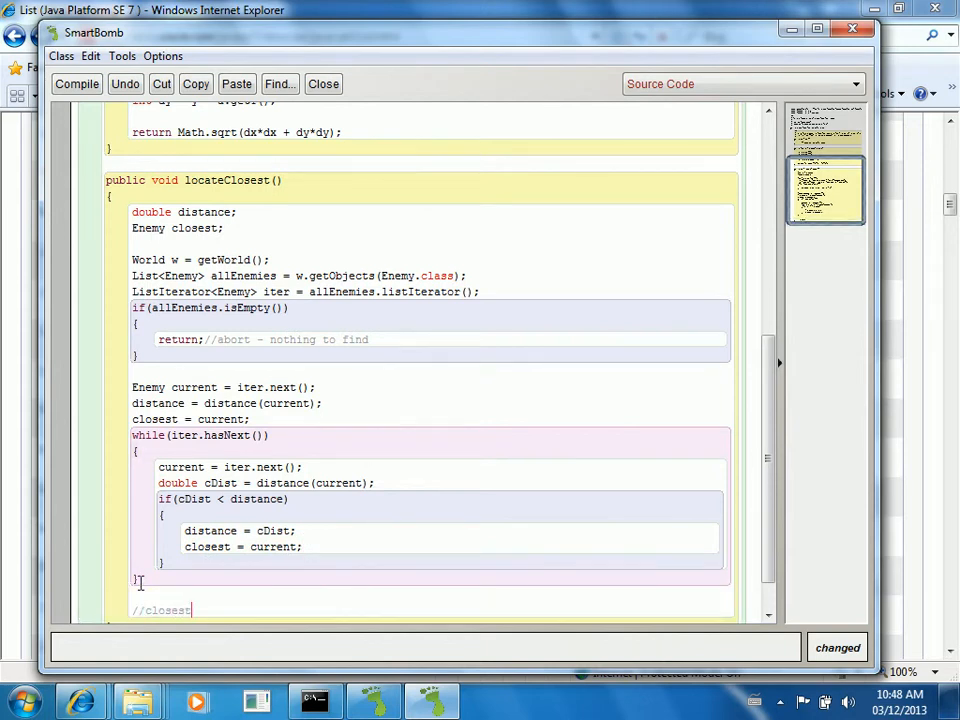
pyautogui.write('now has the nearest enemy')
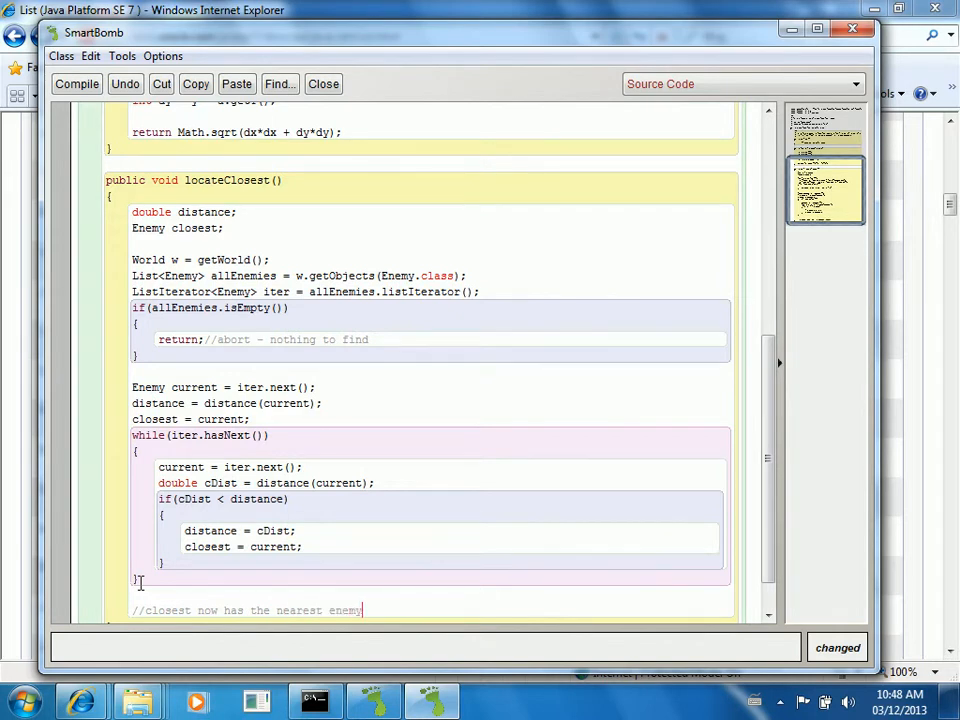
pyautogui.write('to attack')
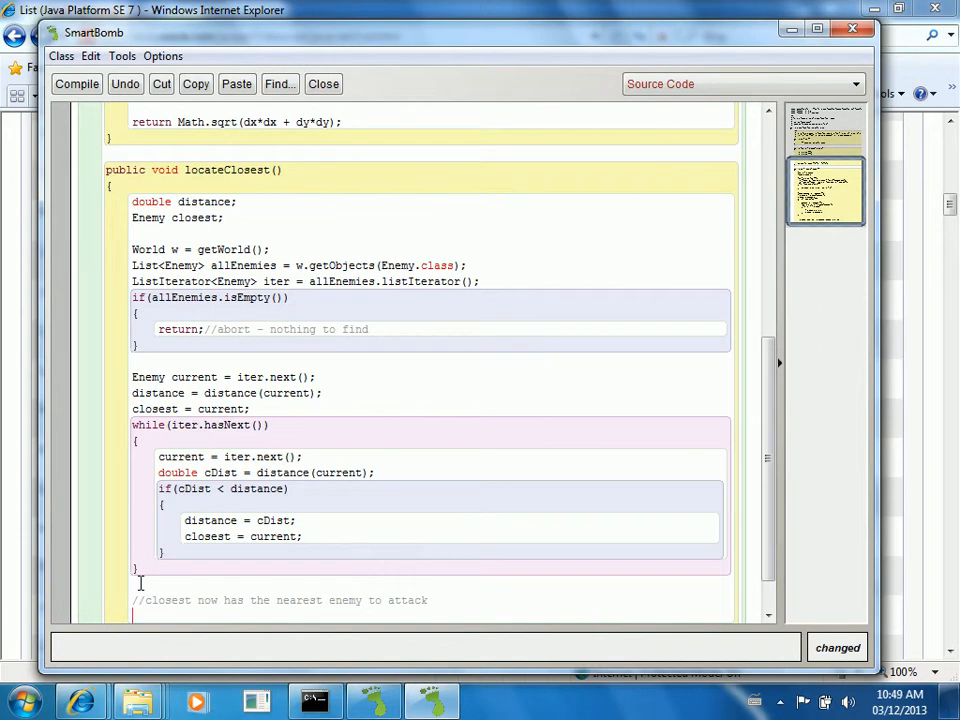
pyautogui.write('tur')
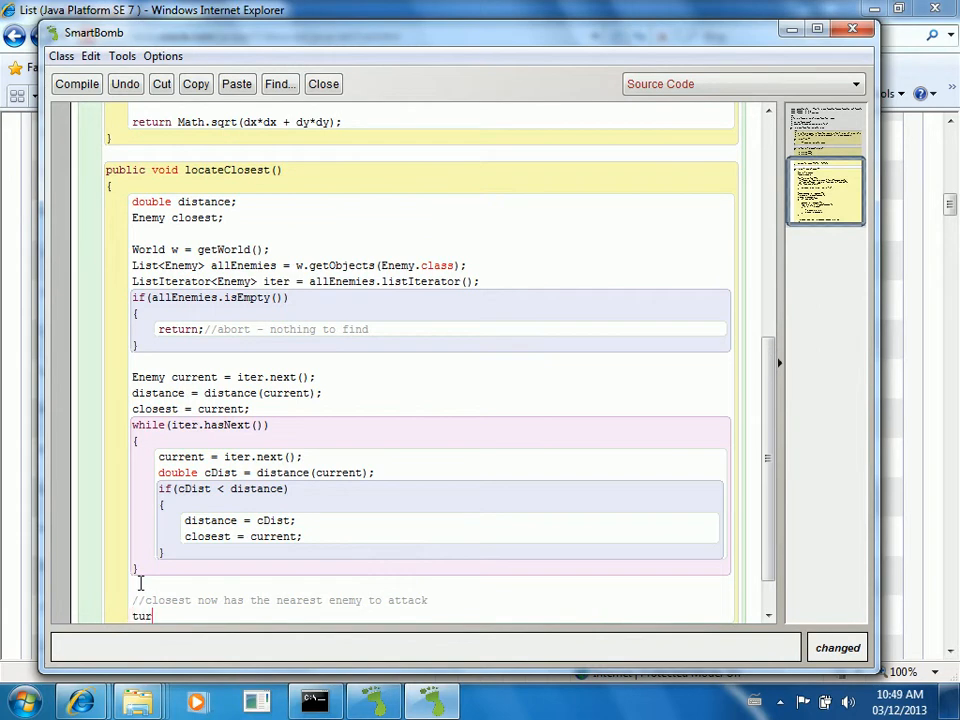
pyautogui.write('nToward')
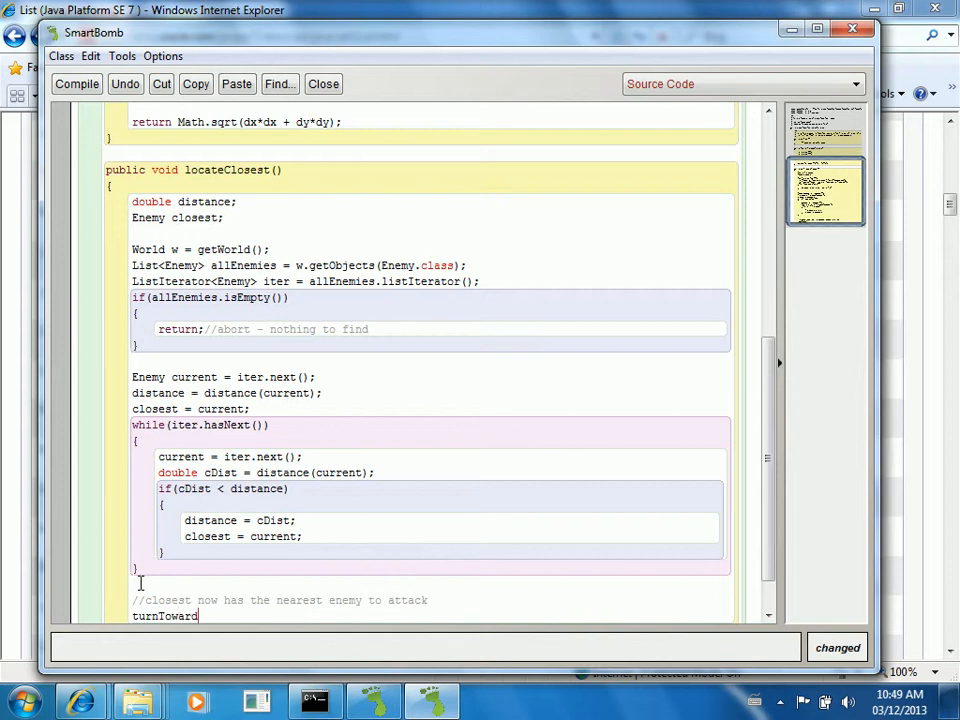
pyautogui.write('s(')
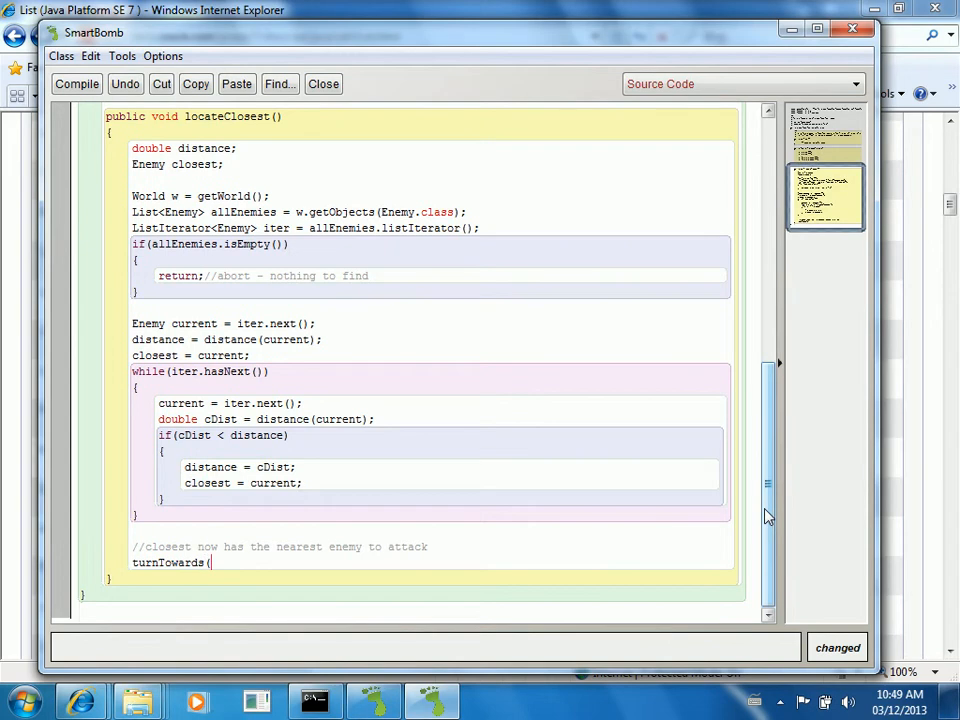
pyautogui.write('closest.getX(')
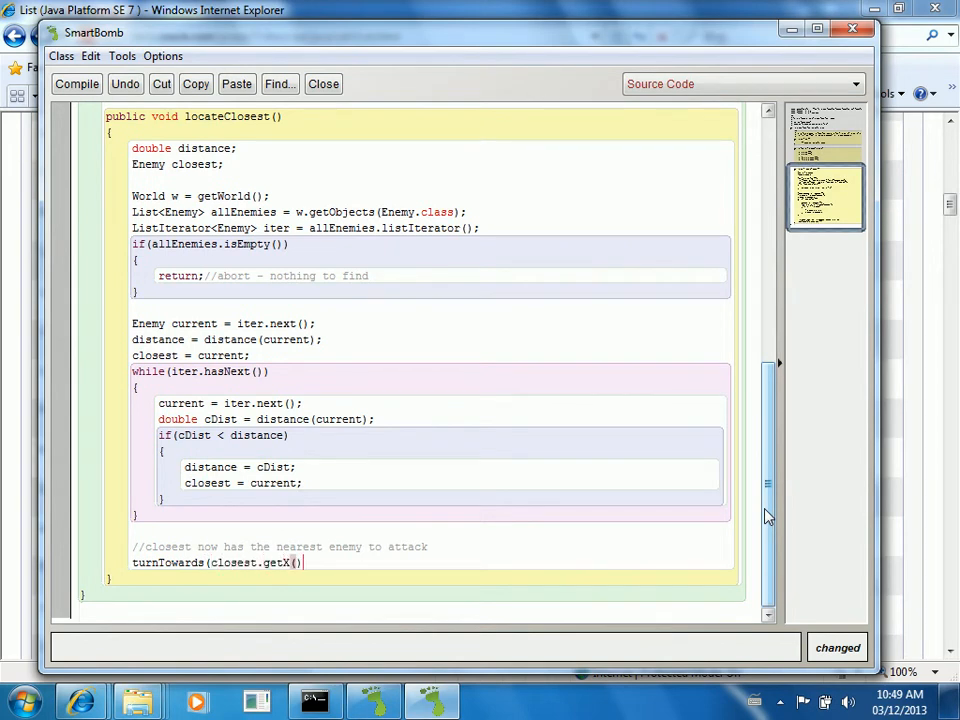
pyautogui.write(', closest')
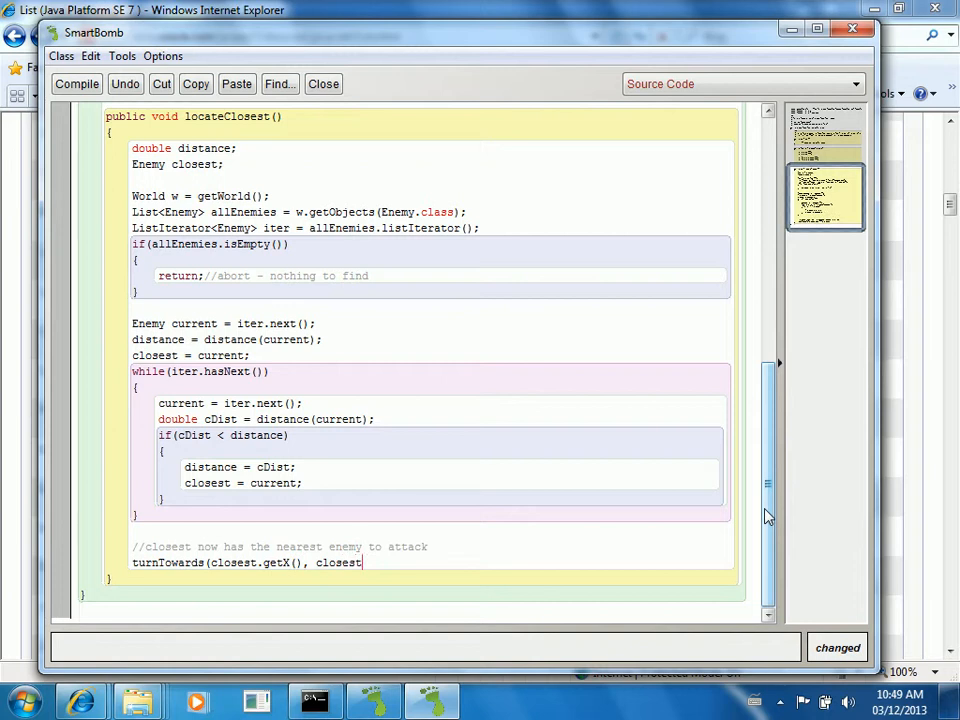
pyautogui.write('.getY())')
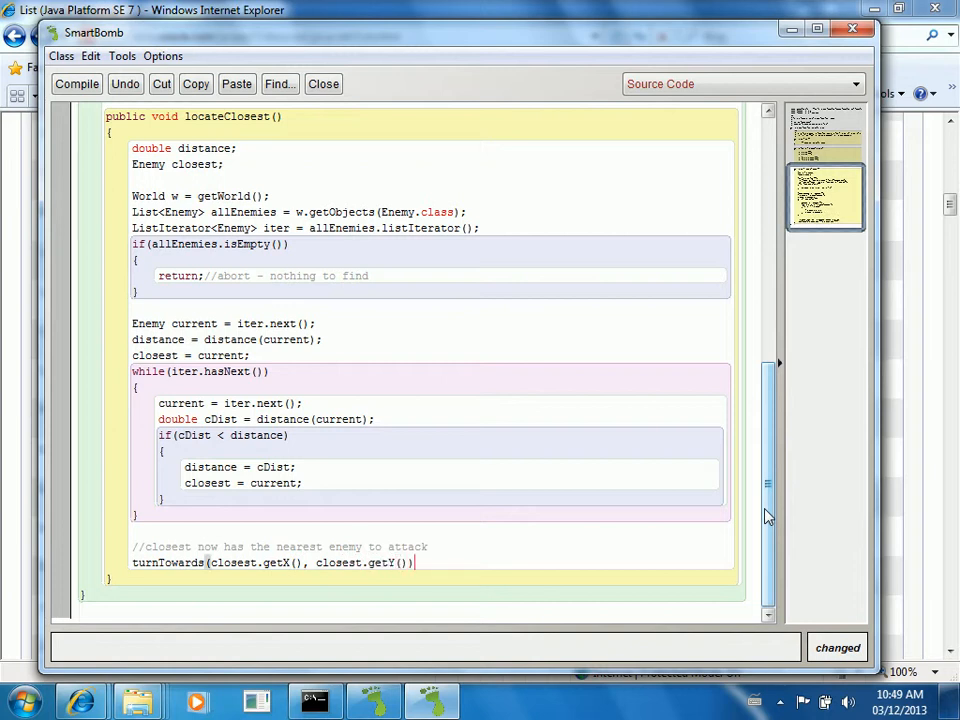
pyautogui.write(';')
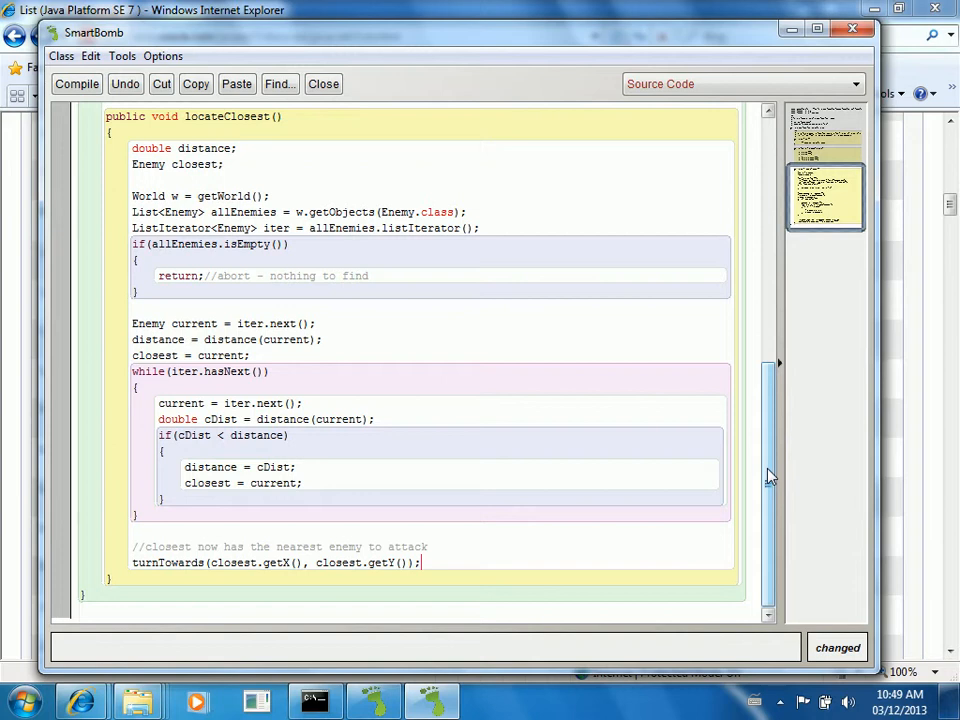
pyautogui.scroll(3)
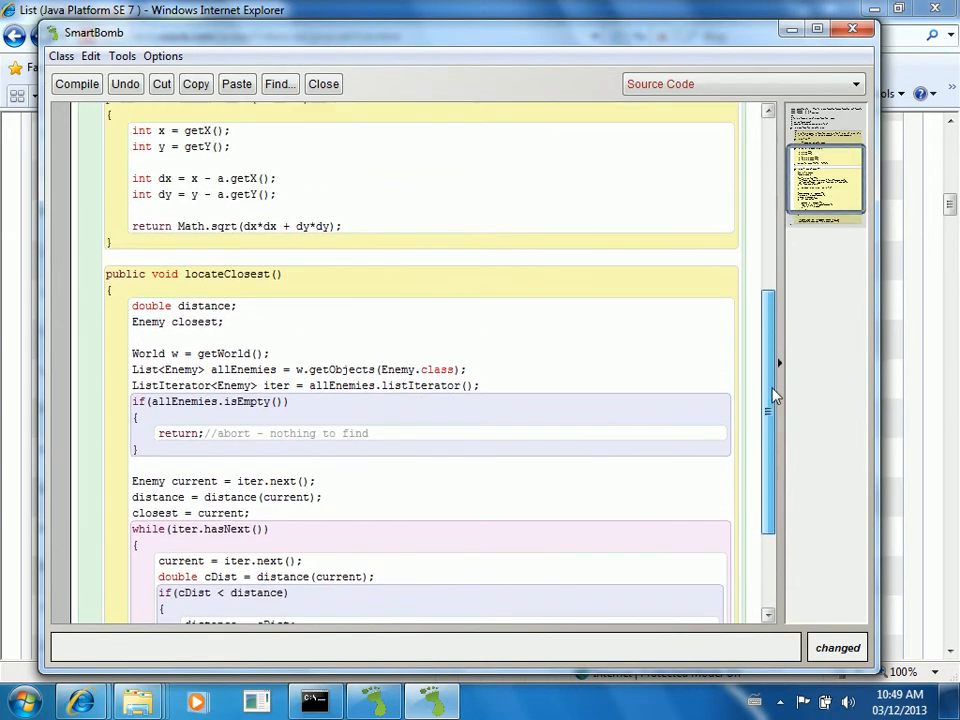
# Step: In act(), call 'locateClosest();' followed by 'move(1);'
pyautogui.scroll(3)
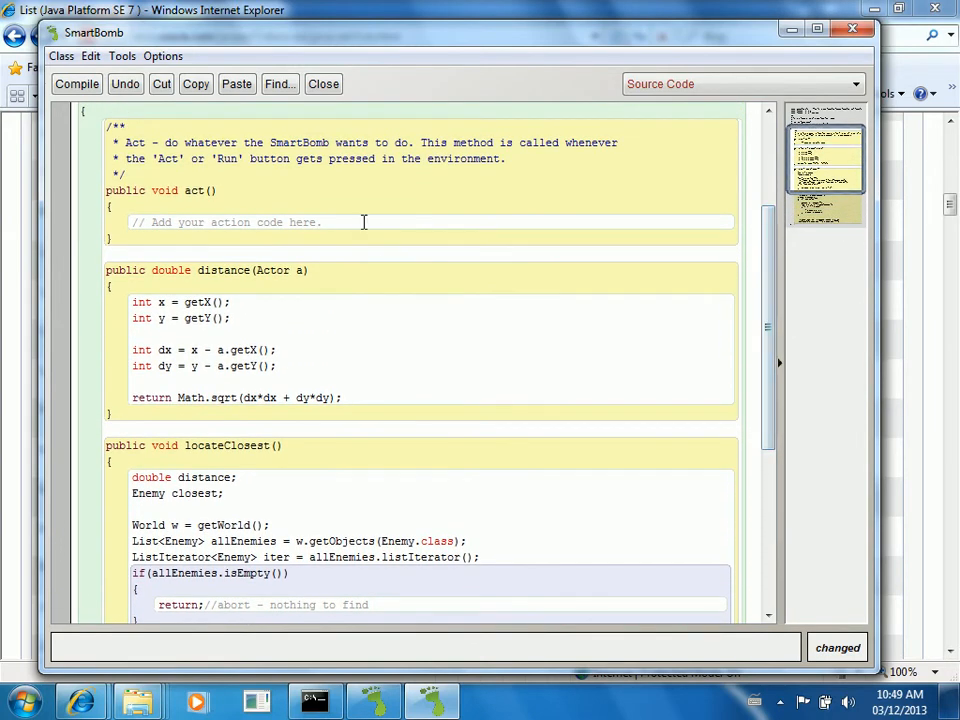
pyautogui.press('Return')
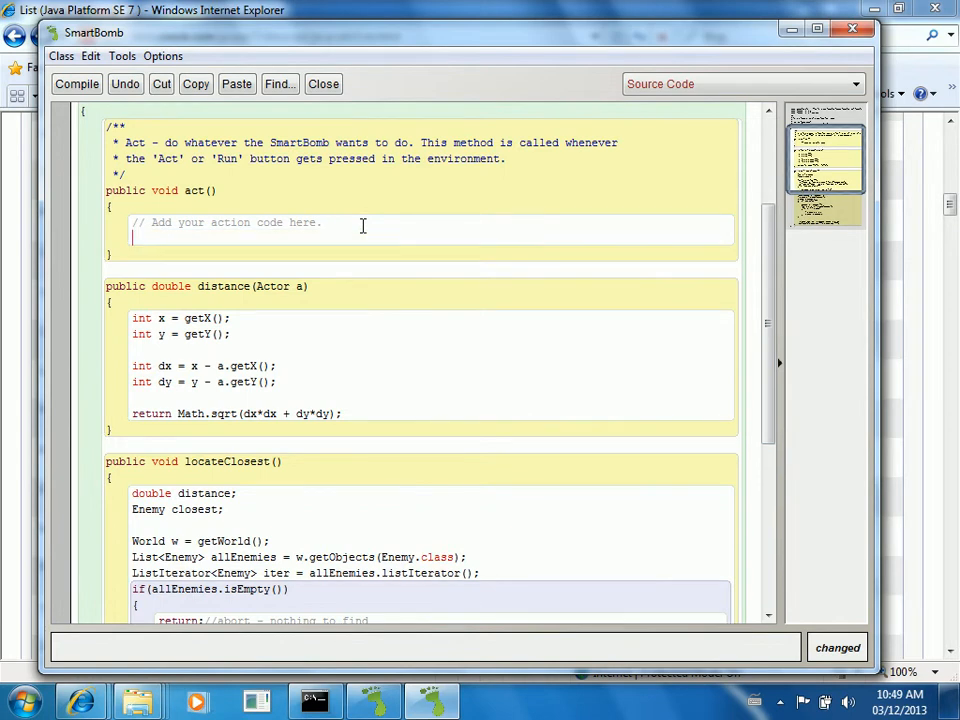
pyautogui.write('locate')
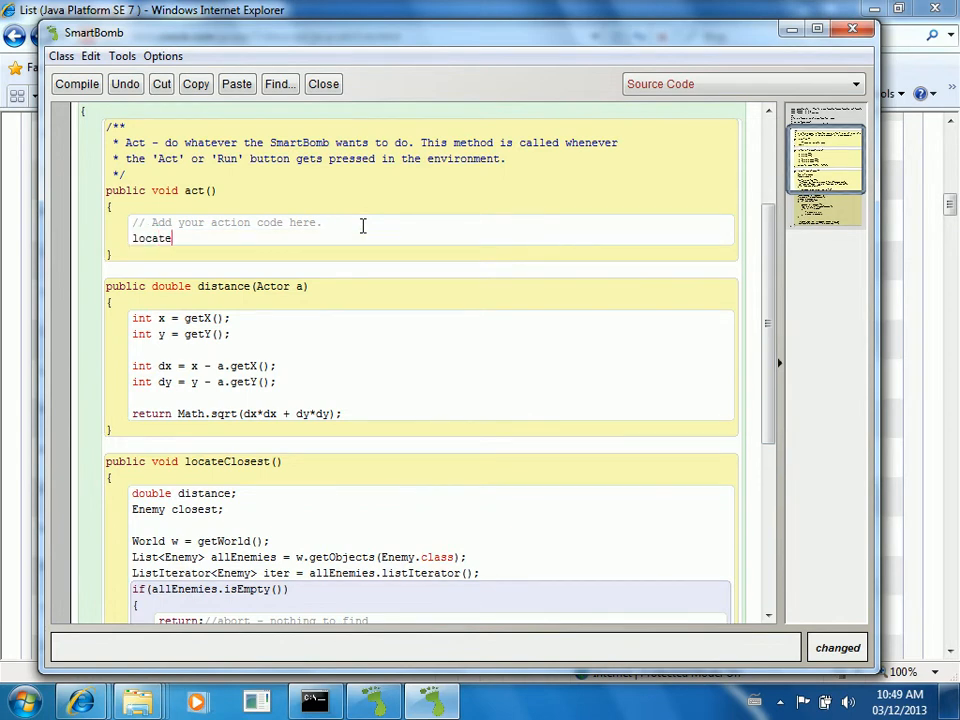
pyautogui.write('Close')
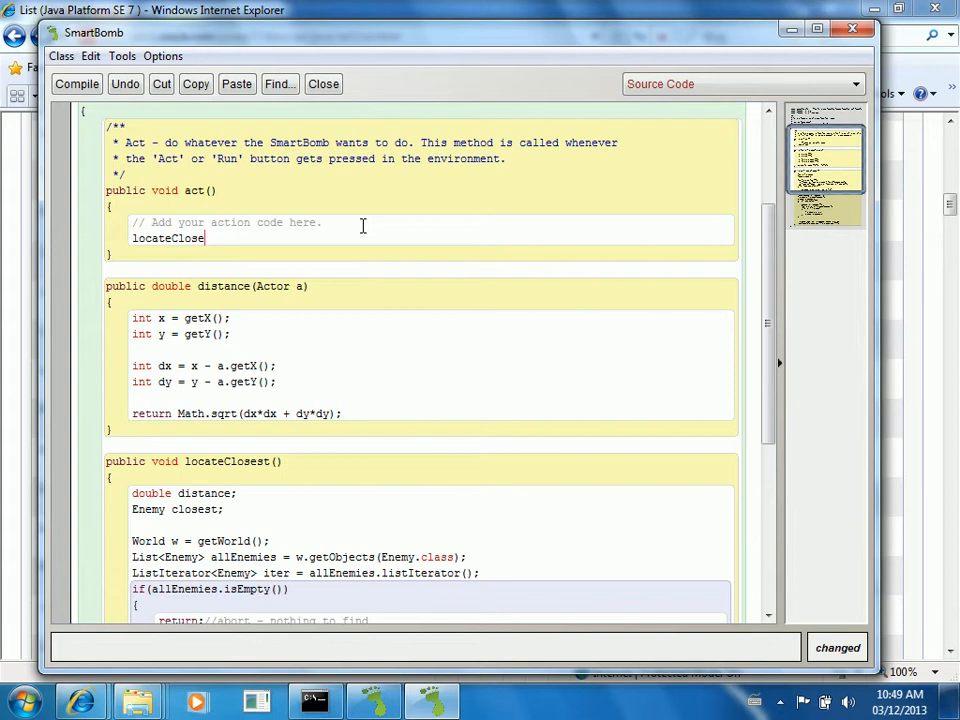
pyautogui.press('BackSpace')
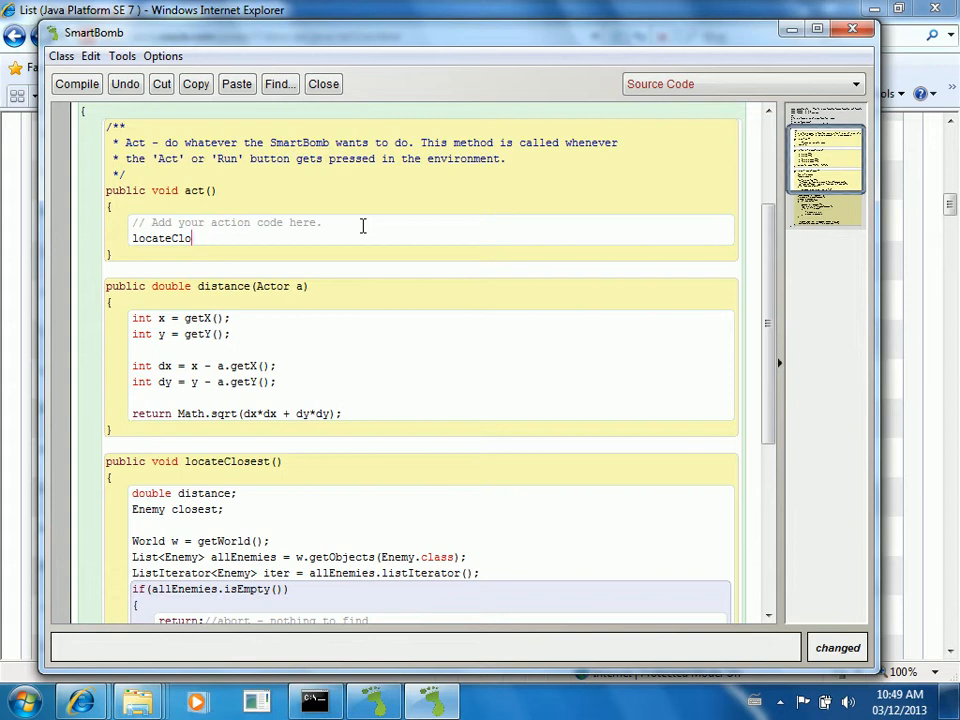
pyautogui.write('se')
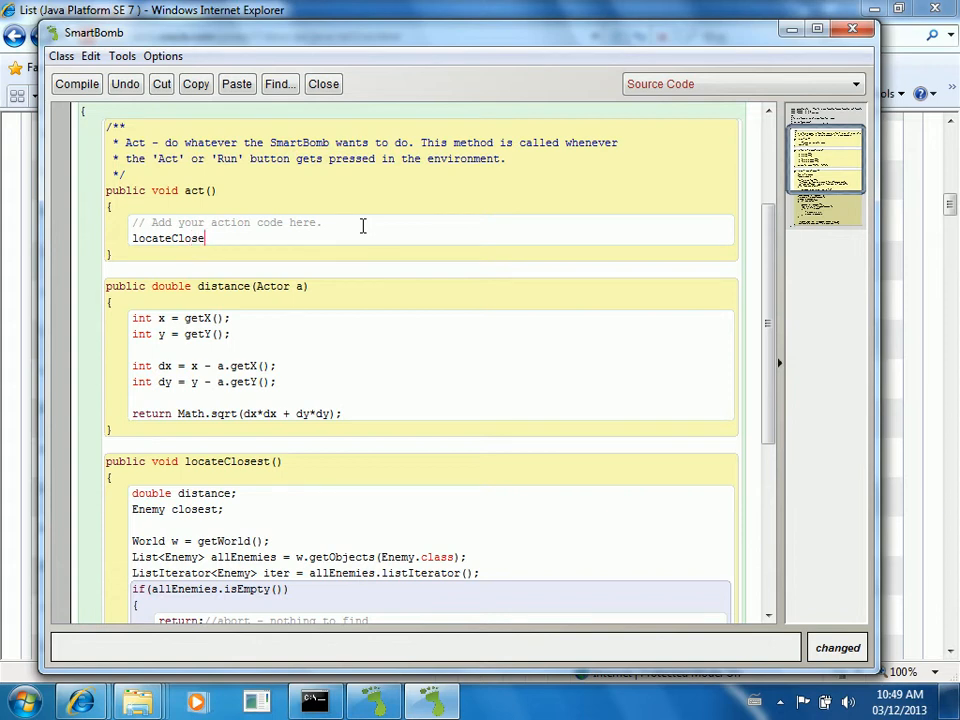
pyautogui.write('st();')
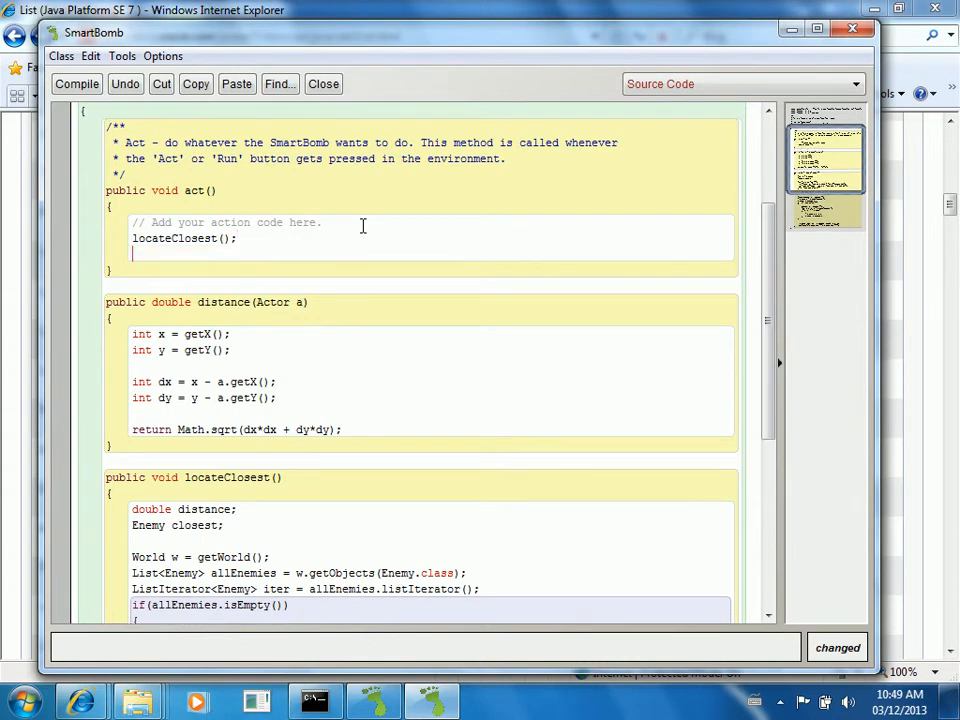
pyautogui.write('move(1);')
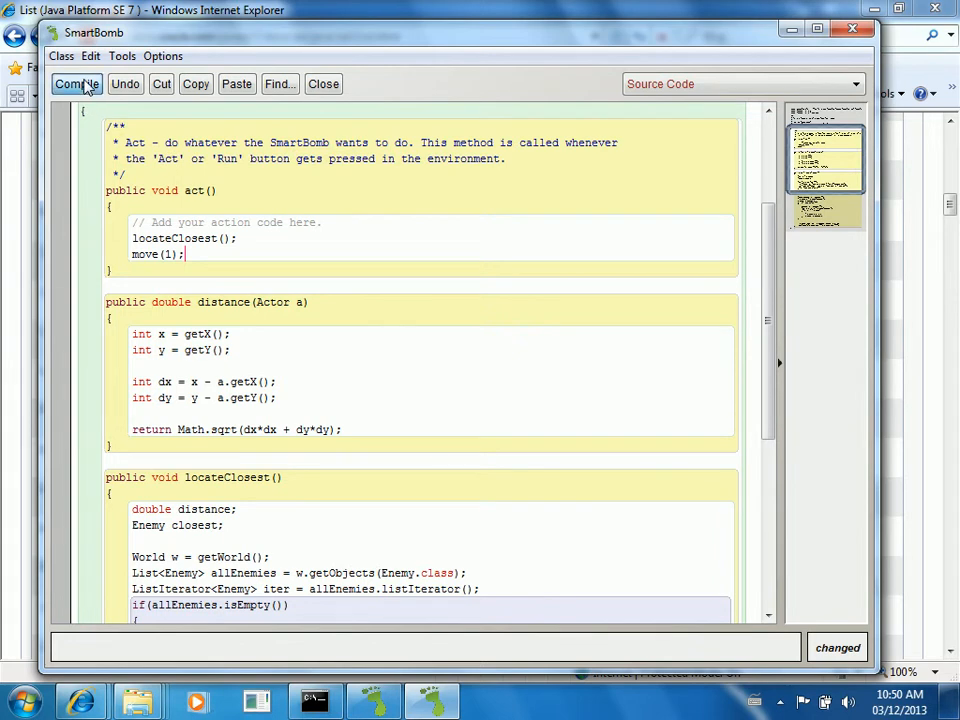
# Step: Compile SmartBomb and close its editor to return to the Looping scenario
pyautogui.click(76, 83)
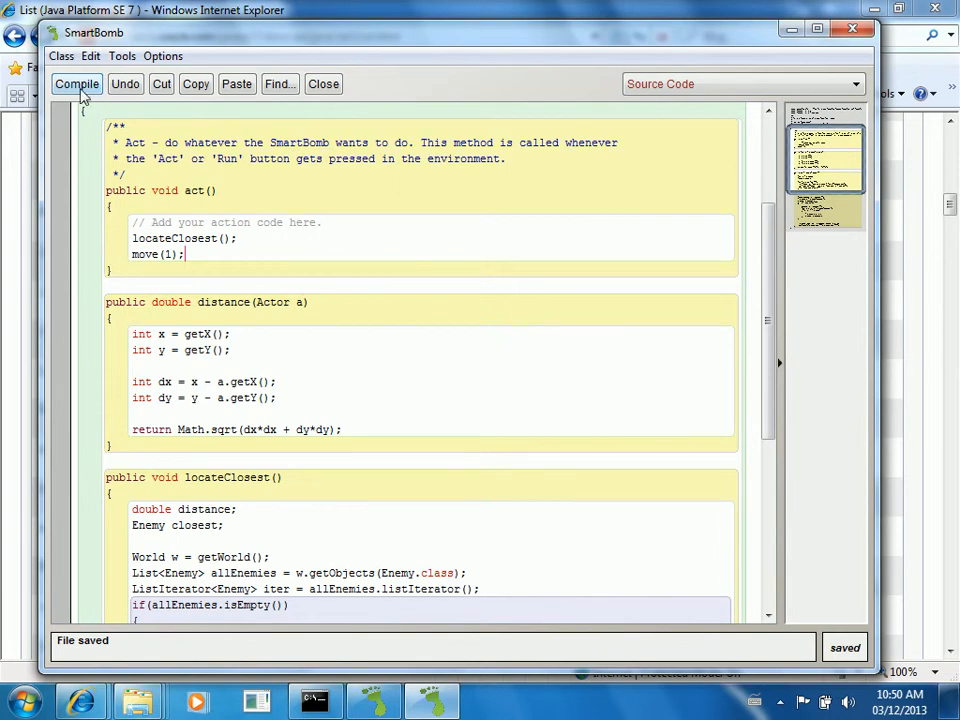
pyautogui.click(77, 83)
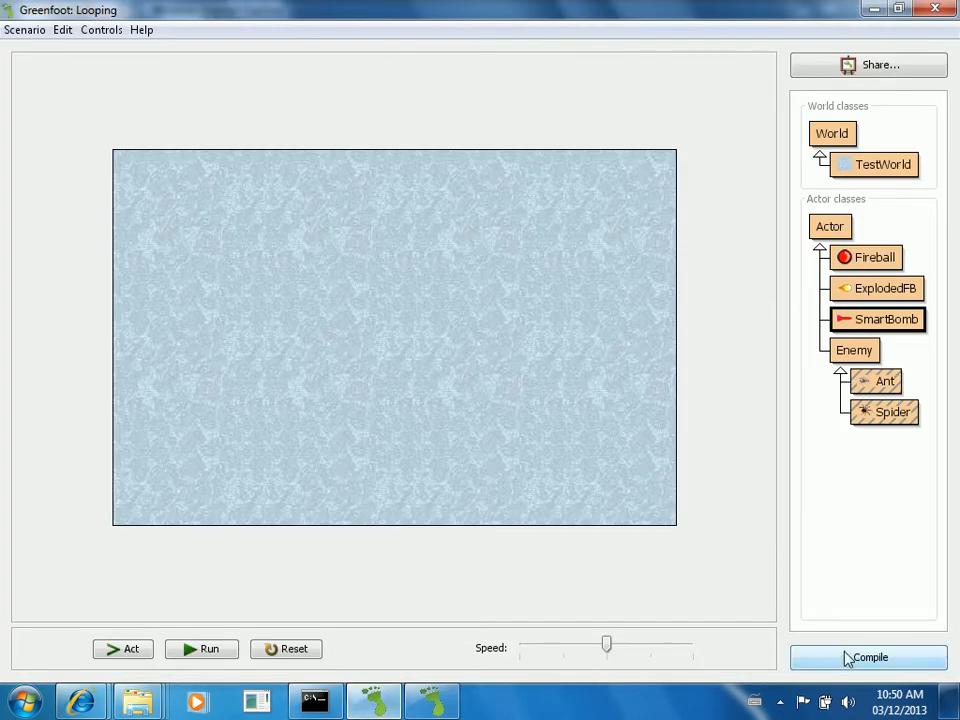
# Step: Place an ant on the right of the world and add a new Spider below centre
pyautogui.click(869, 657)
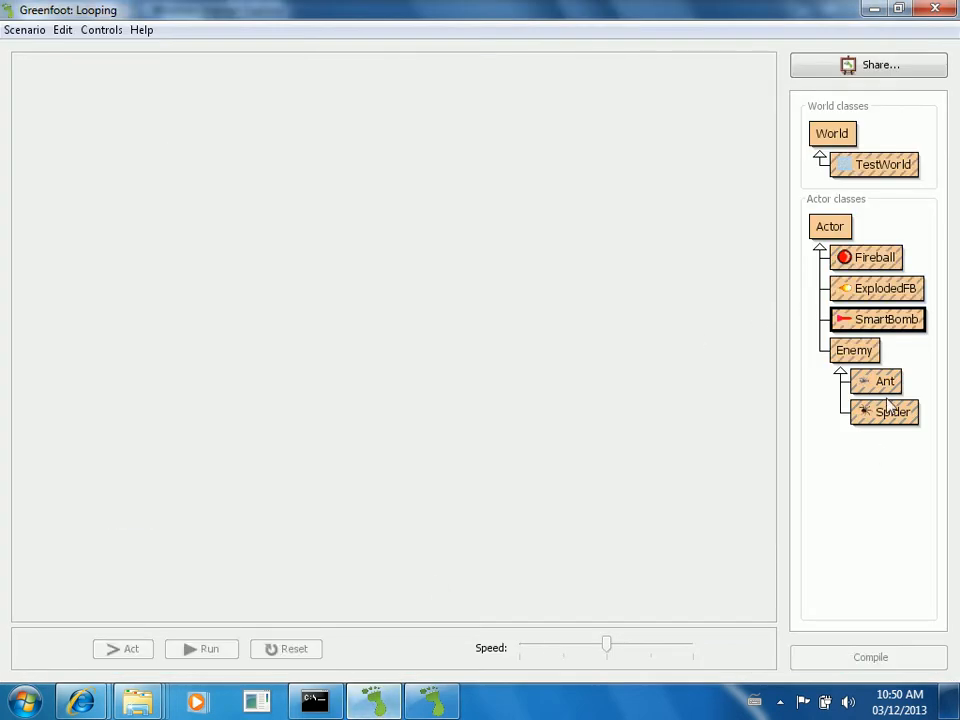
pyautogui.moveTo(885, 390)
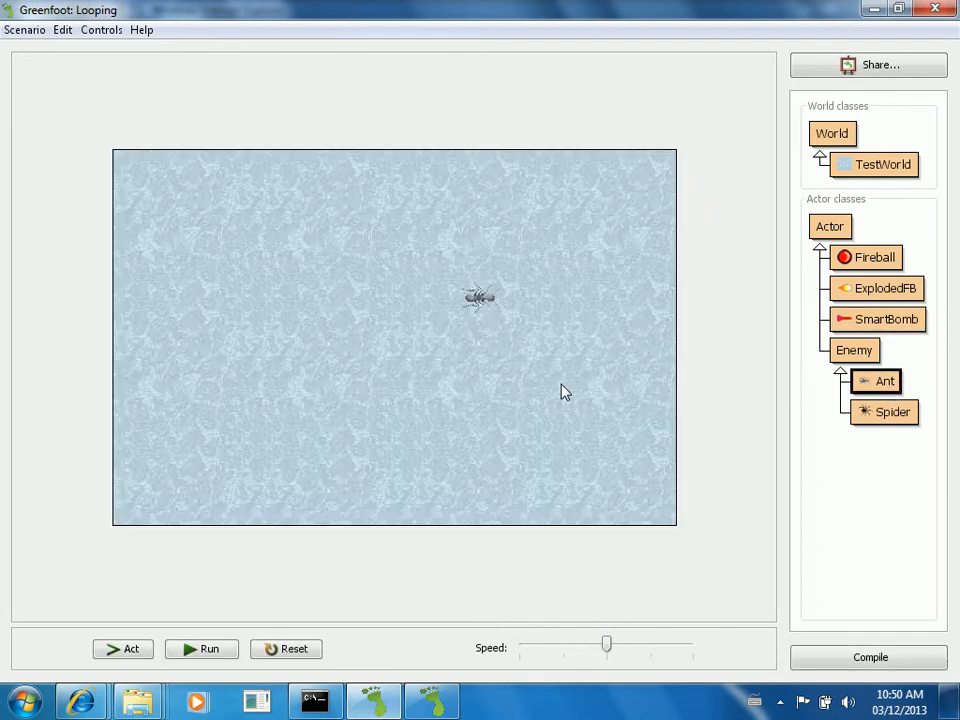
pyautogui.click(555, 385)
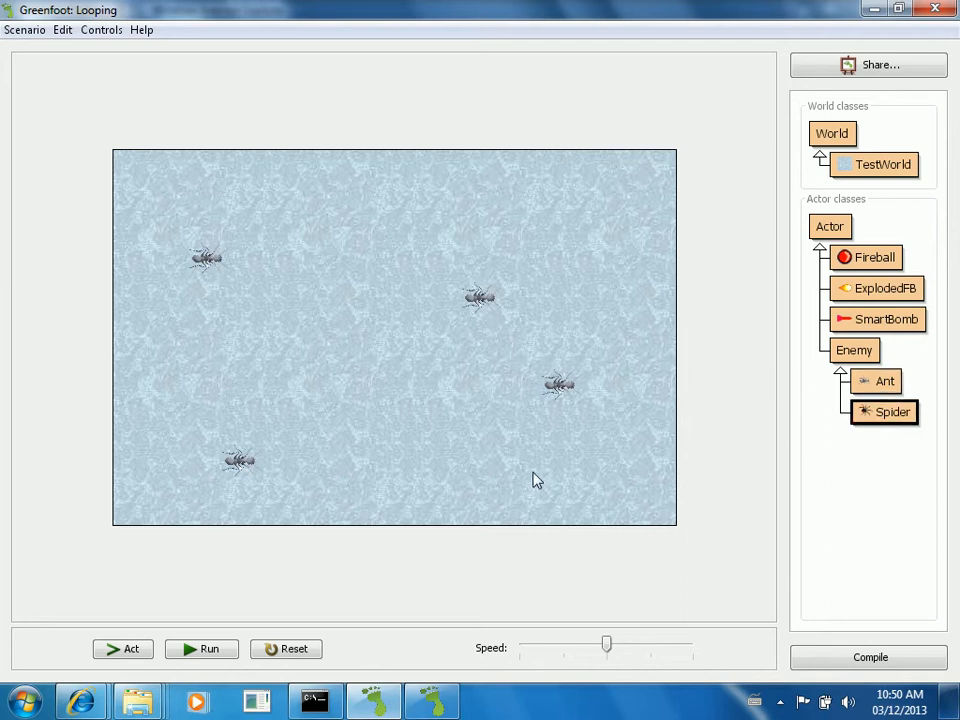
pyautogui.moveTo(665, 487)
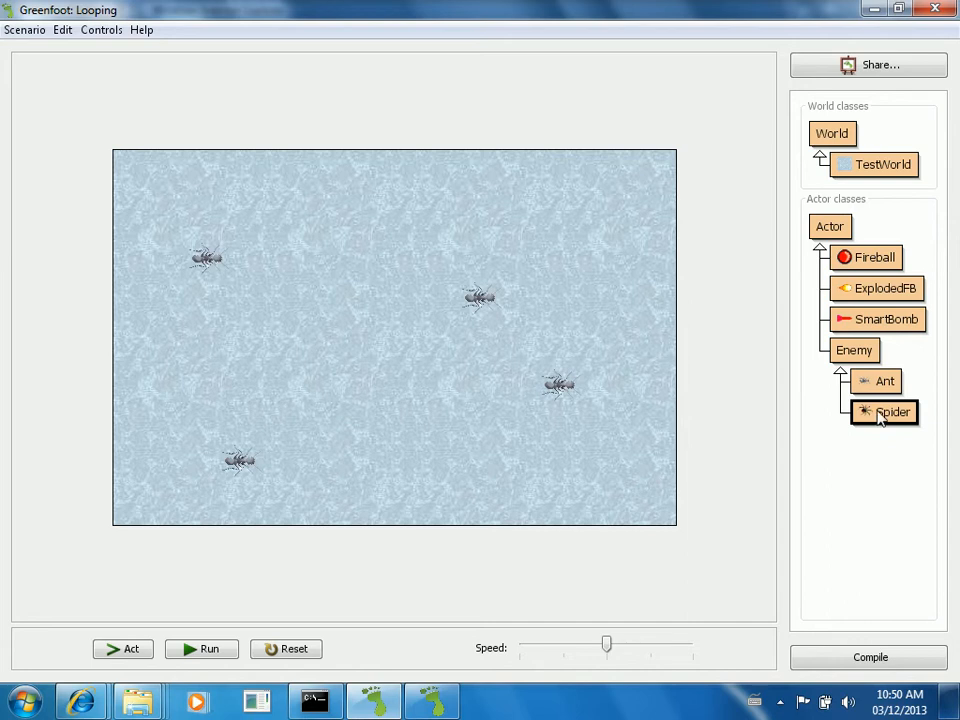
pyautogui.moveTo(435, 452)
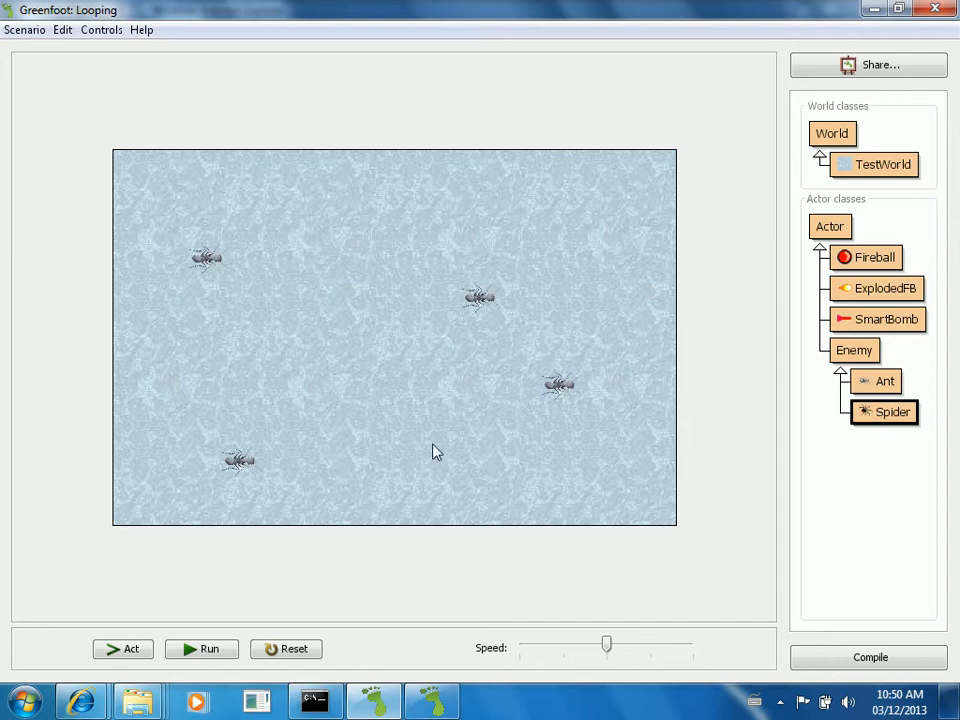
pyautogui.rightClick(884, 411)
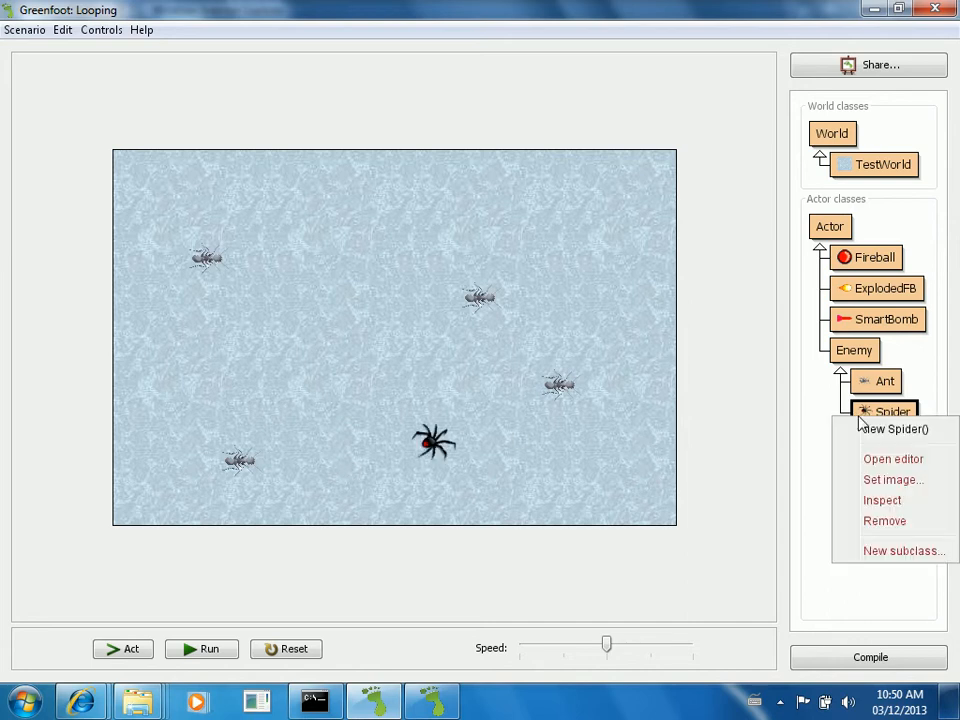
pyautogui.click(894, 428)
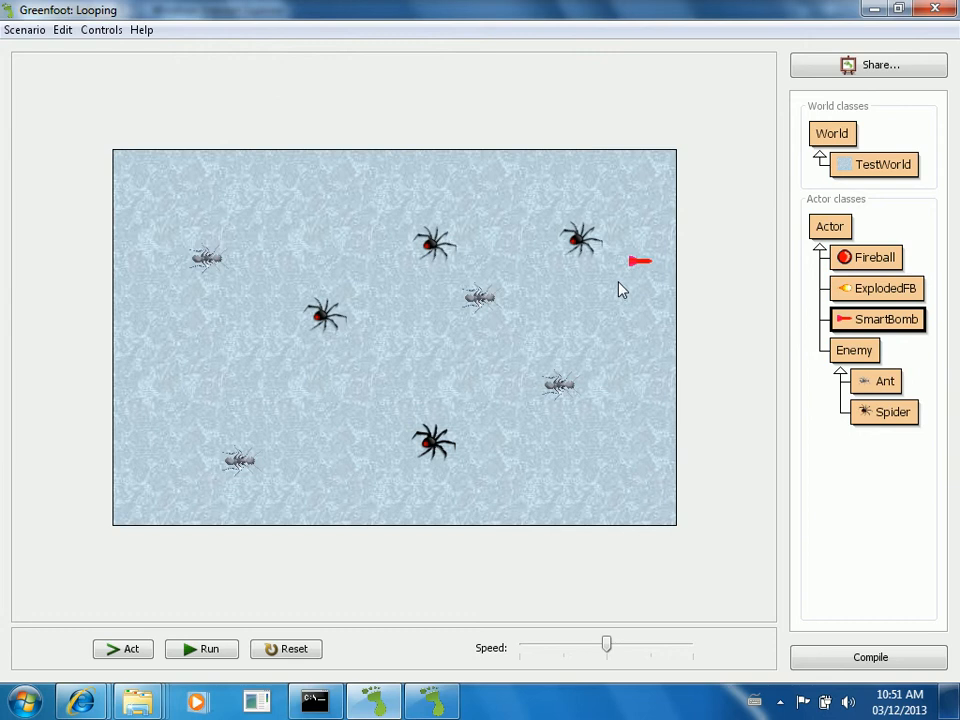
pyautogui.moveTo(583, 345)
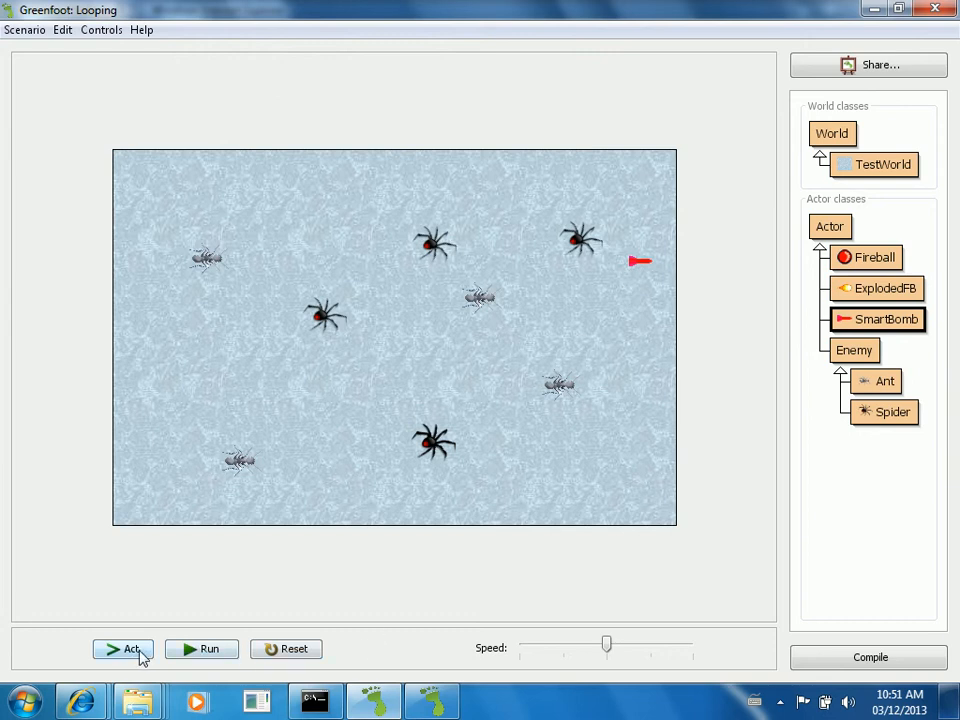
# Step: Step the world about a dozen times, watching the SmartBomb turn toward and approach the nearest enemy
pyautogui.click(124, 648)
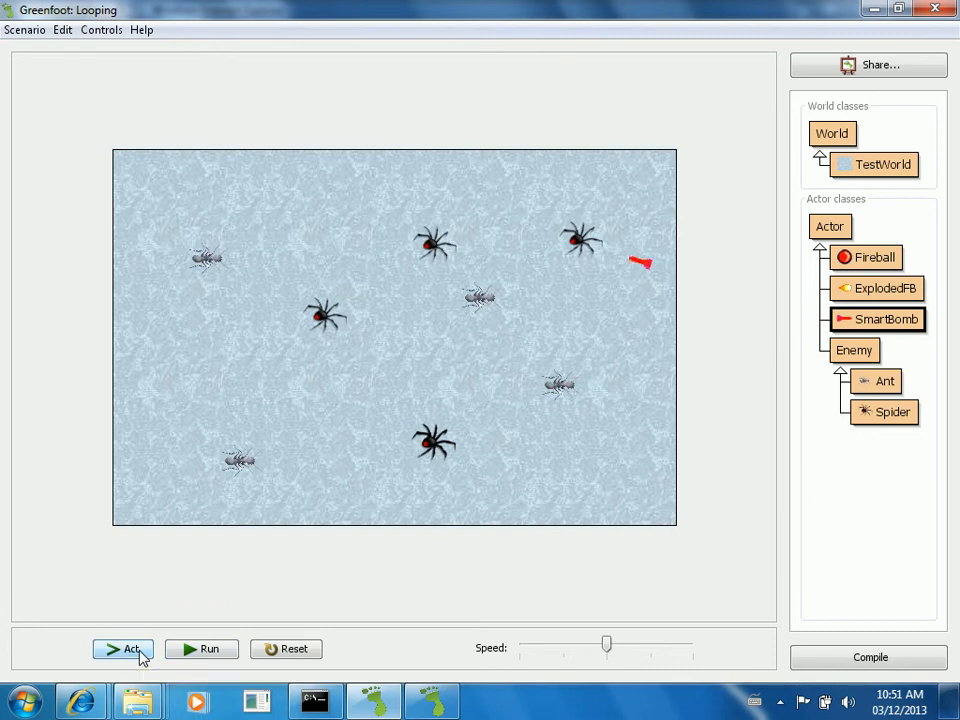
pyautogui.click(123, 649)
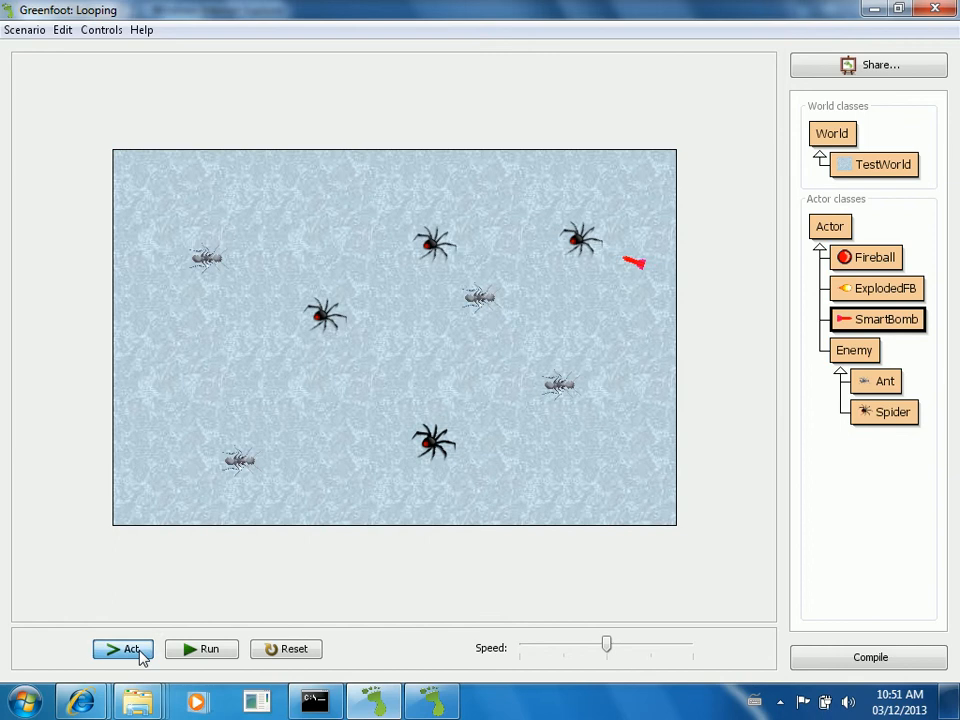
pyautogui.click(123, 649)
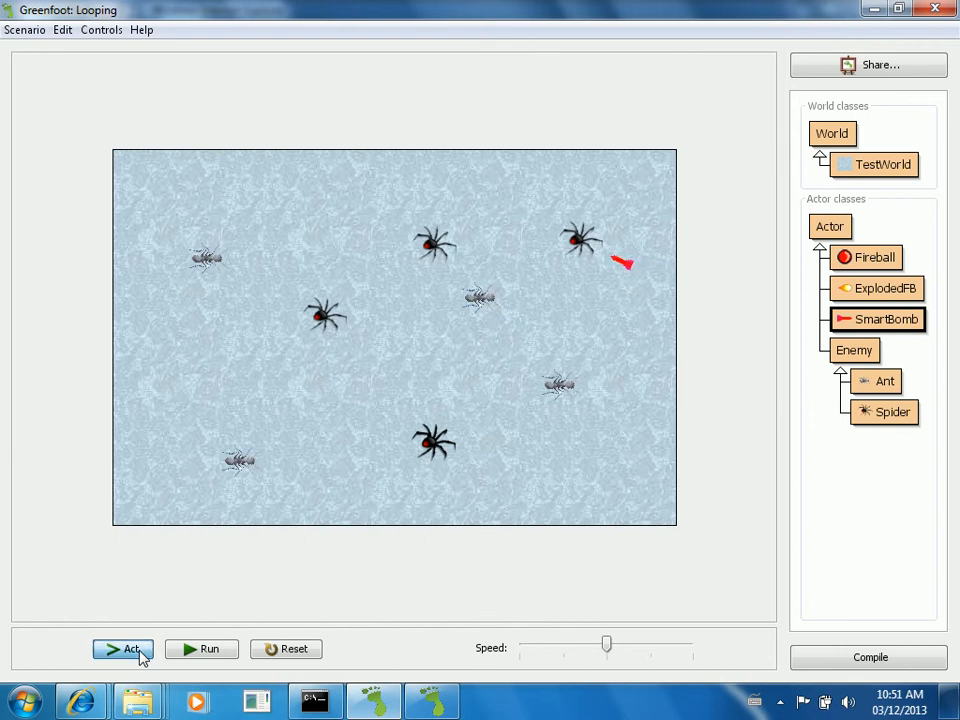
pyautogui.click(123, 649)
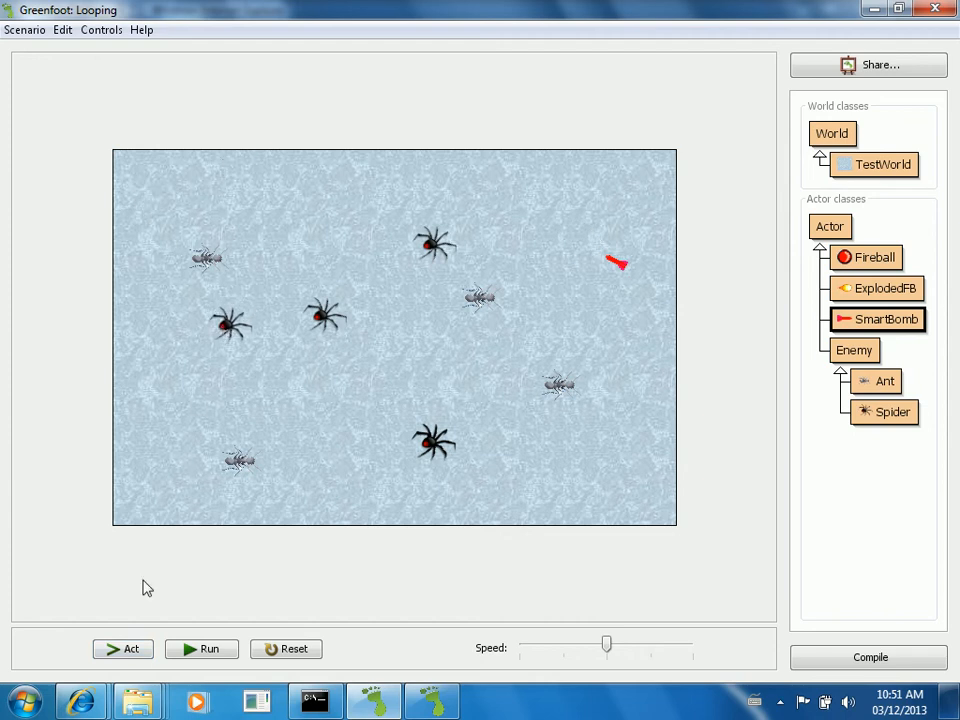
pyautogui.moveTo(130, 649)
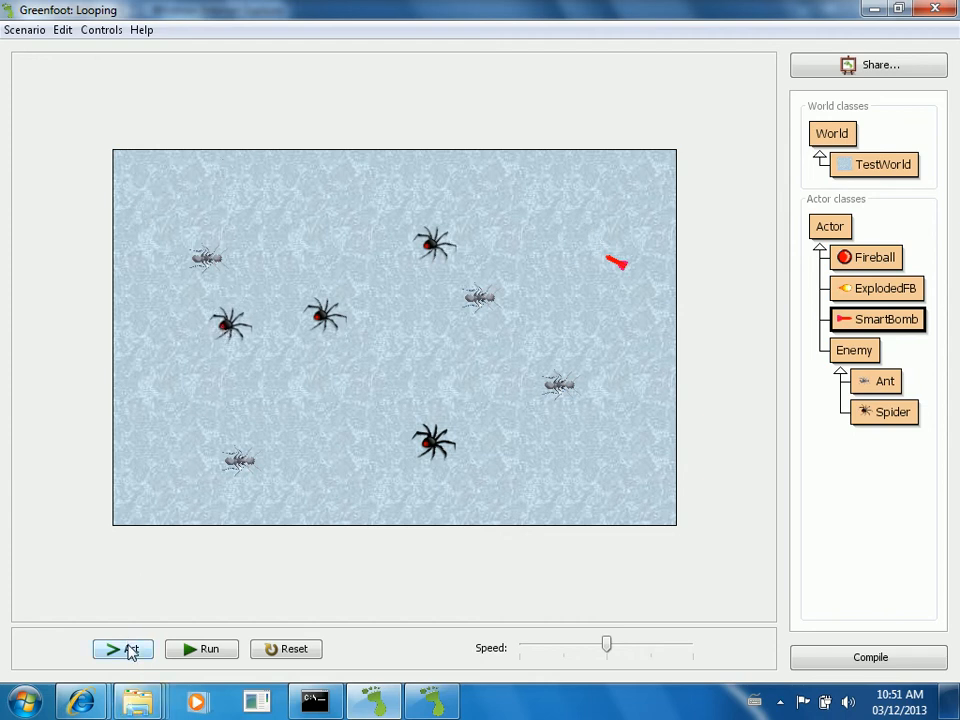
pyautogui.click(123, 649)
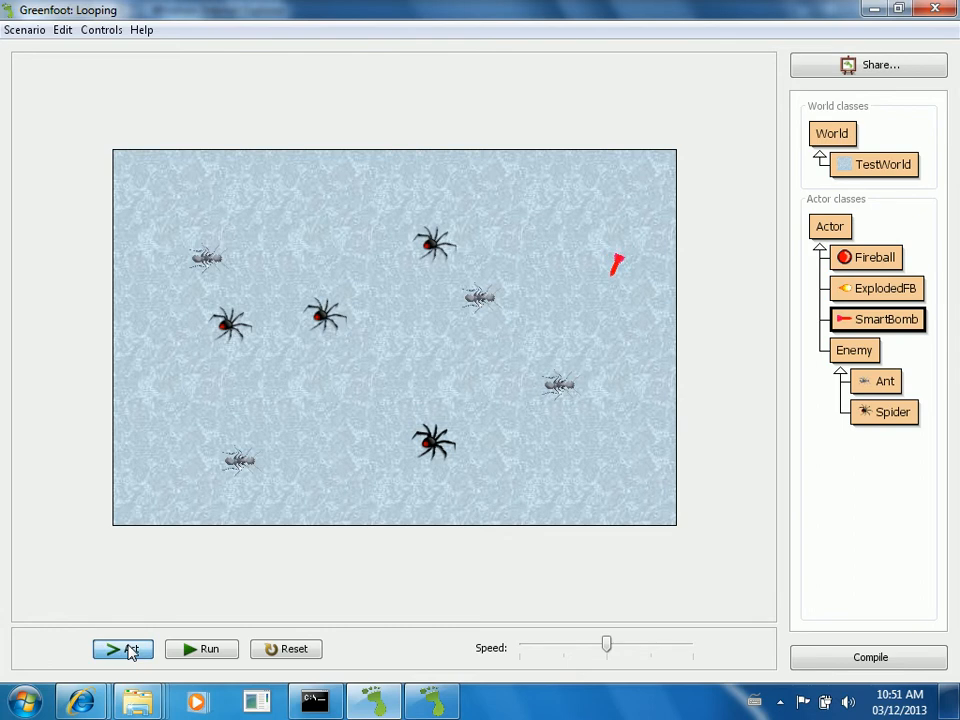
pyautogui.click(123, 649)
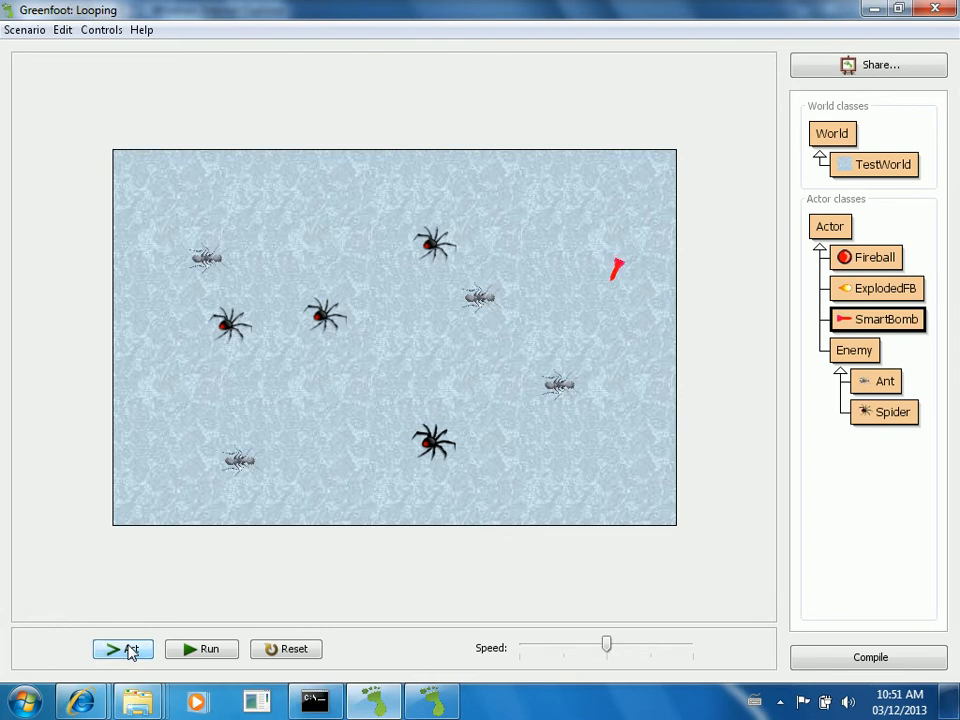
pyautogui.click(123, 648)
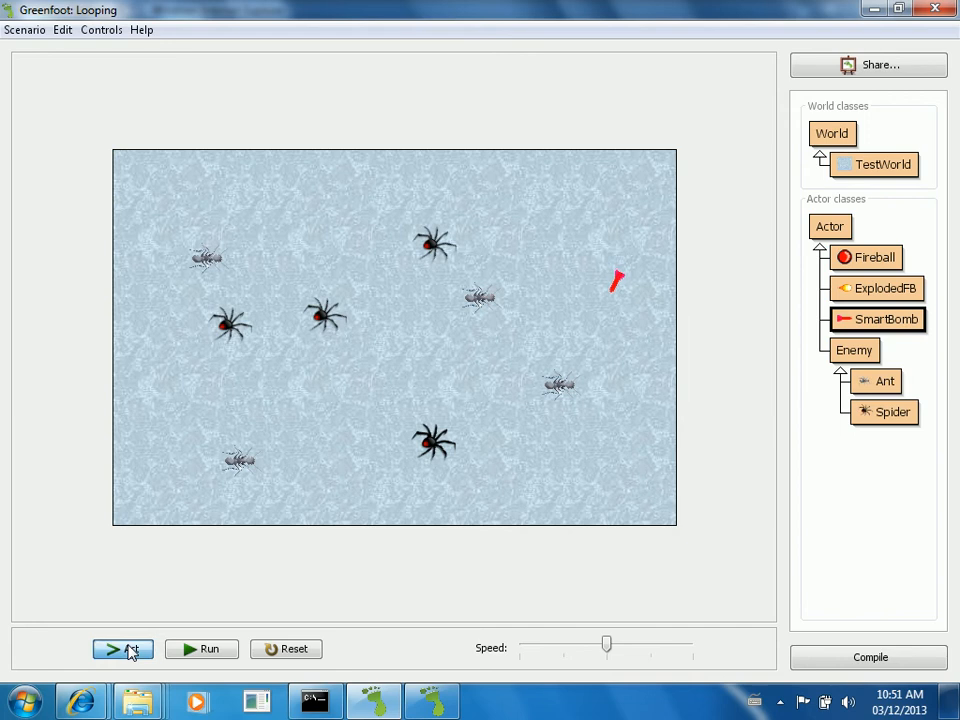
pyautogui.click(123, 649)
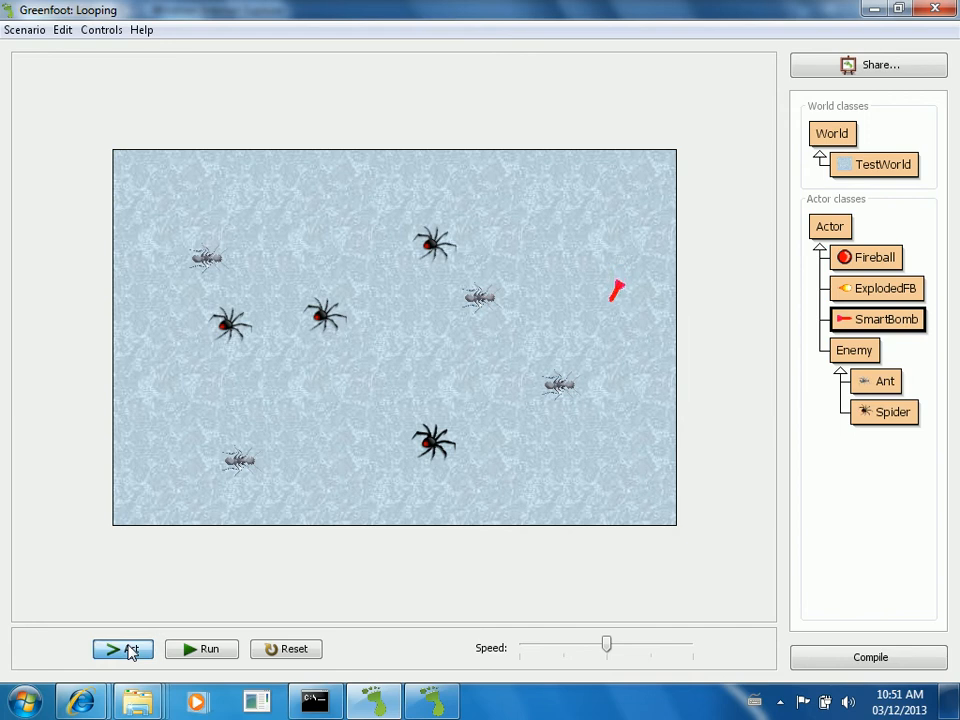
pyautogui.click(122, 648)
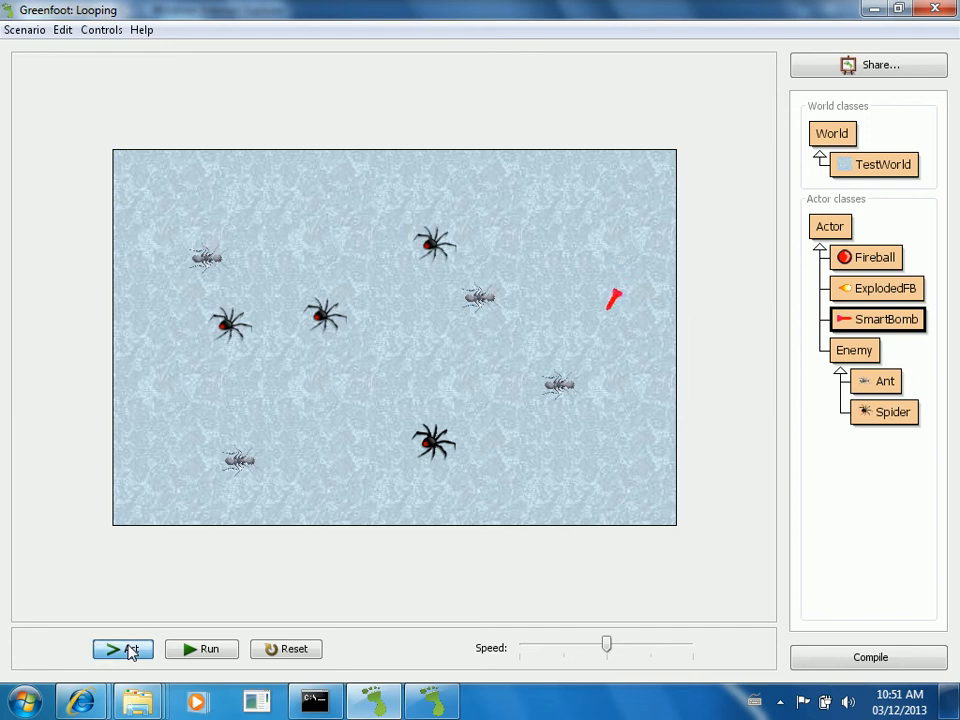
pyautogui.click(123, 648)
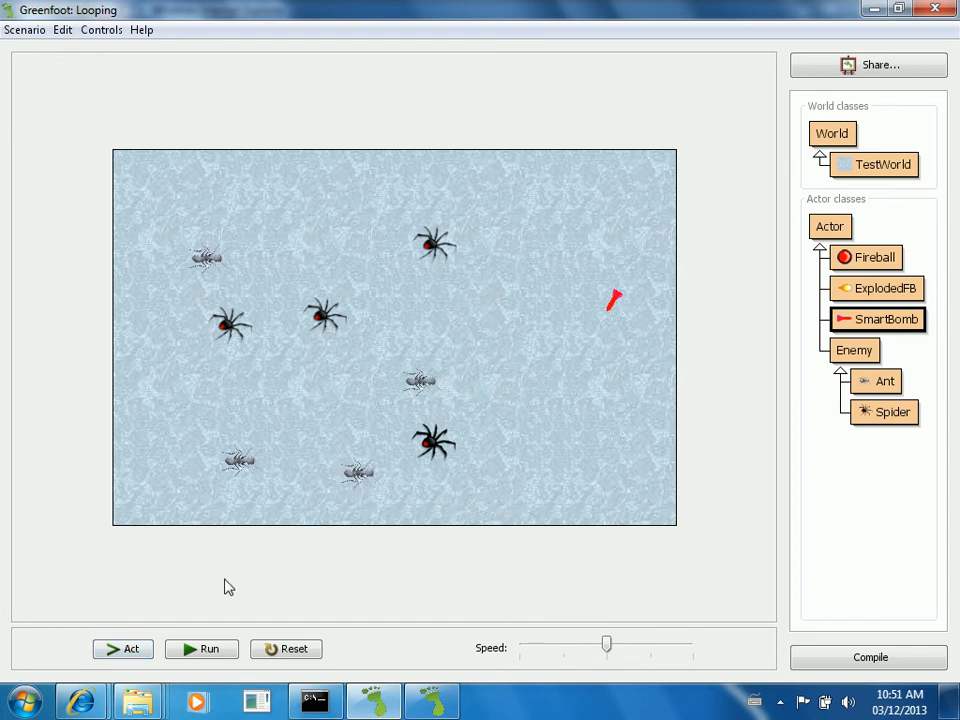
pyautogui.click(123, 649)
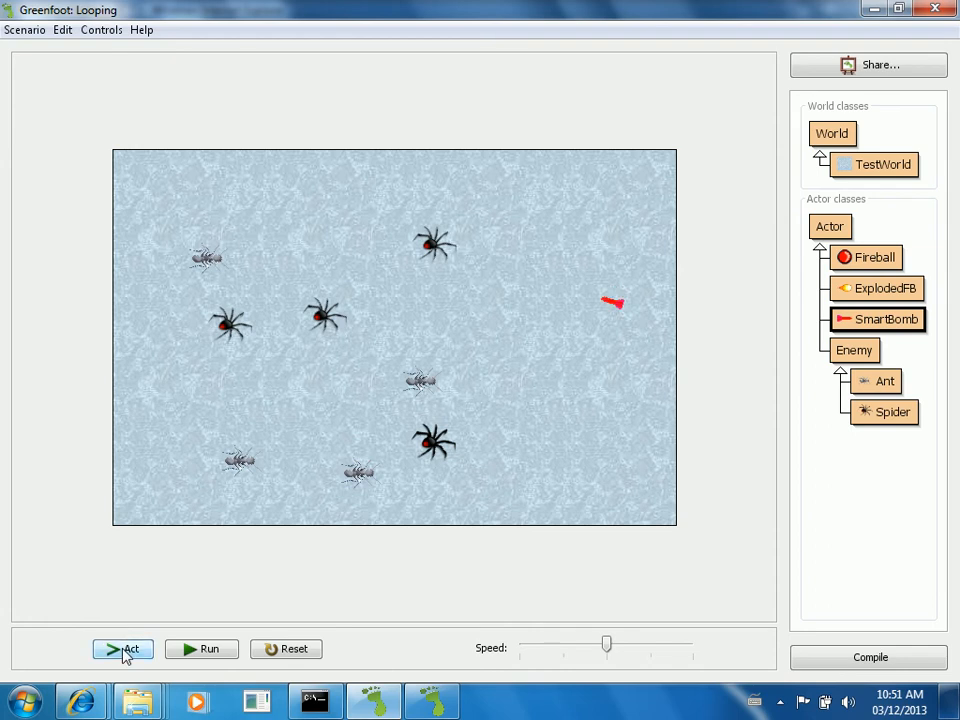
pyautogui.moveTo(123, 649)
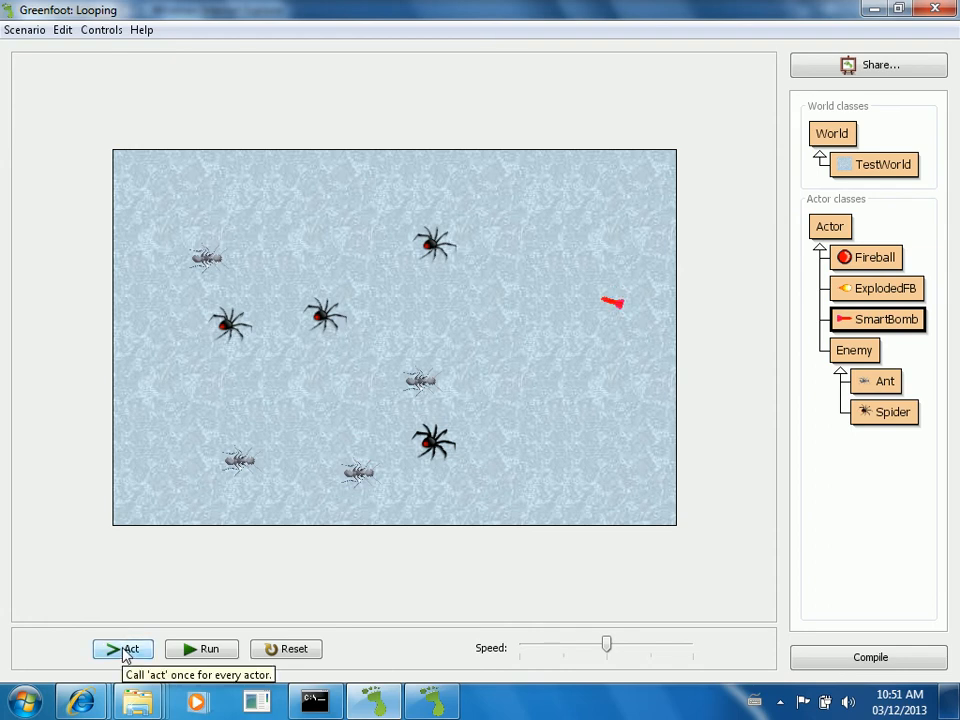
pyautogui.click(124, 649)
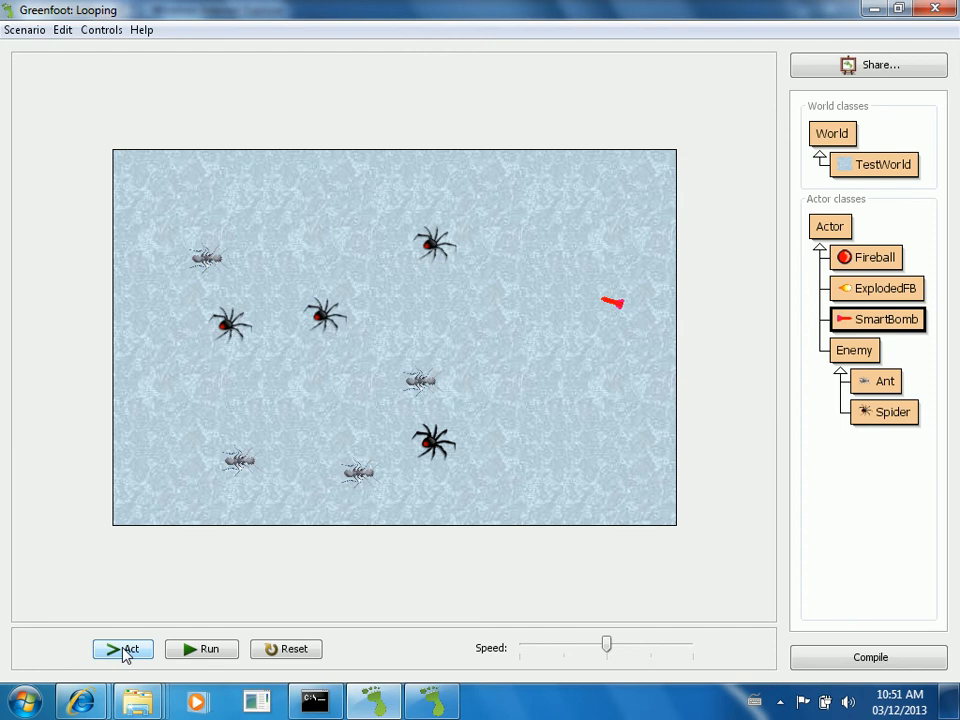
pyautogui.moveTo(265, 710)
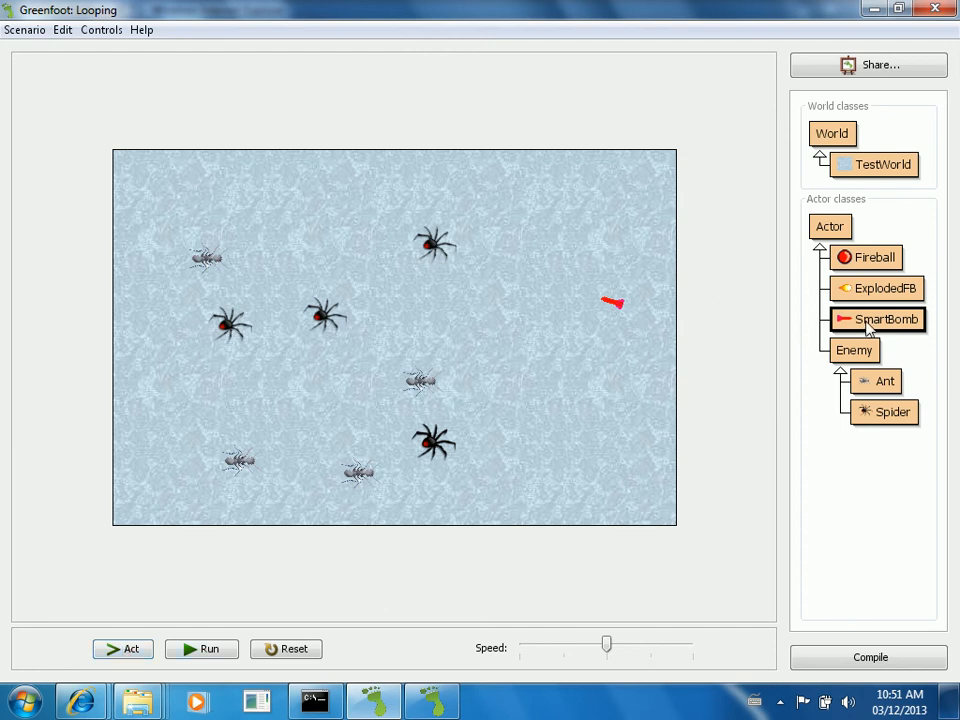
# Step: Reopen the SmartBomb source and scroll down to the locateClosest() method with its turnTowards call
pyautogui.doubleClick(886, 318)
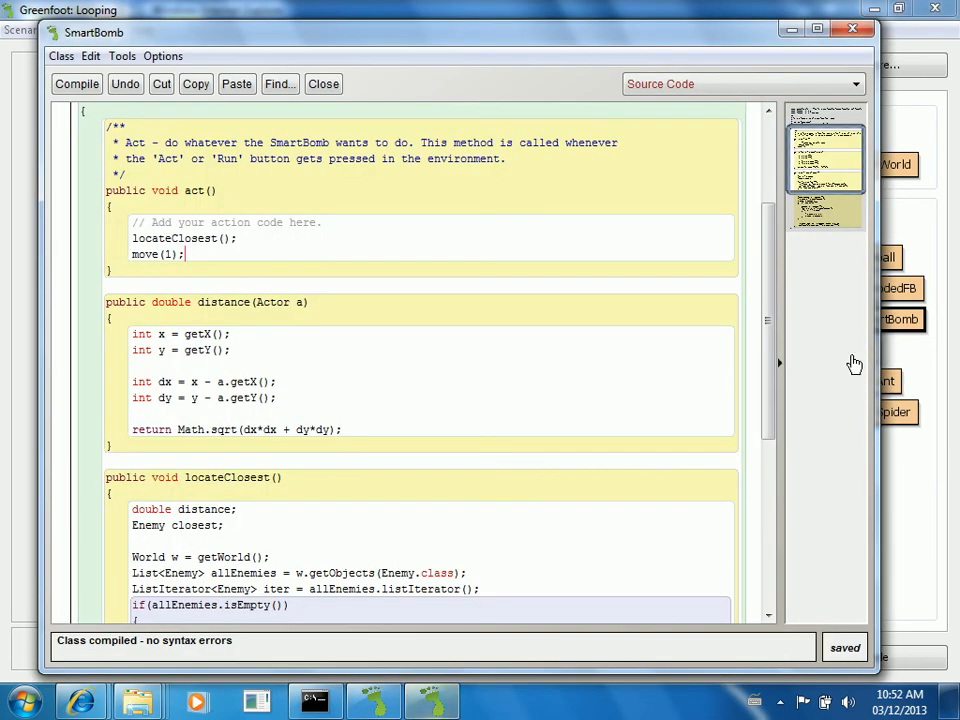
pyautogui.scroll(-3)
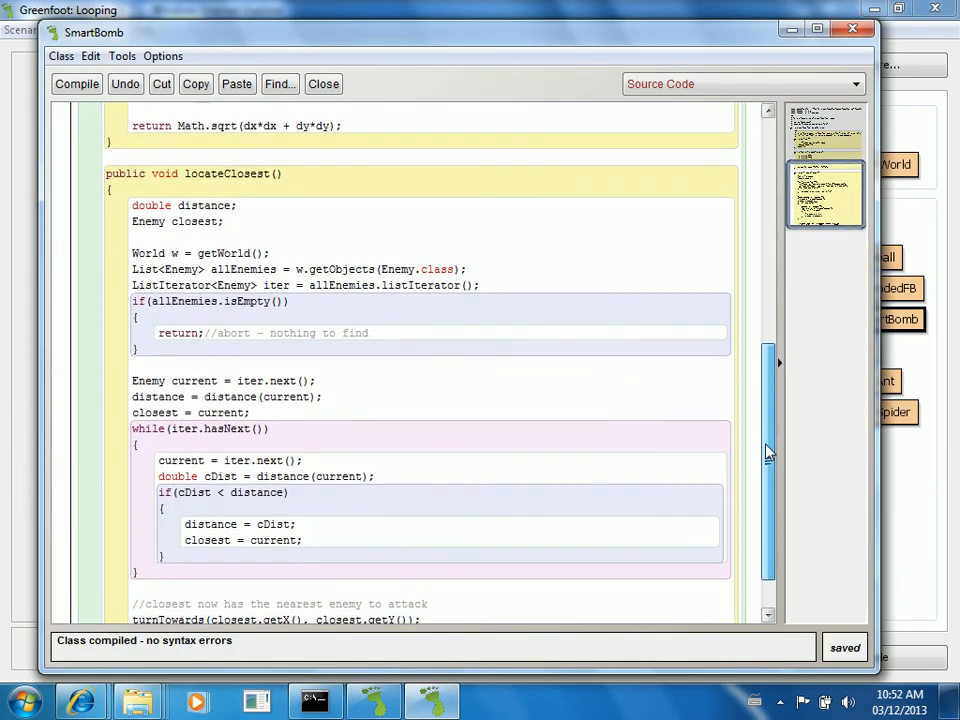
pyautogui.scroll(-3)
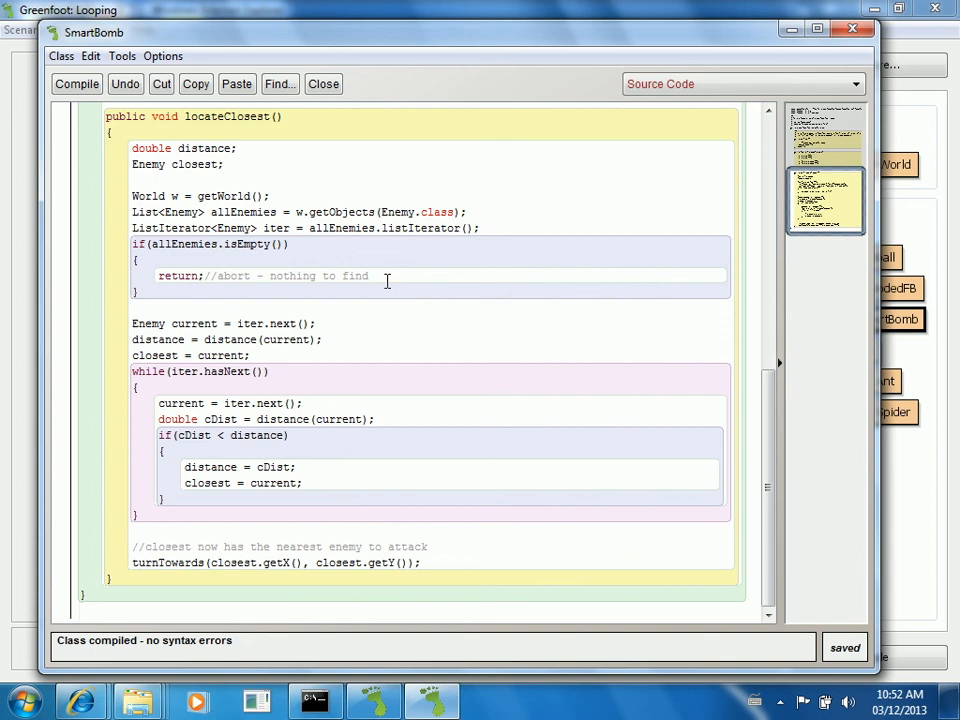
pyautogui.moveTo(250, 491)
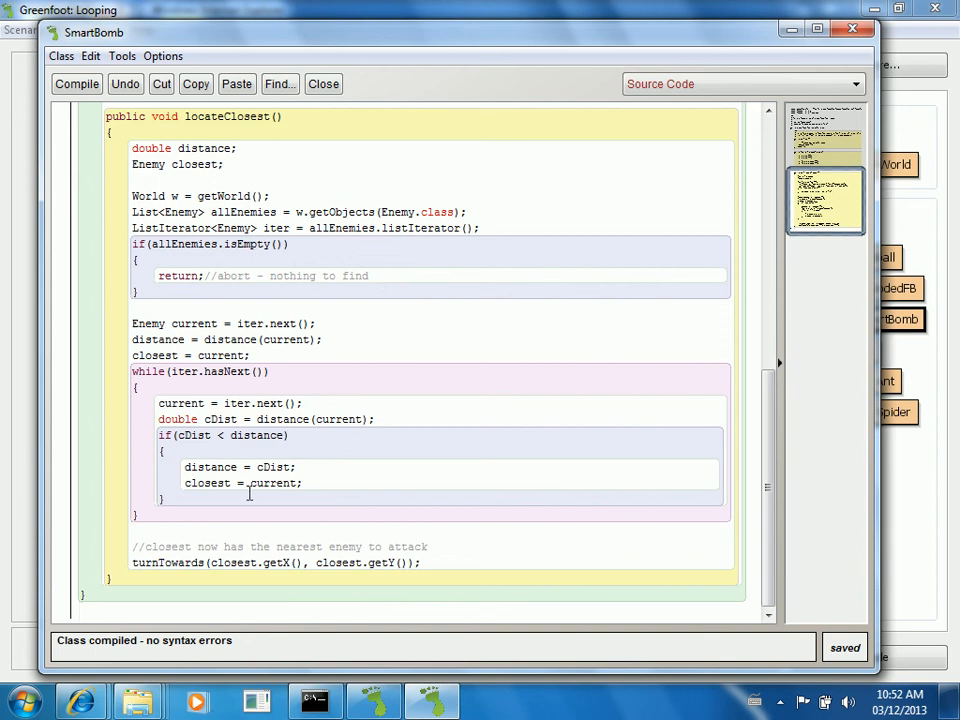